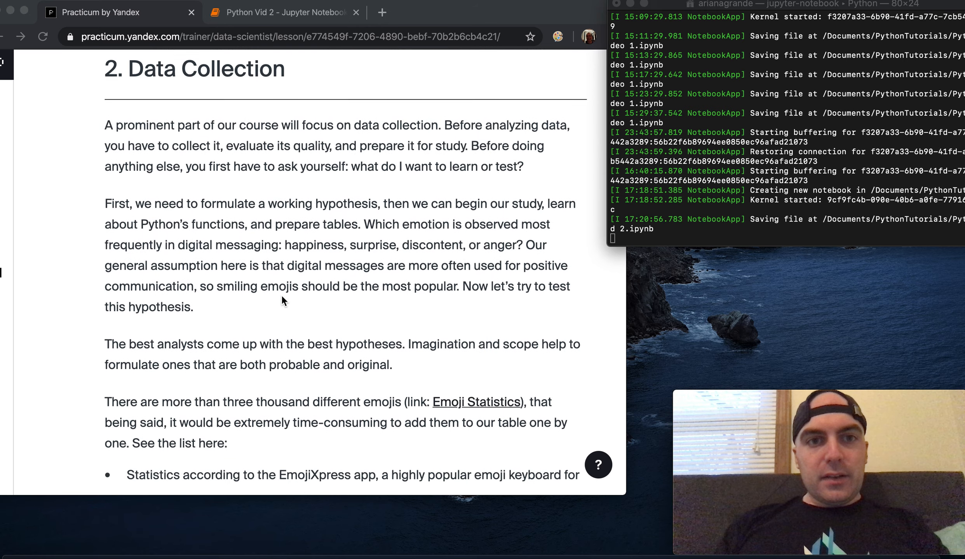
Read through the Data Collection and emoji source table pages and start the Strings coding task.
scroll(down, 3)
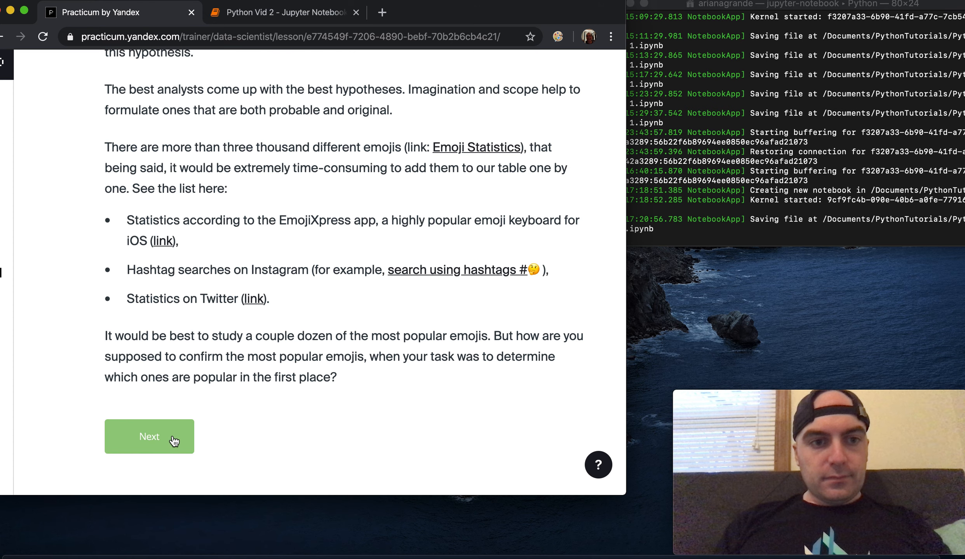
click(149, 437)
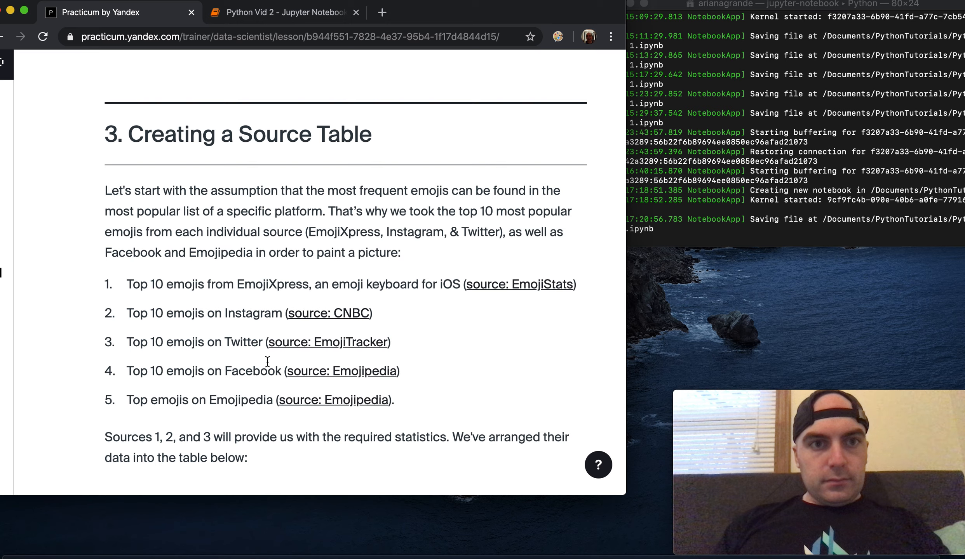
scroll(down, 3)
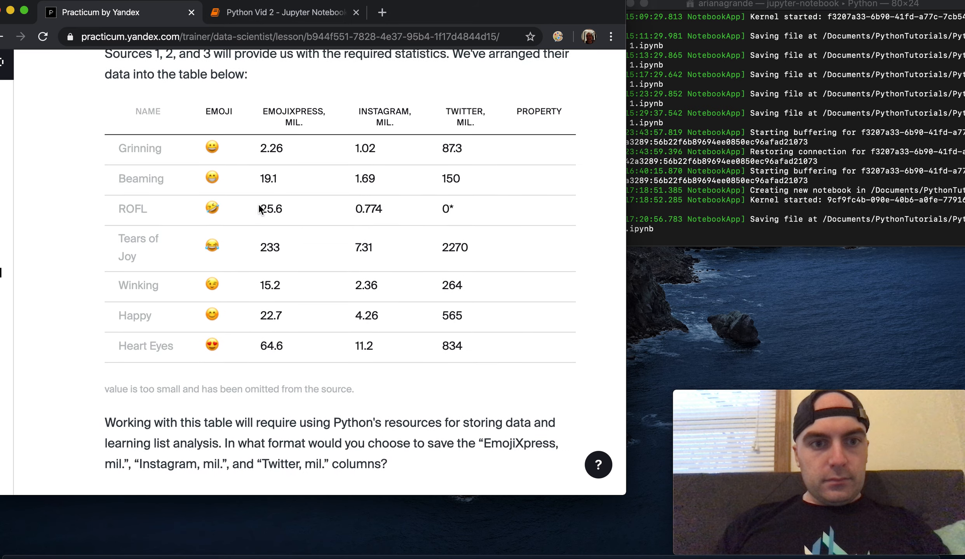
scroll(down, 3)
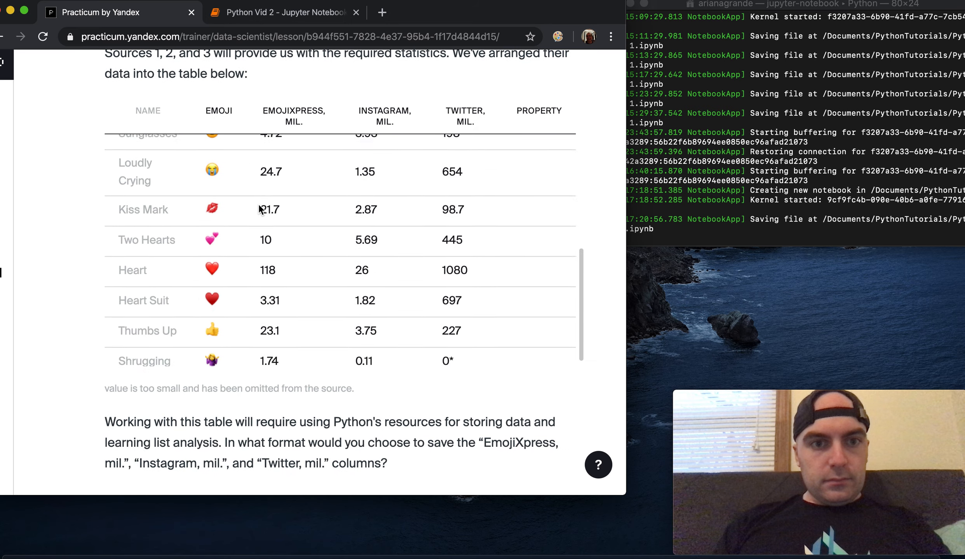
scroll(down, 3)
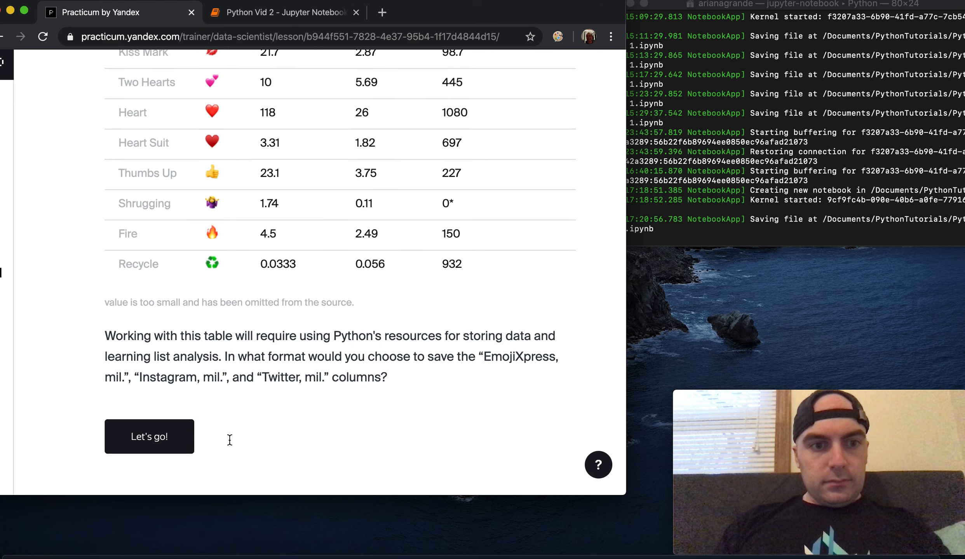
click(149, 436)
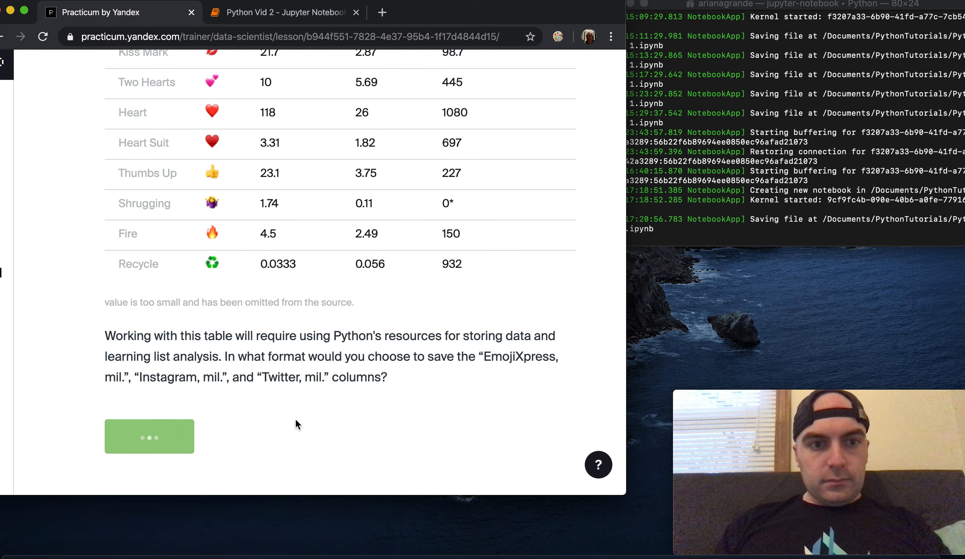
click(150, 436)
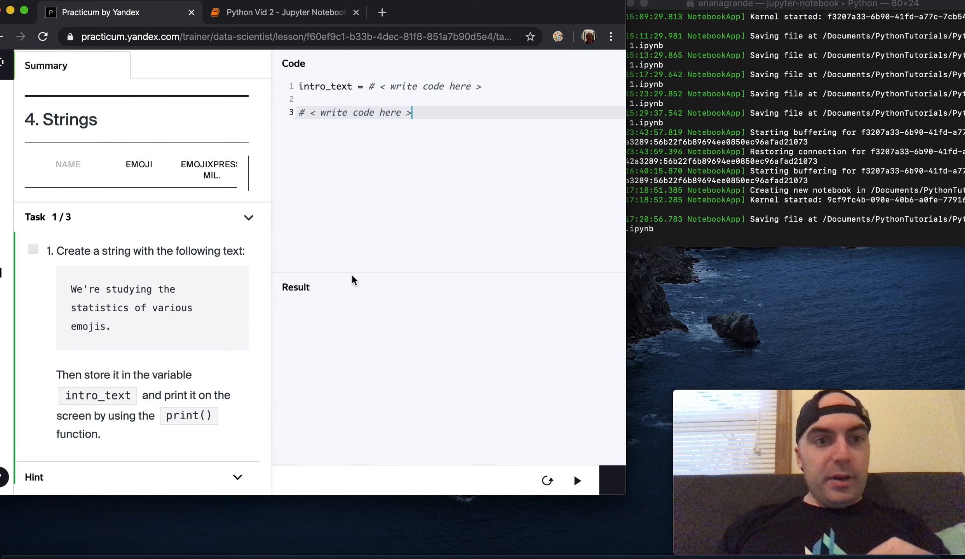
mouse_move(191, 229)
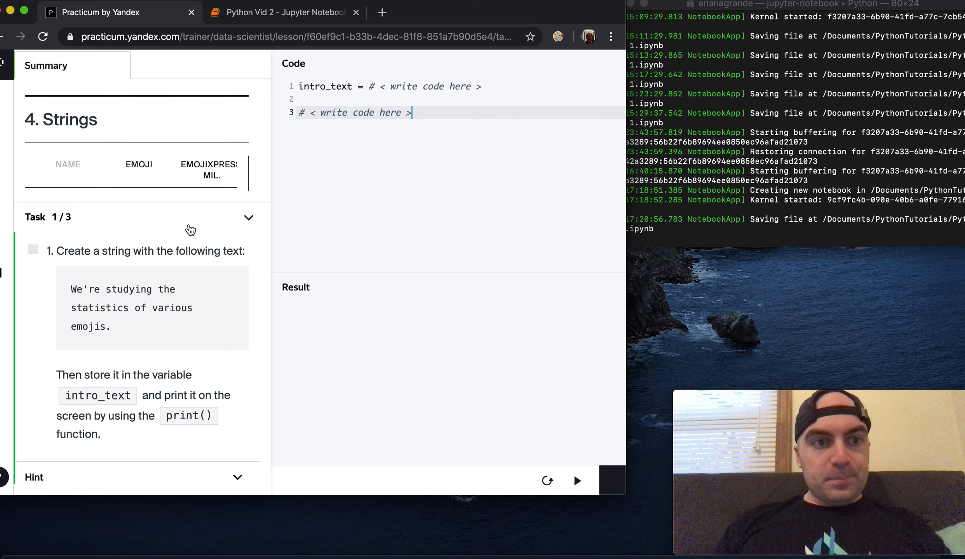
mouse_move(208, 120)
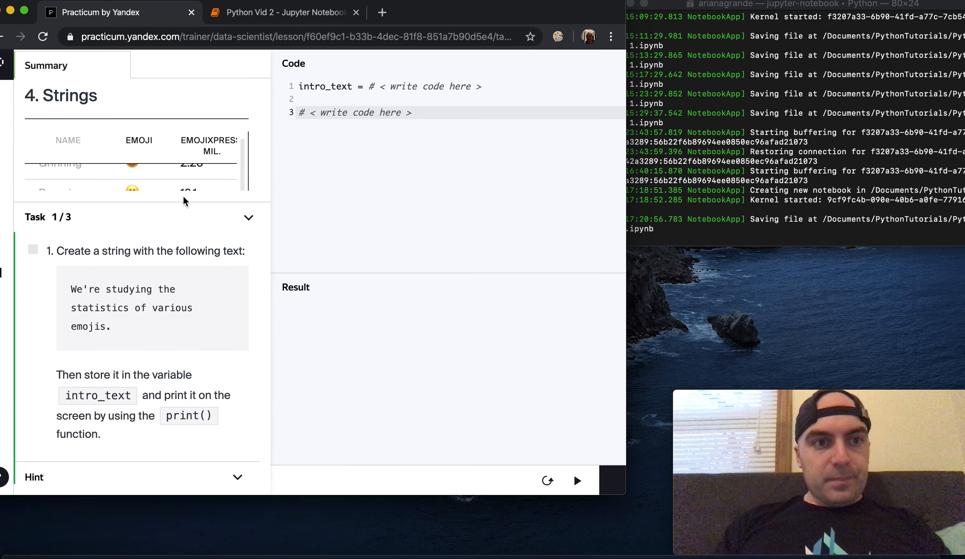
scroll(down, 3)
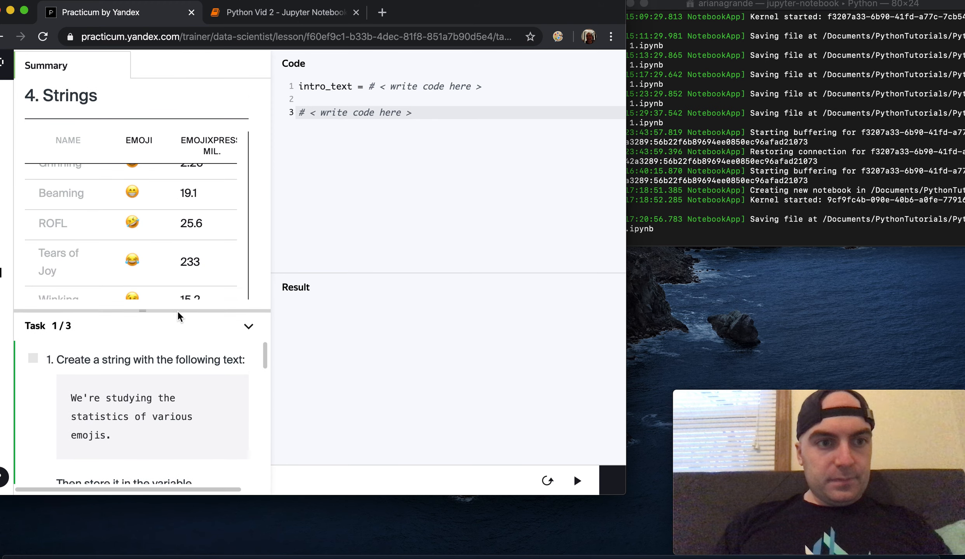
scroll(down, 3)
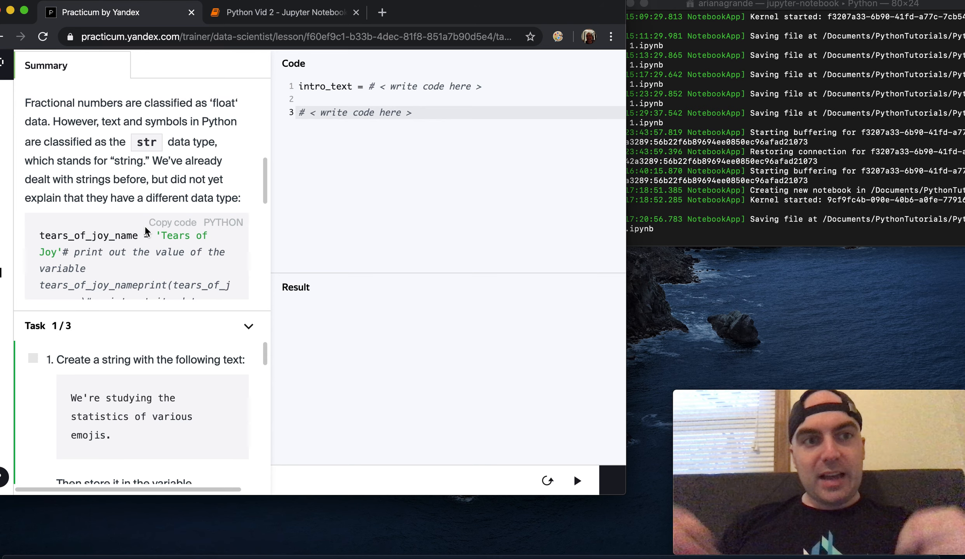
scroll(down, 3)
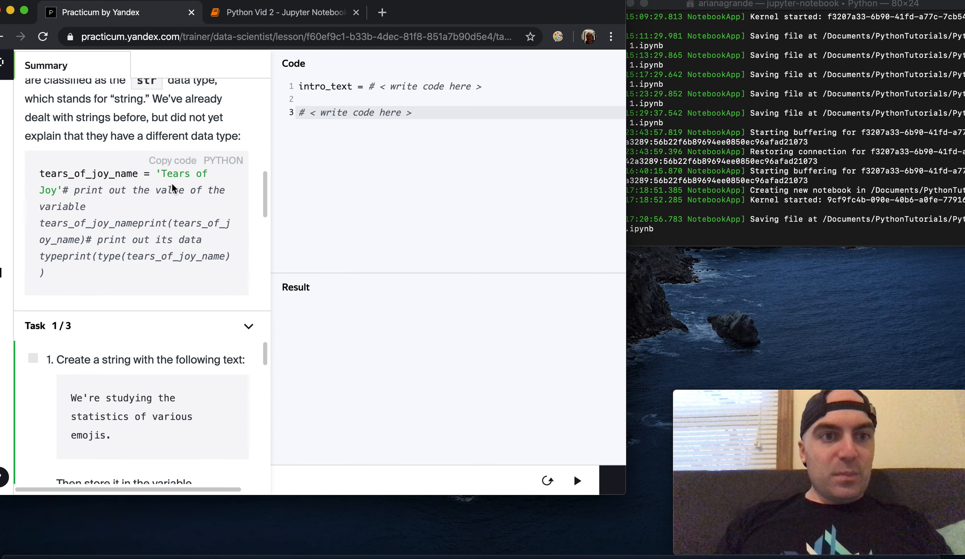
mouse_move(138, 203)
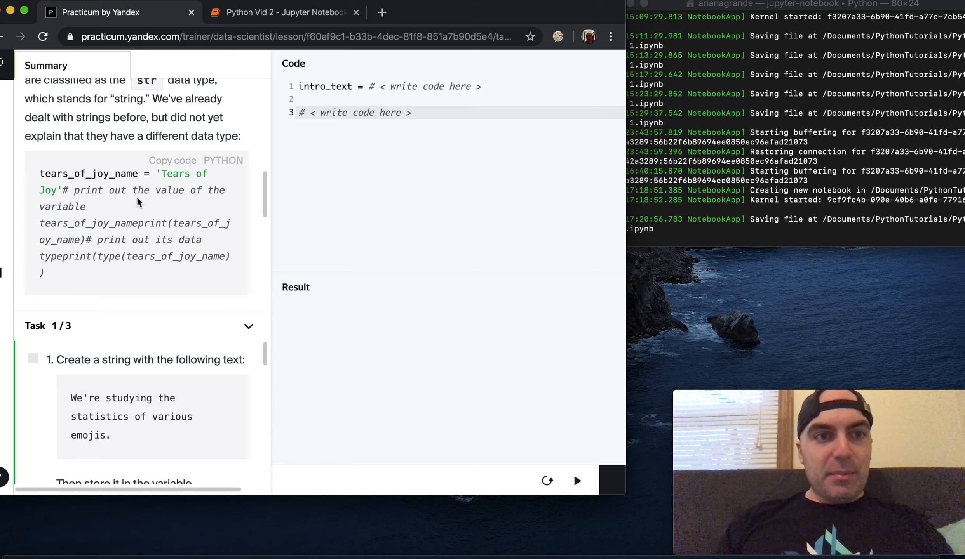
scroll(down, 3)
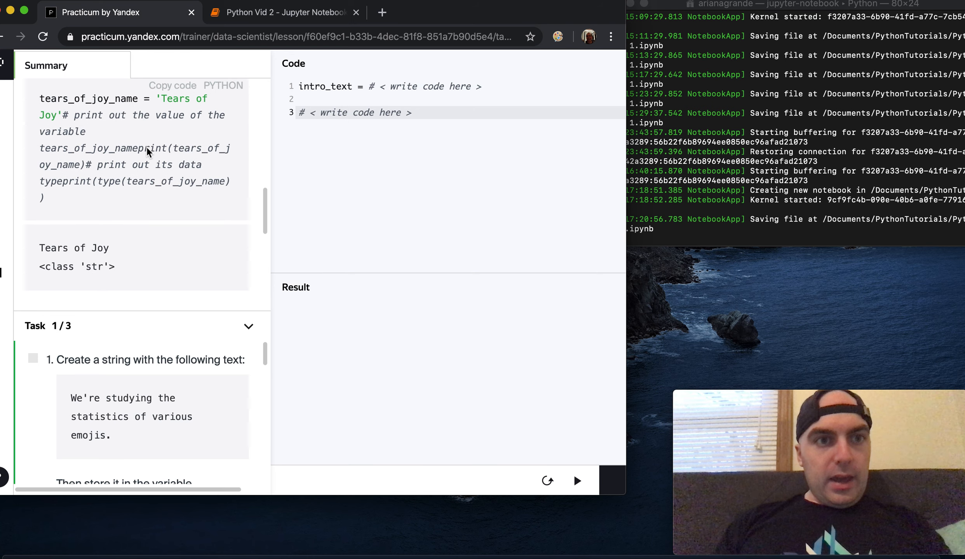
mouse_move(103, 135)
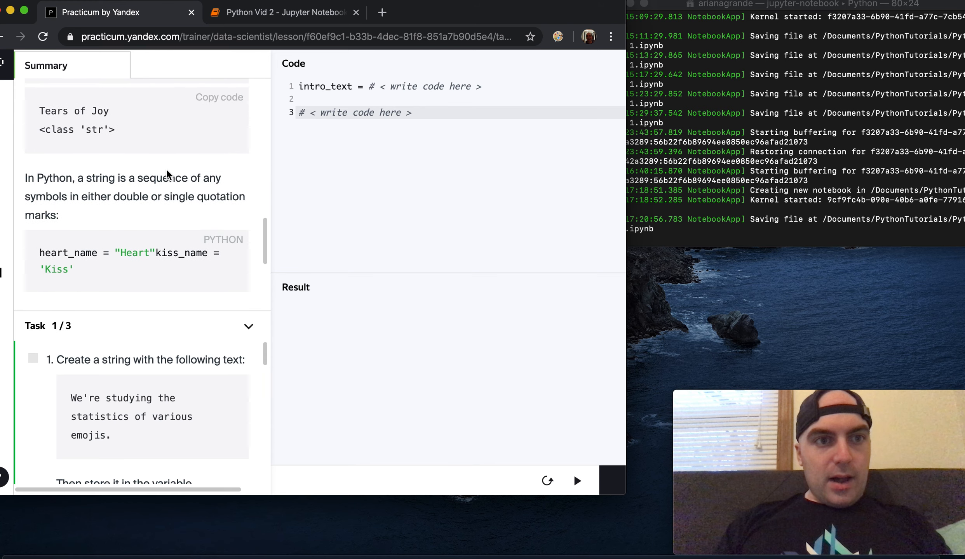
scroll(down, 3)
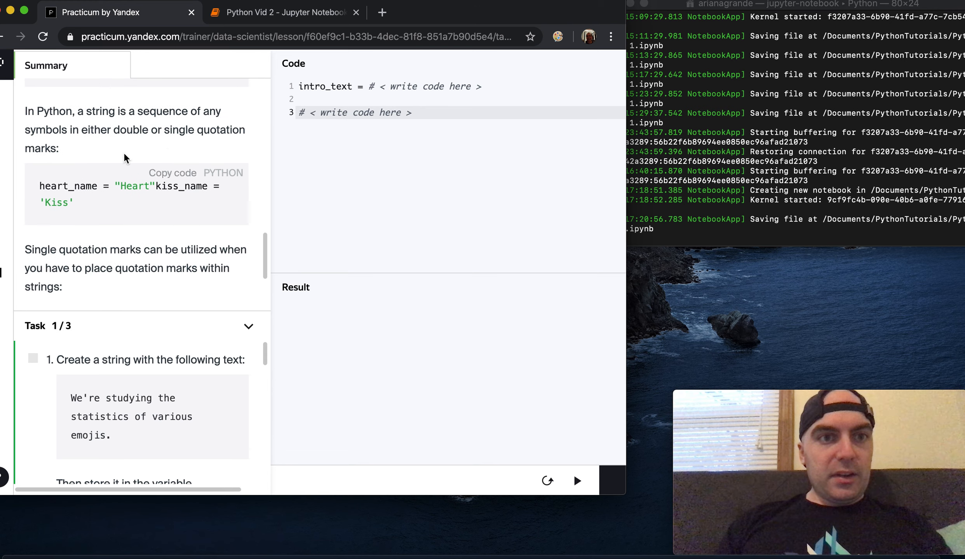
scroll(down, 3)
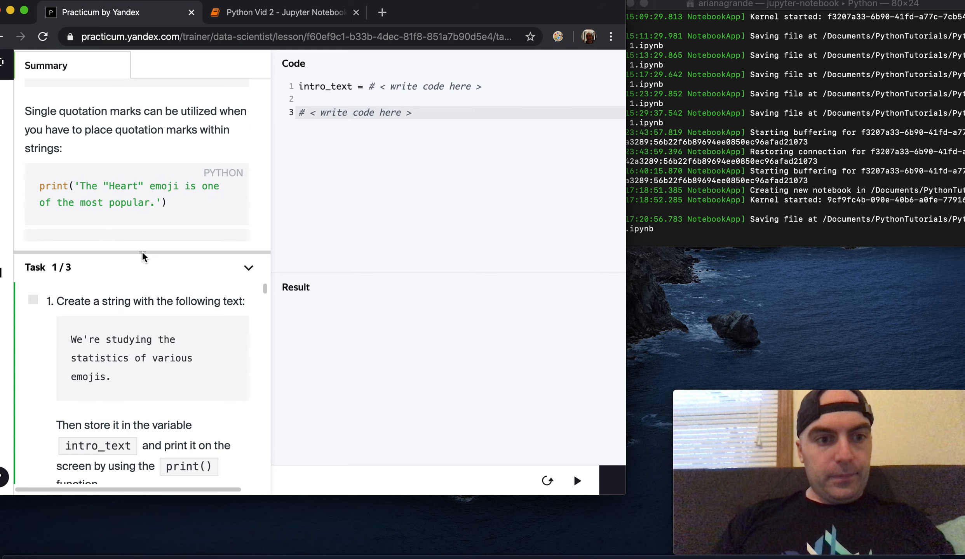
scroll(down, 3)
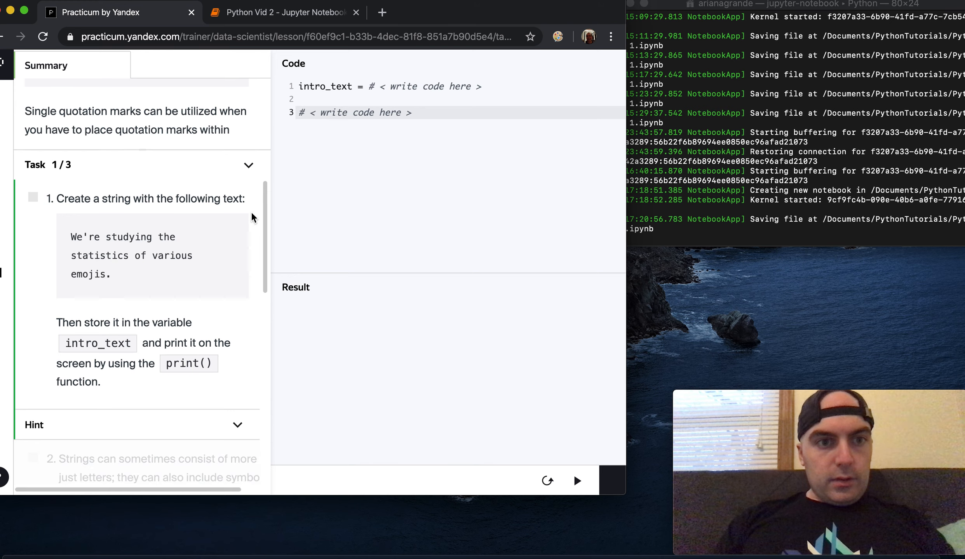
Begin intro_text with a single-quoted string, then erase it since the apostrophe in We're breaks it.
click(375, 99)
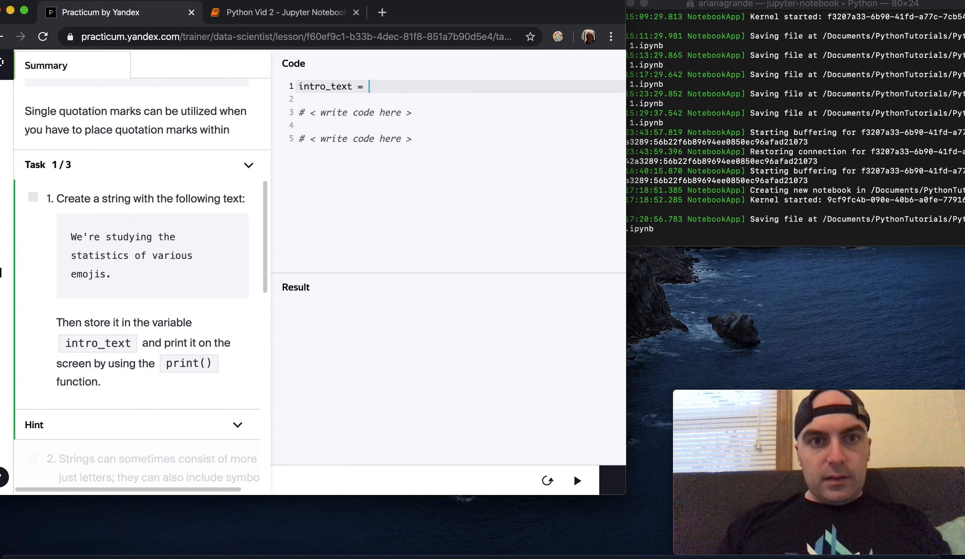
text('')
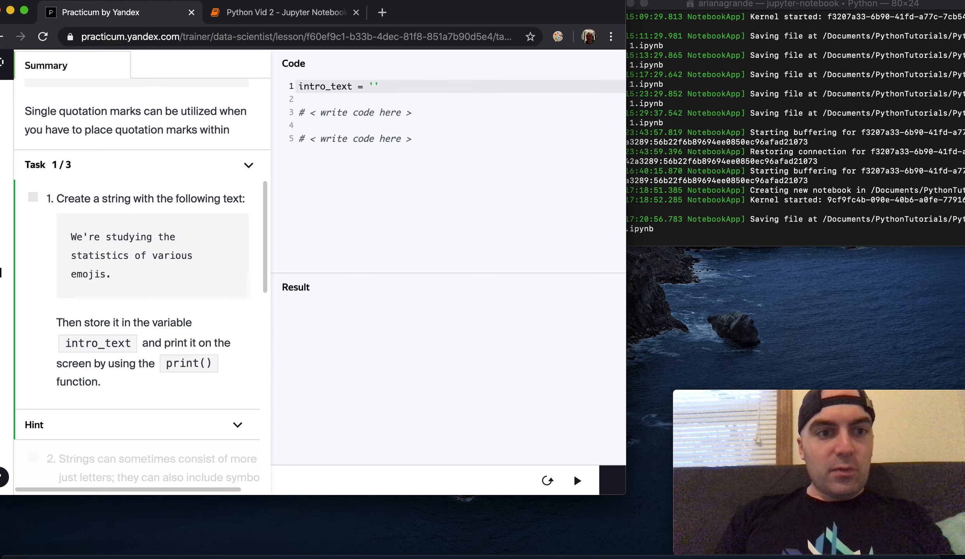
text(We'r)
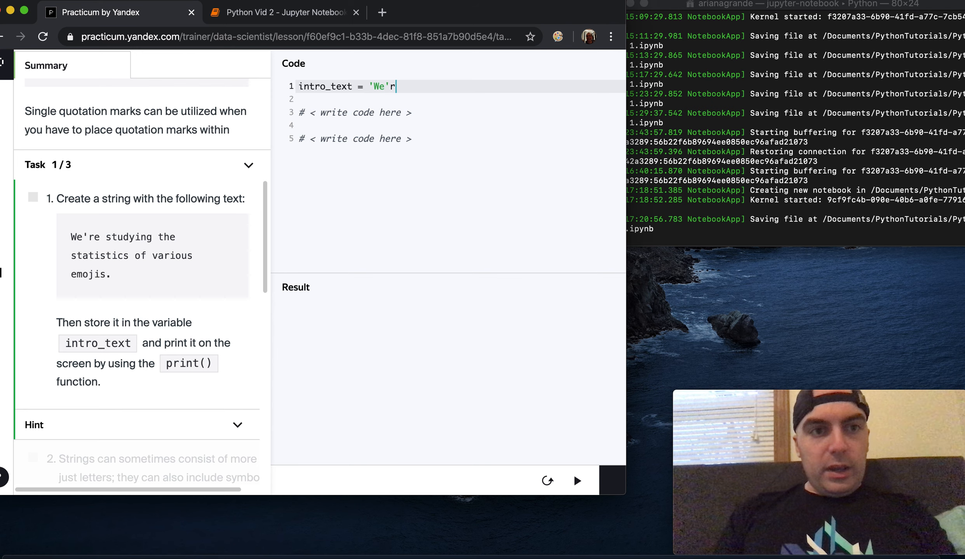
text(e stu)
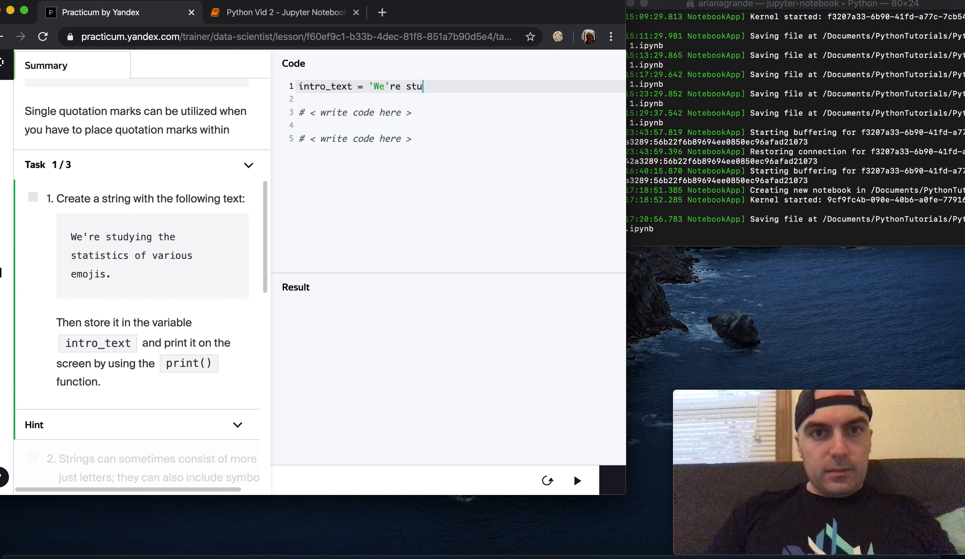
key(Backspace)
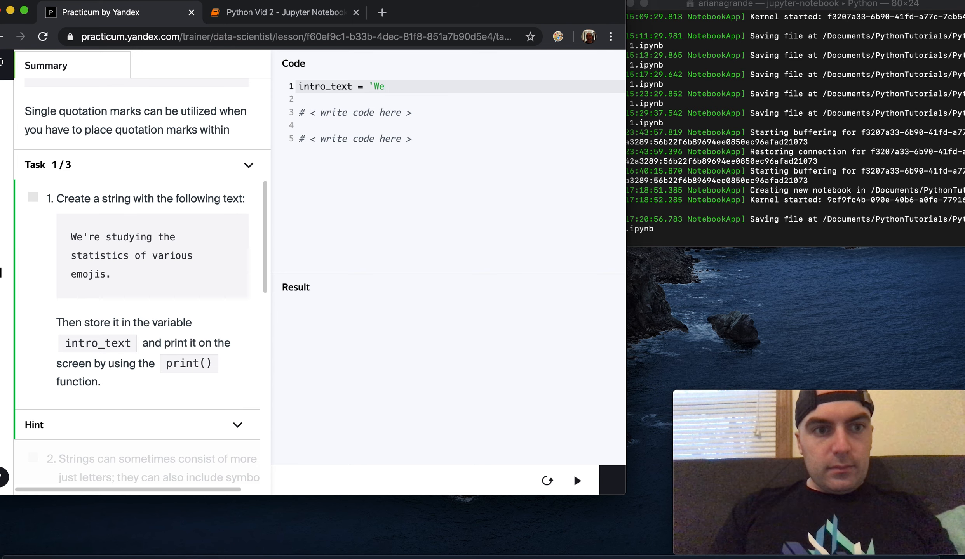
key(Backspace)
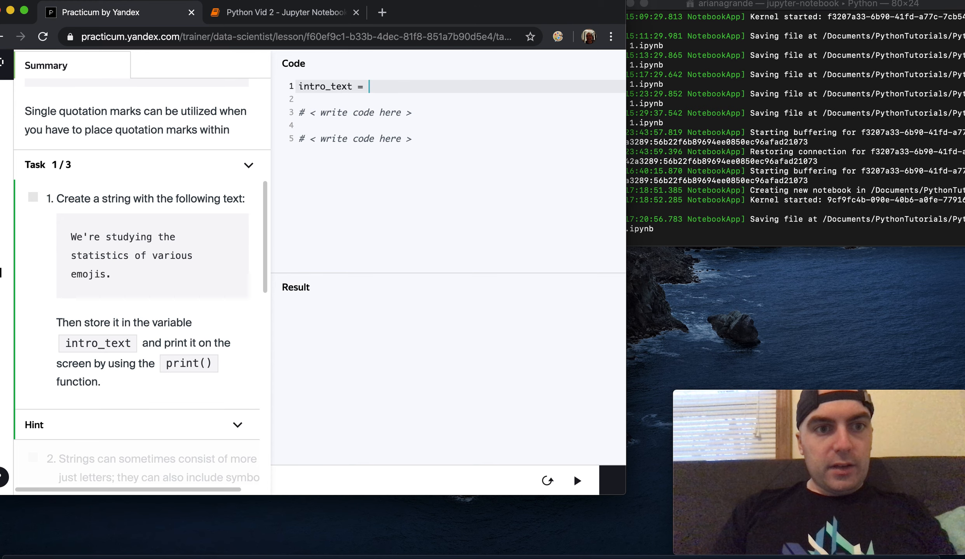
Assign intro_text the double-quoted string "We're studying the statistics of various emojis.".
text(")
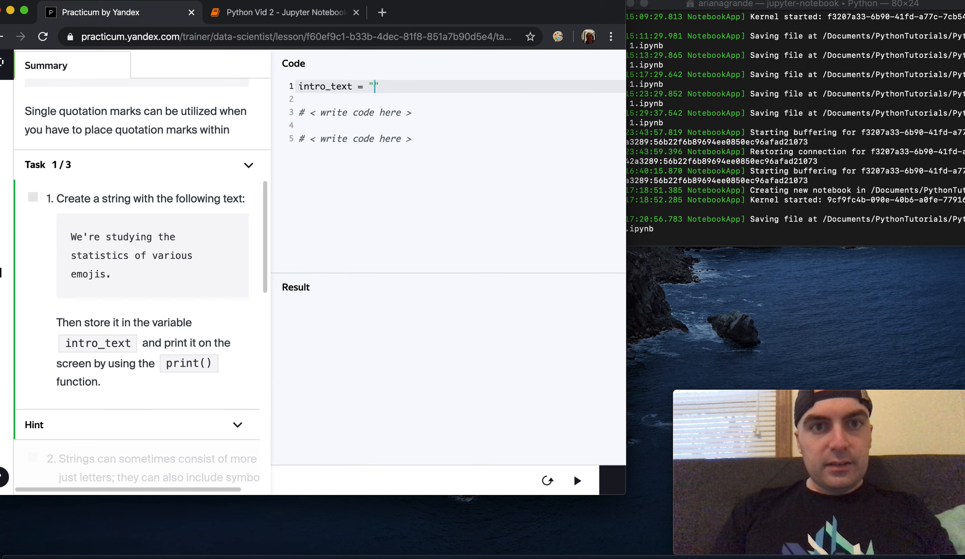
text(We're st)
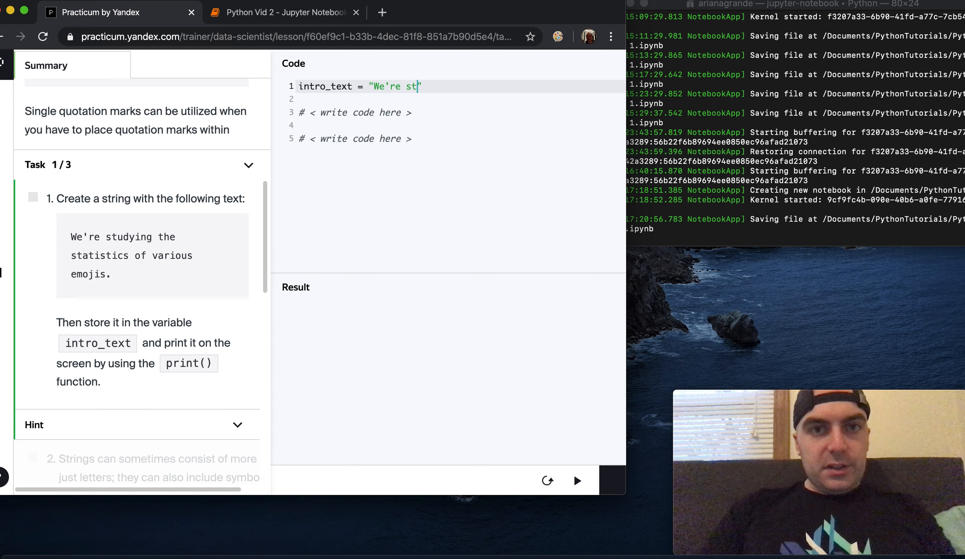
text(udying the statistics of v)
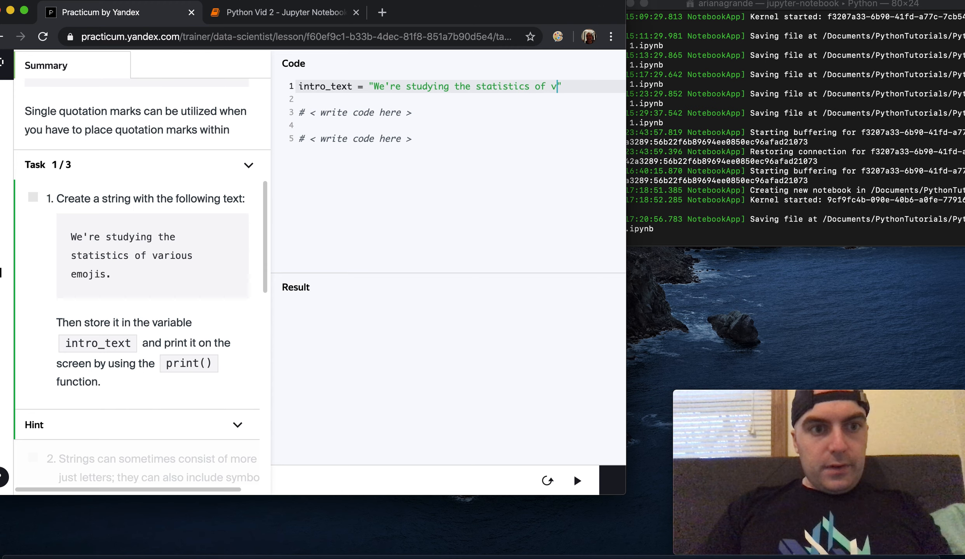
text(arious emojis.)
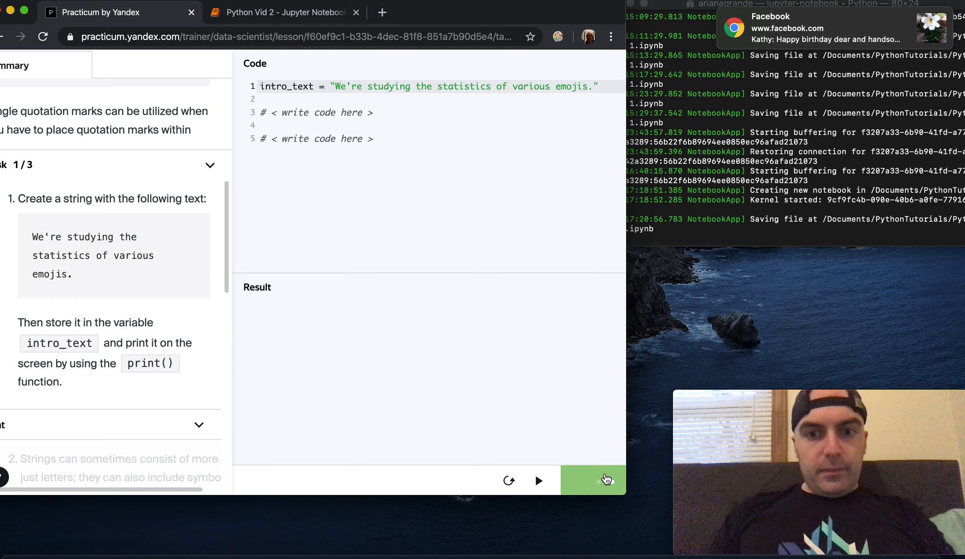
Submit the incomplete task for checking and scroll the feedback.
click(592, 480)
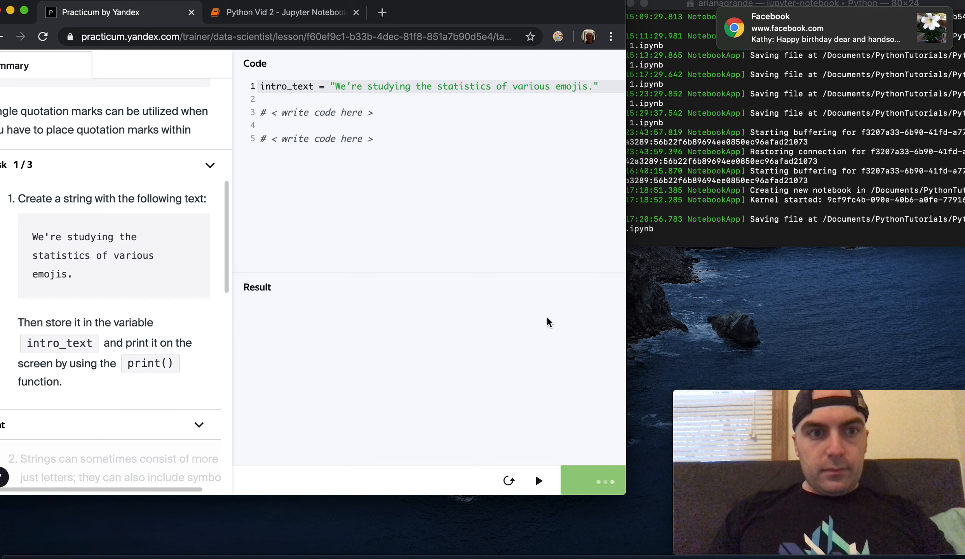
click(592, 480)
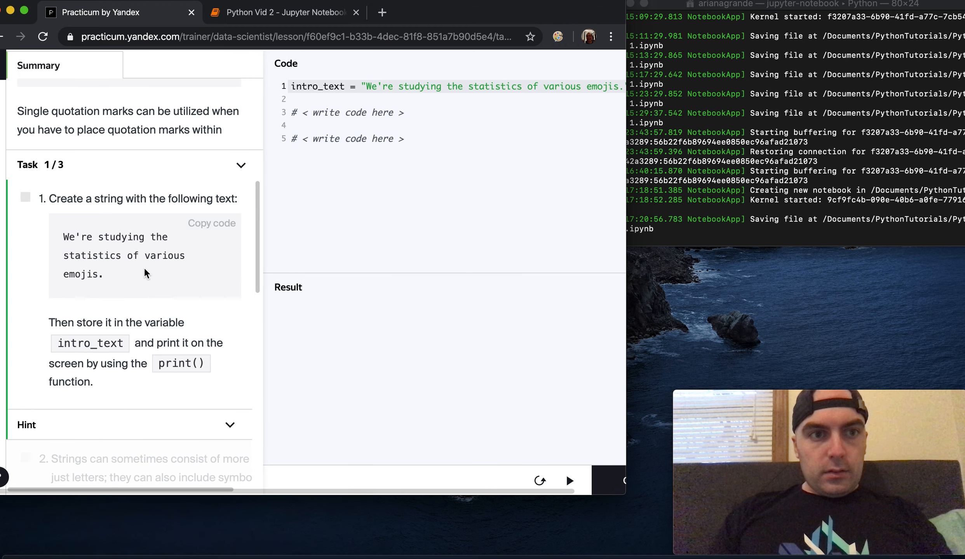
scroll(down, 3)
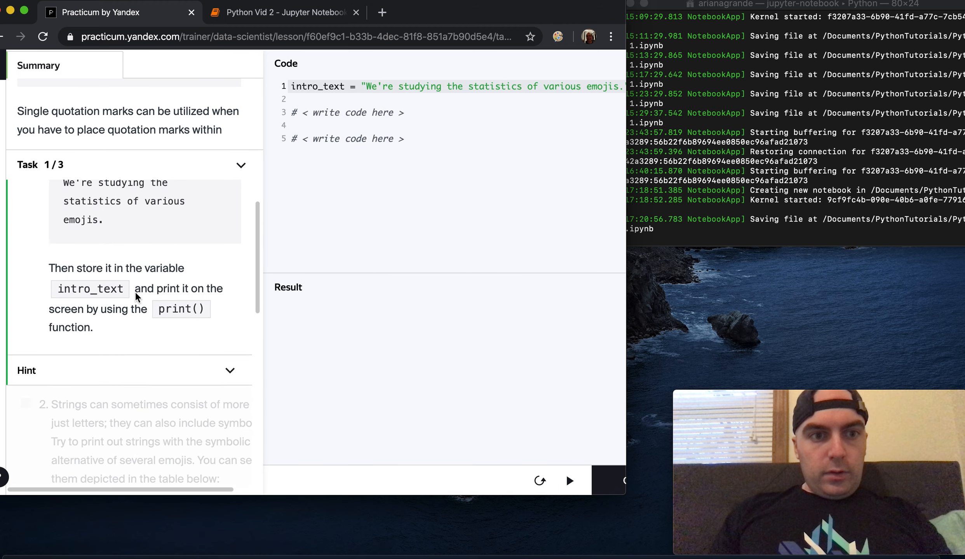
scroll(down, 3)
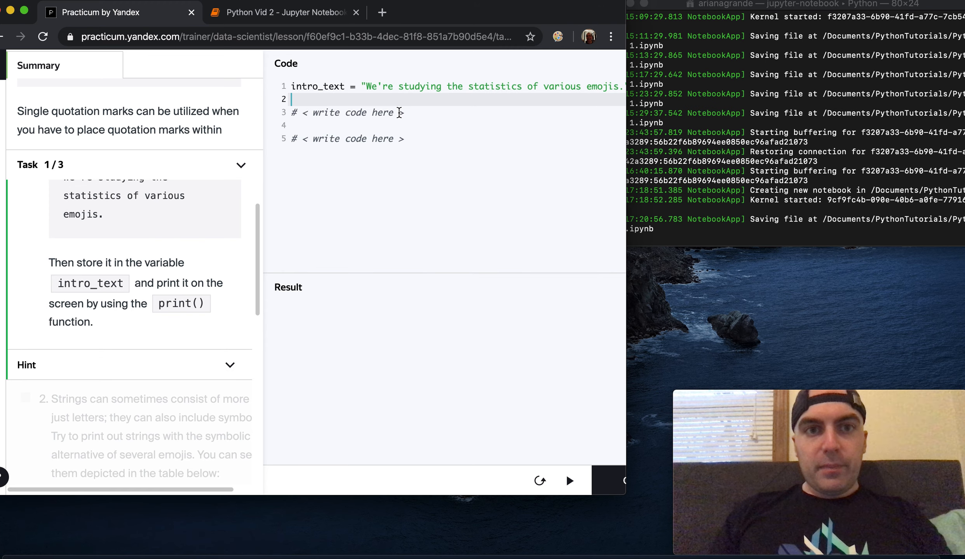
Add print(intro_text) on line 2, run it to show the sentence, and submit for checking.
text(print(intro_text)
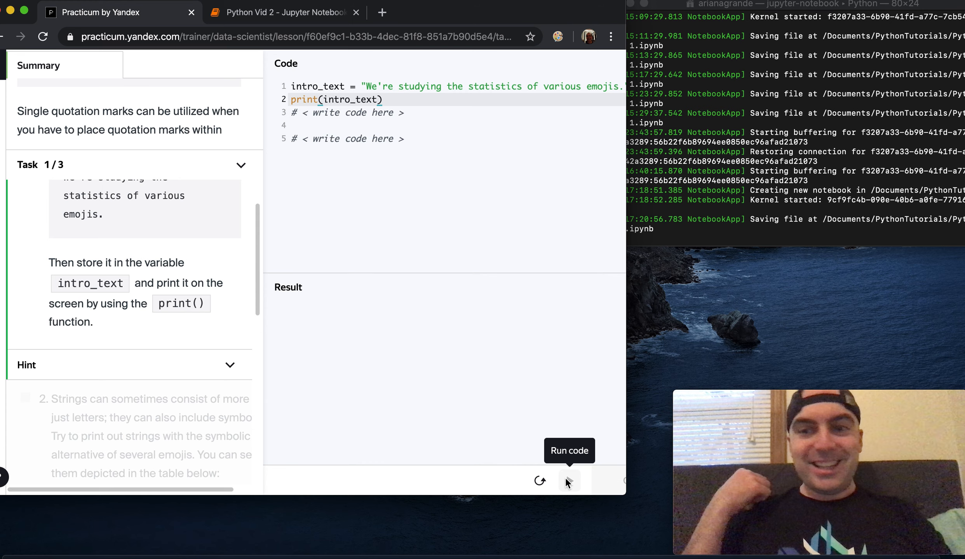
click(568, 481)
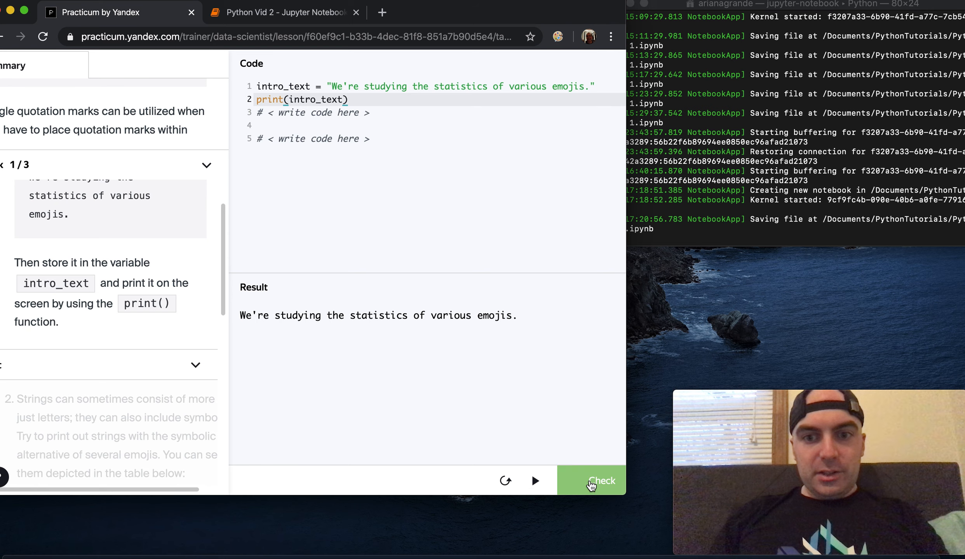
click(590, 480)
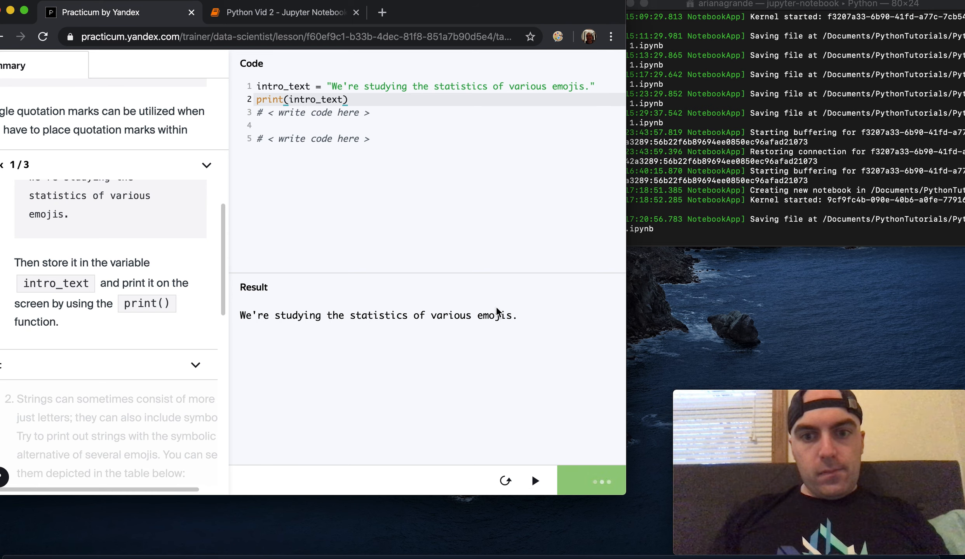
click(534, 481)
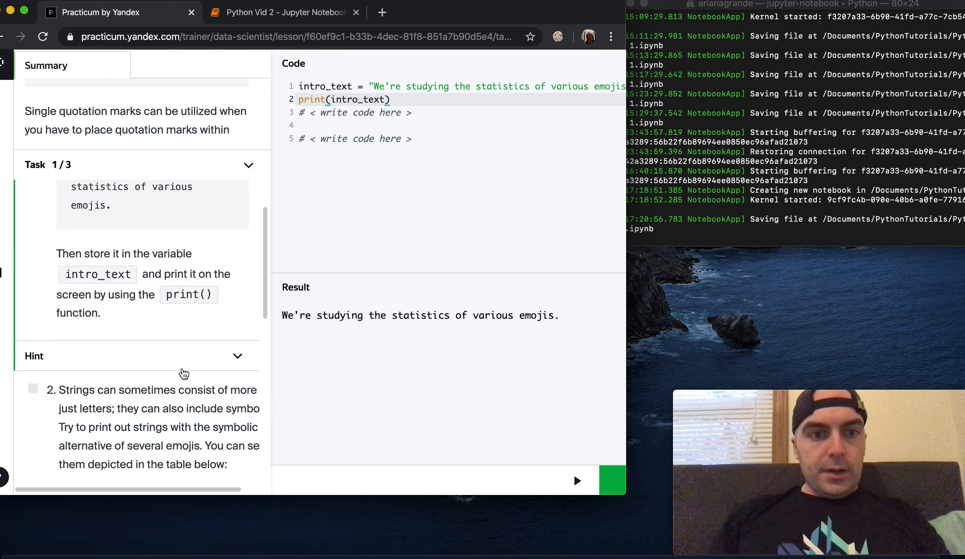
scroll(down, 3)
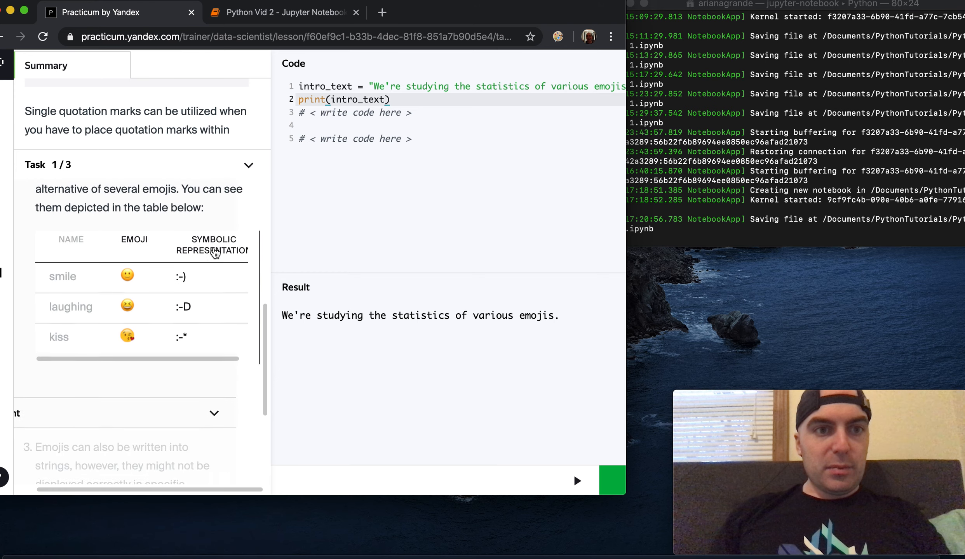
scroll(down, 3)
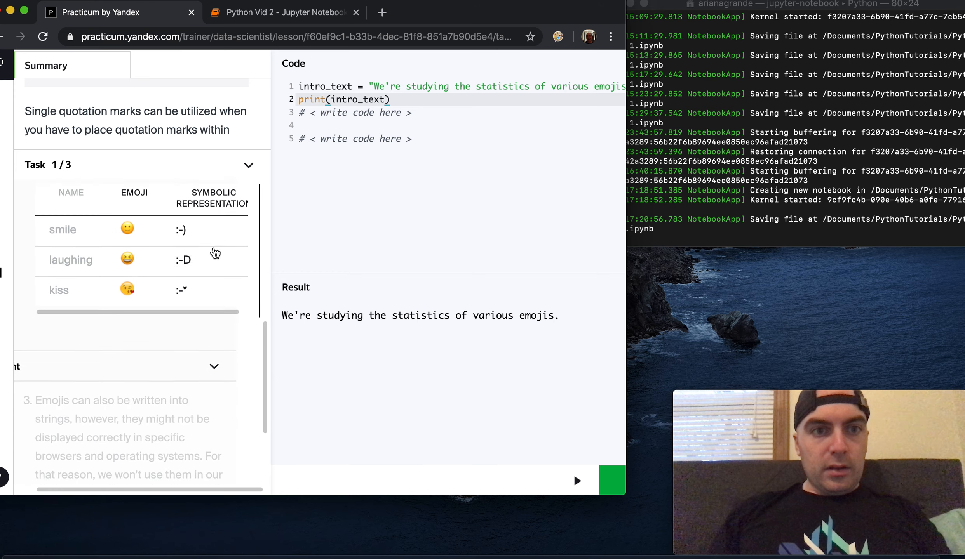
scroll(down, 3)
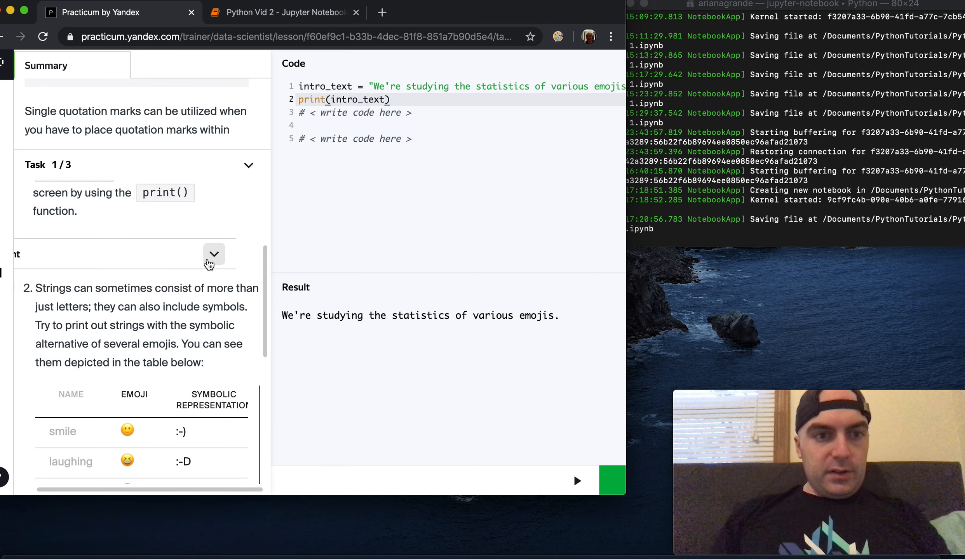
scroll(down, 3)
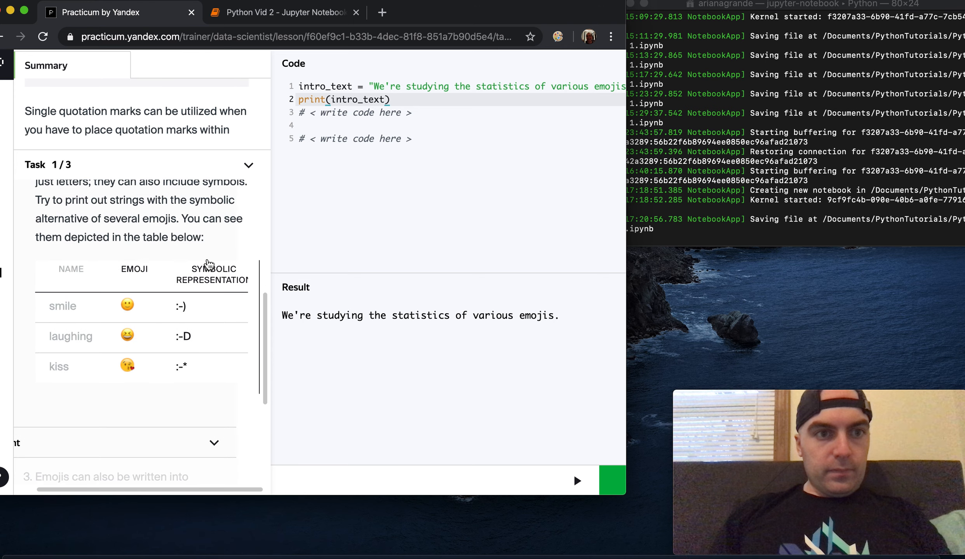
scroll(down, 3)
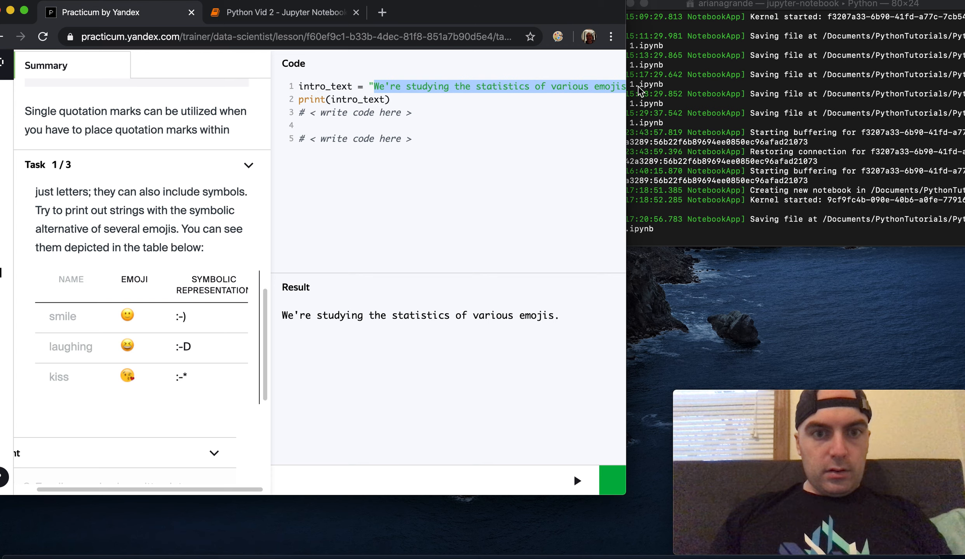
Replace the sentence with ":-)" and turn the copied assignments into ":-D" and ":-*".
key(Delete)
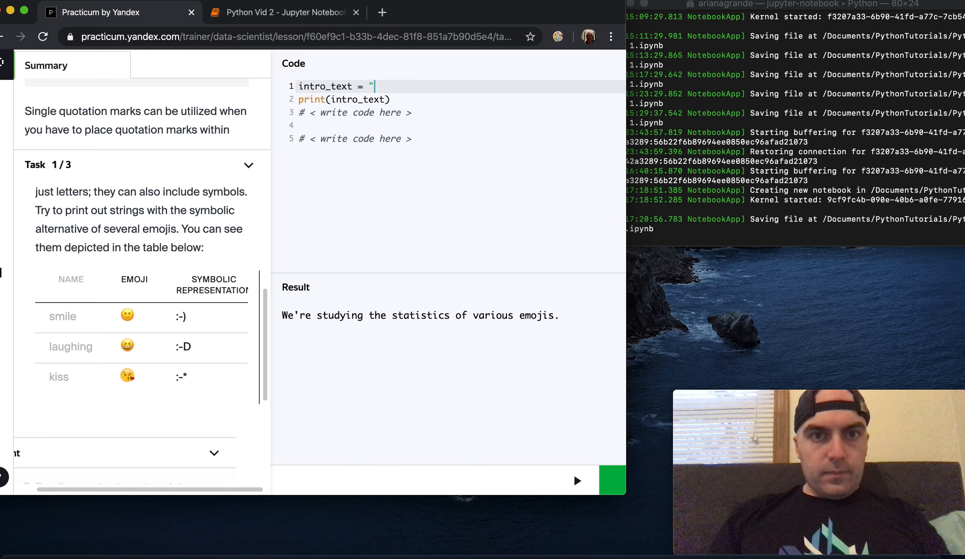
text(:-)")
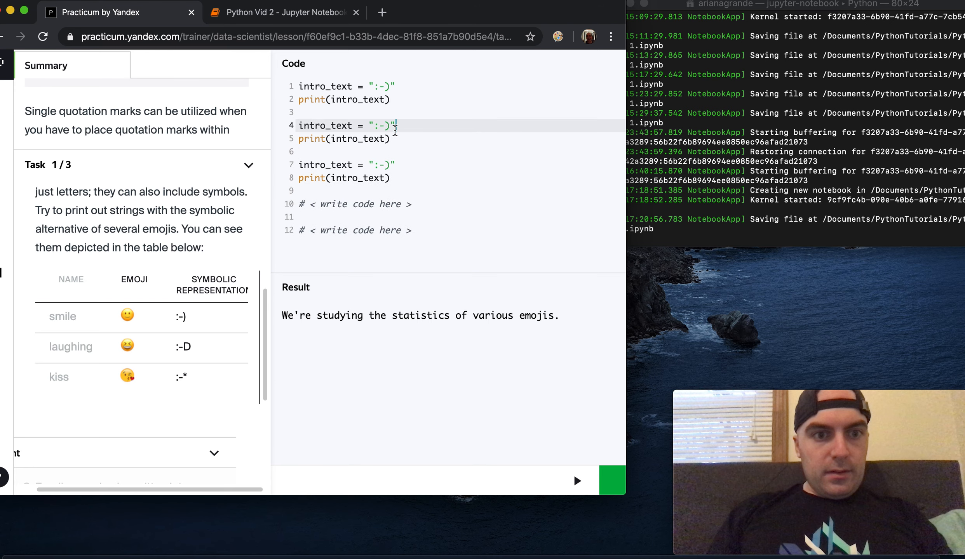
key(Backspace)
text(D)
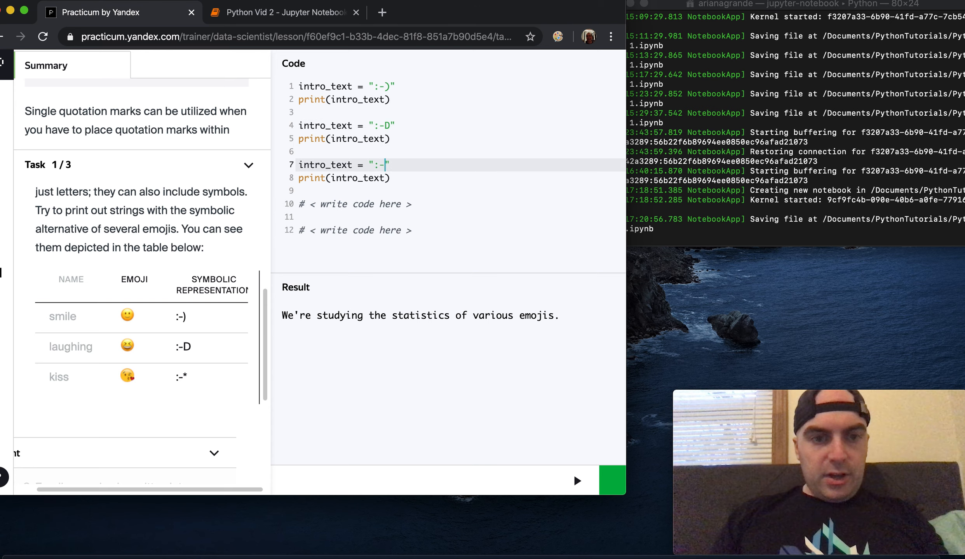
text(*)
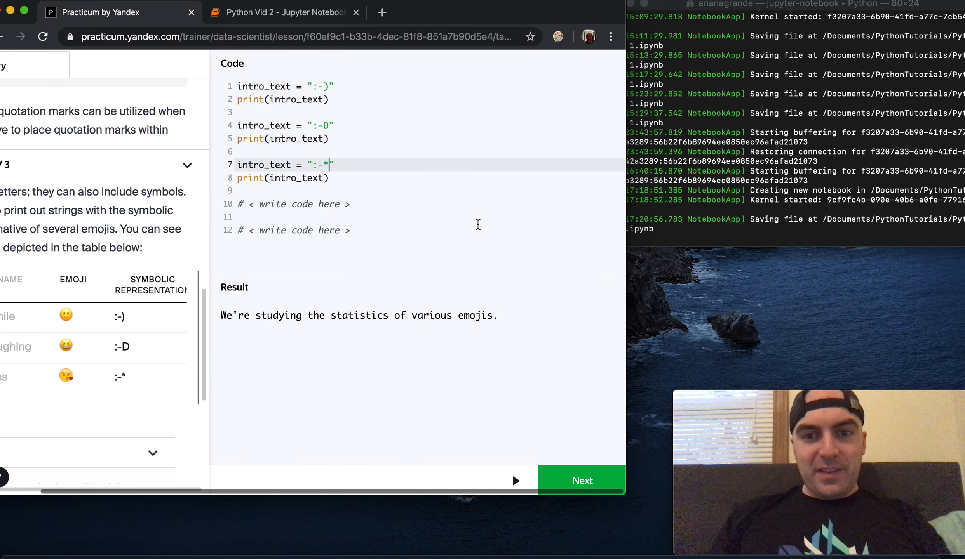
Move on to task 2 and assign smile = ":-)" above the print lines.
click(580, 481)
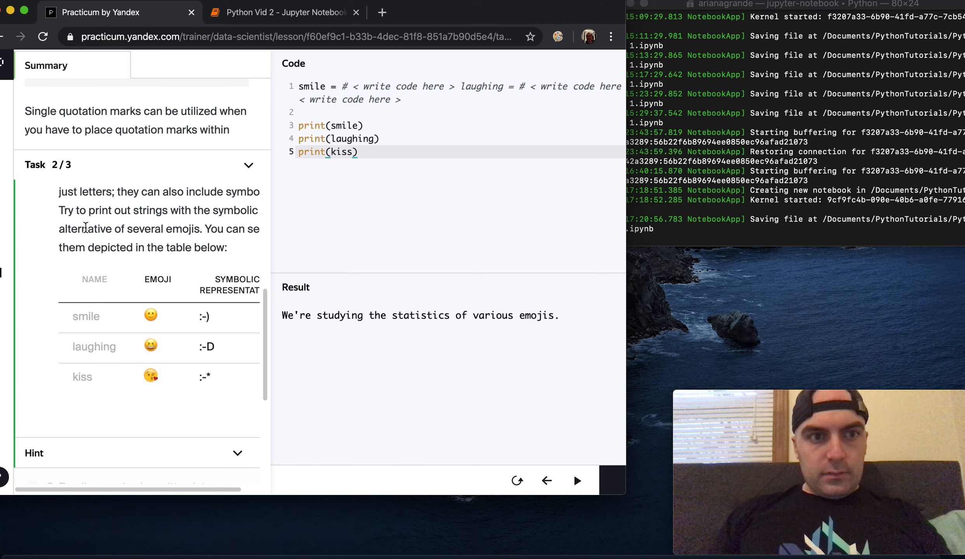
scroll(down, 3)
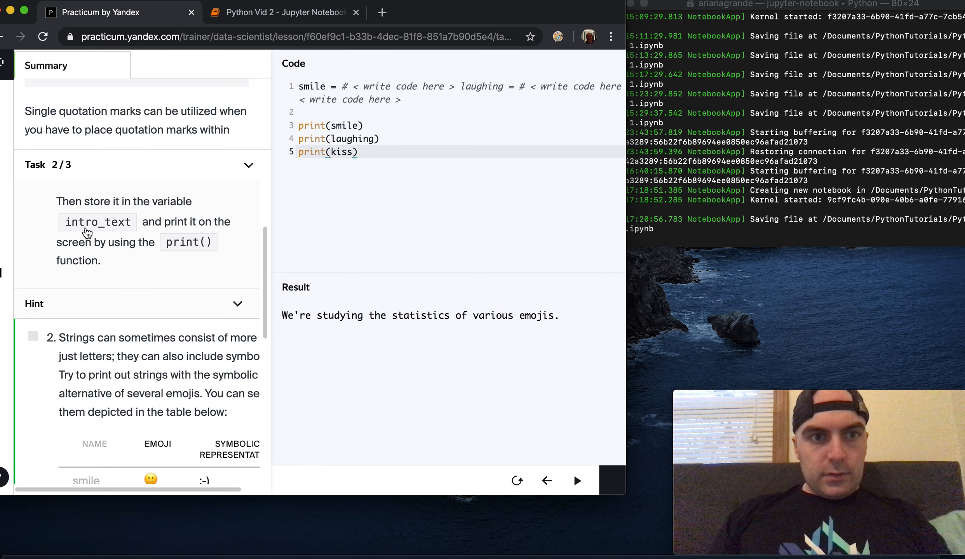
scroll(down, 3)
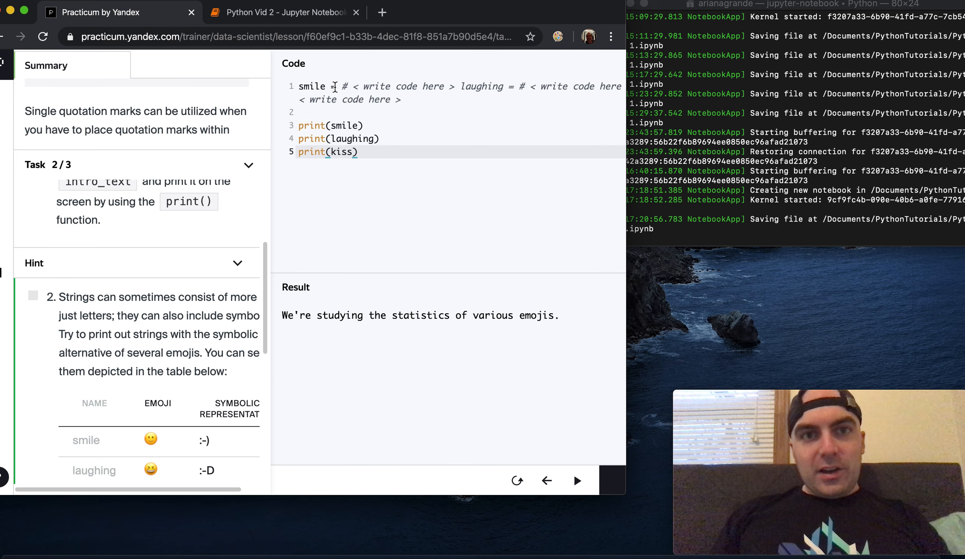
text(=)
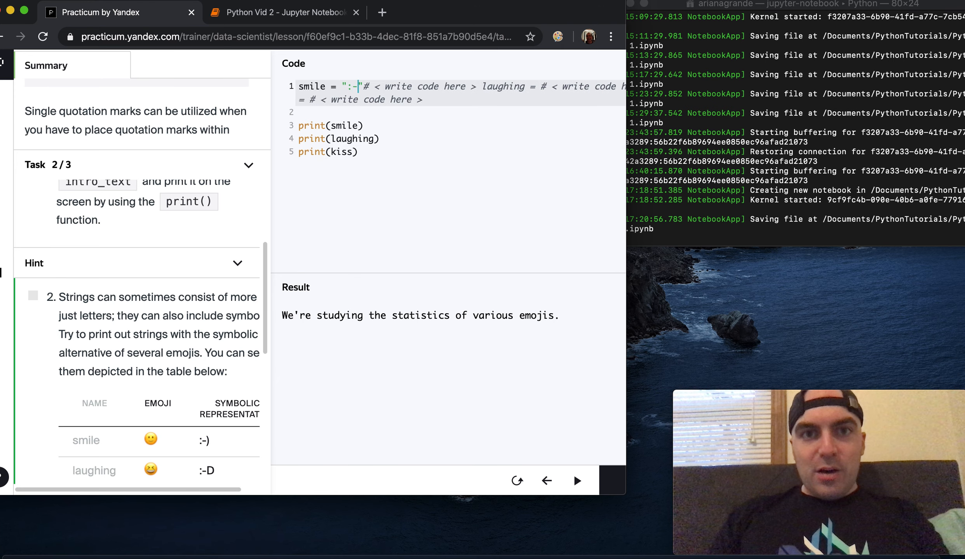
text())
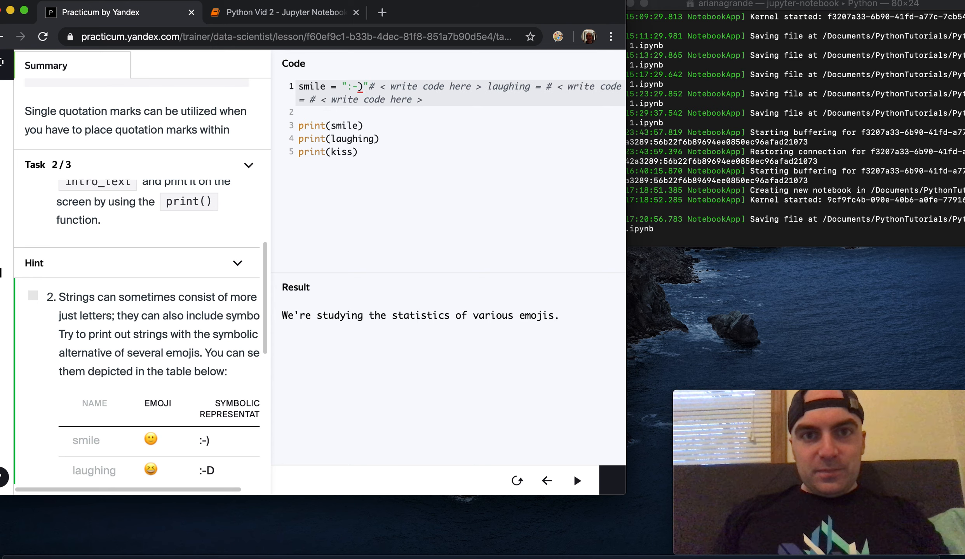
Add laughing=":-D" and kiss=":-*" on their own lines above the prints.
text(l)
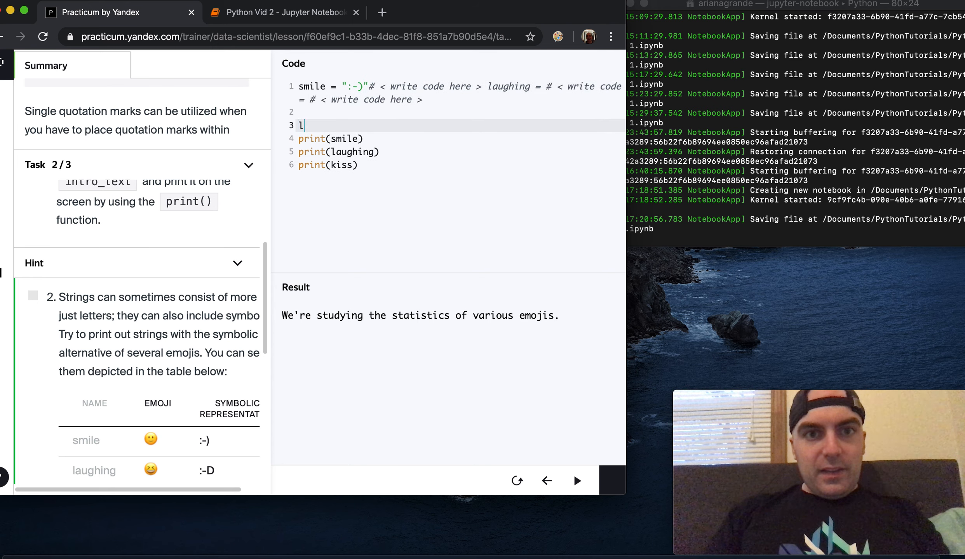
text(aughing=)
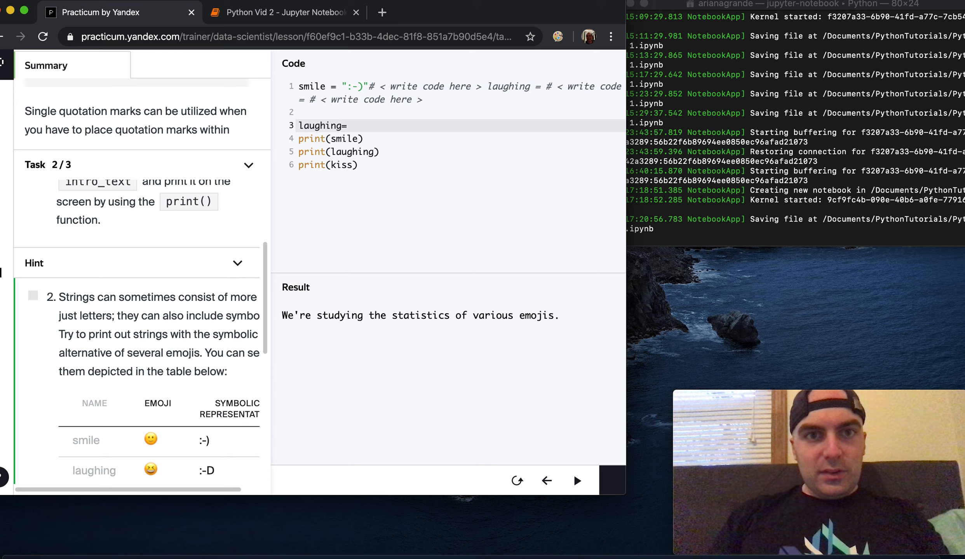
text("")
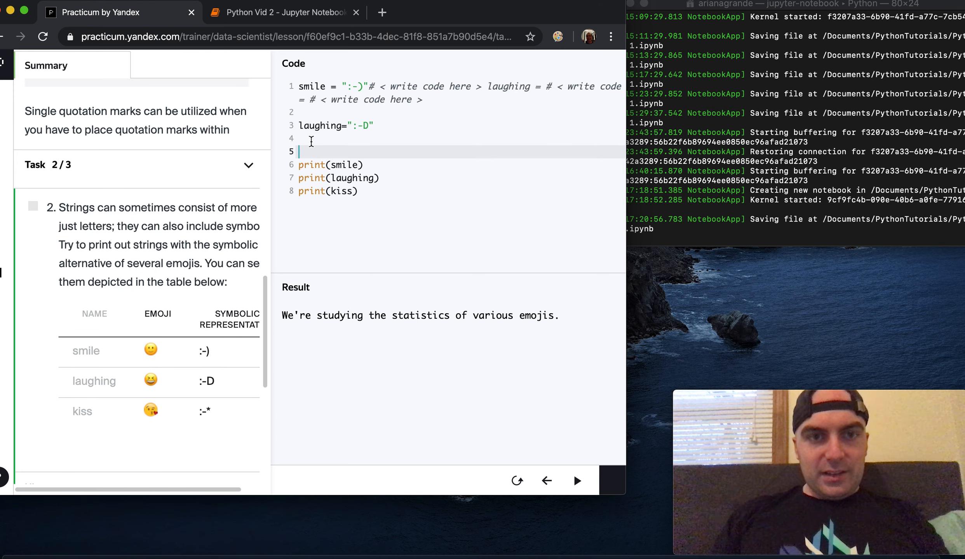
text(kiss=")
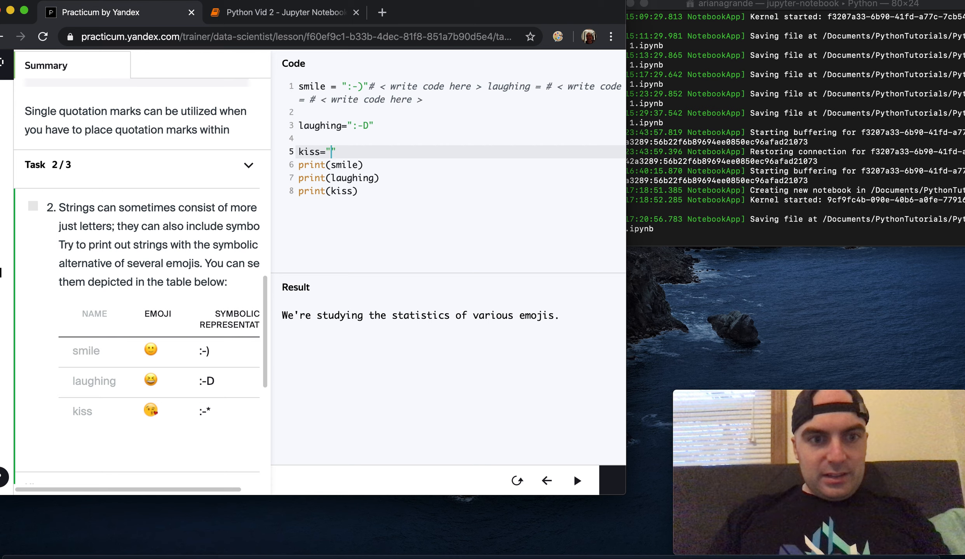
text(:-)
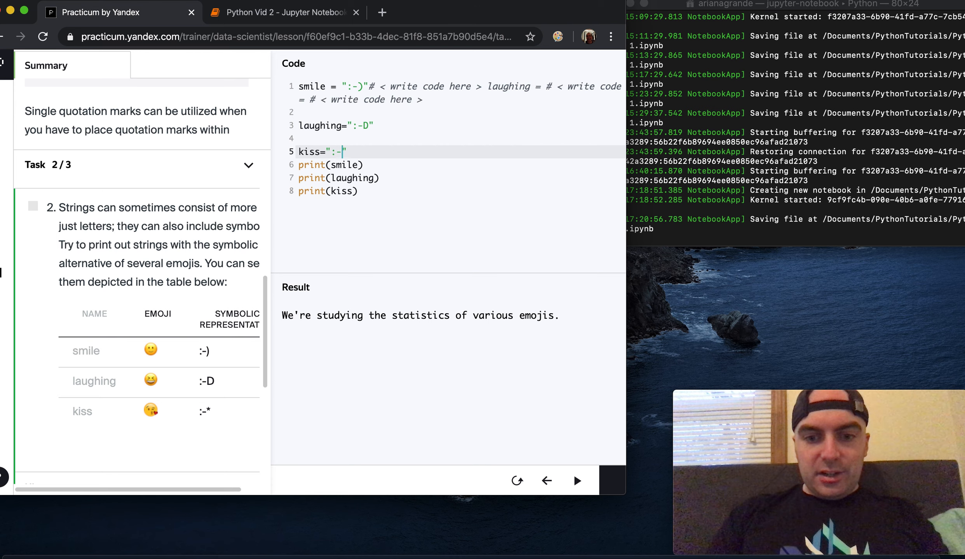
key(Enter)
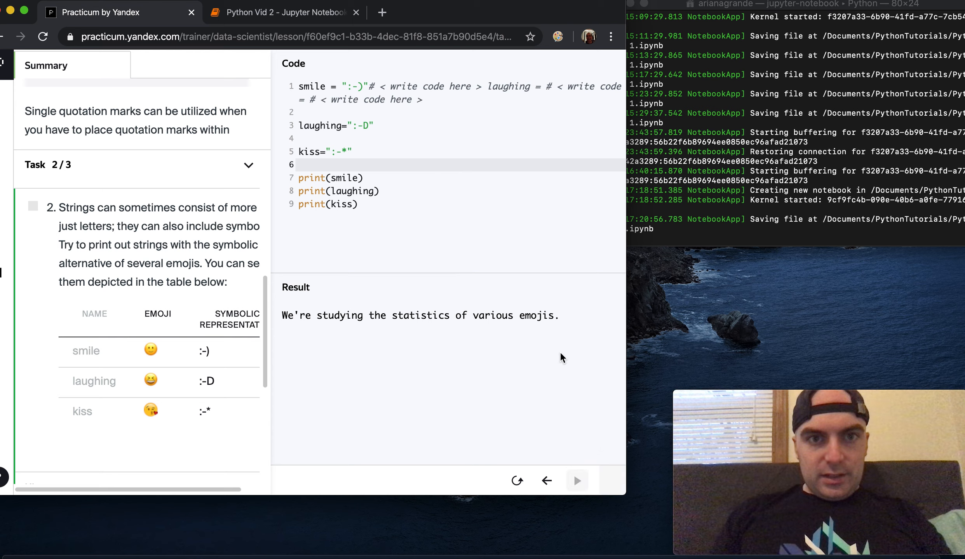
Run task 2 to print :-), :-D and :-* and submit it for checking.
click(575, 480)
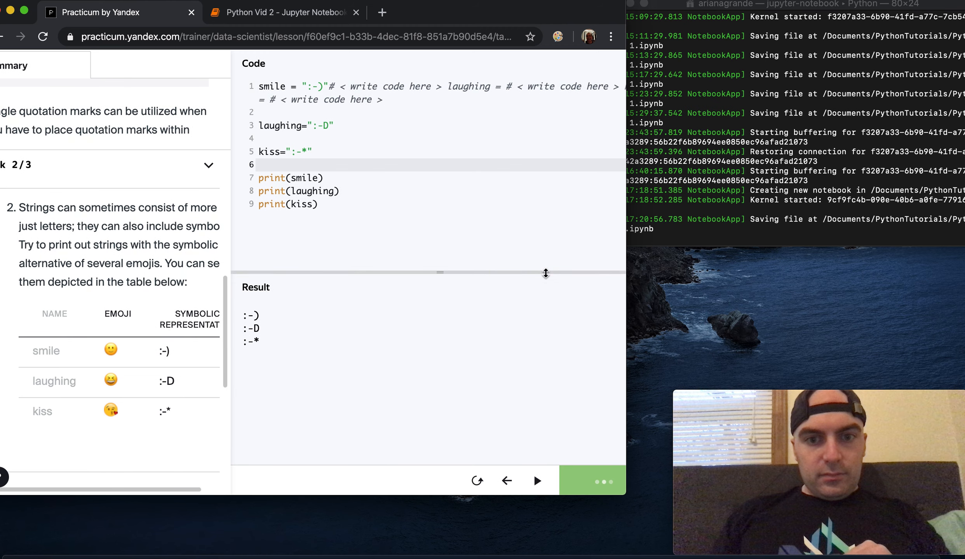
click(536, 481)
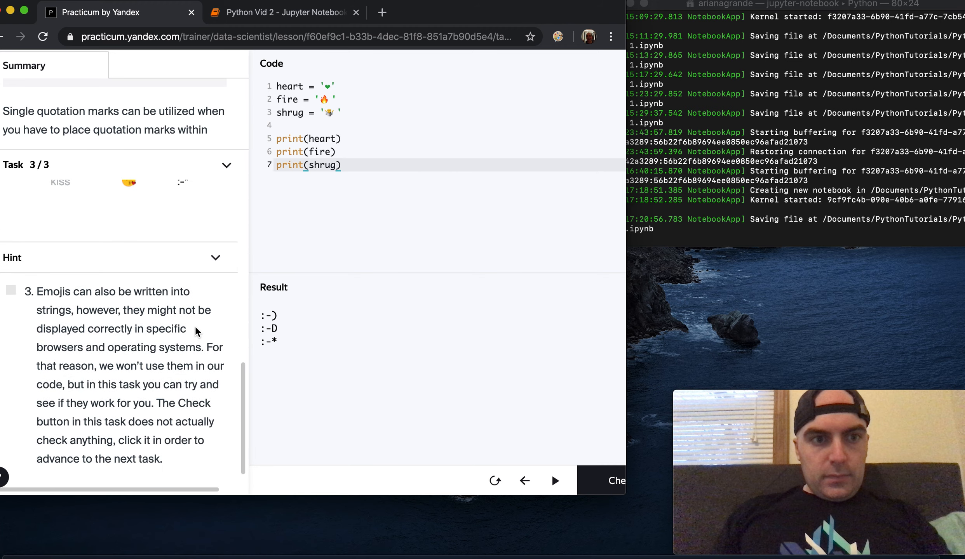
Run task 3 to print the heart, fire and shrug emojis, get it checked correct, and continue to the Lists lesson.
scroll(down, 3)
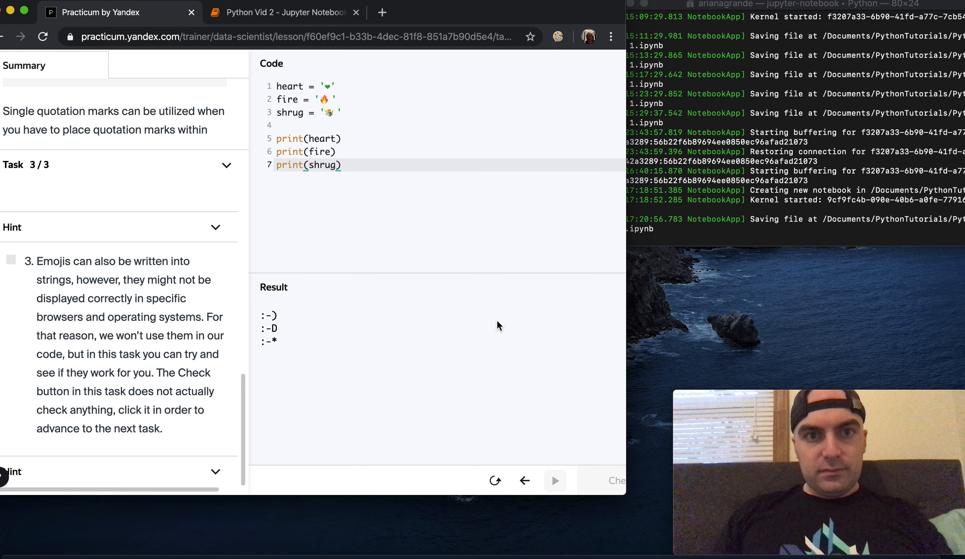
click(555, 481)
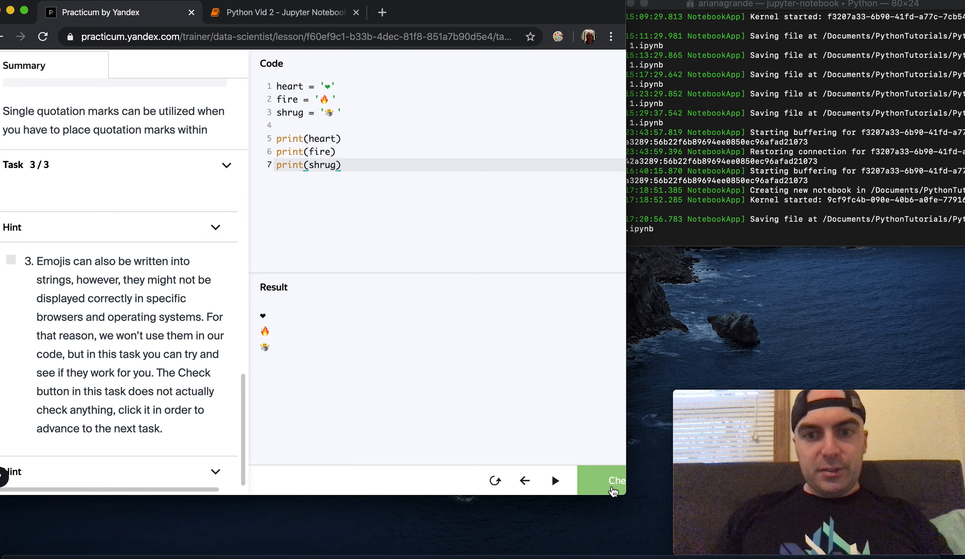
click(601, 481)
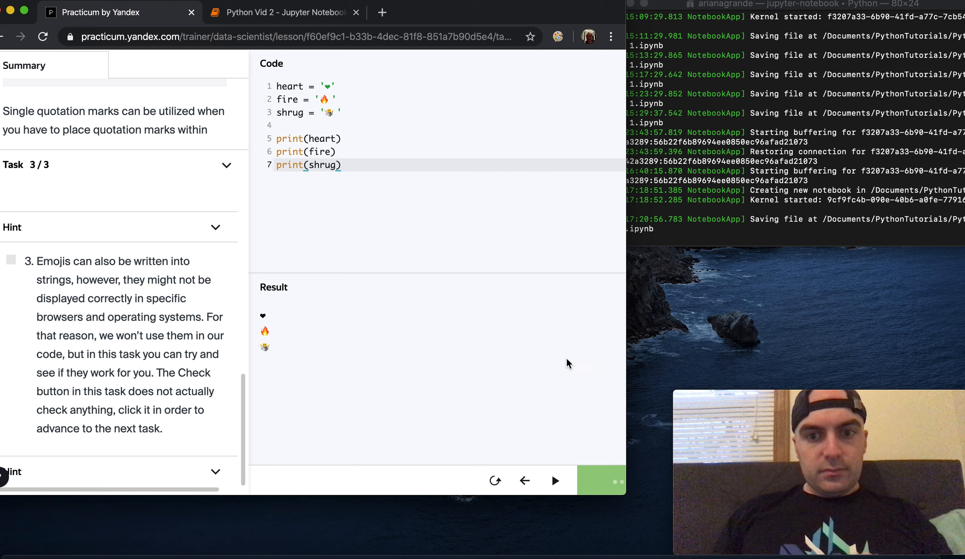
click(600, 481)
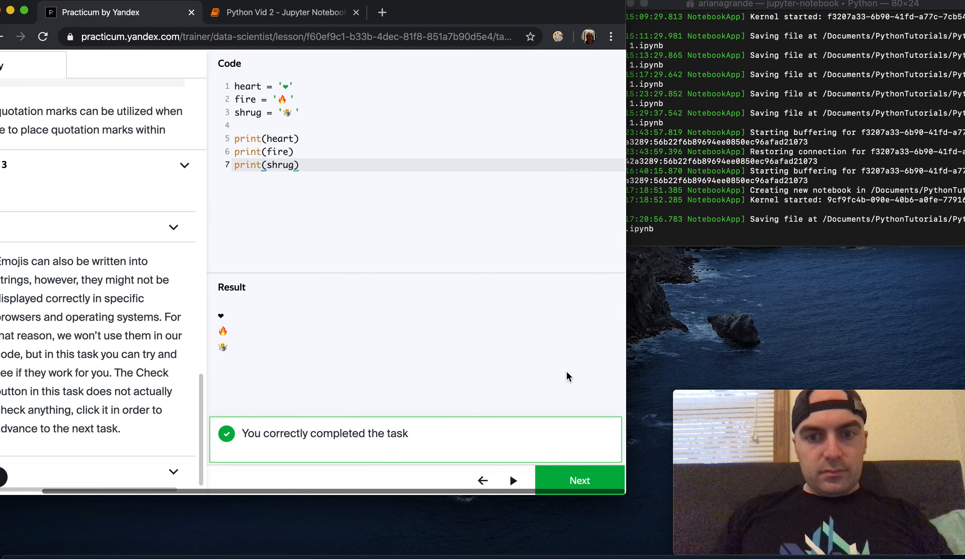
click(579, 481)
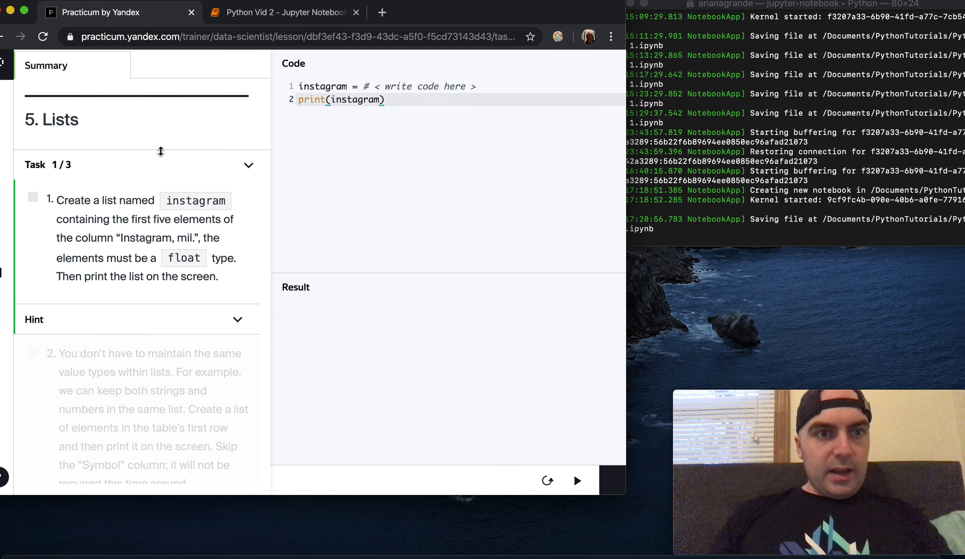
scroll(down, 3)
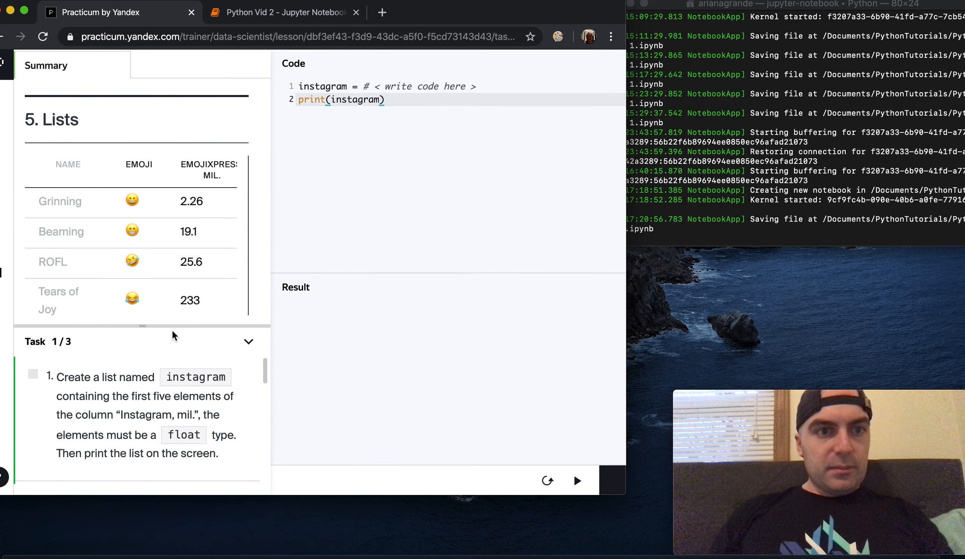
scroll(down, 3)
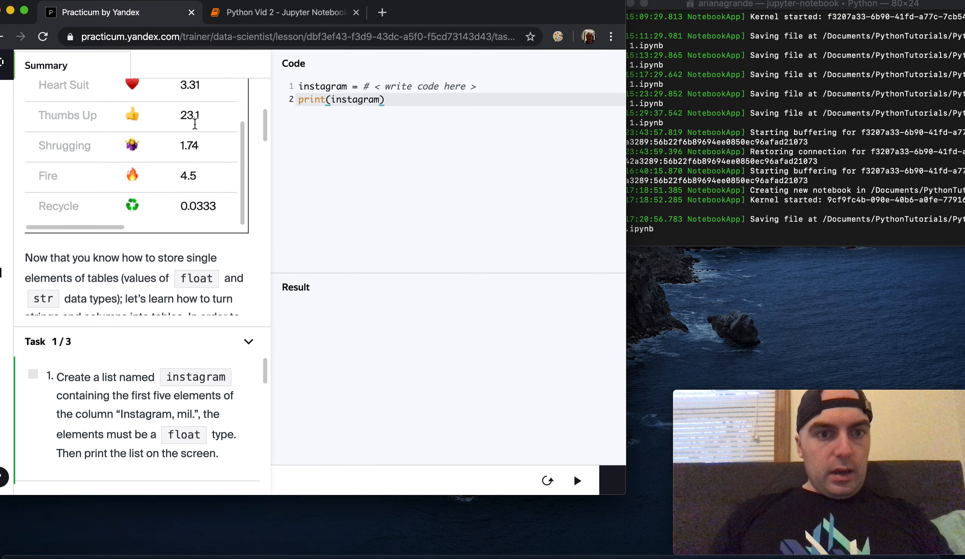
scroll(down, 3)
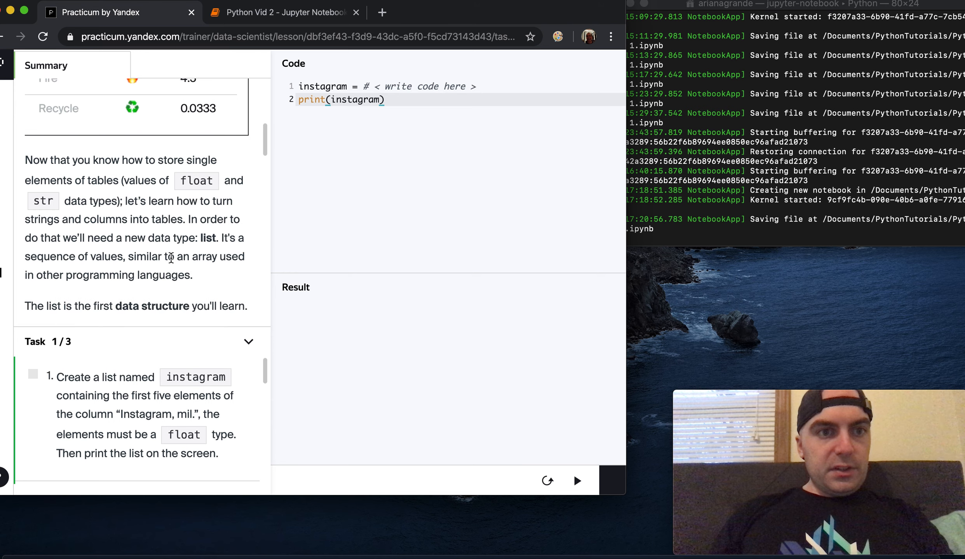
scroll(down, 3)
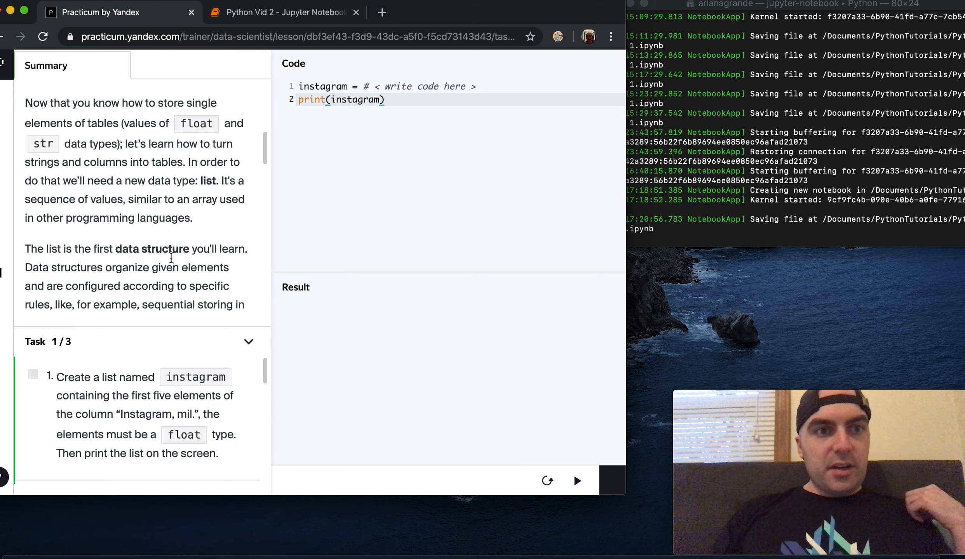
scroll(down, 3)
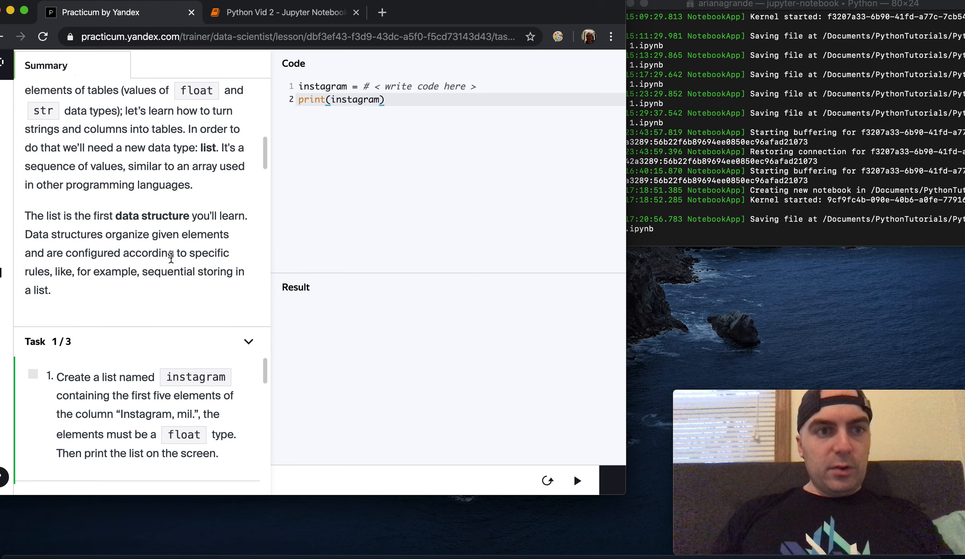
scroll(down, 3)
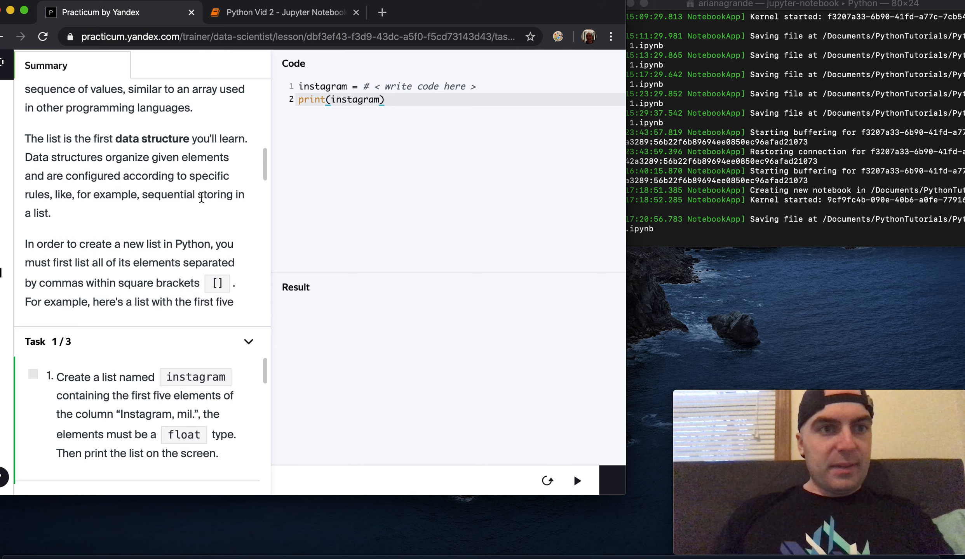
scroll(down, 3)
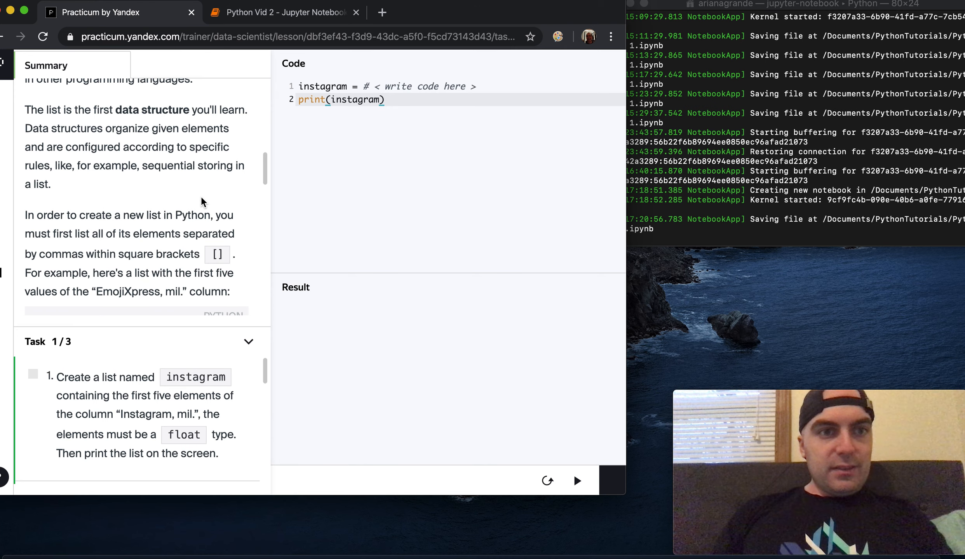
scroll(down, 3)
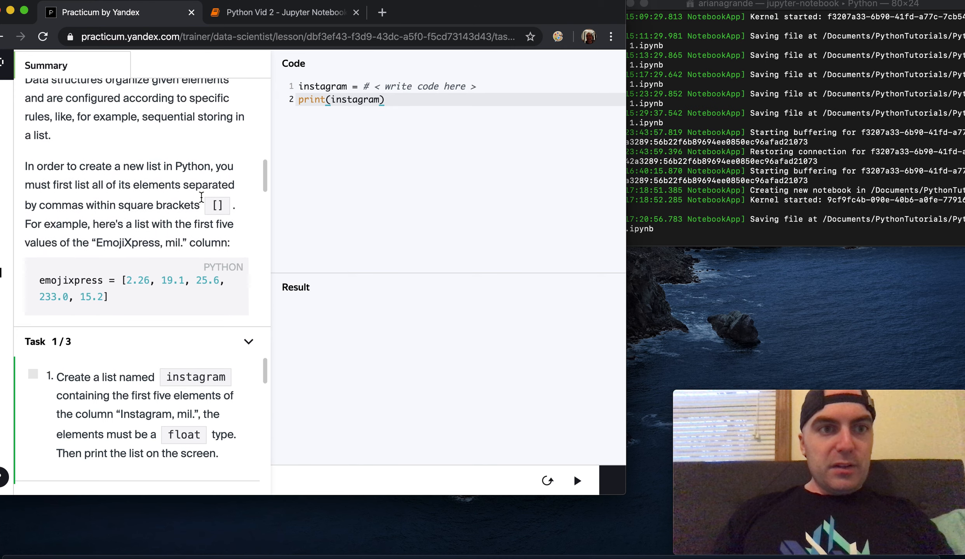
scroll(down, 3)
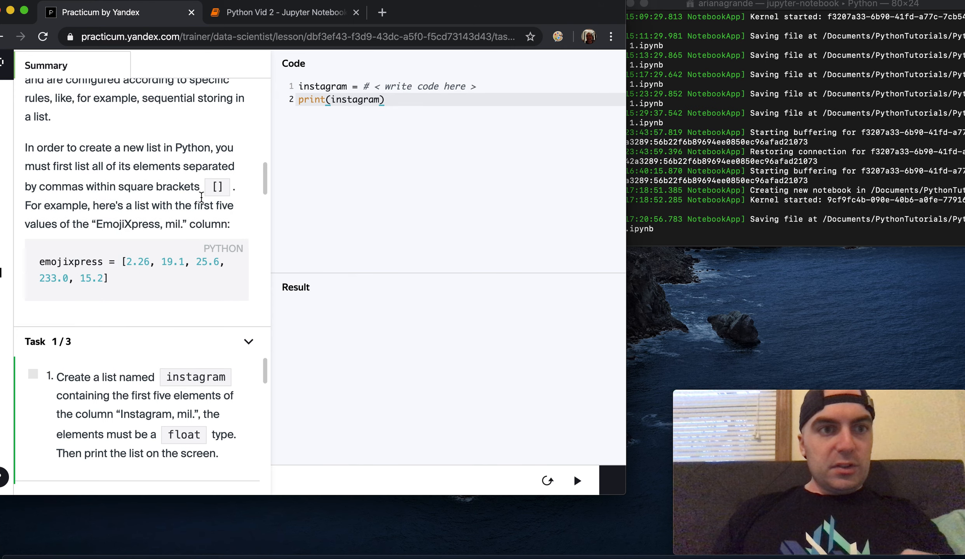
scroll(down, 3)
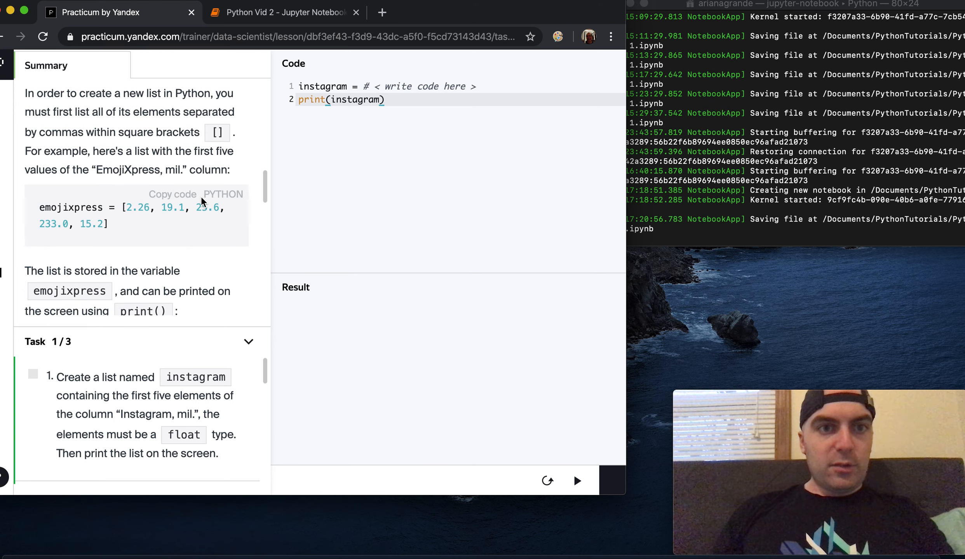
scroll(down, 3)
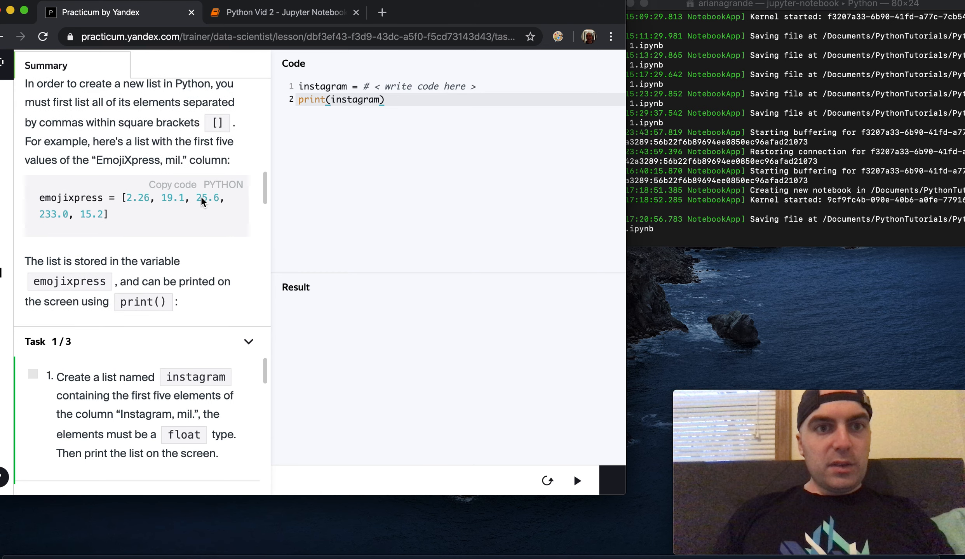
scroll(down, 3)
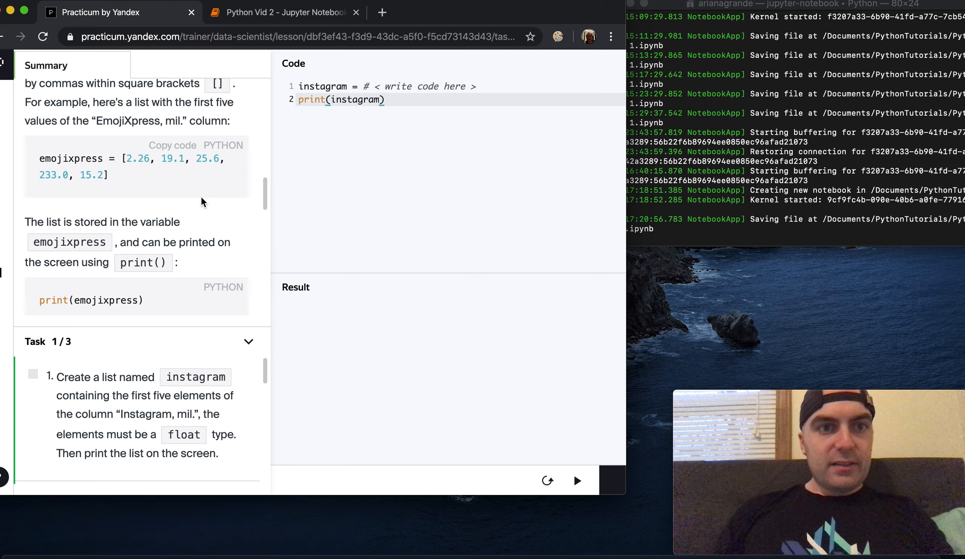
scroll(down, 3)
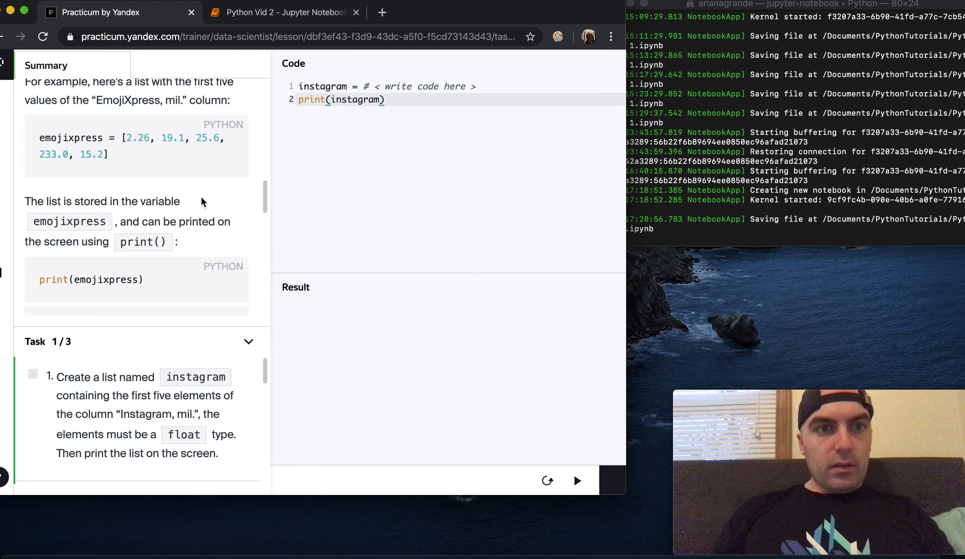
scroll(down, 3)
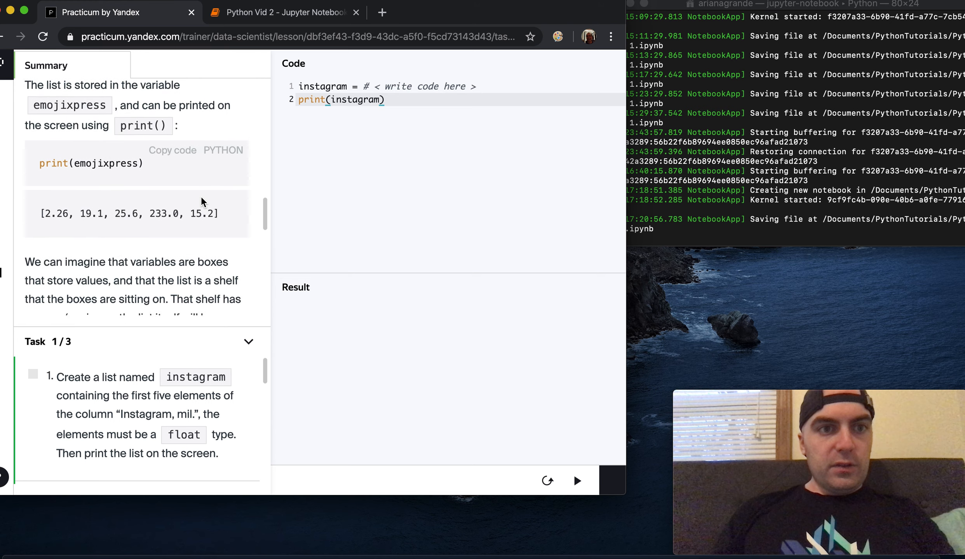
scroll(down, 3)
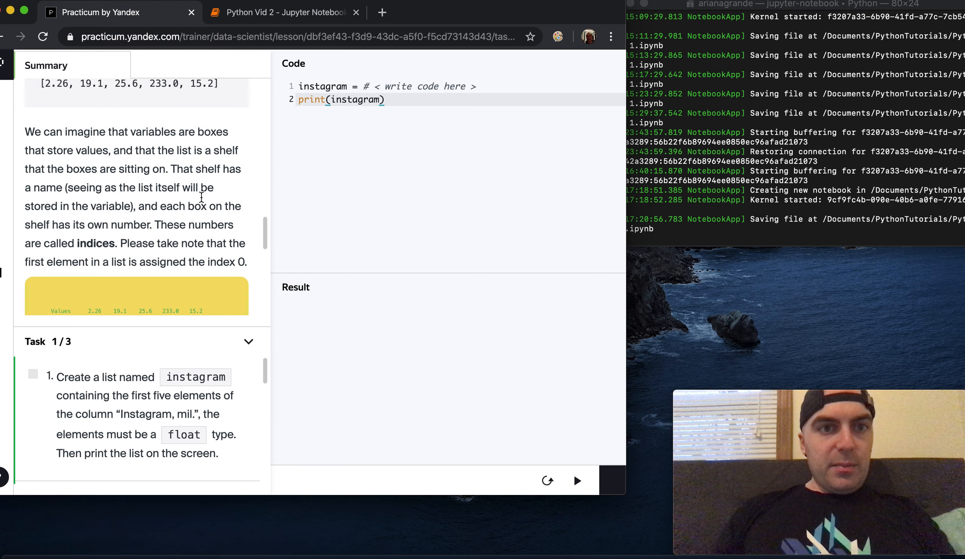
scroll(down, 3)
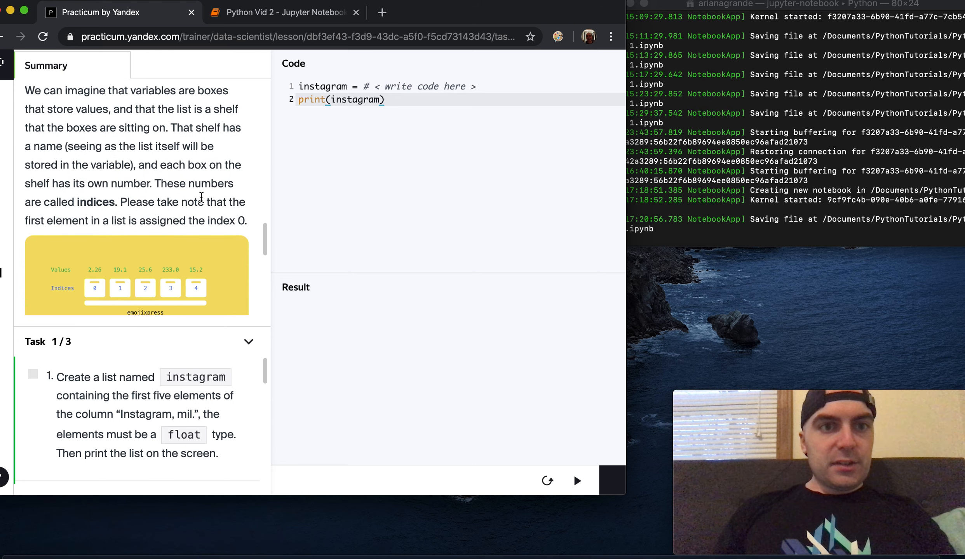
scroll(down, 3)
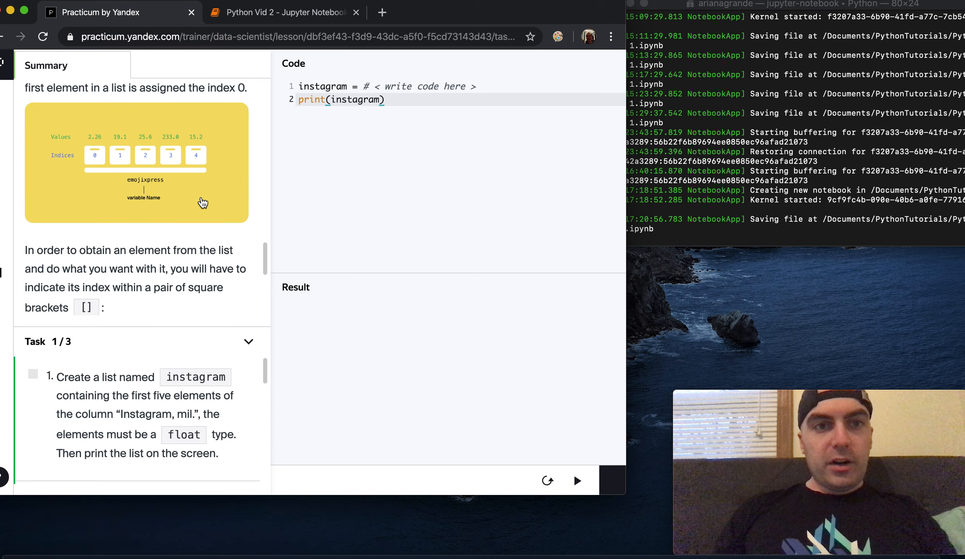
scroll(down, 3)
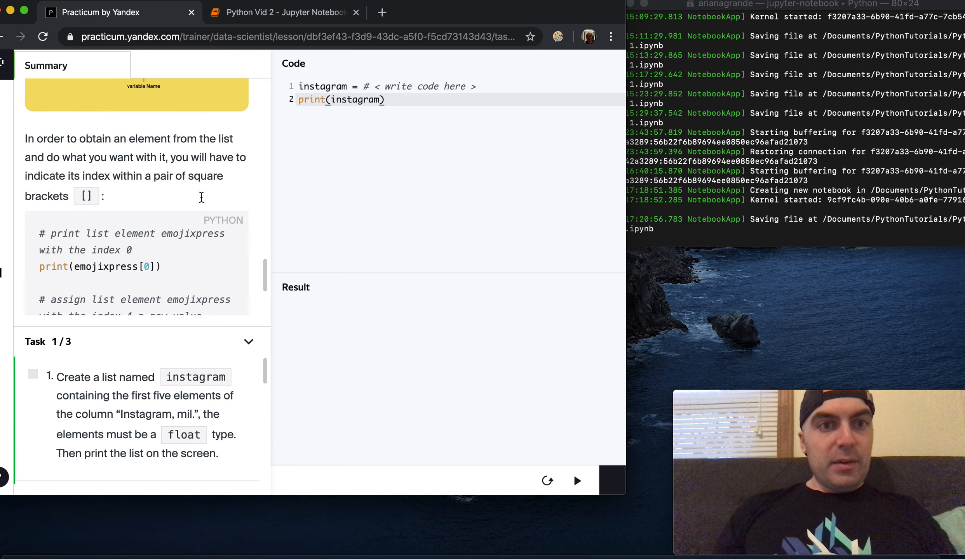
scroll(down, 3)
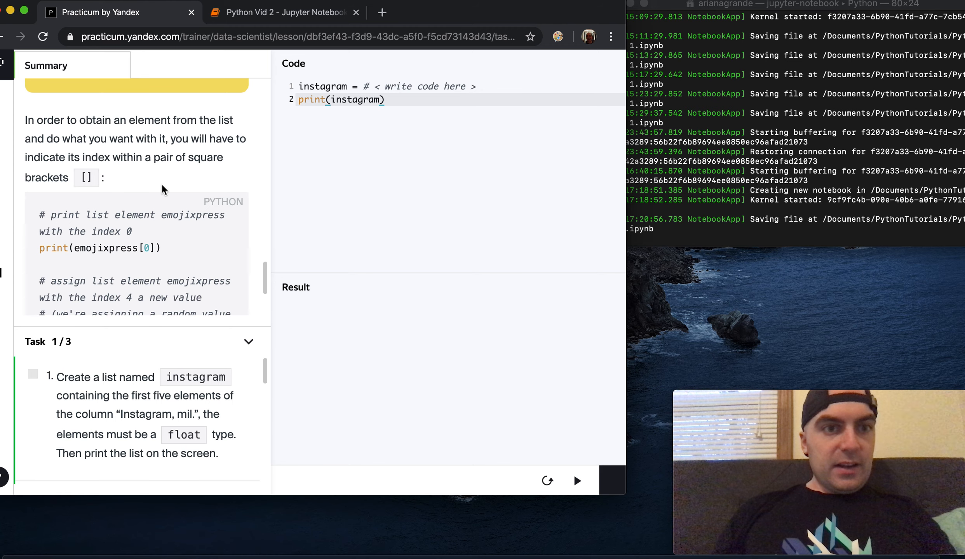
scroll(down, 3)
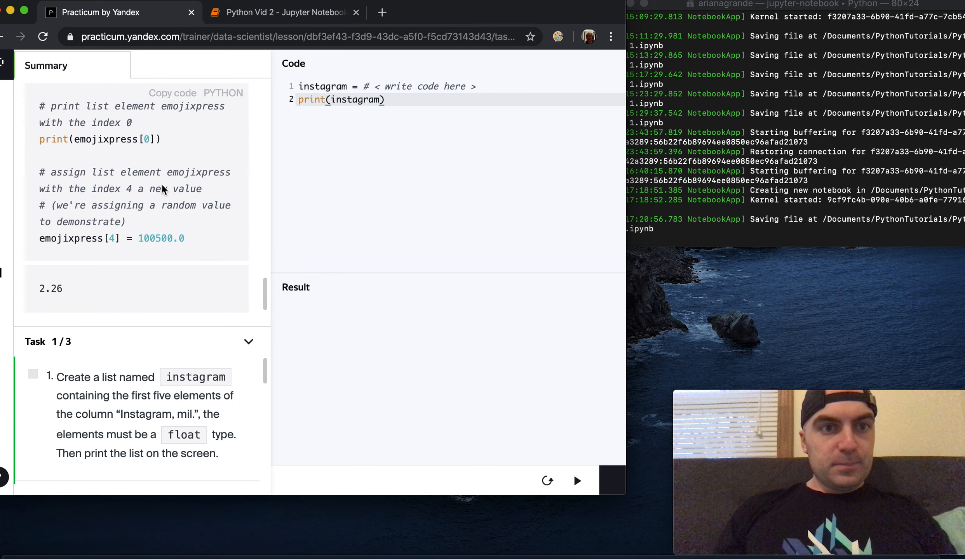
scroll(down, 3)
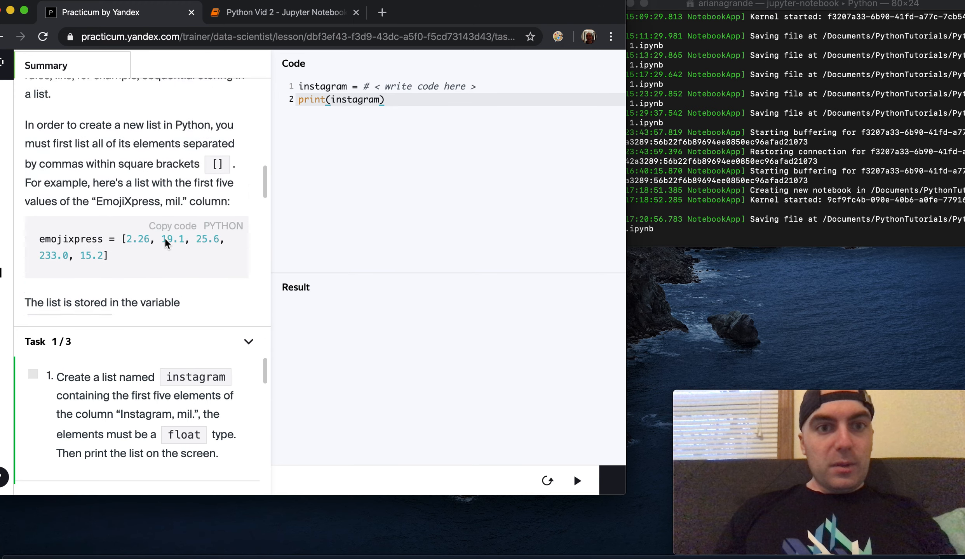
scroll(down, 3)
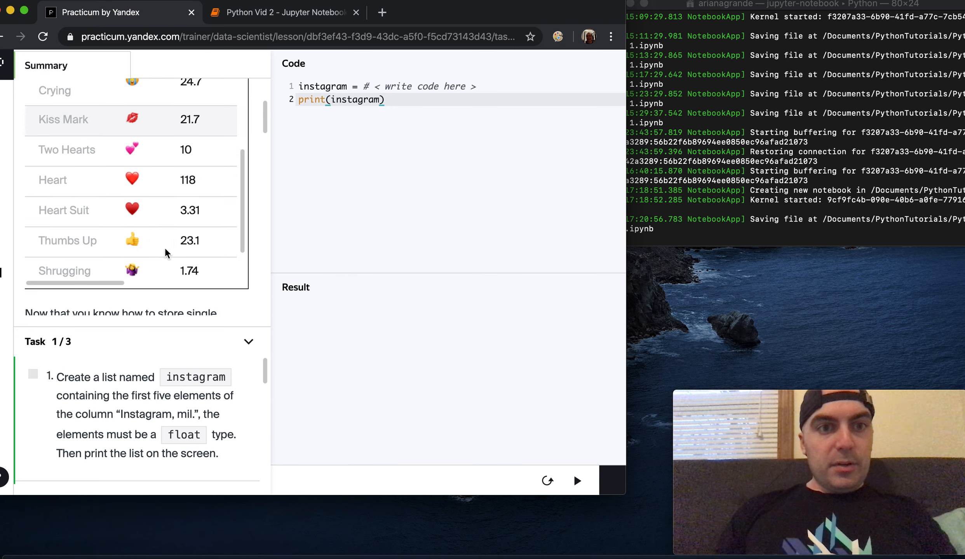
scroll(down, 3)
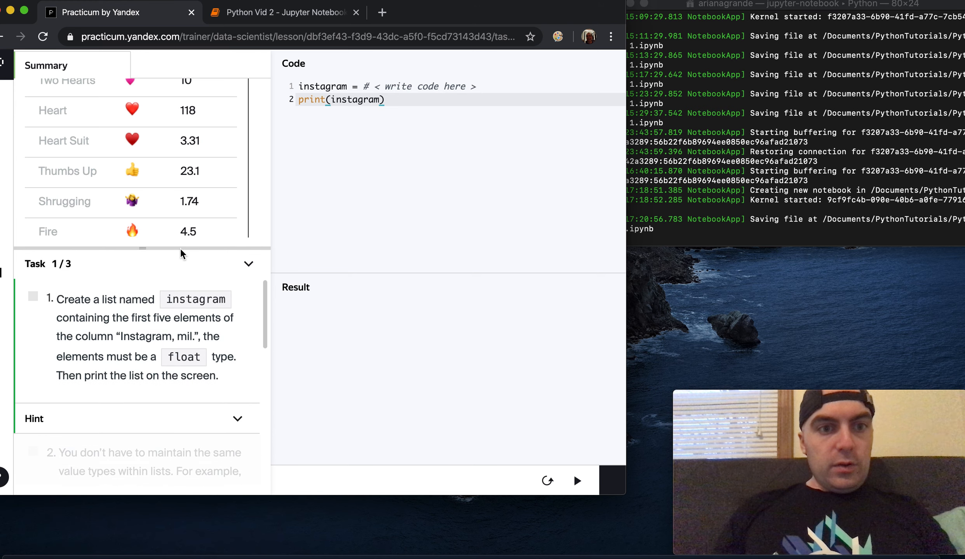
Fill the instagram list with 0.774, 7.31, 2.36, 4.26 and 11.2 from the table.
scroll(down, 3)
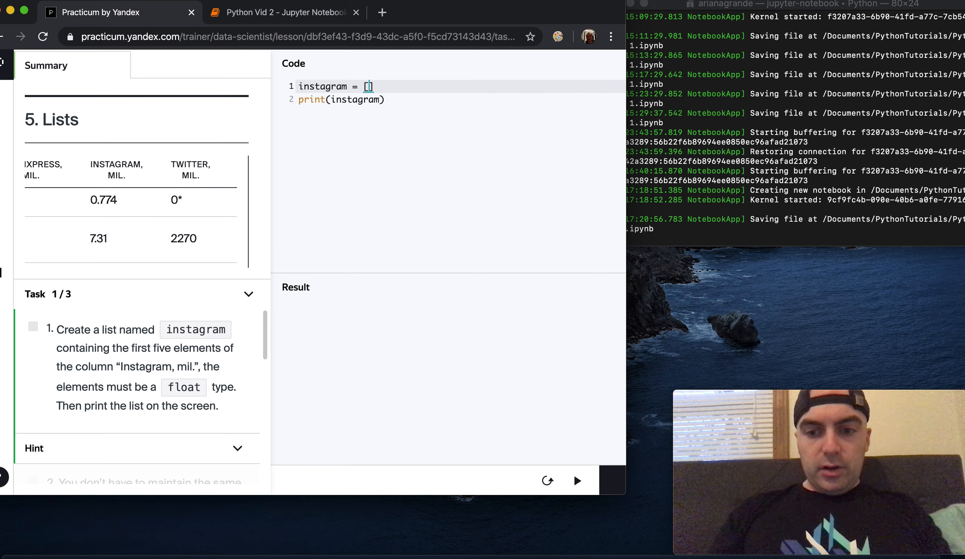
text(0.774,)
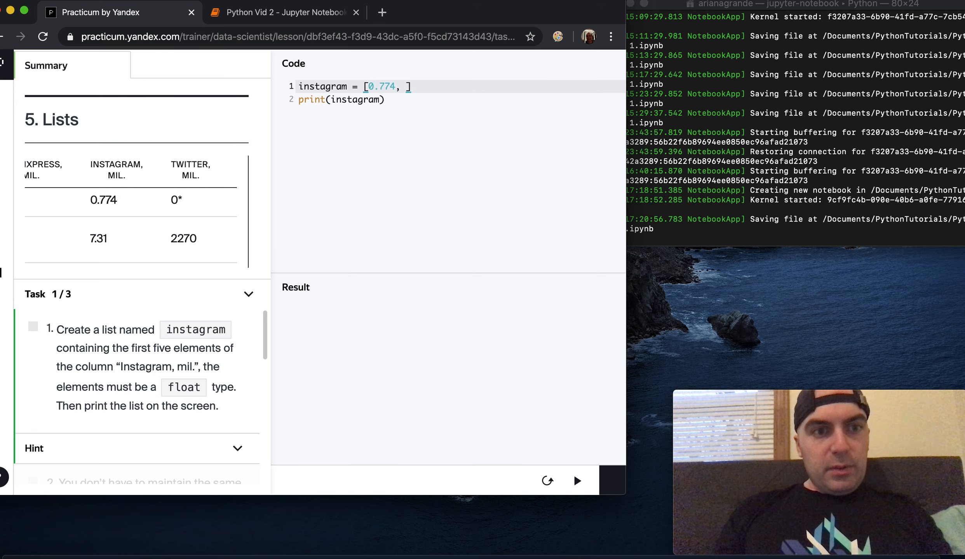
text(7.31,)
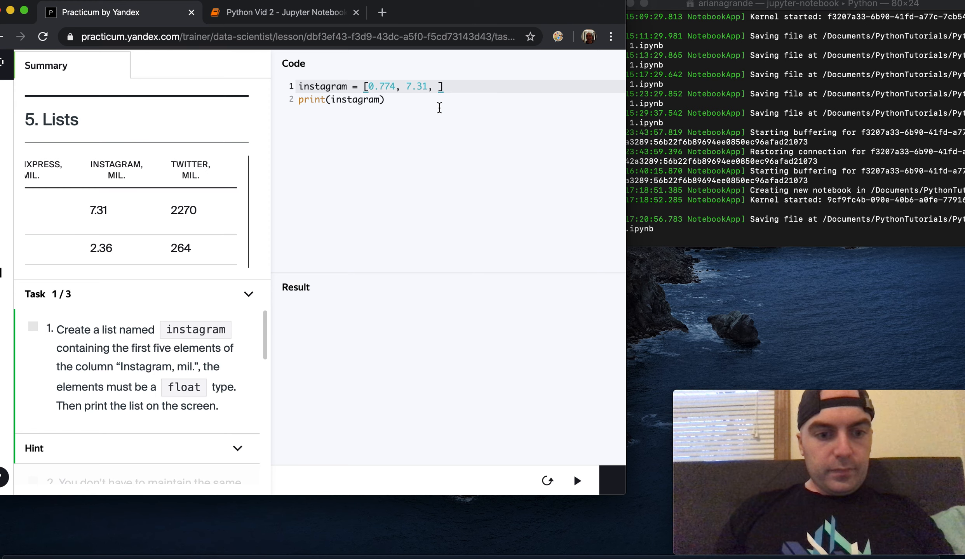
text(2.36,)
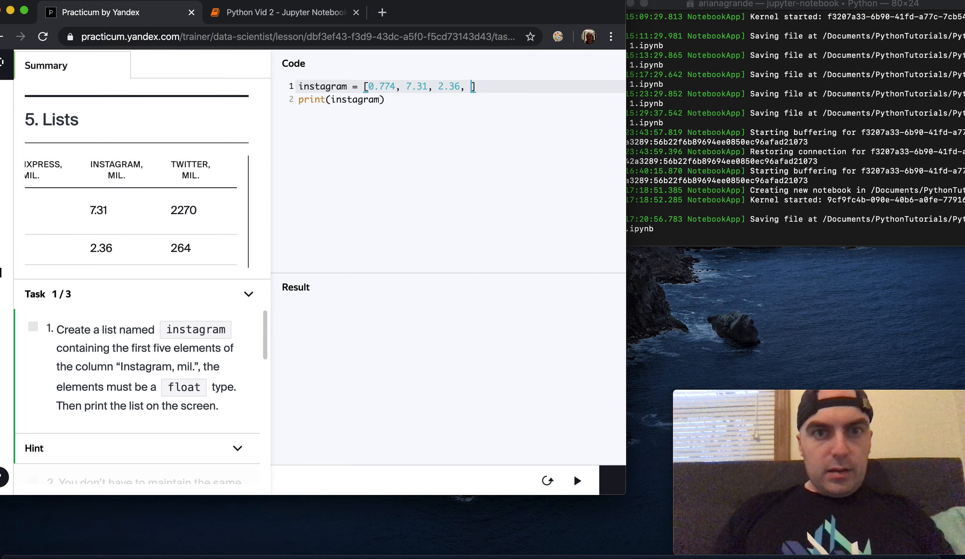
scroll(down, 3)
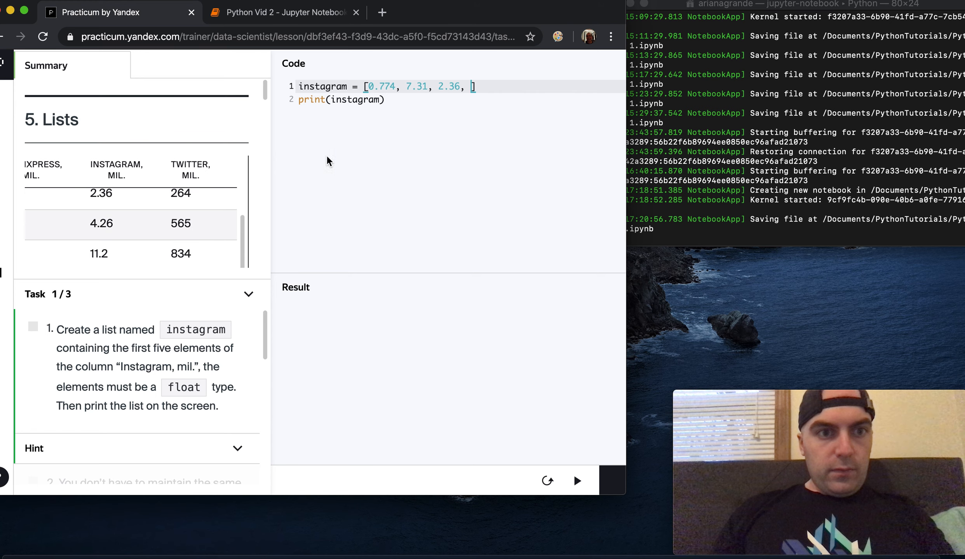
text(4.2)
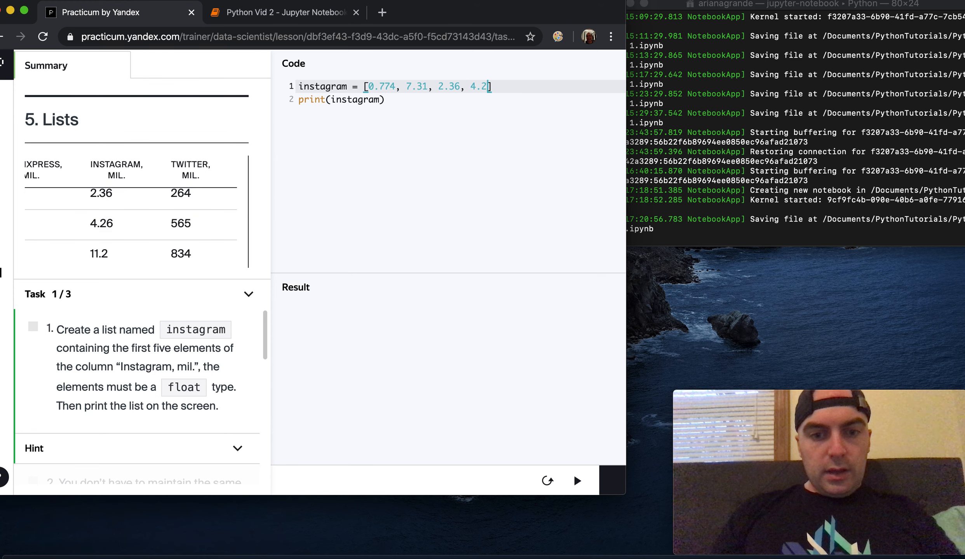
text(6,)
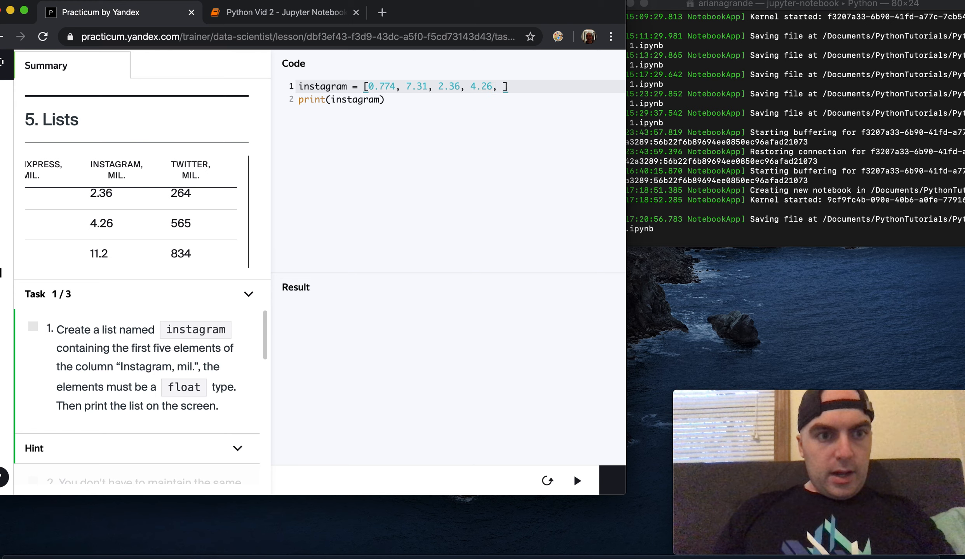
text(11.2)
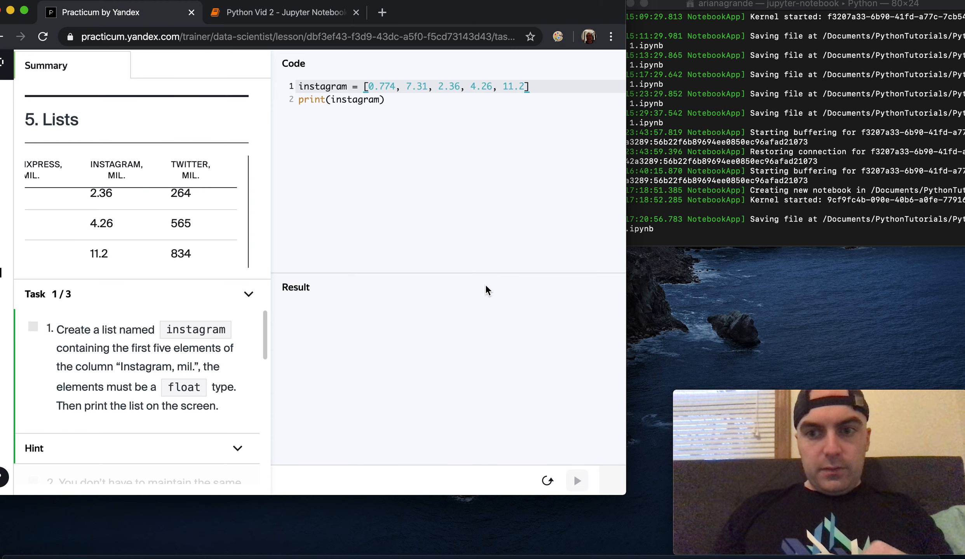
mouse_move(518, 252)
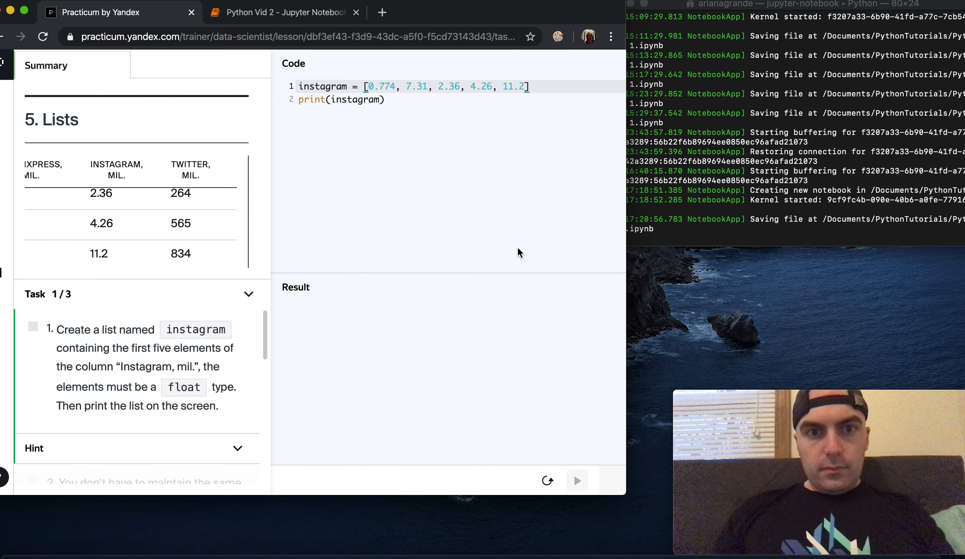
Run to print [0.774, 7.31, 2.36, 4.26, 11.2] and submit, getting an incorrect-value error for instagram.
click(575, 481)
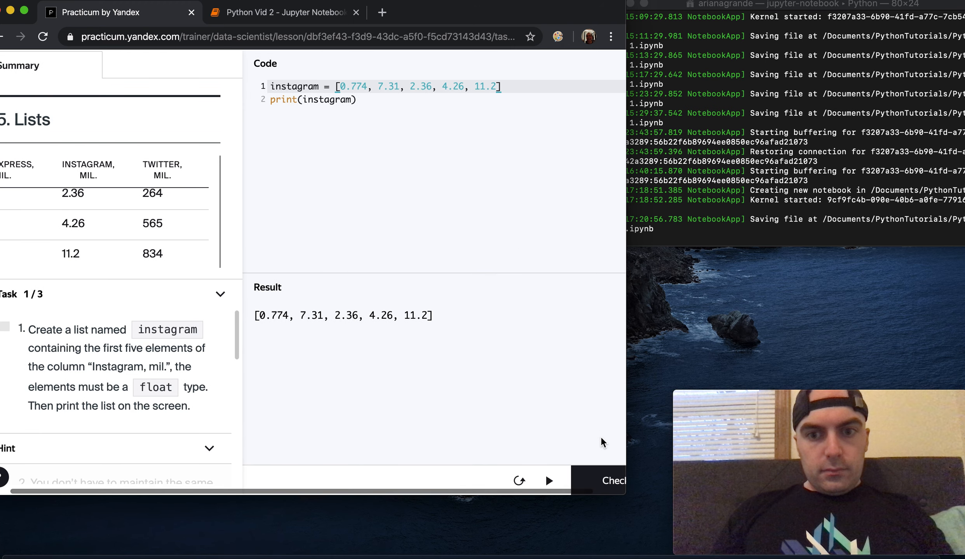
click(611, 481)
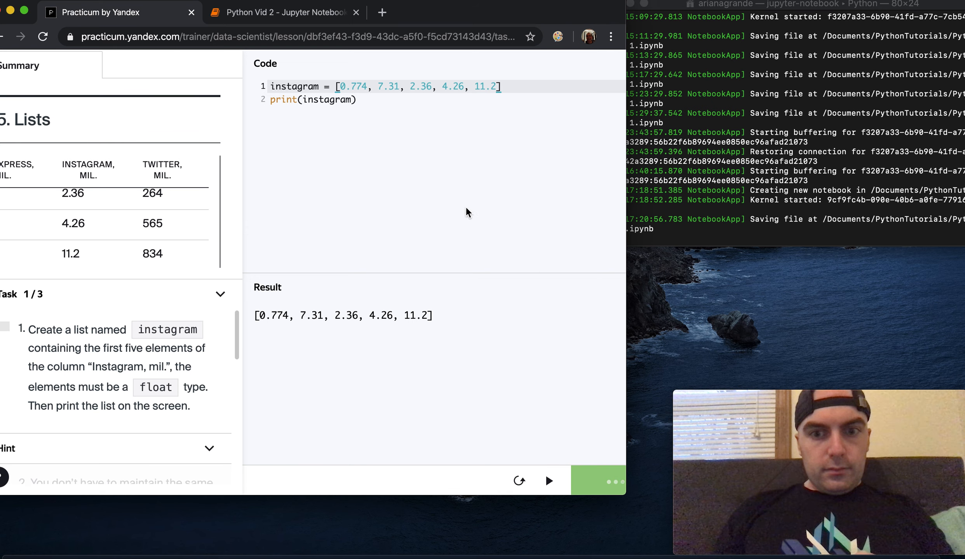
click(608, 481)
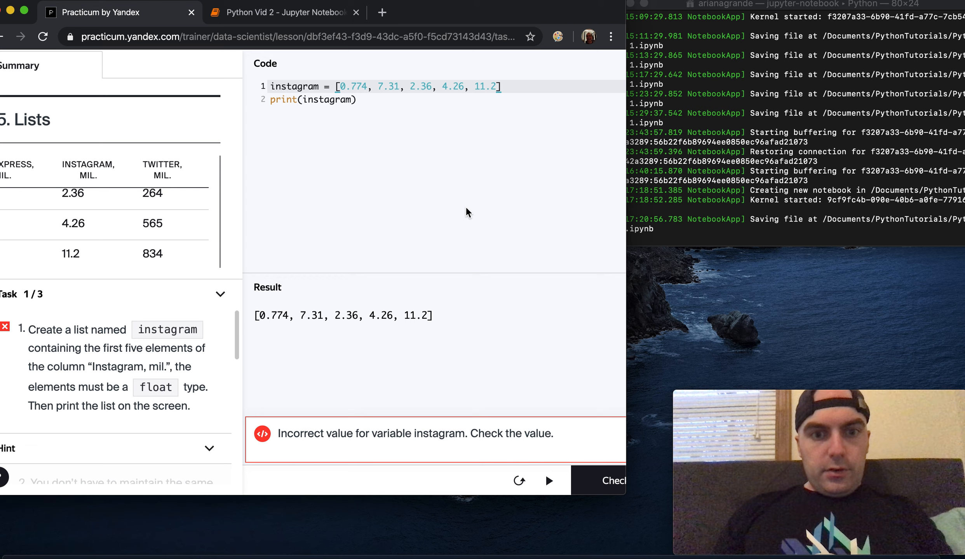
mouse_move(251, 282)
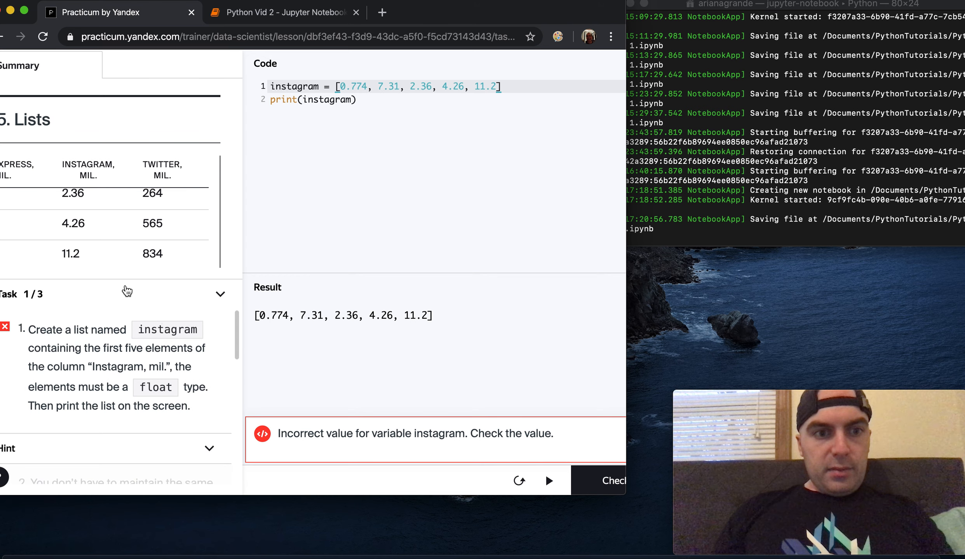
Correct the list to [1.02, 1.69, 0.774, 7.31, 2.36], dropping the last two values.
scroll(down, 3)
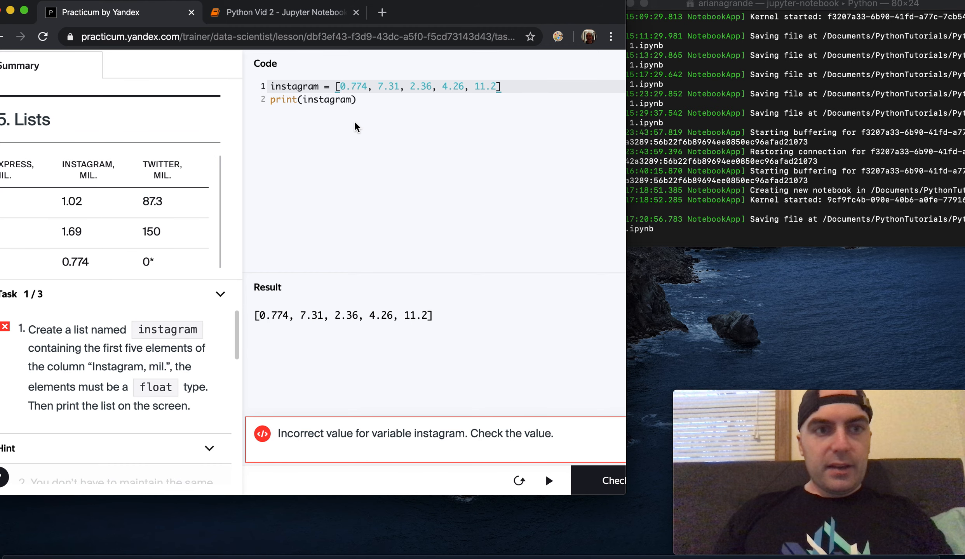
text(1.02, 1.69,)
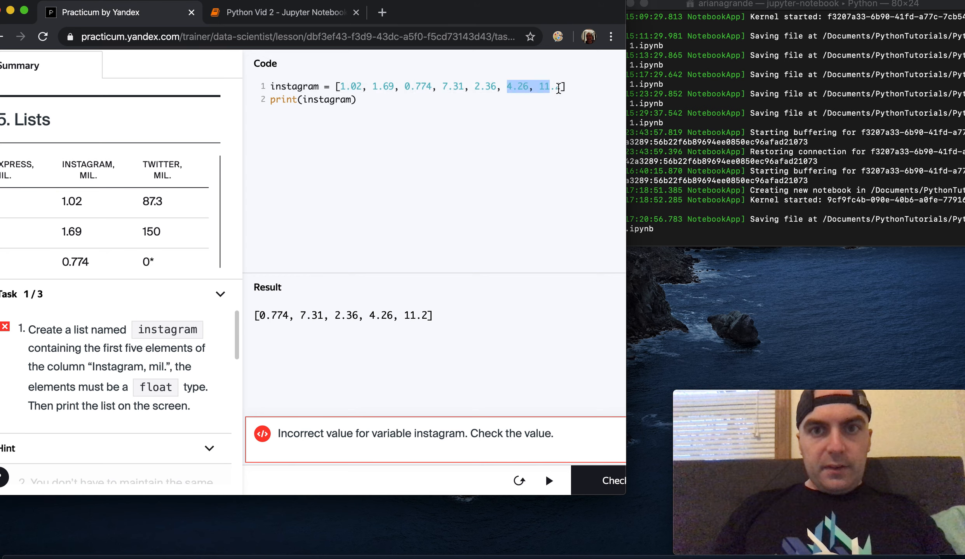
key(Delete)
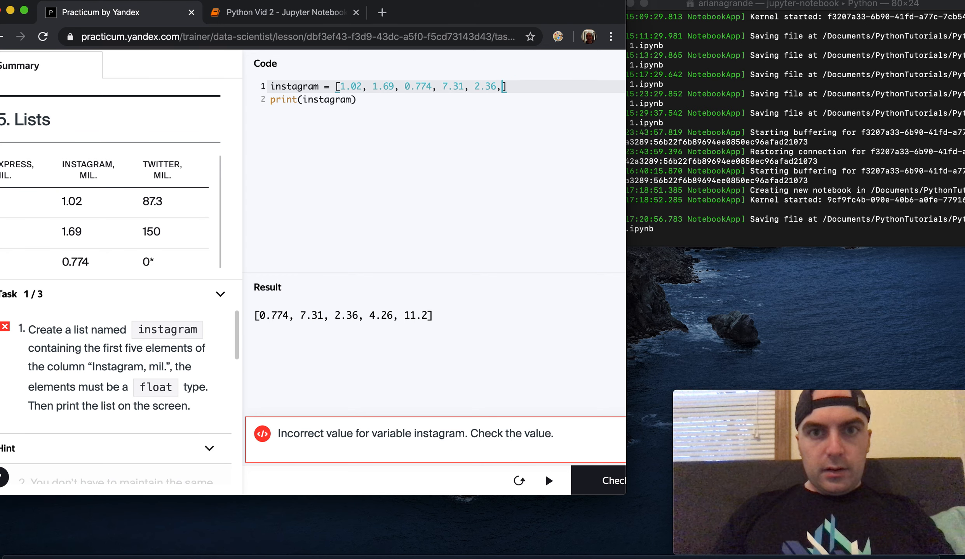
key(Backspace)
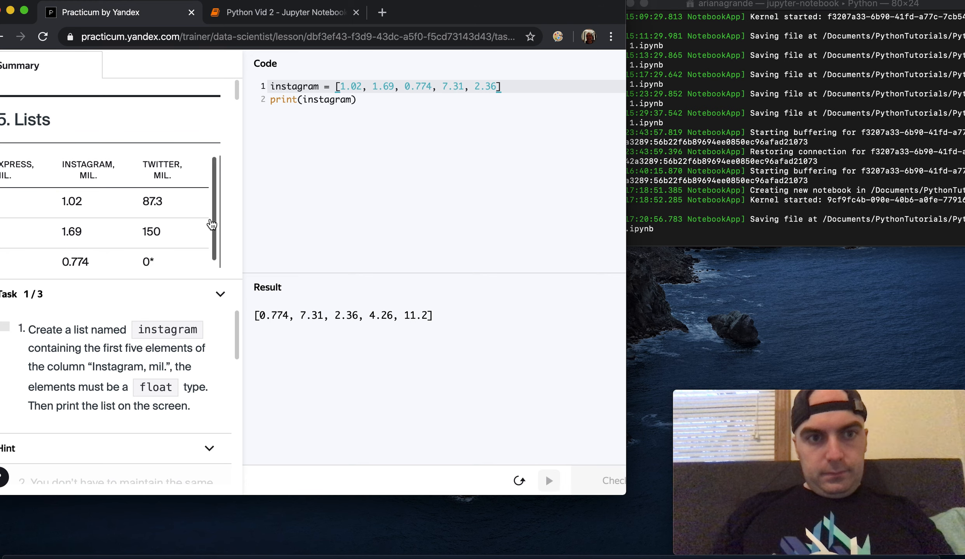
Run the corrected list, pass the check, and move on to the grinning_row task.
click(547, 481)
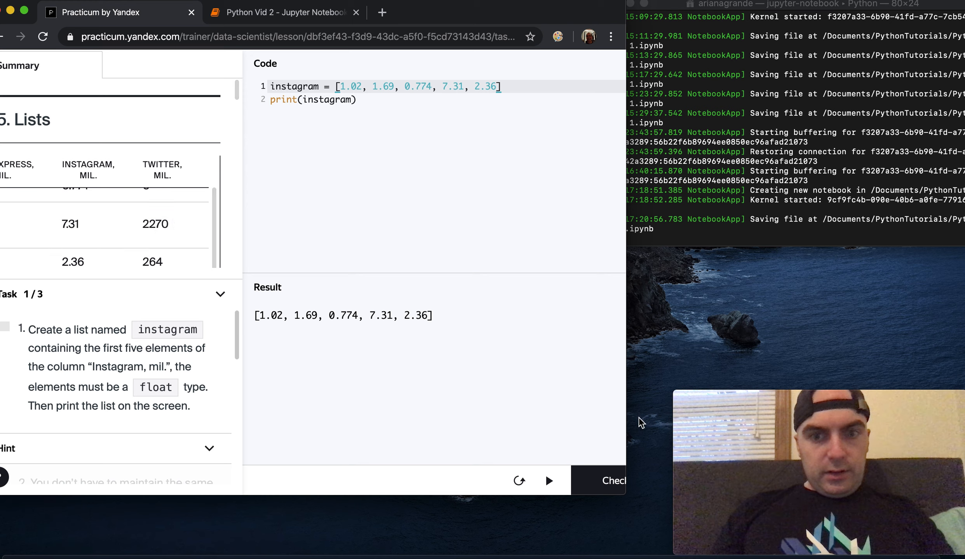
click(610, 481)
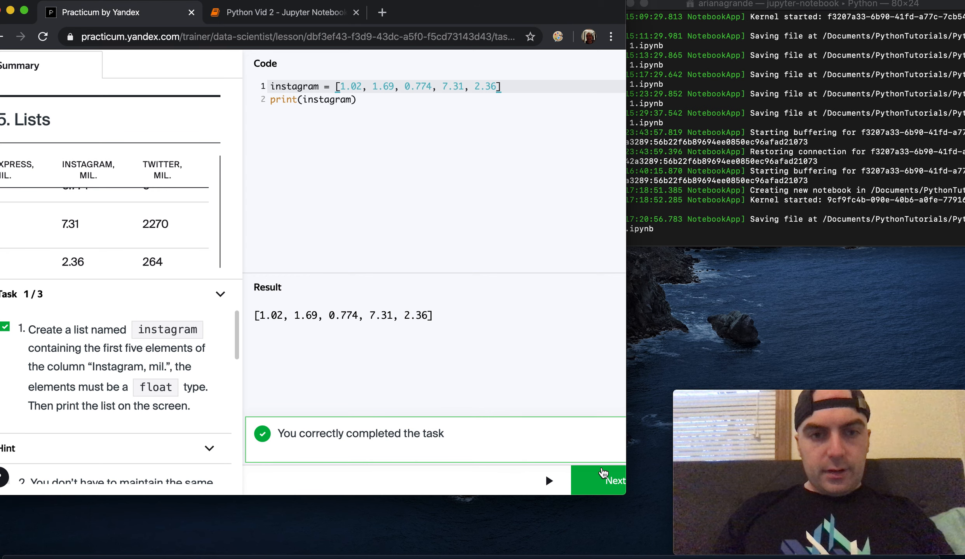
click(605, 480)
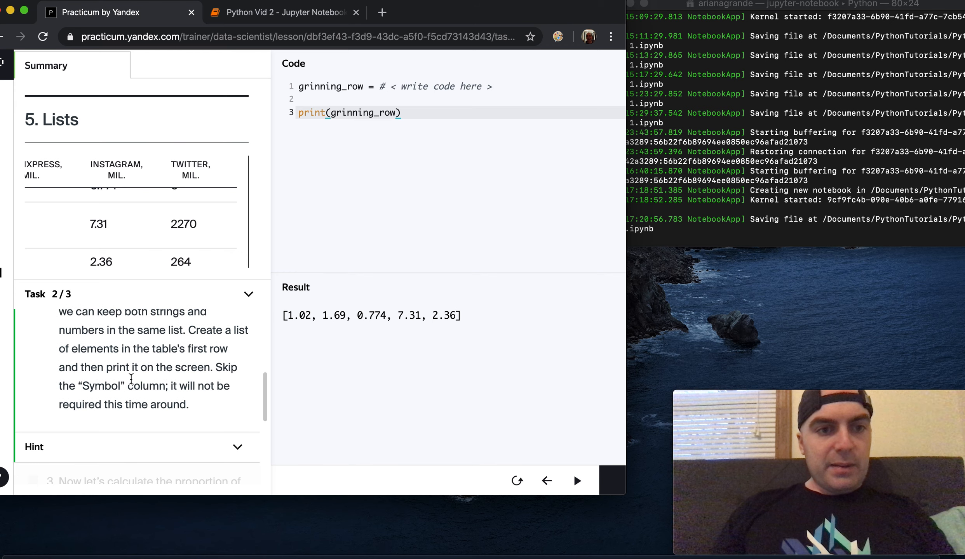
Enter 1.02 and 87.3 after 2.26 in grinning_row, reading the table's first row.
scroll(down, 3)
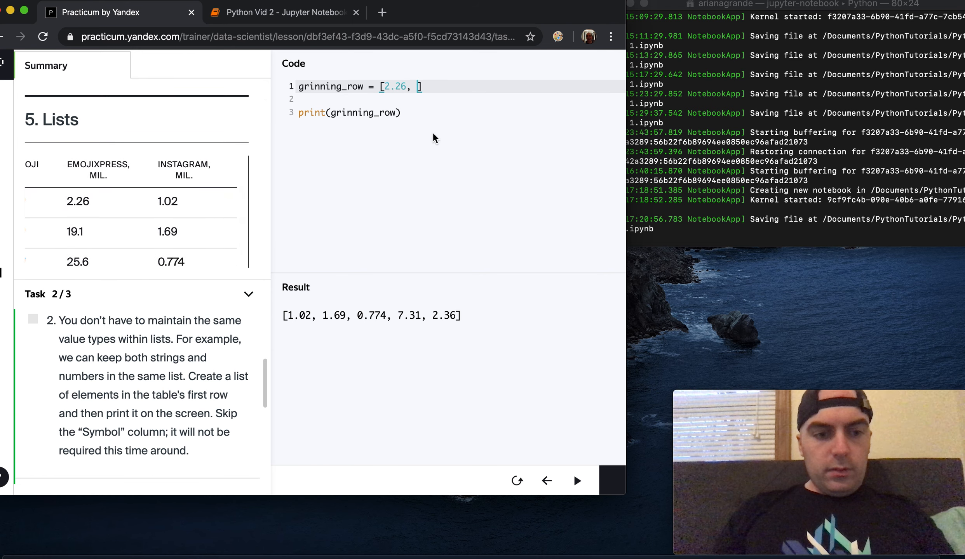
text(1.02,)
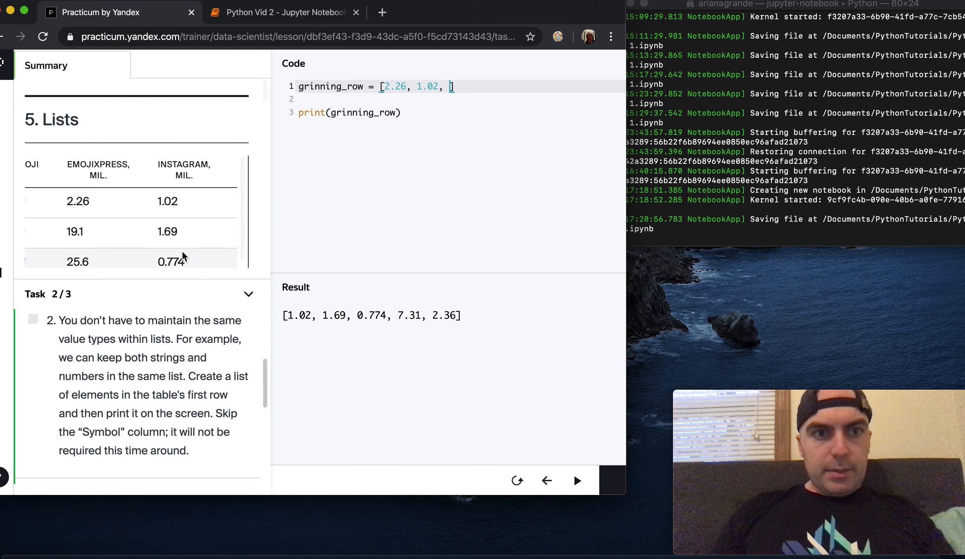
scroll(right, 3)
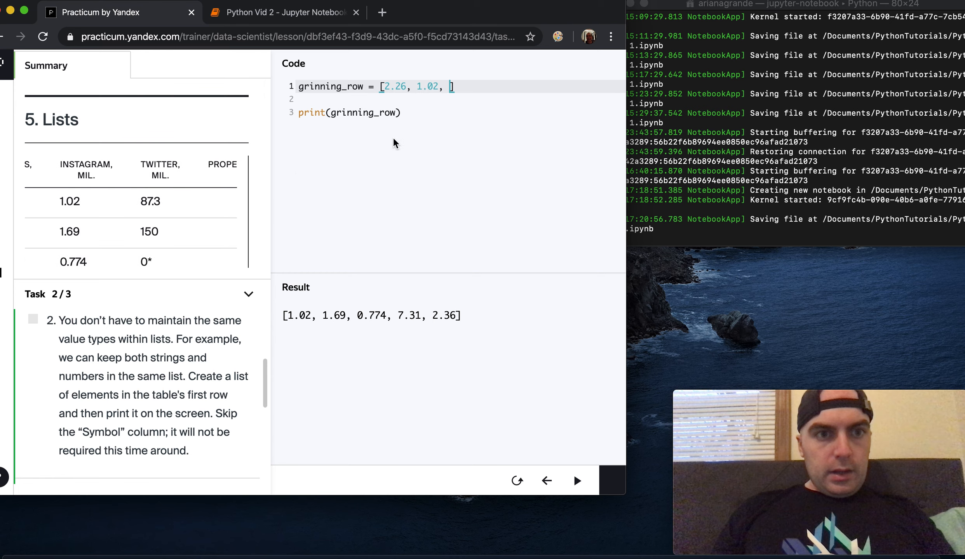
text(87)
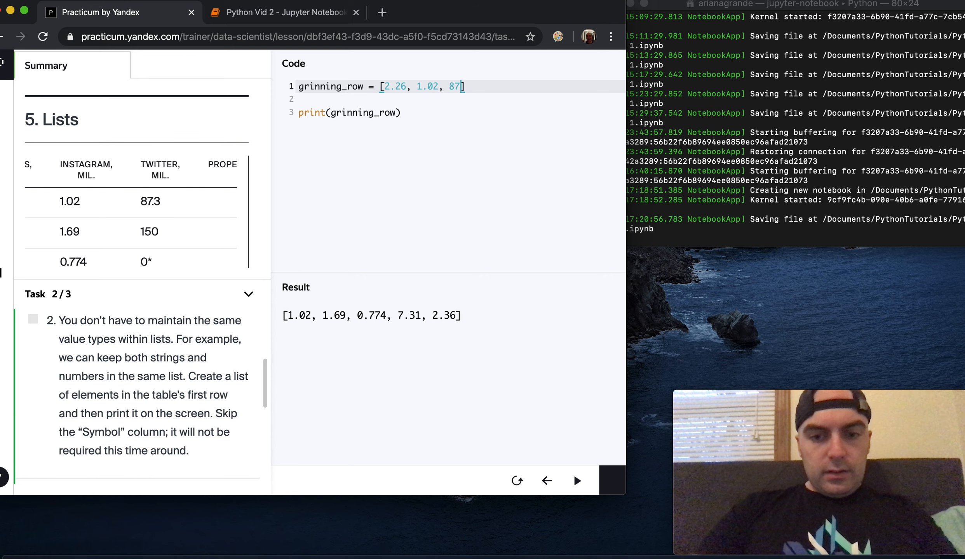
text(.3,)
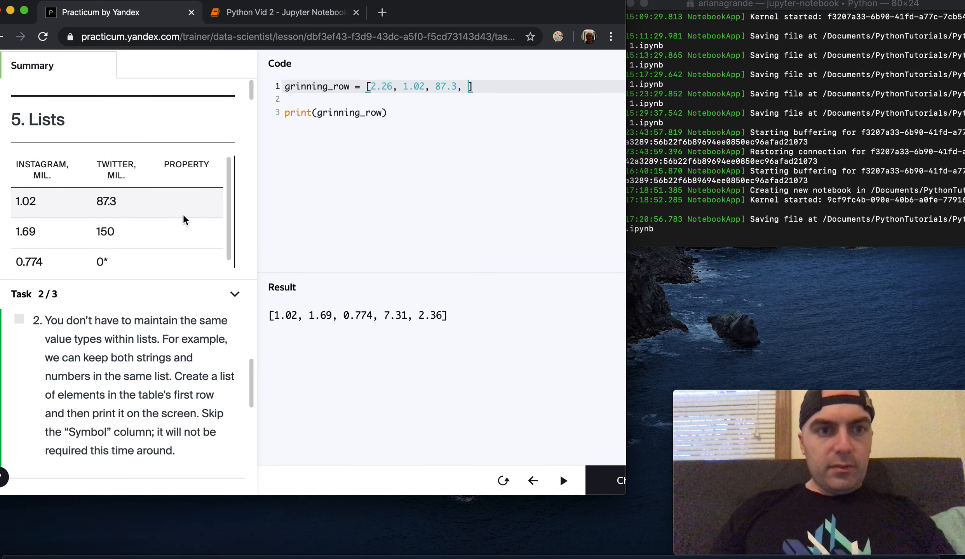
scroll(down, 3)
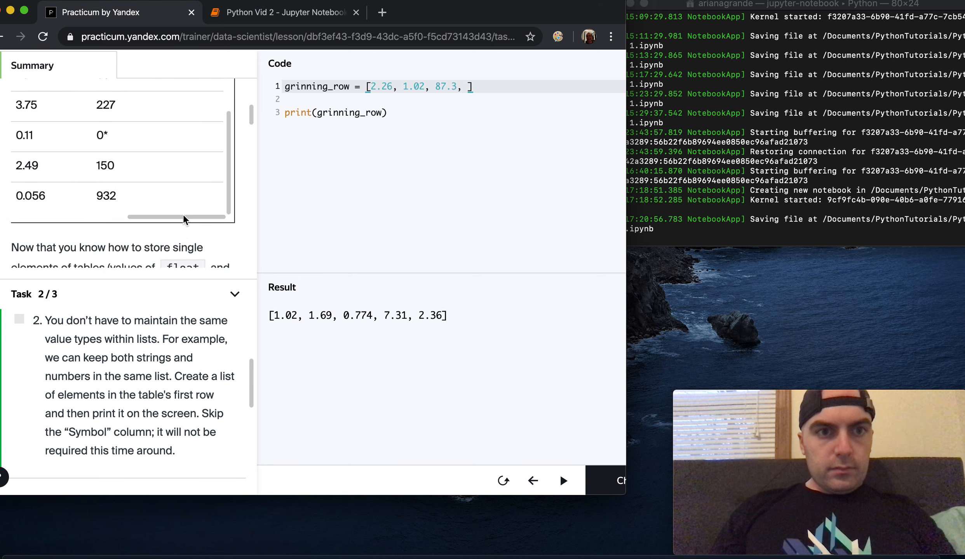
scroll(down, 3)
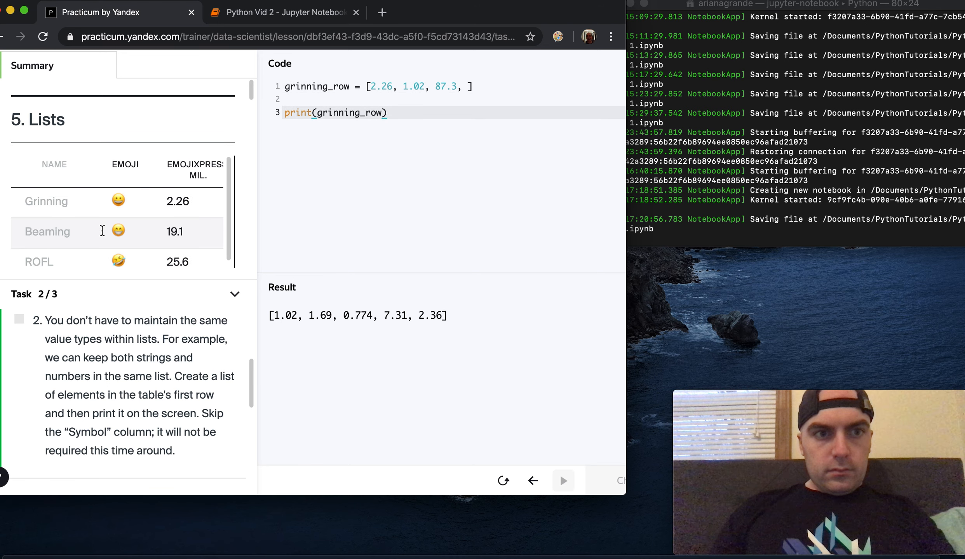
Add 'Grinning' as grinning_row's first element, pass the check, and go to task 3.
click(562, 481)
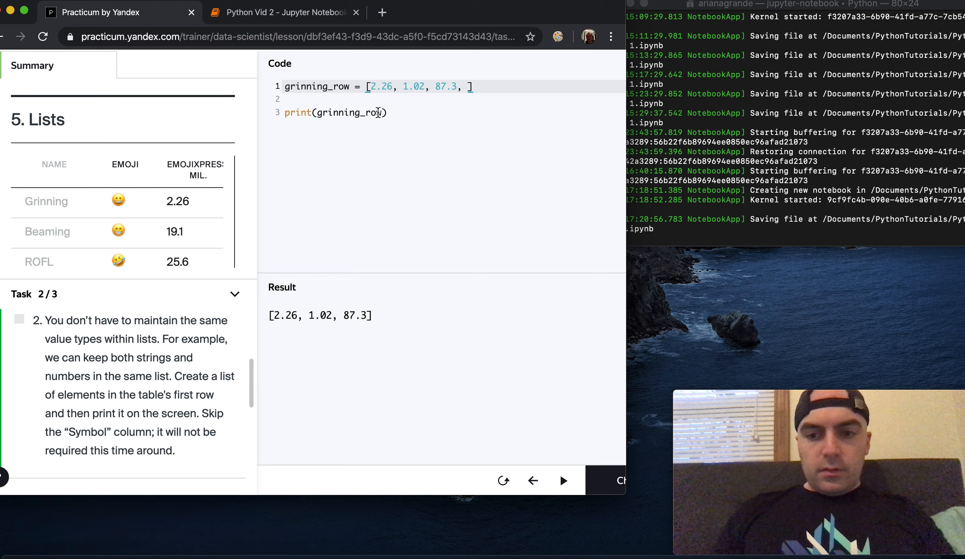
text('Grinning',)
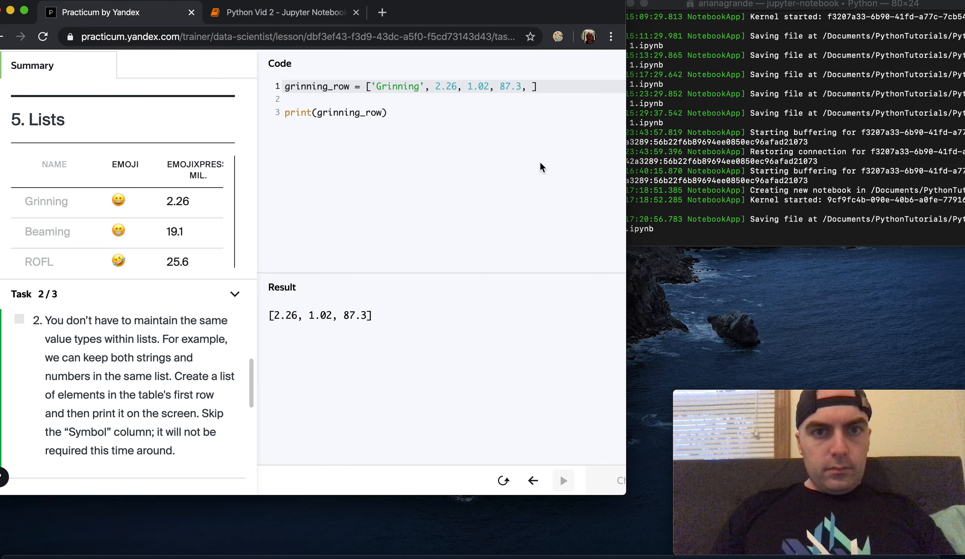
click(562, 481)
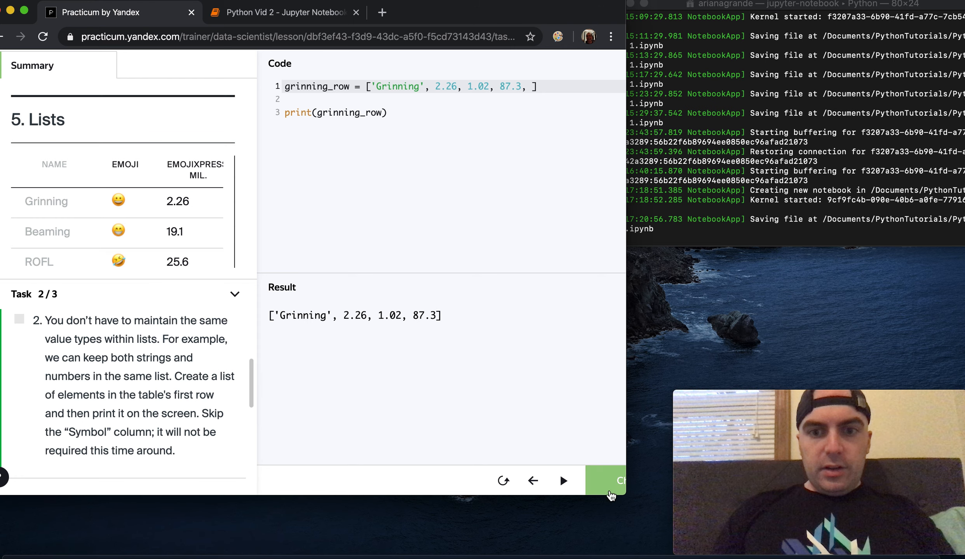
mouse_move(551, 309)
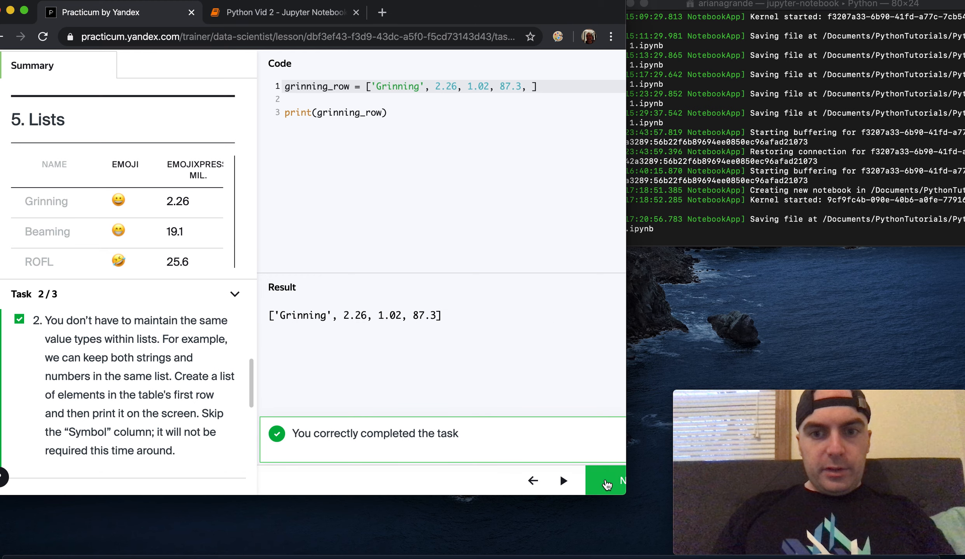
click(605, 481)
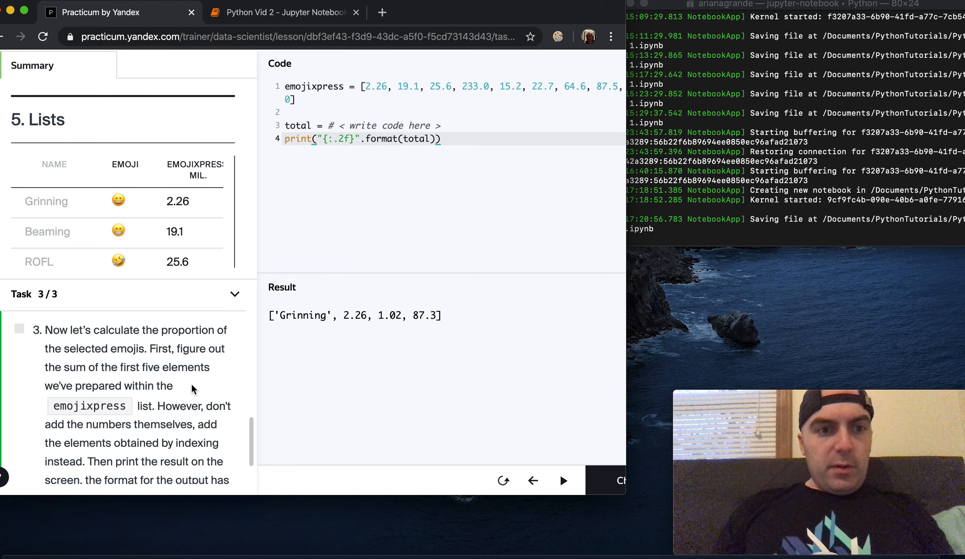
scroll(down, 3)
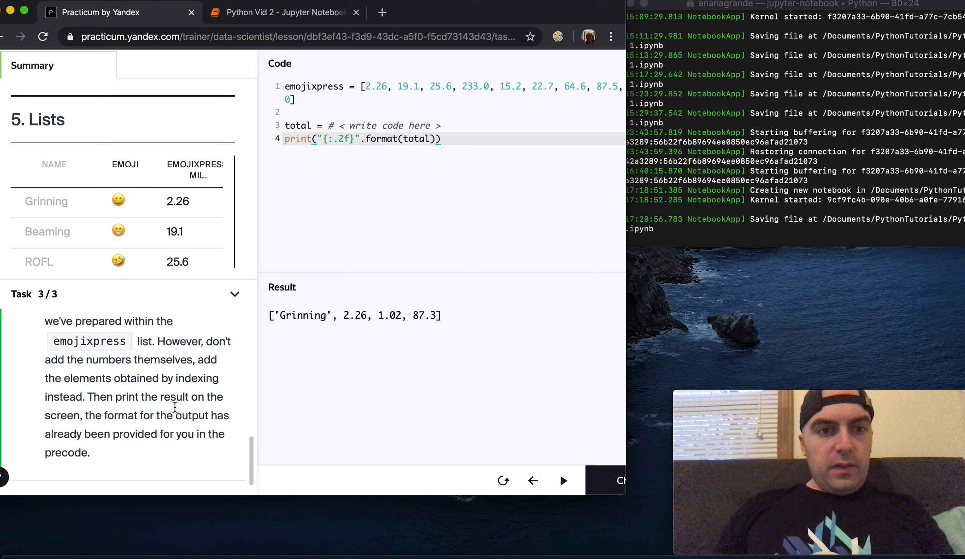
scroll(down, 3)
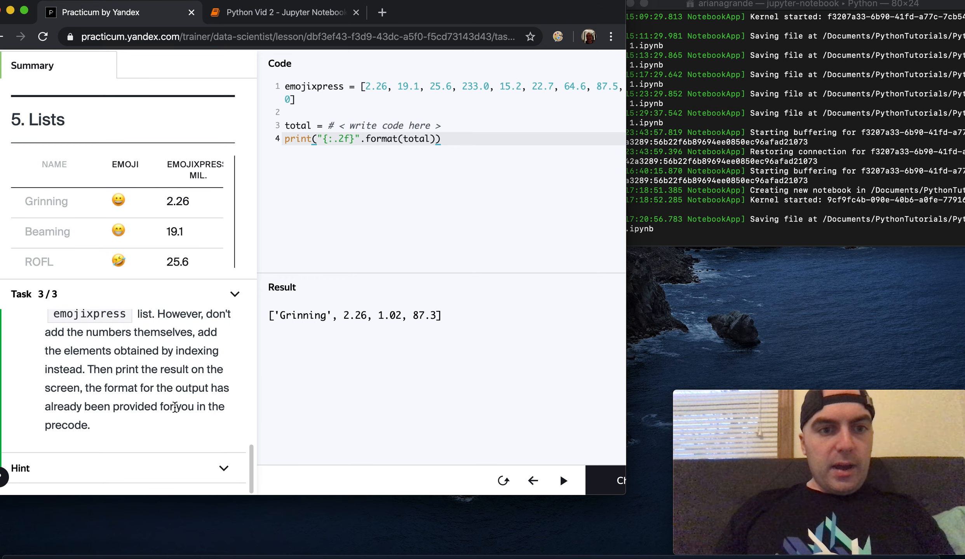
mouse_move(301, 269)
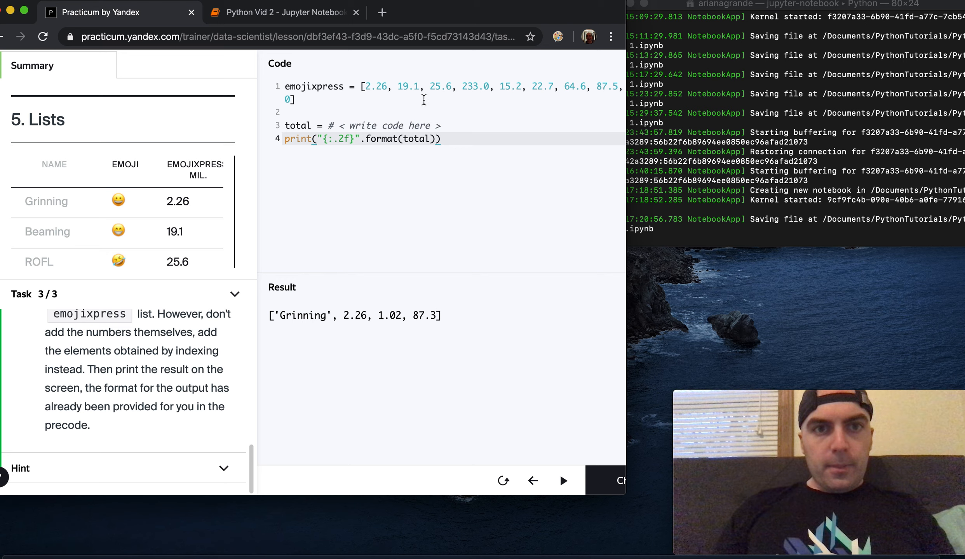
mouse_move(455, 127)
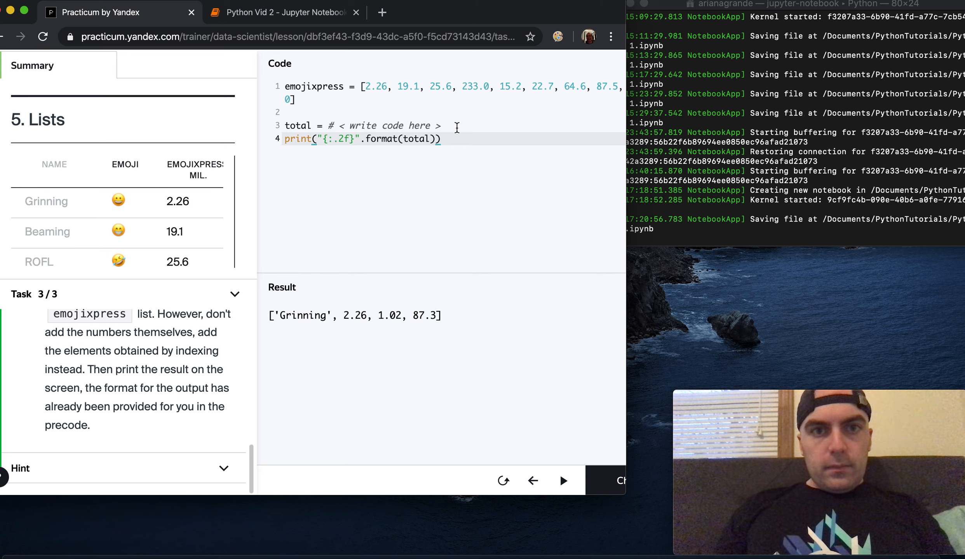
Replace the placeholder with a sum of emojixpress[0] terms joined by plus signs.
double_click(383, 126)
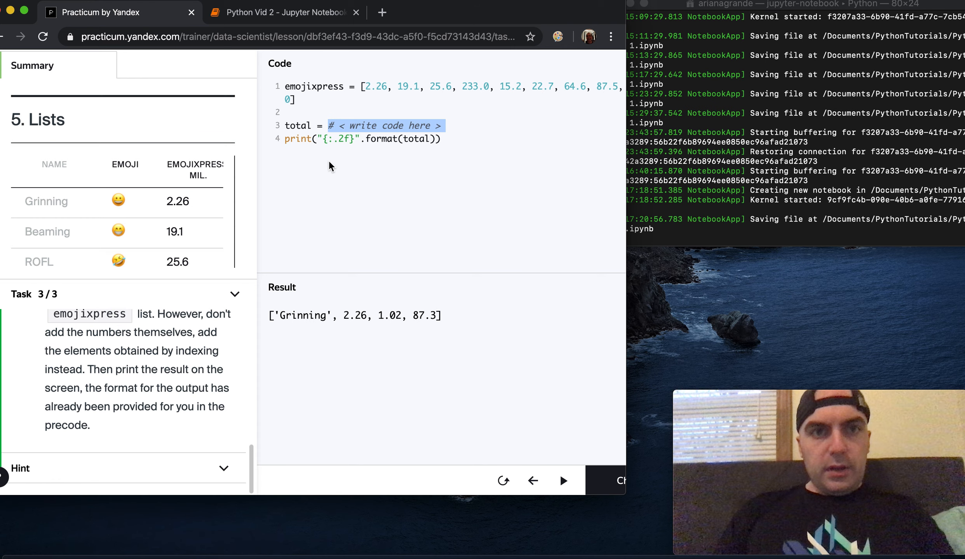
text(emoji)
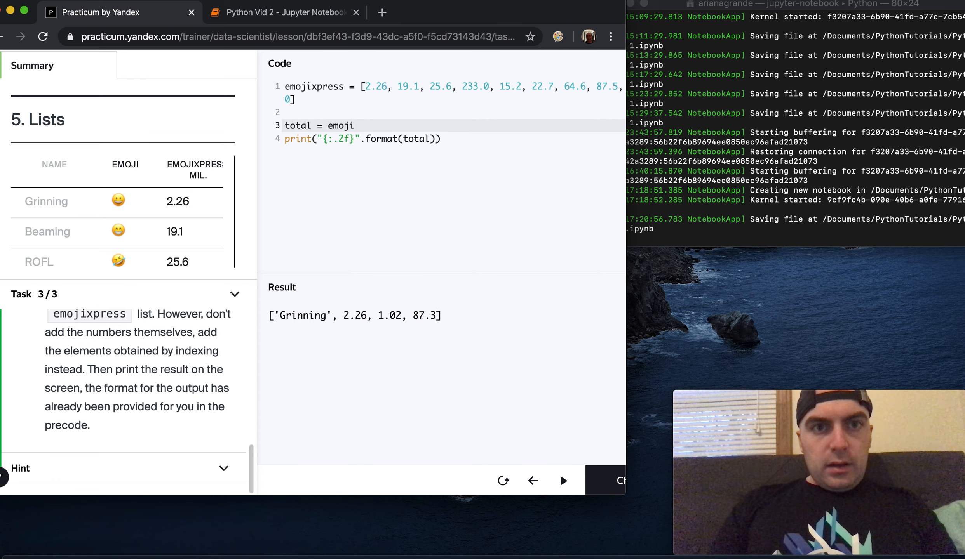
text(xpress[)
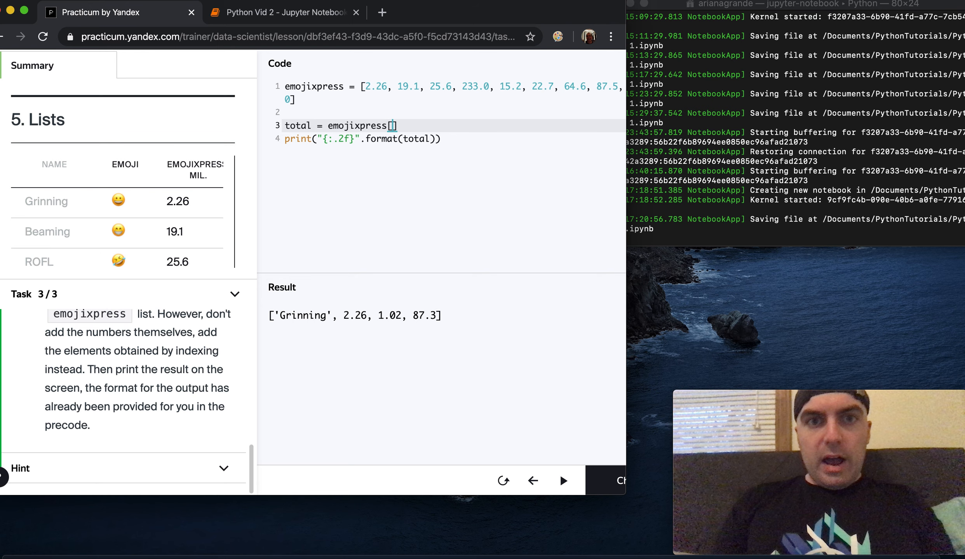
text(0-)
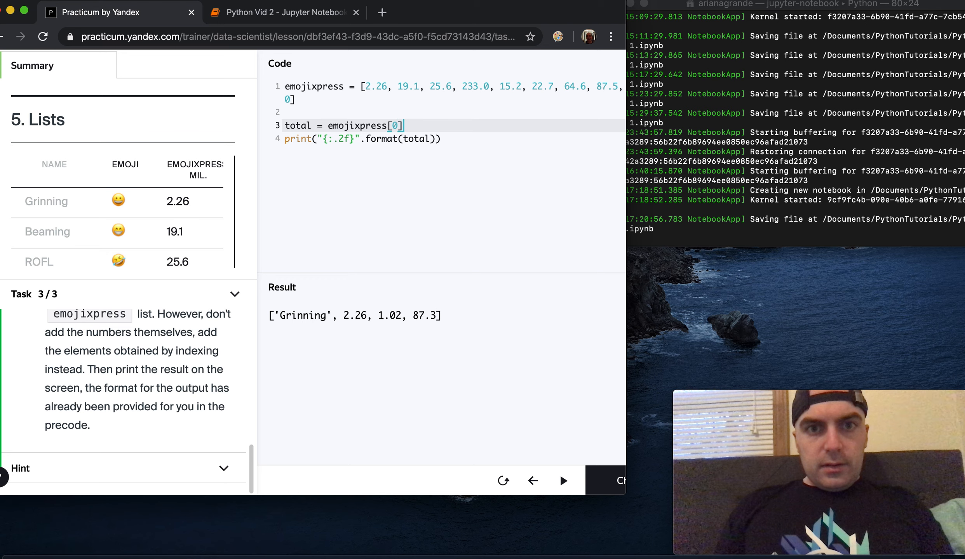
text(+)
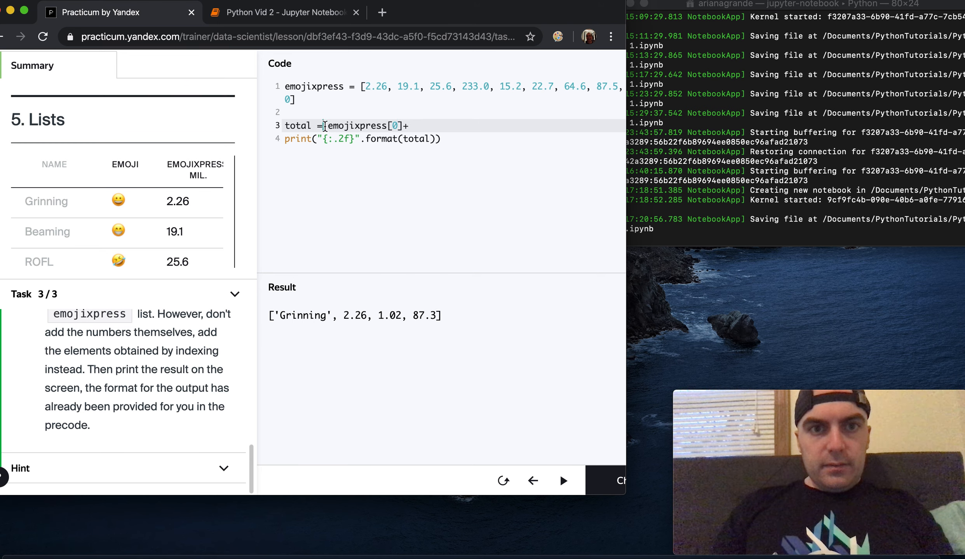
drag(328, 126, 407, 126)
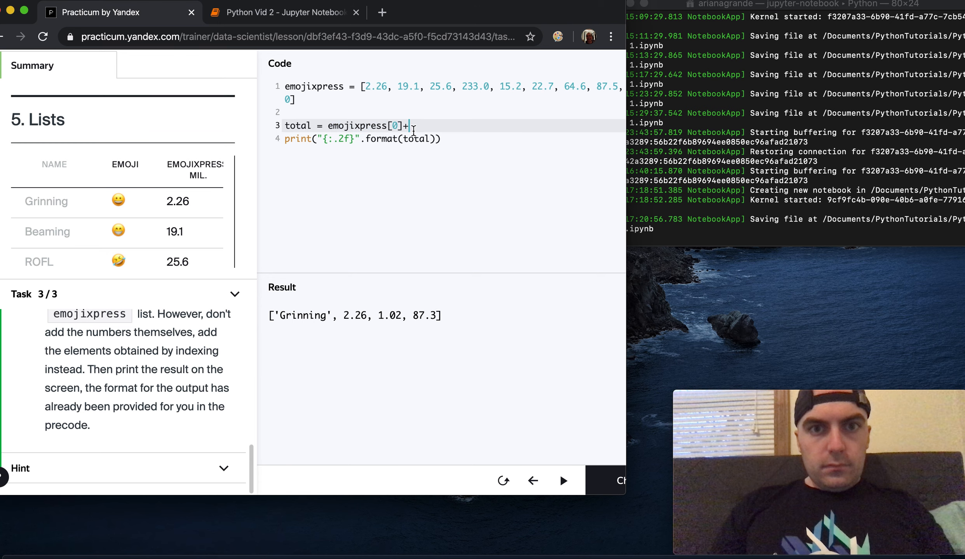
text(emojixpress[0]+ emojixpress[0]+)
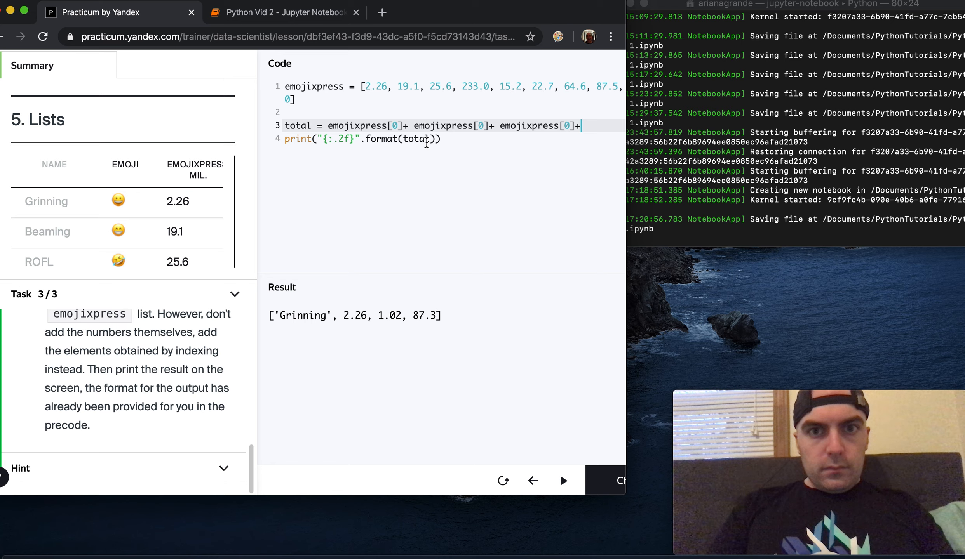
text(emojixpress[0])
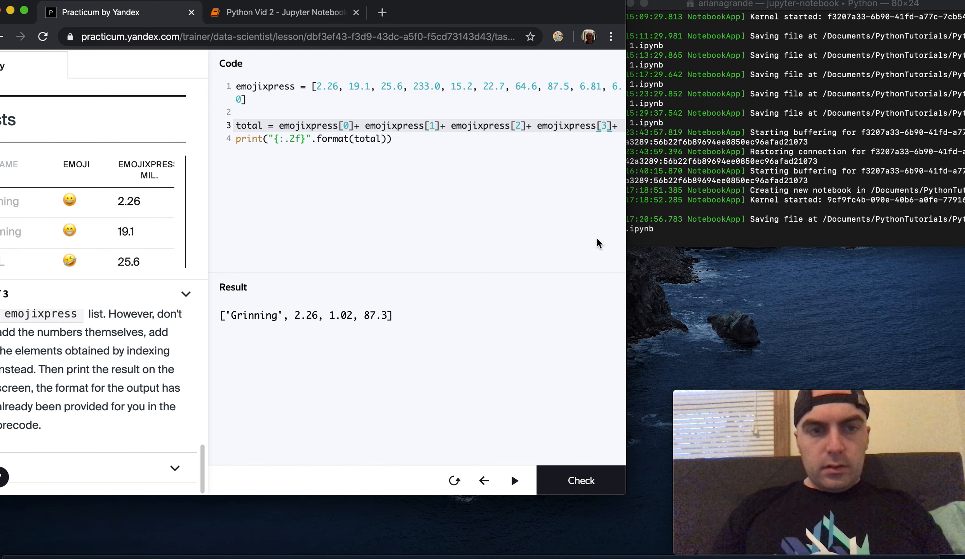
Finish total as emojixpress[0] through [4], run for 295.16, pass the check, and continue.
scroll(down, 3)
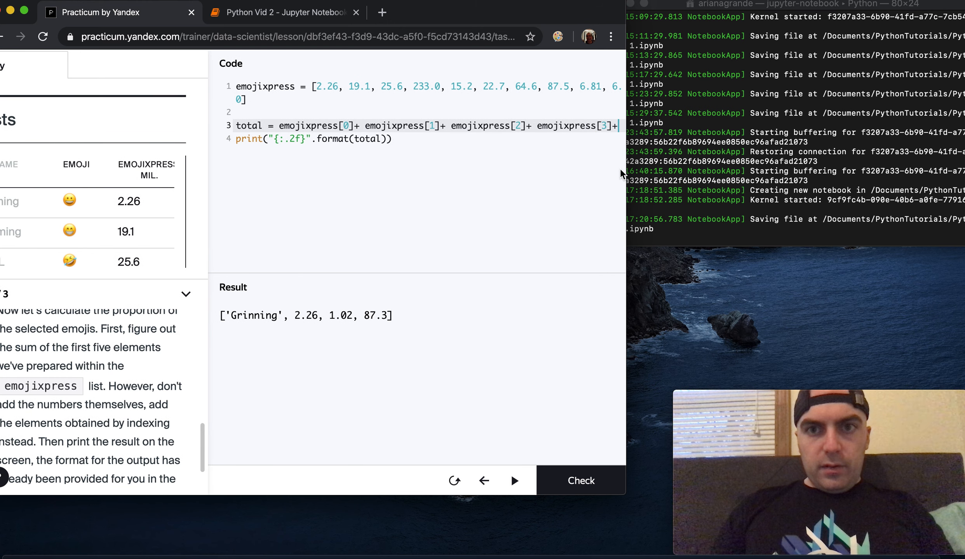
text(emojixpress[0]+)
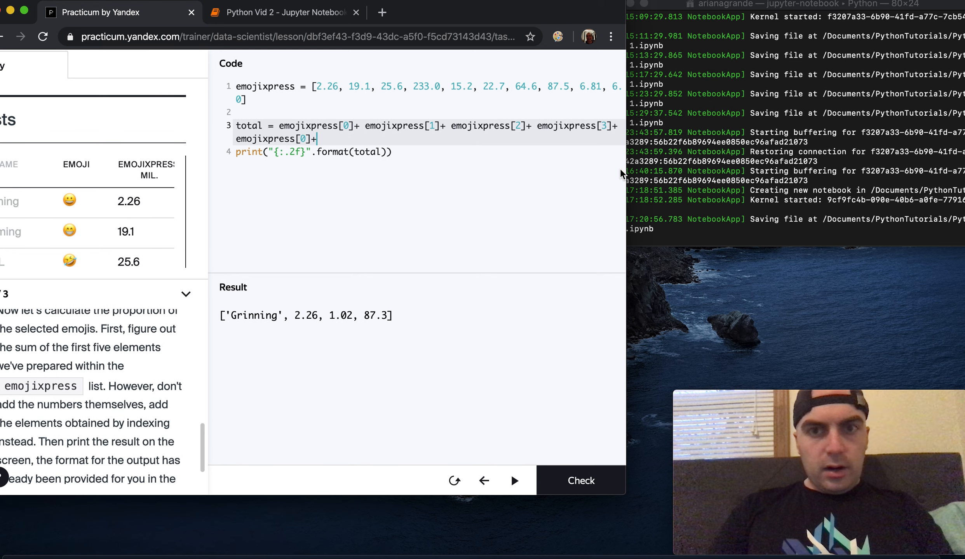
key(backspace)
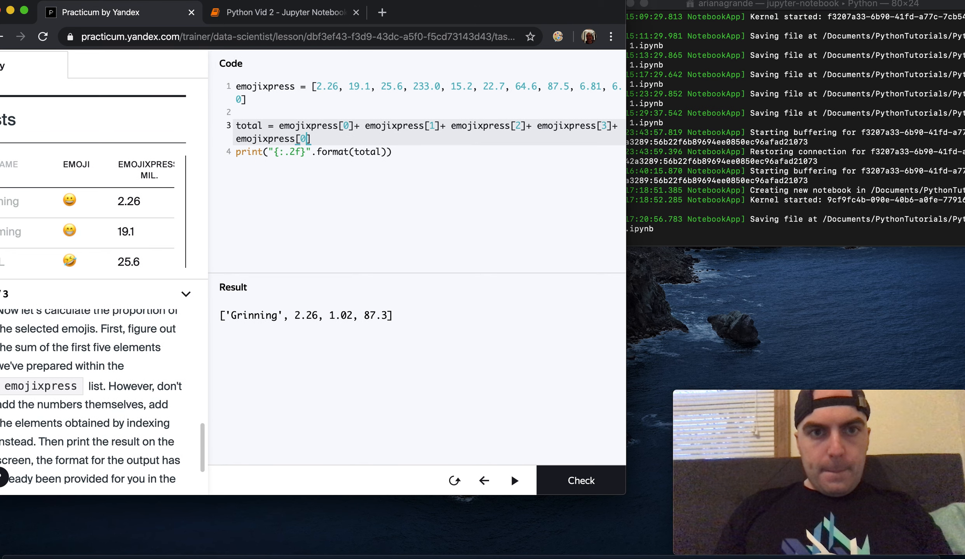
text(4)
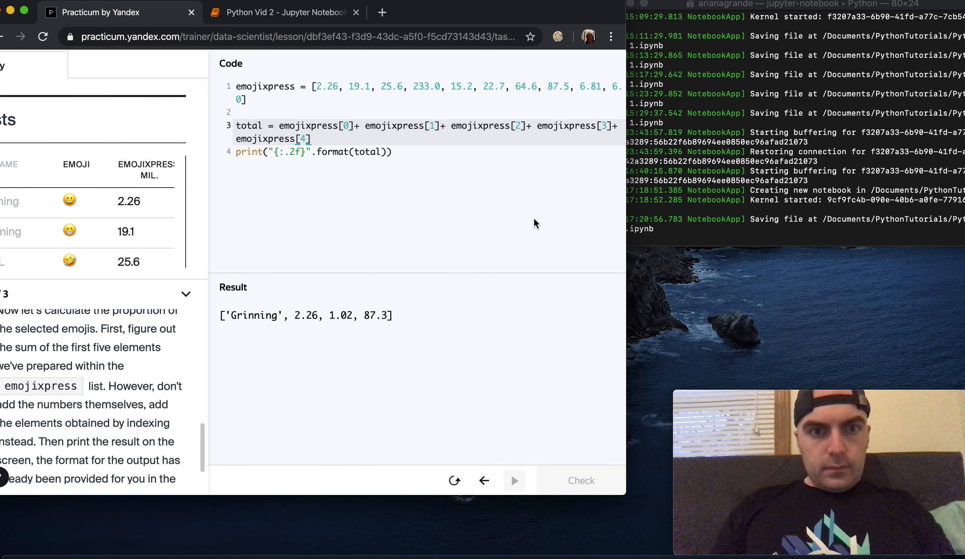
click(513, 481)
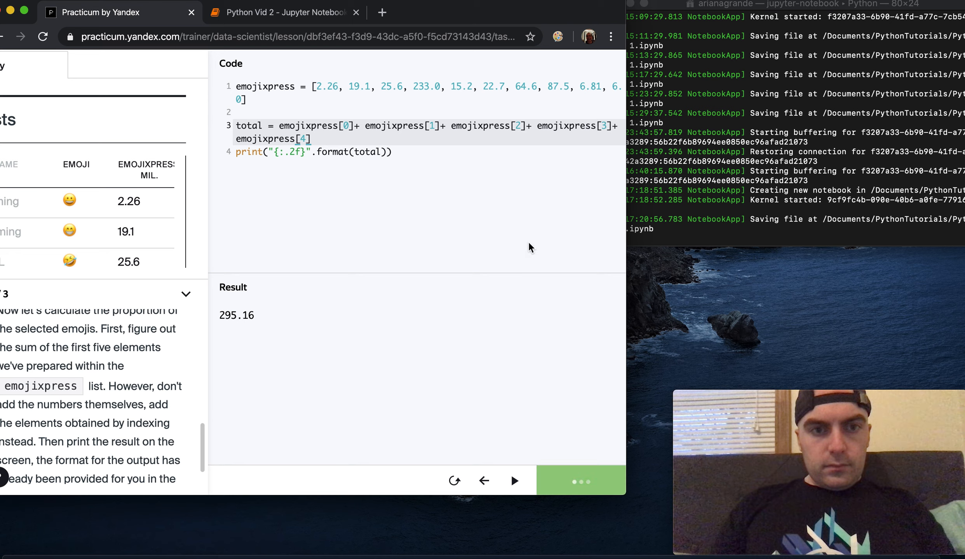
click(513, 481)
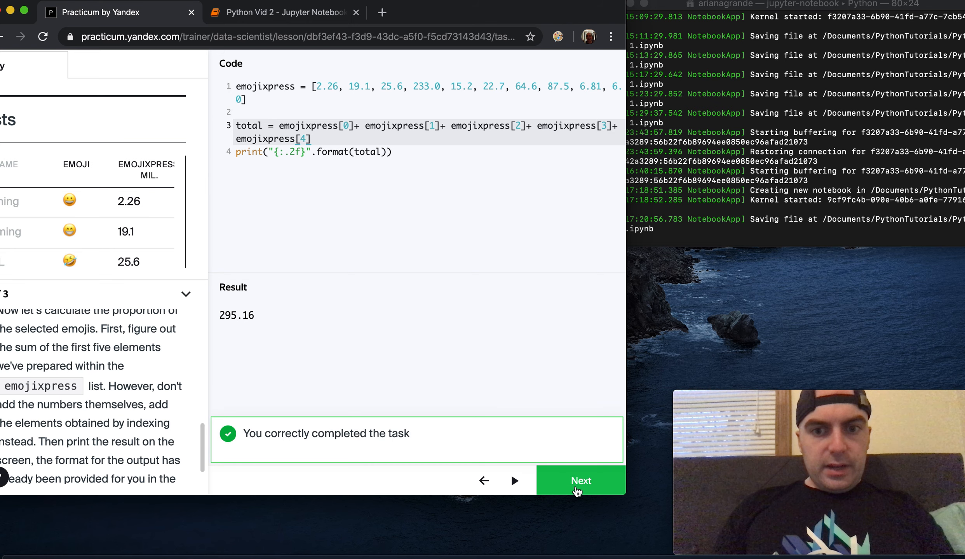
click(579, 481)
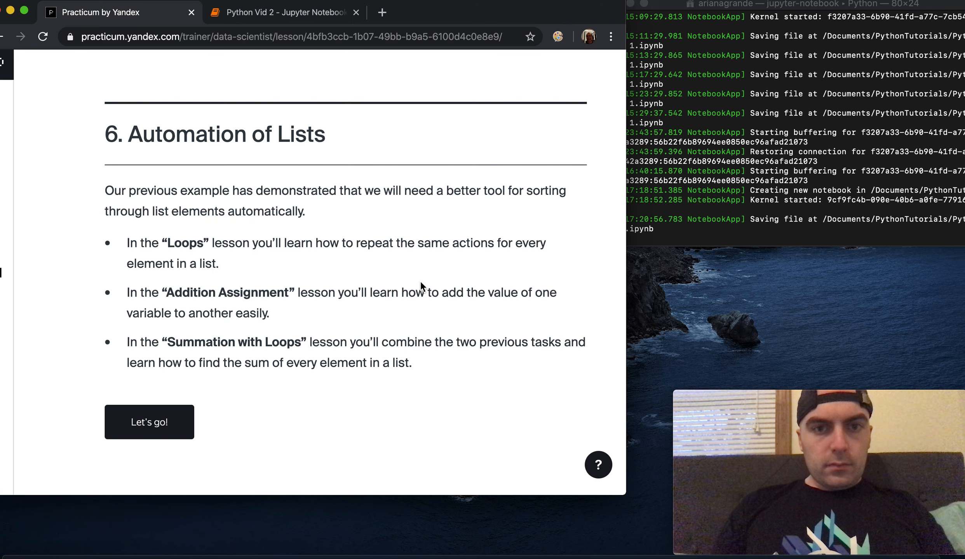
mouse_move(346, 340)
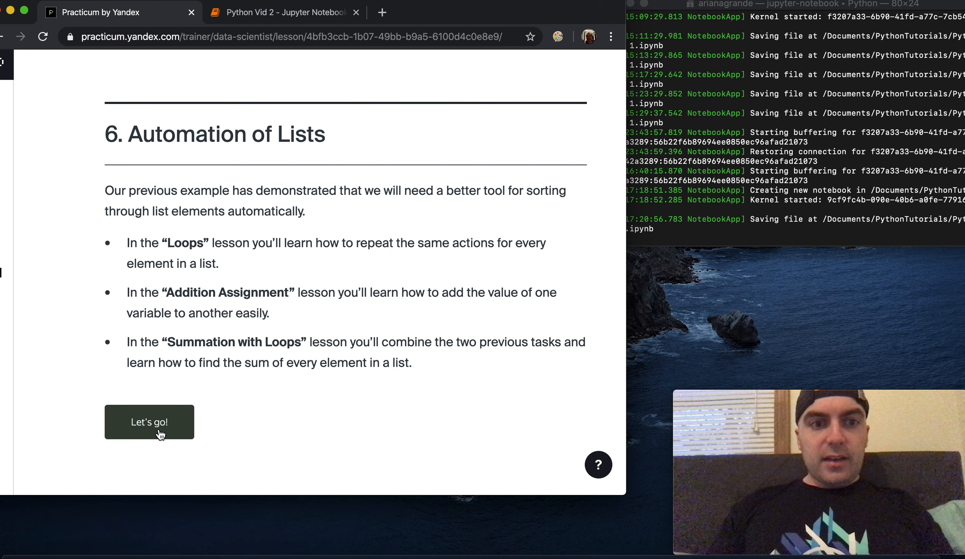
Start the Loops lesson from the Automation of Lists page via Let's go!
click(149, 422)
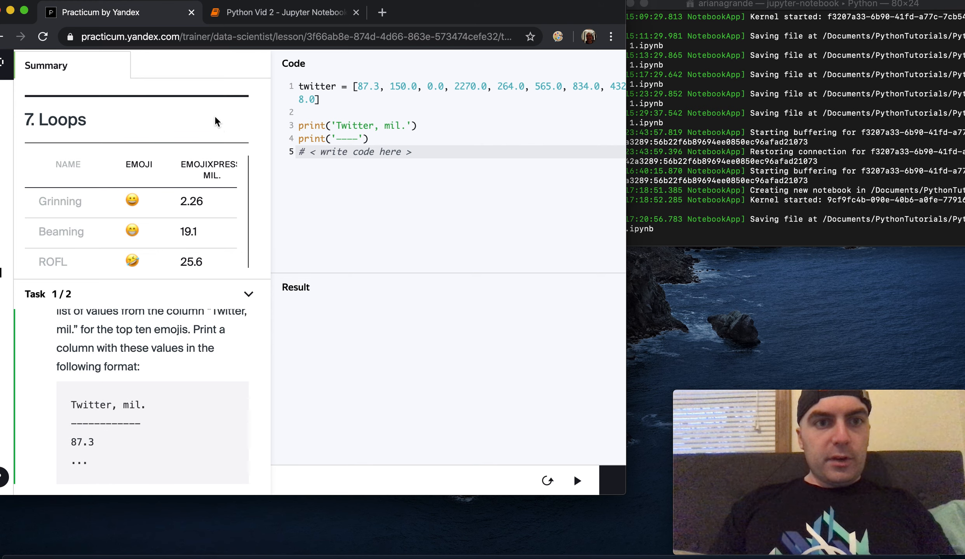
scroll(down, 3)
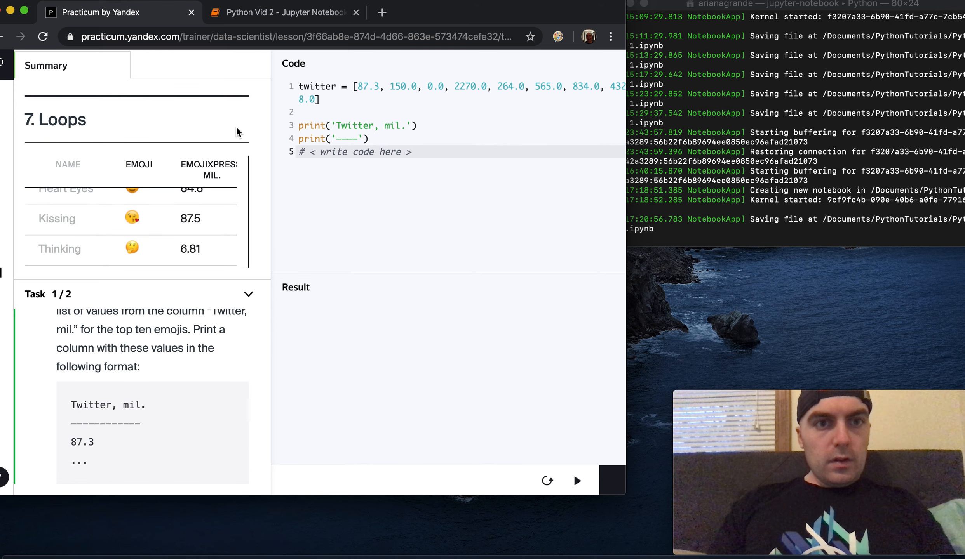
scroll(down, 3)
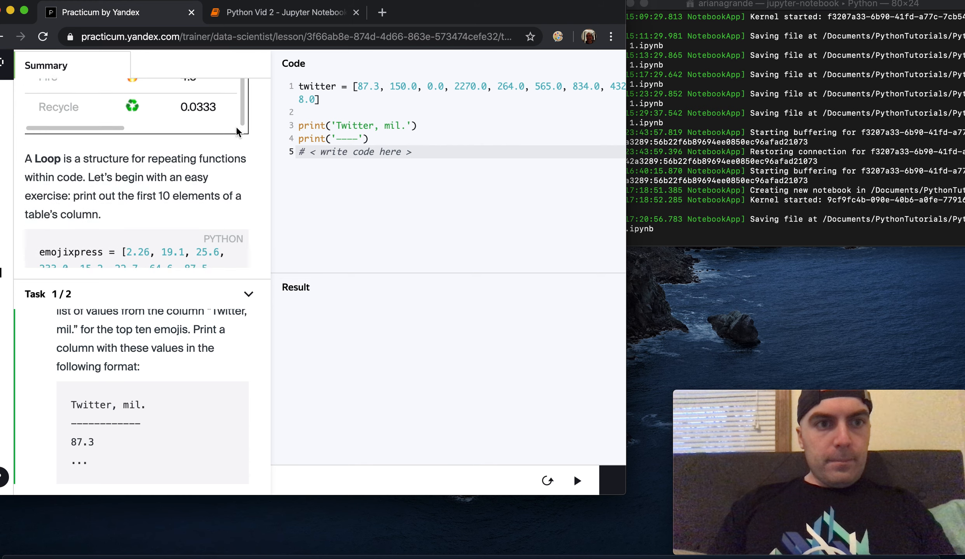
scroll(down, 3)
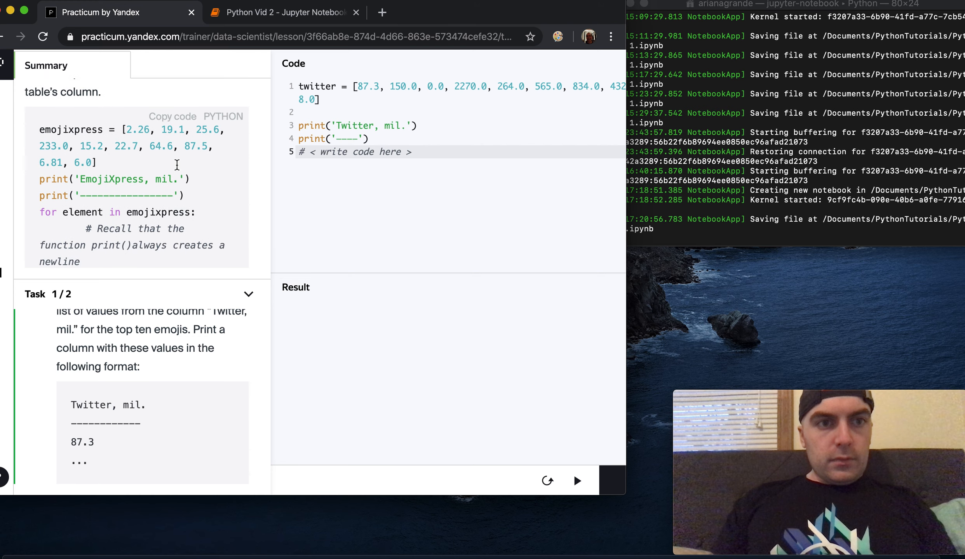
scroll(down, 3)
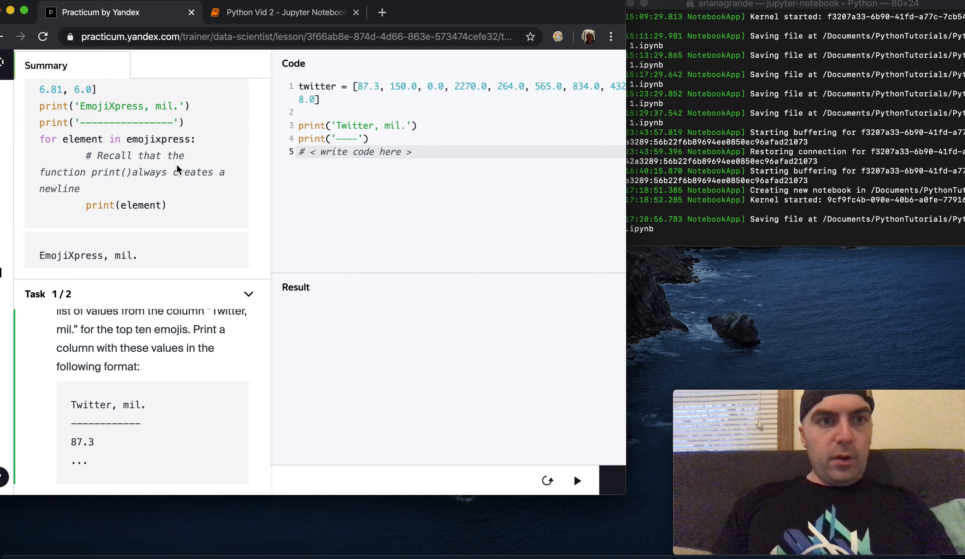
double_click(47, 139)
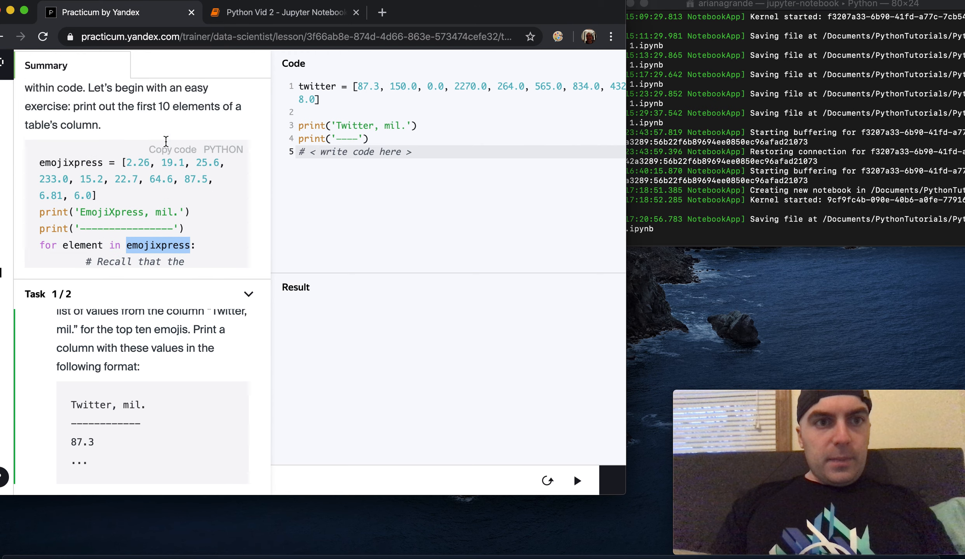
scroll(down, 3)
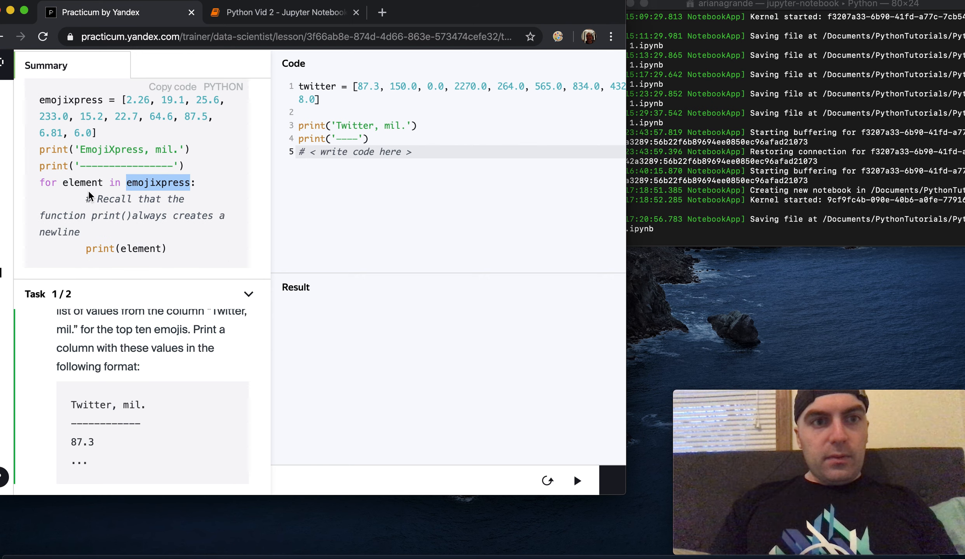
mouse_move(99, 197)
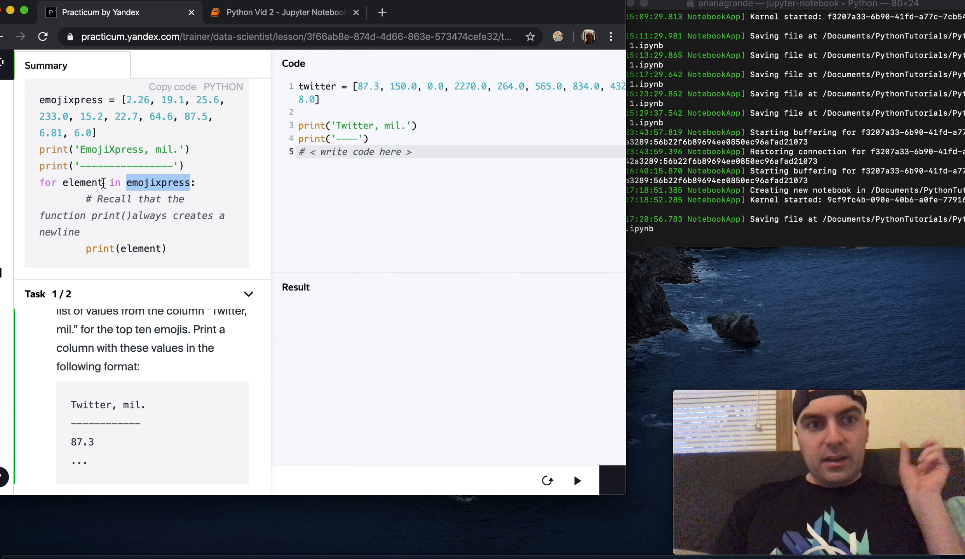
mouse_move(46, 196)
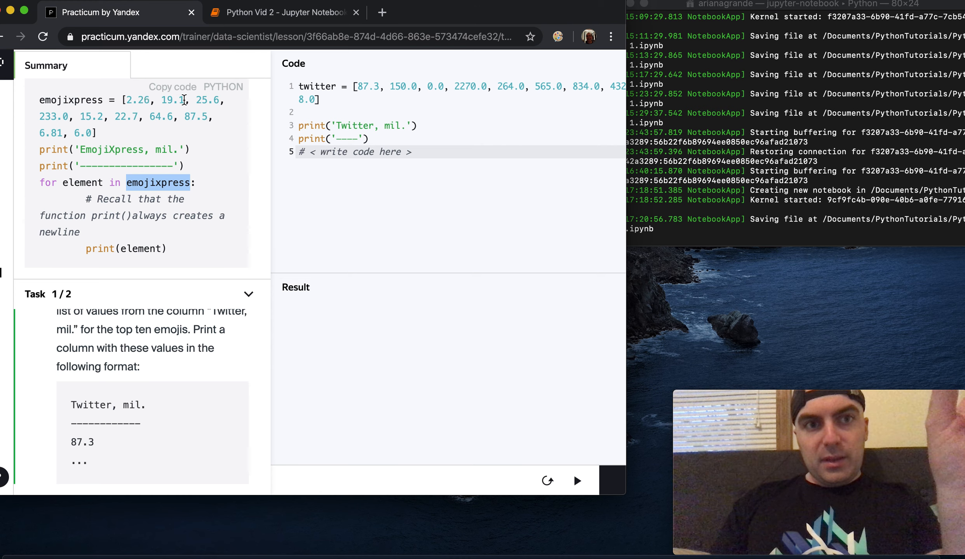
mouse_move(233, 108)
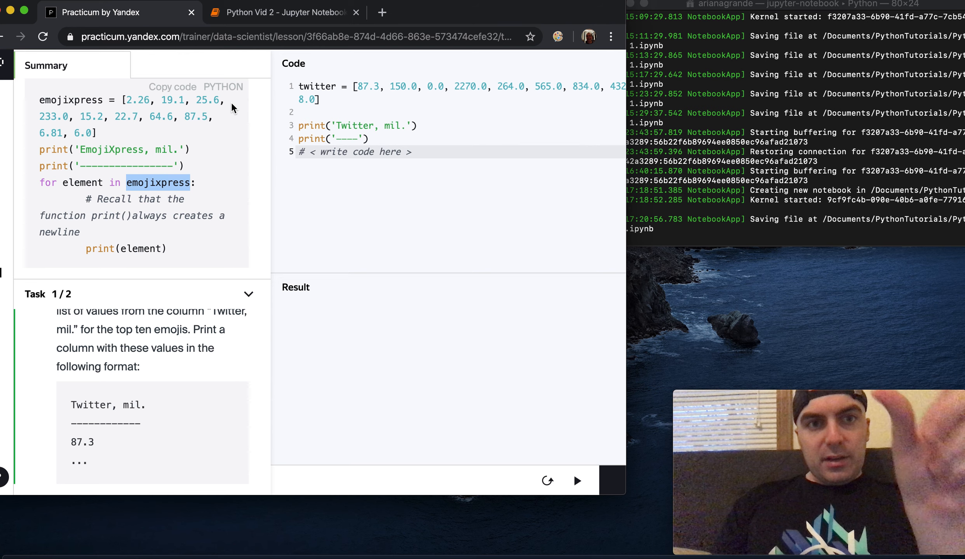
mouse_move(255, 156)
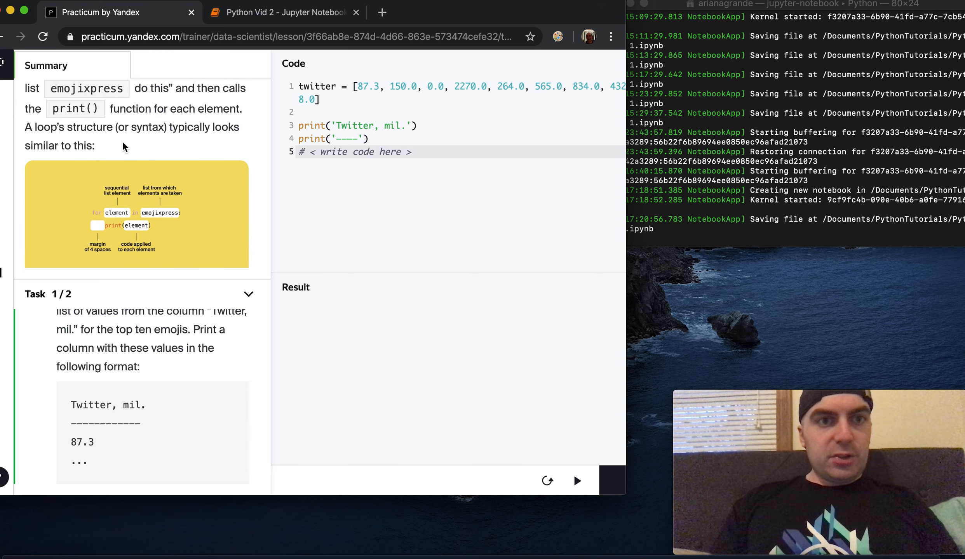
scroll(down, 3)
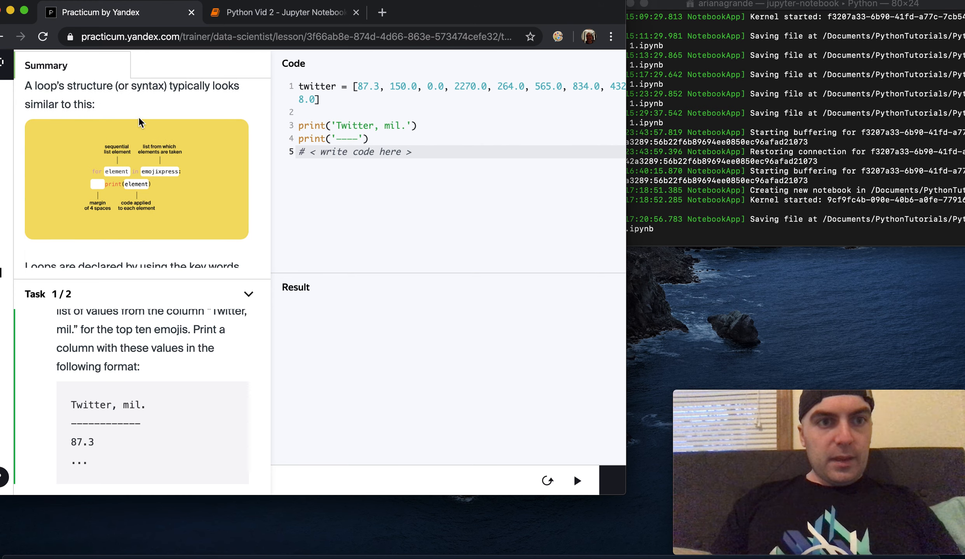
scroll(down, 3)
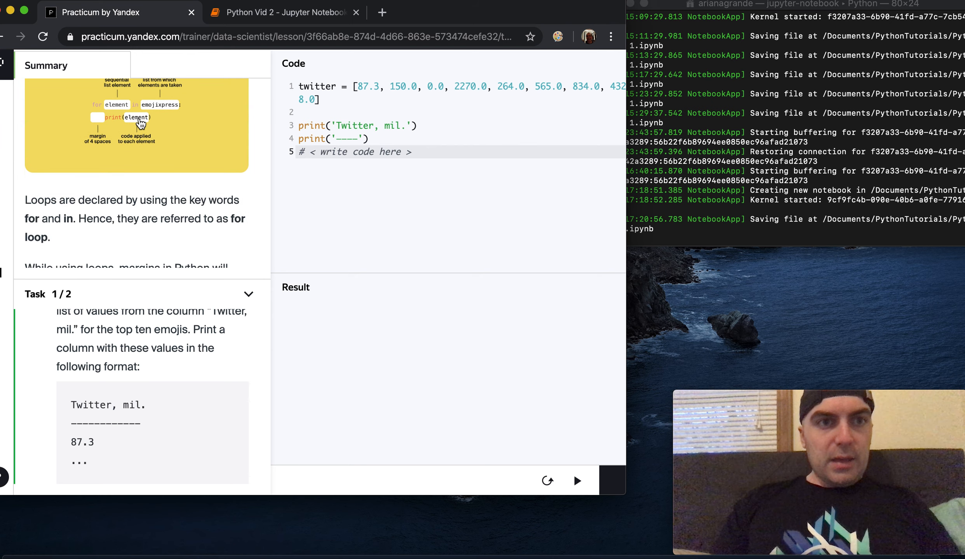
scroll(down, 3)
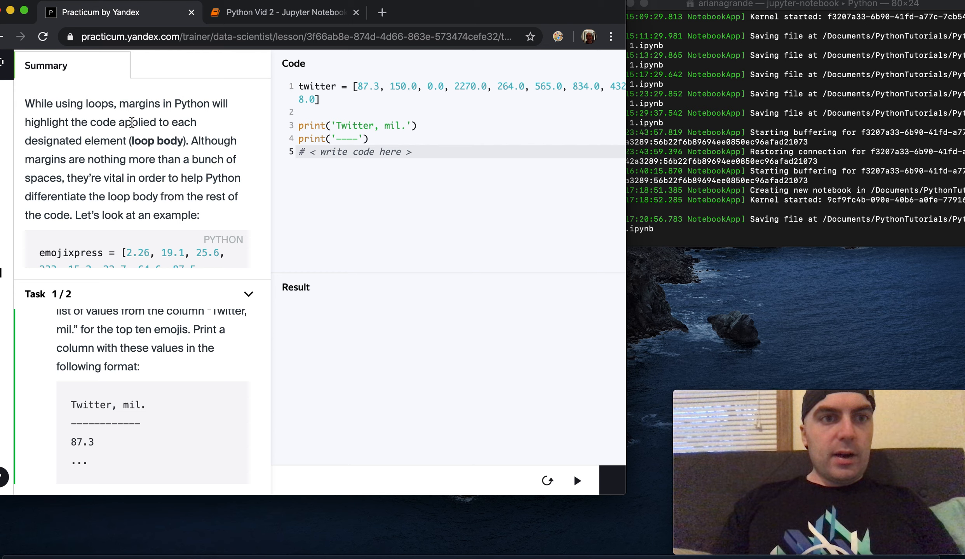
scroll(down, 3)
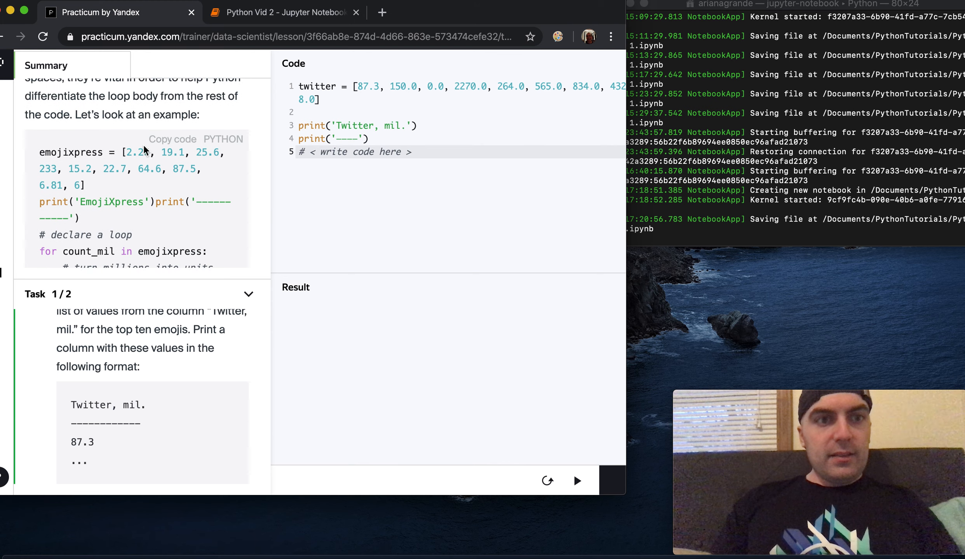
scroll(down, 3)
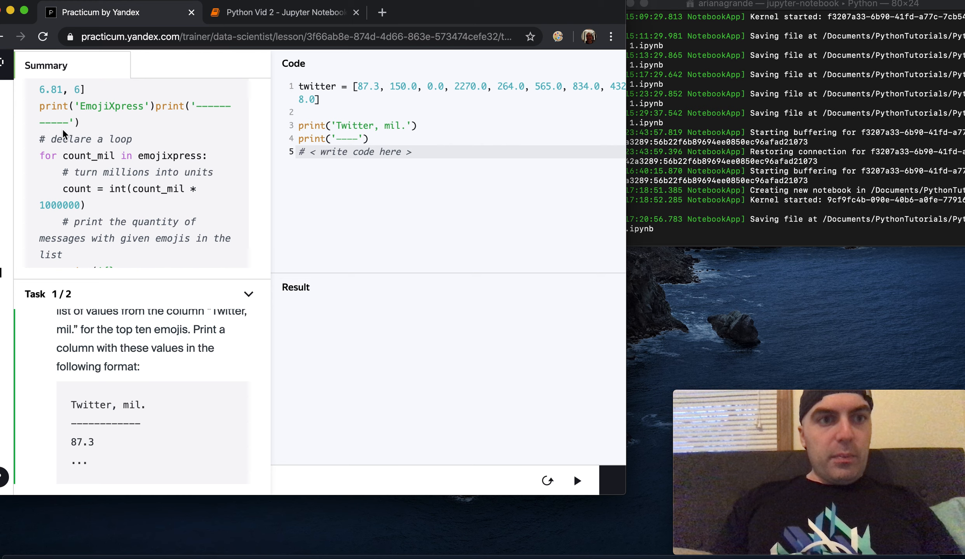
double_click(47, 155)
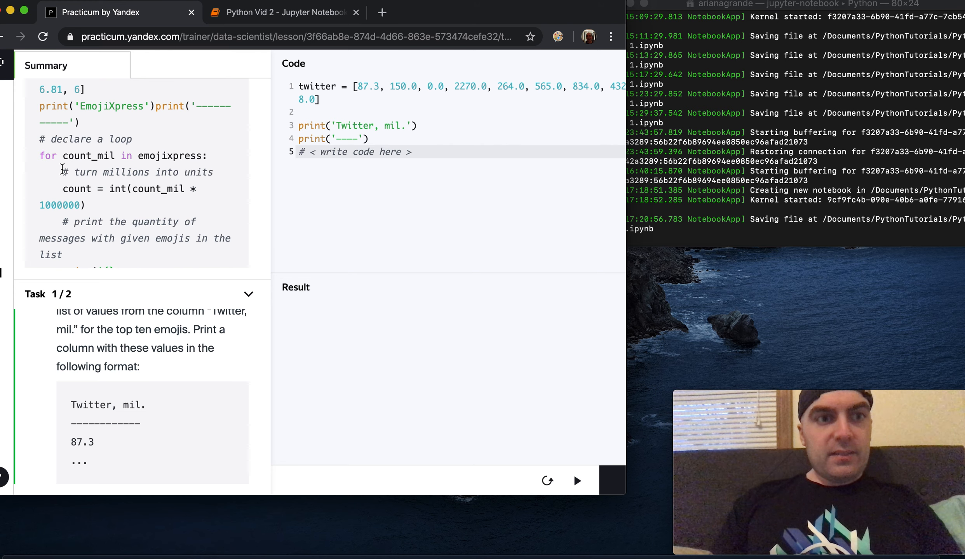
drag(61, 173, 86, 189)
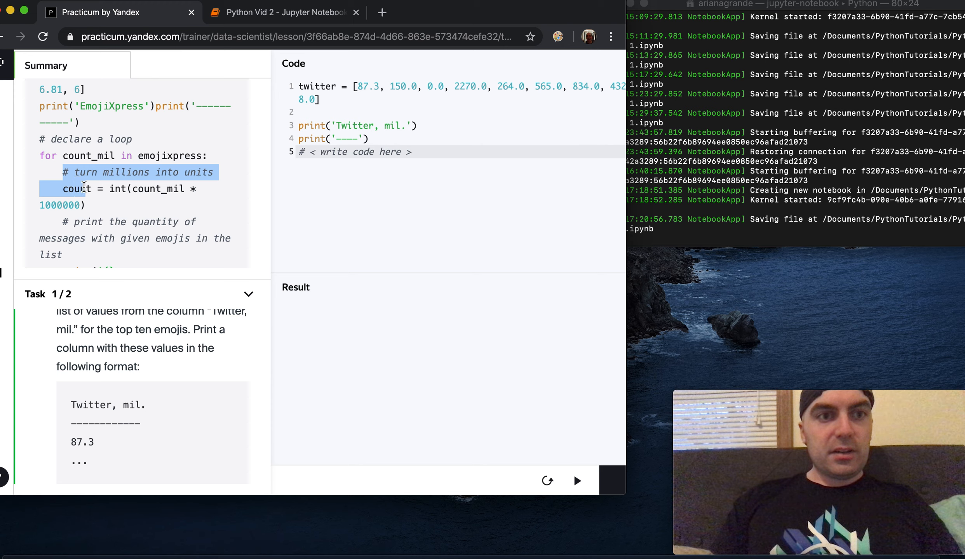
click(65, 232)
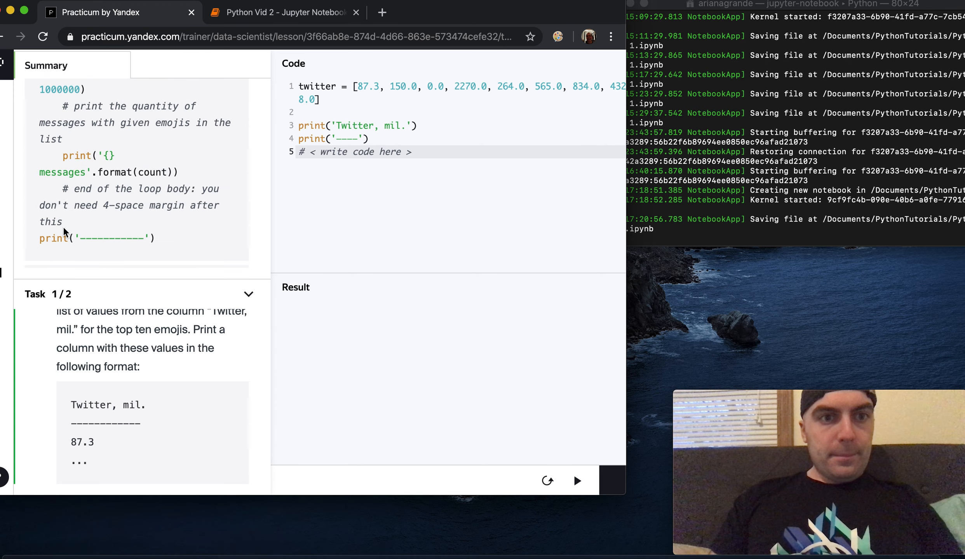
scroll(down, 3)
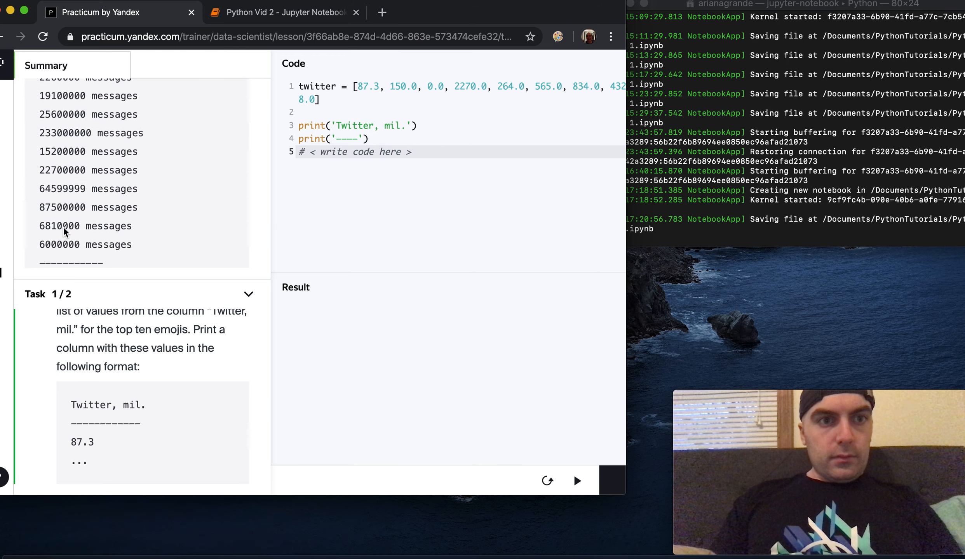
scroll(down, 3)
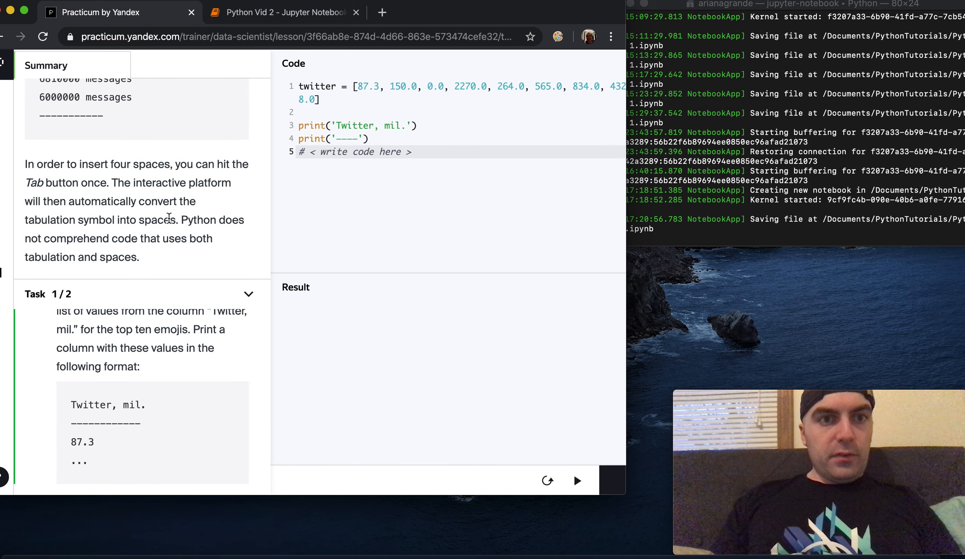
mouse_move(175, 188)
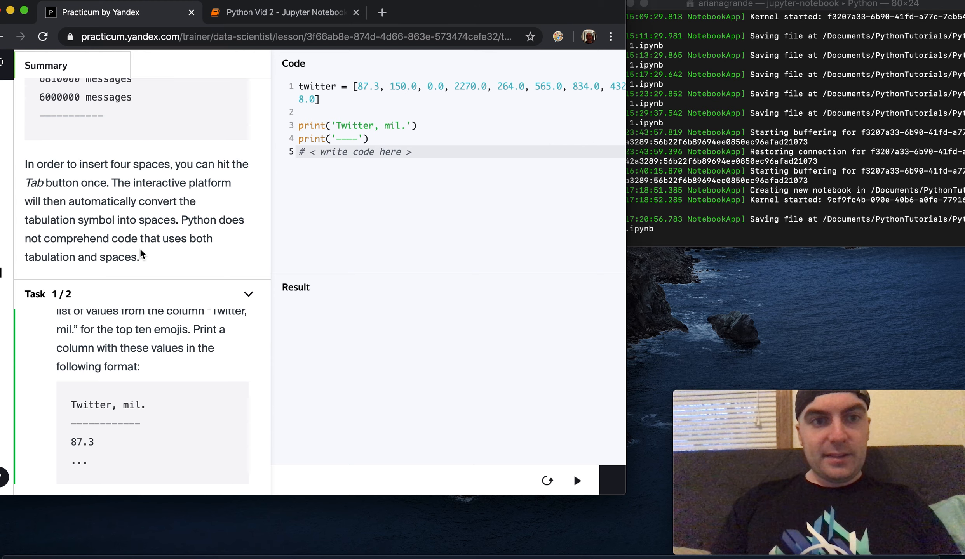
mouse_move(184, 287)
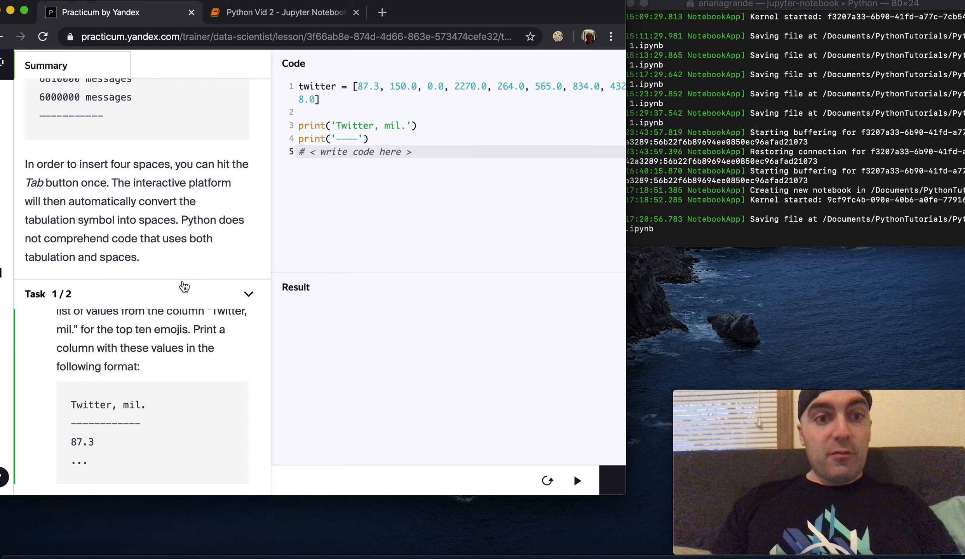
scroll(down, 3)
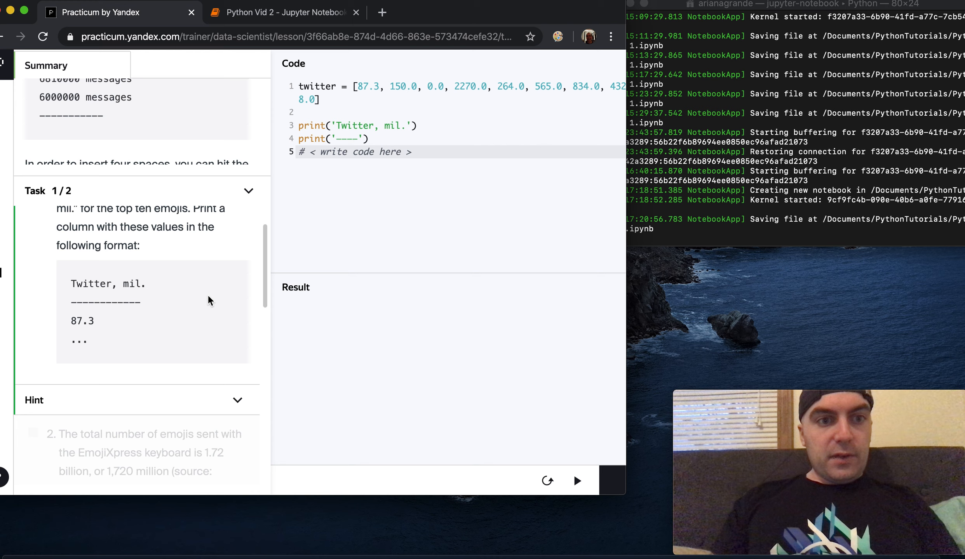
mouse_move(399, 134)
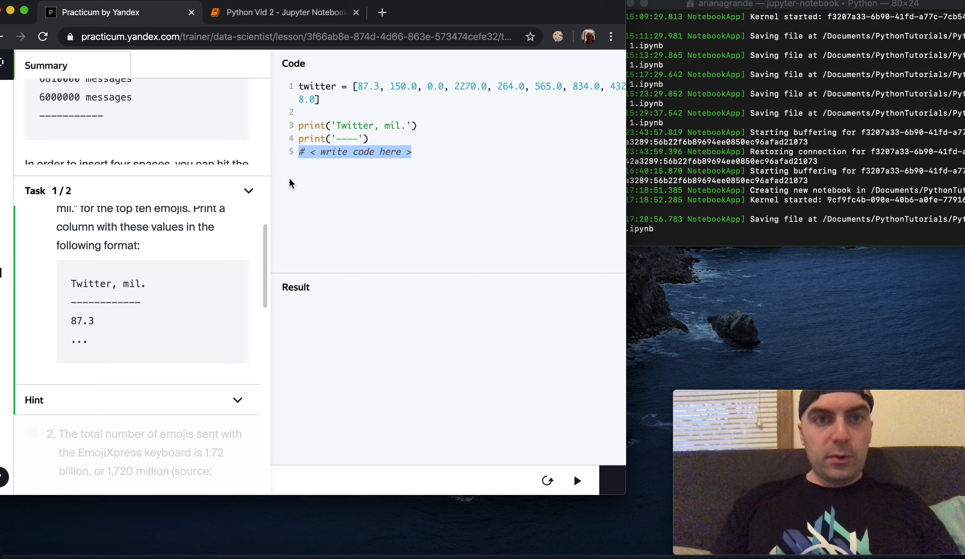
Write for element in twitter: print(element) and run it to list 87.3 through 478.0.
text(for)
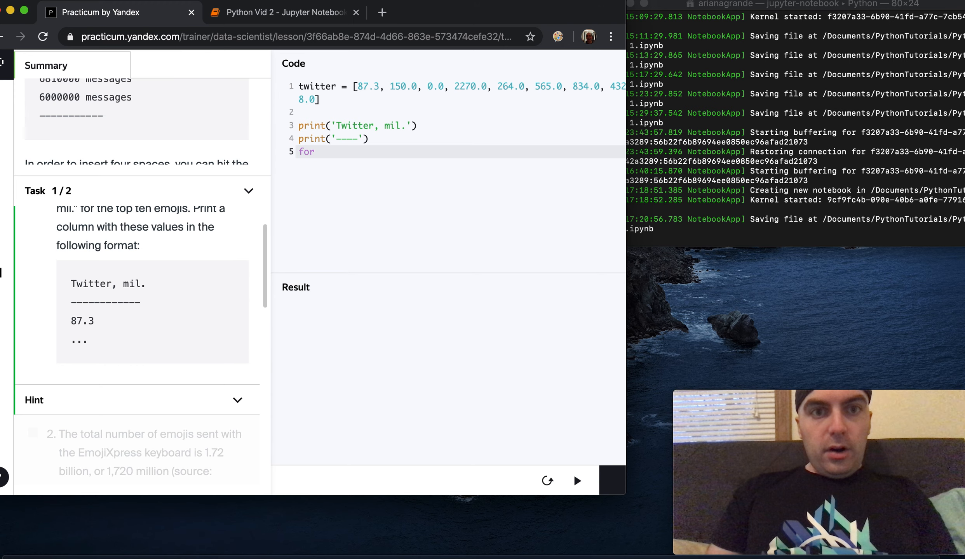
text(element)
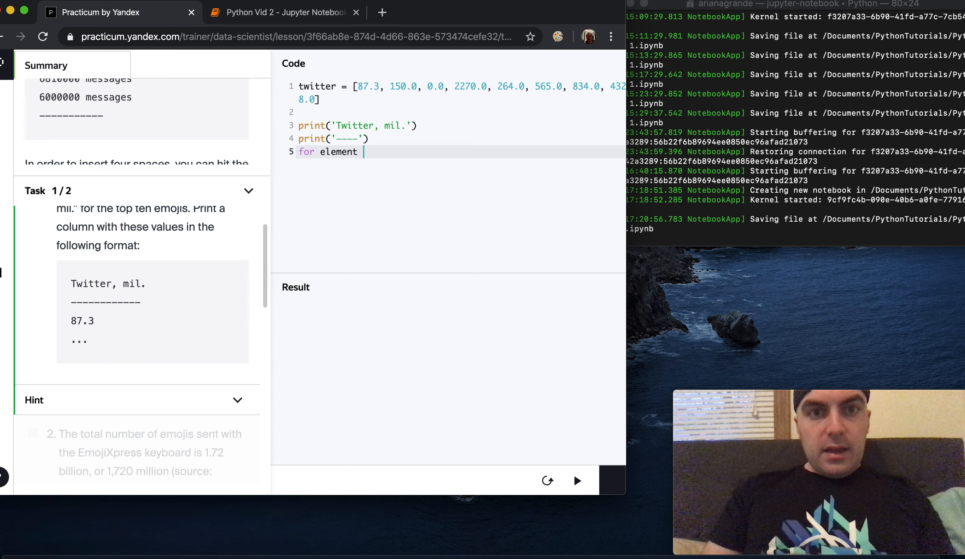
text(in twitter)
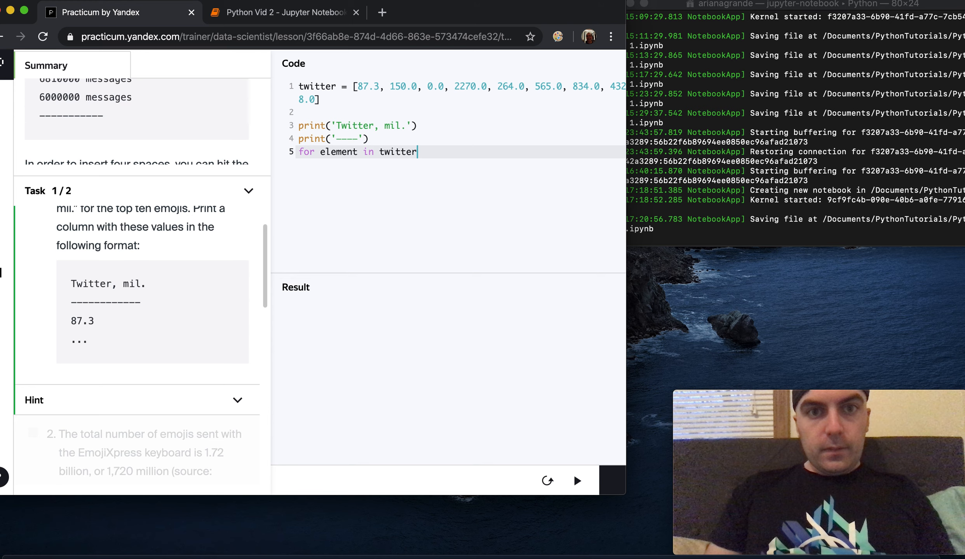
text(:)
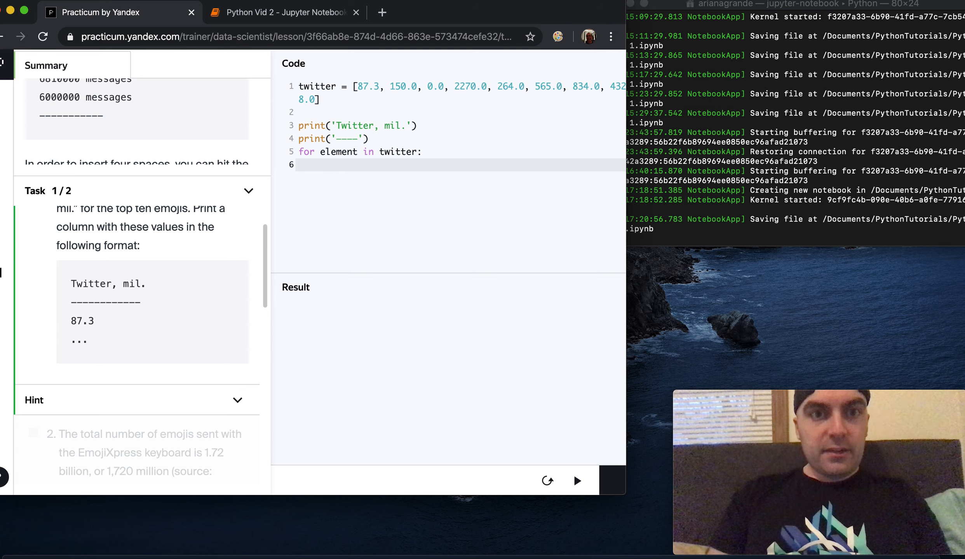
text(print())
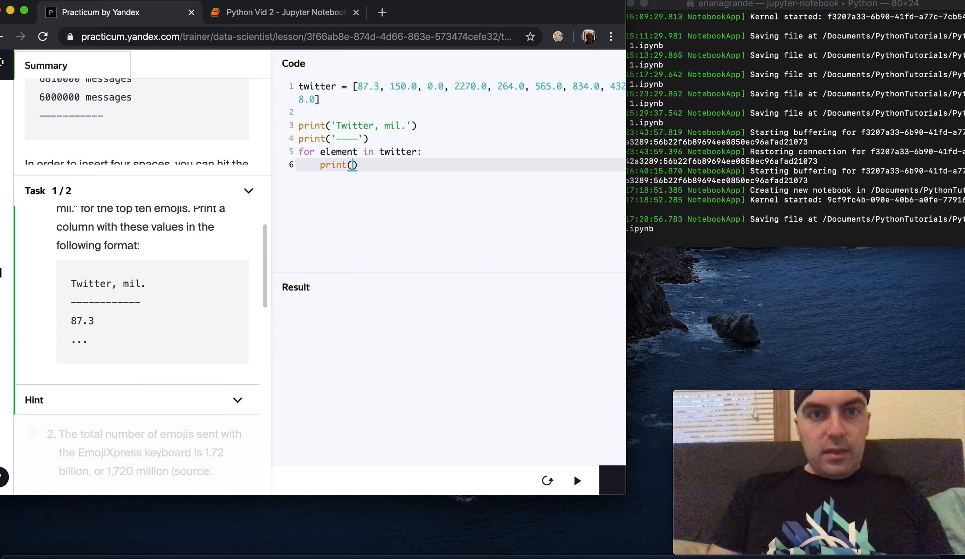
text(element)
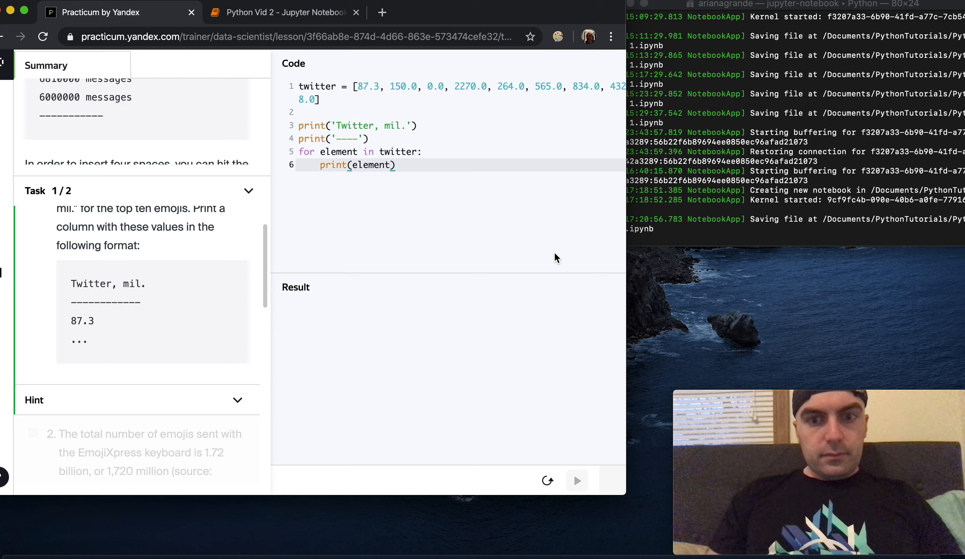
click(575, 481)
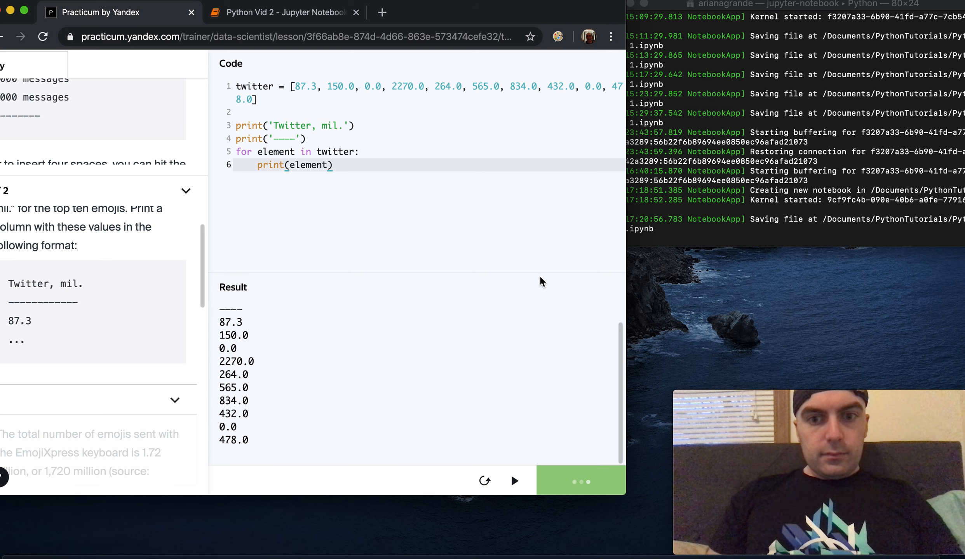
Get the Twitter loop task marked correct and move on to task 2.
click(513, 481)
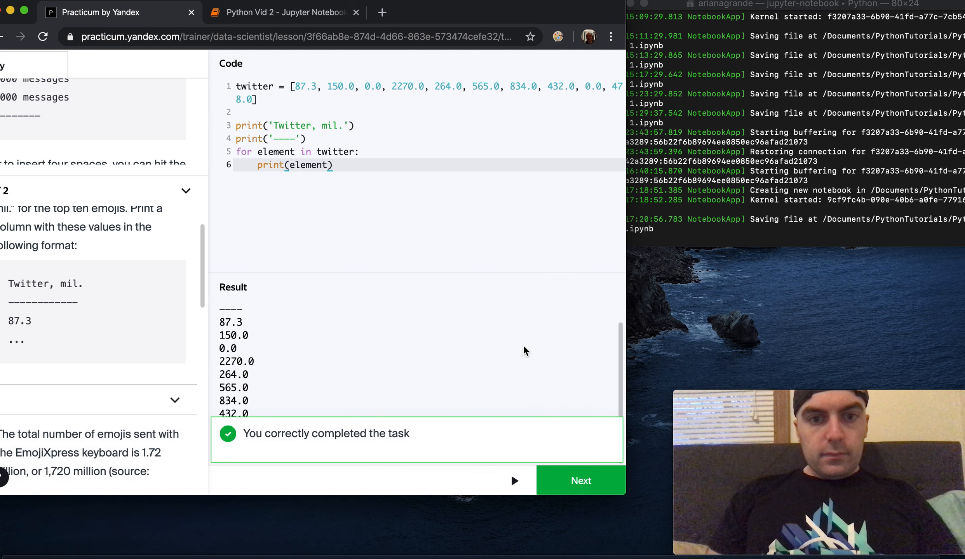
click(578, 481)
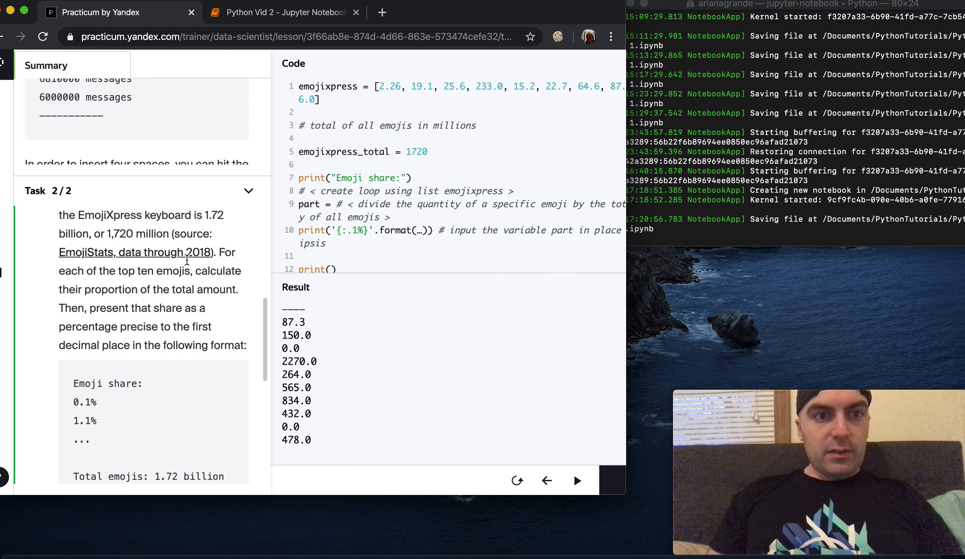
Read task 2's share instructions and add print('Total emojis: 1.72 billion') on line 13.
scroll(down, 3)
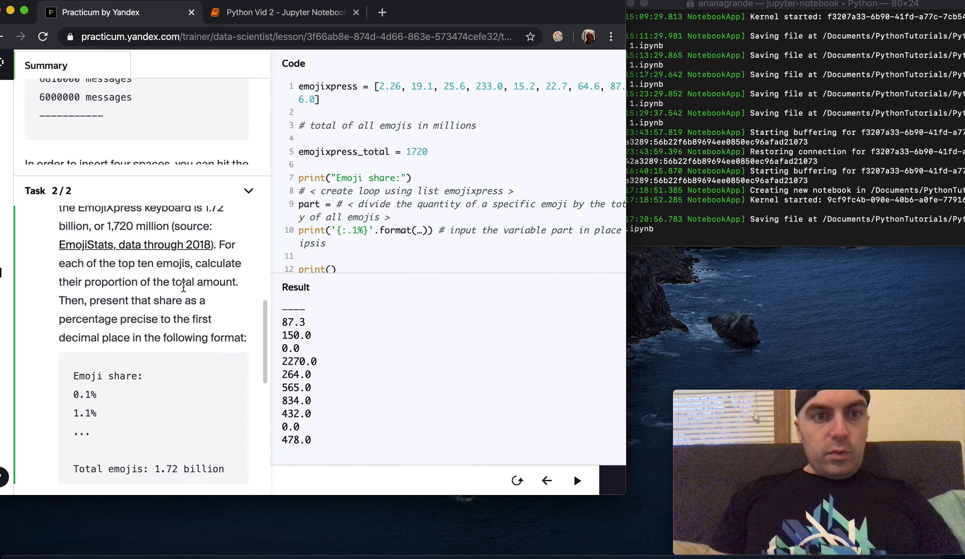
scroll(down, 3)
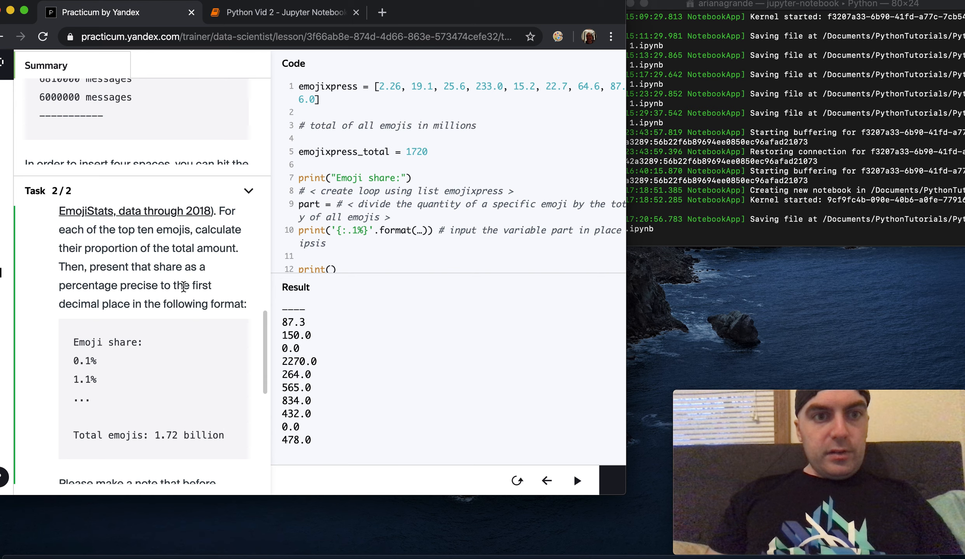
scroll(down, 3)
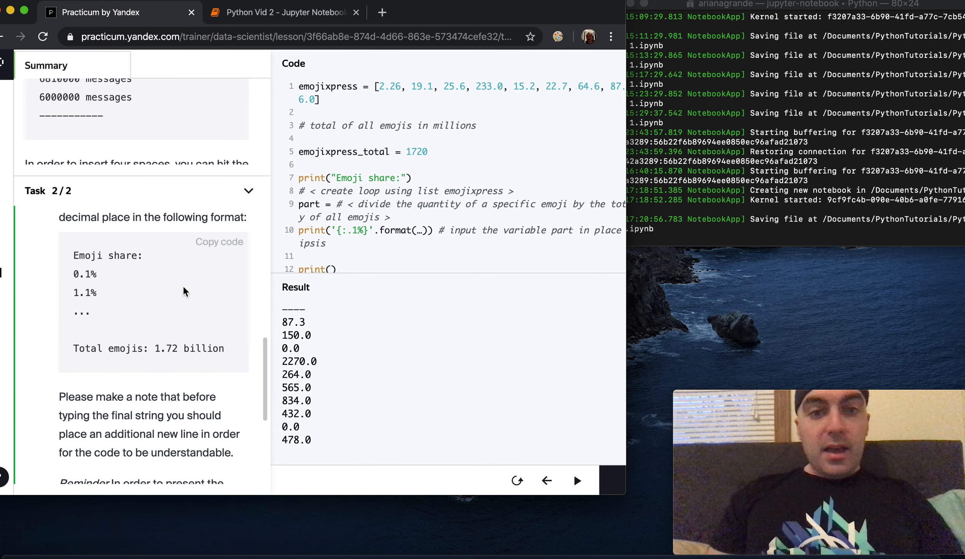
mouse_move(422, 223)
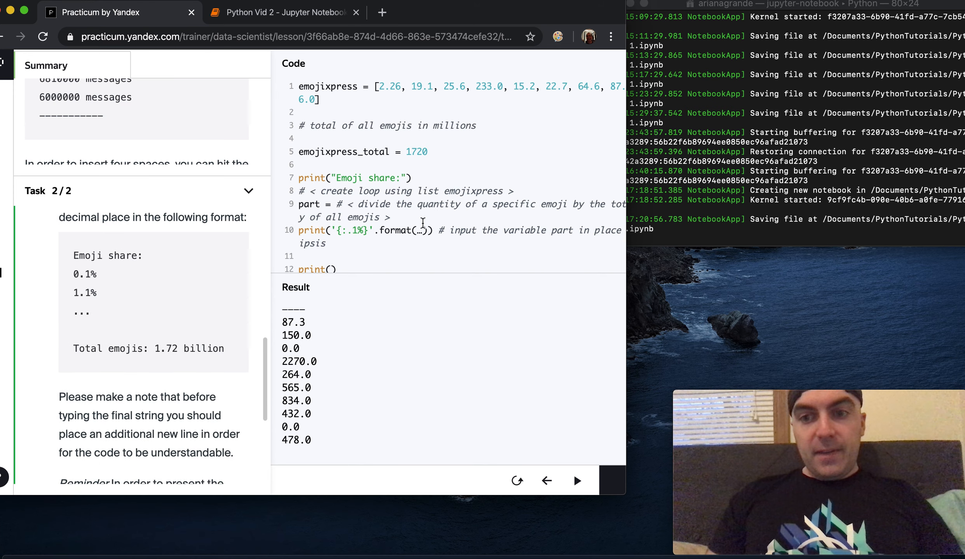
scroll(down, 3)
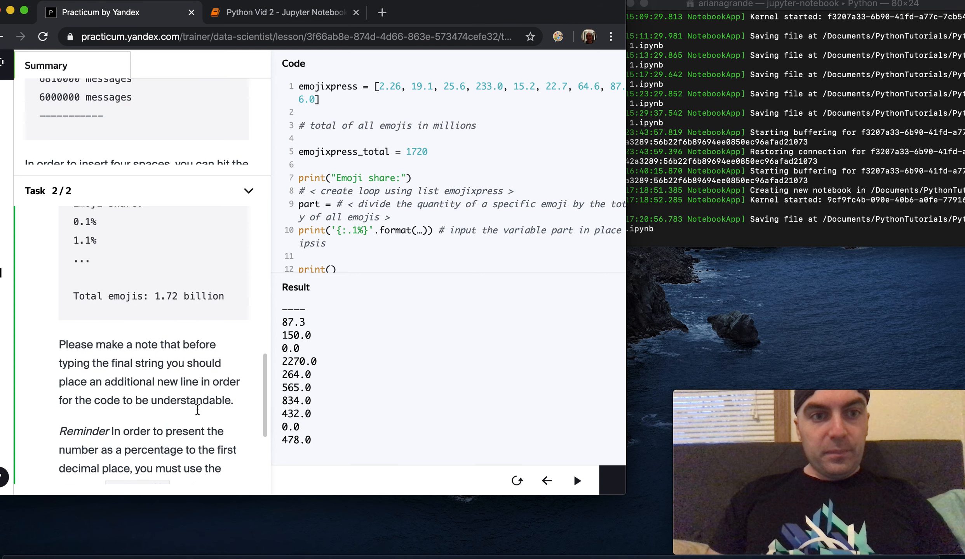
scroll(down, 3)
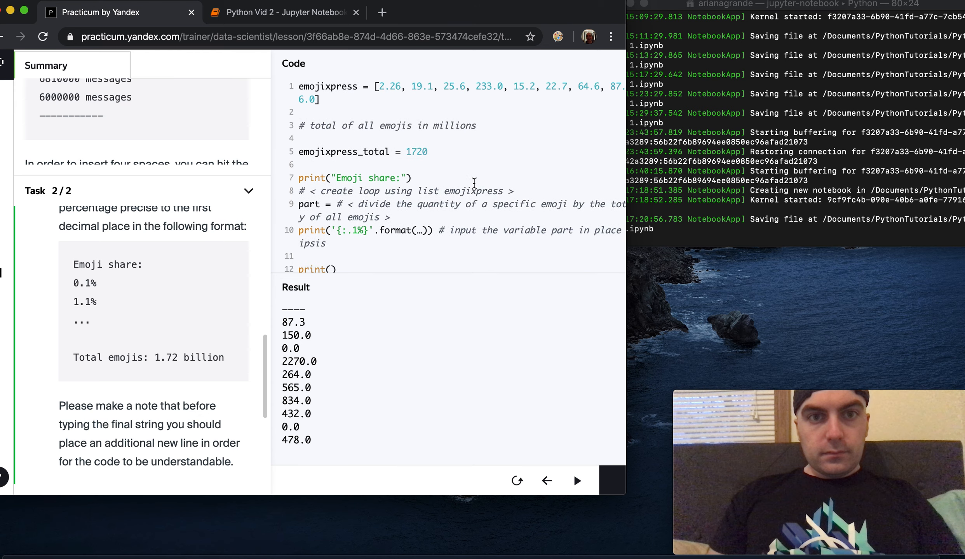
text(print('Total emojis: 1.72 billion'))
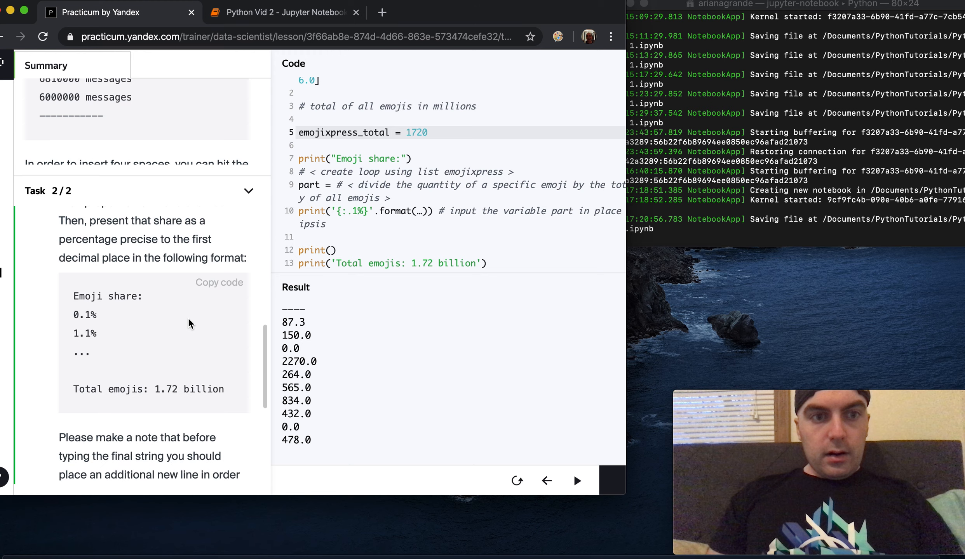
scroll(down, 3)
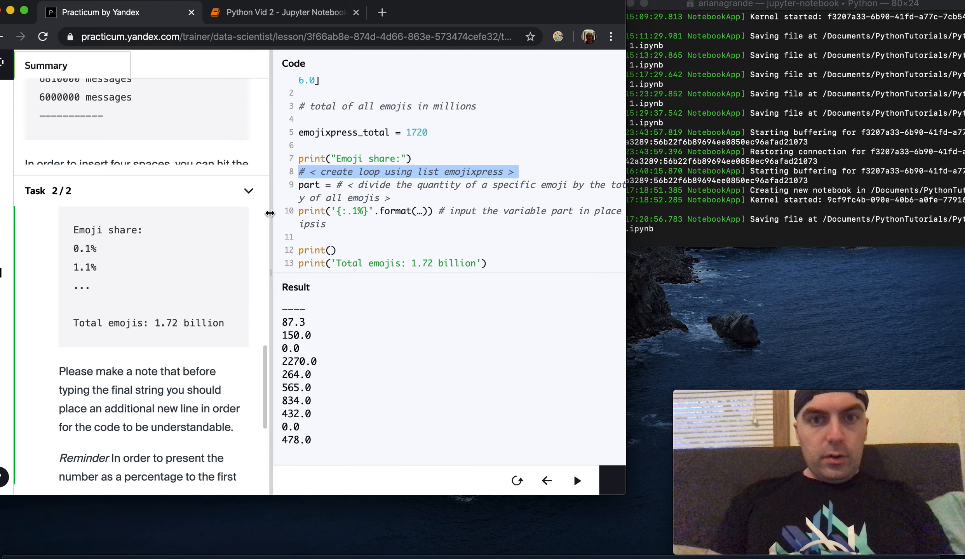
Write the for element in emojixpress: loop header and begin part = element /.
text(for)
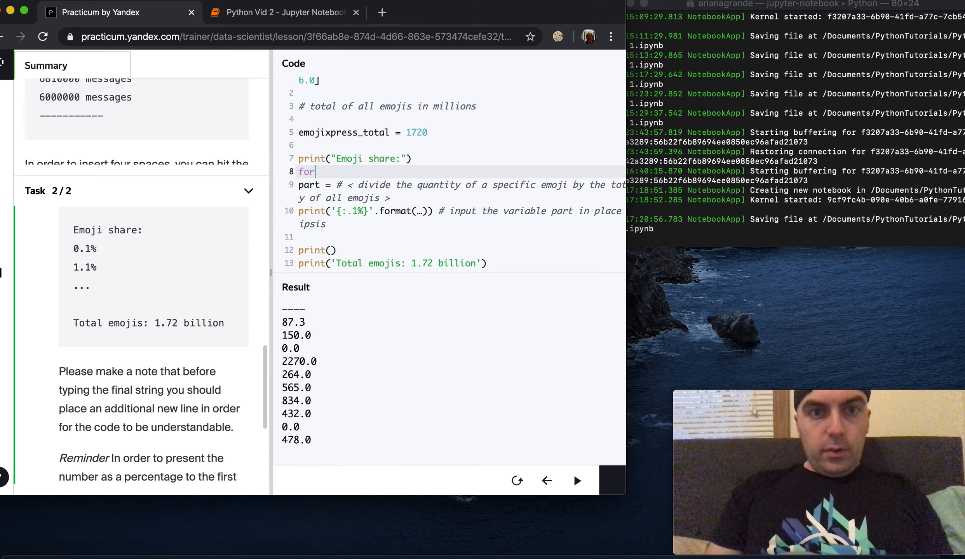
text(element in)
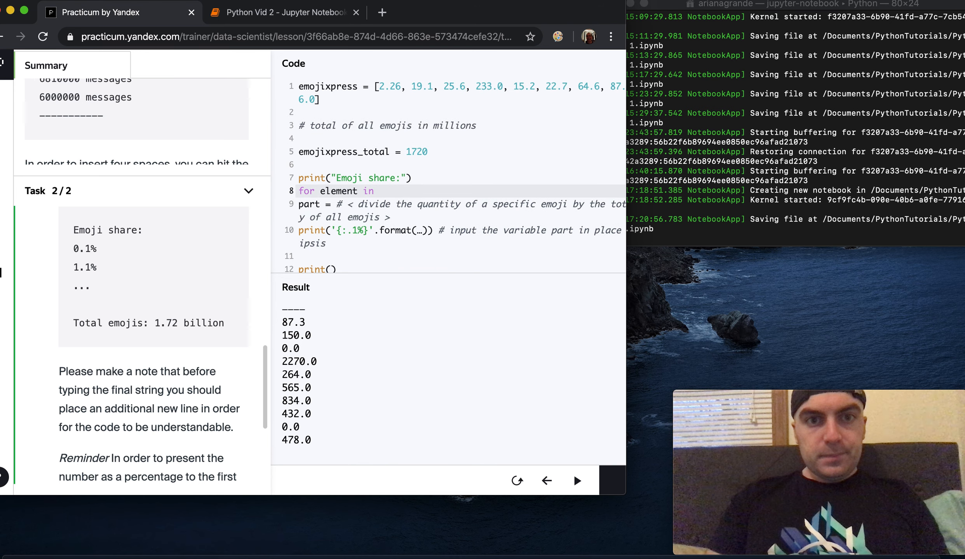
text(emojix)
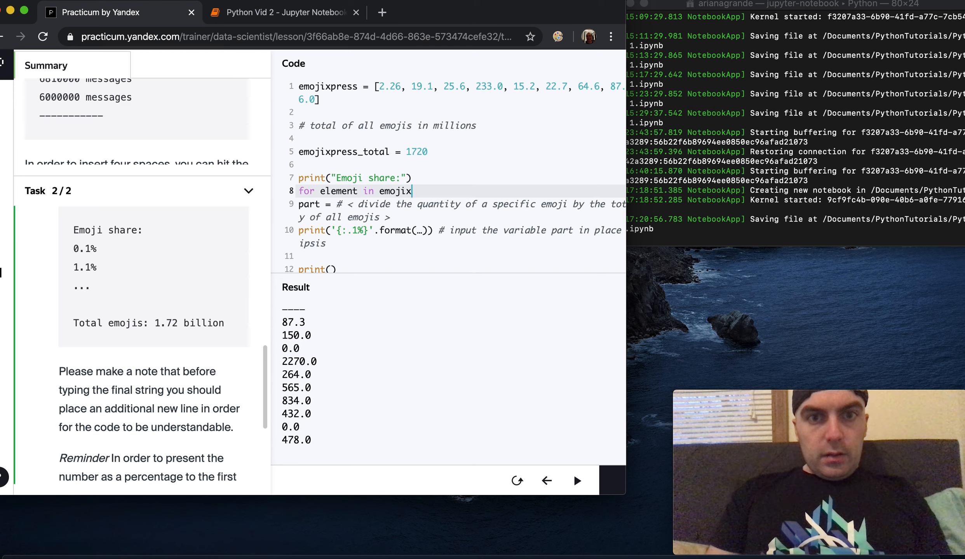
text(press:)
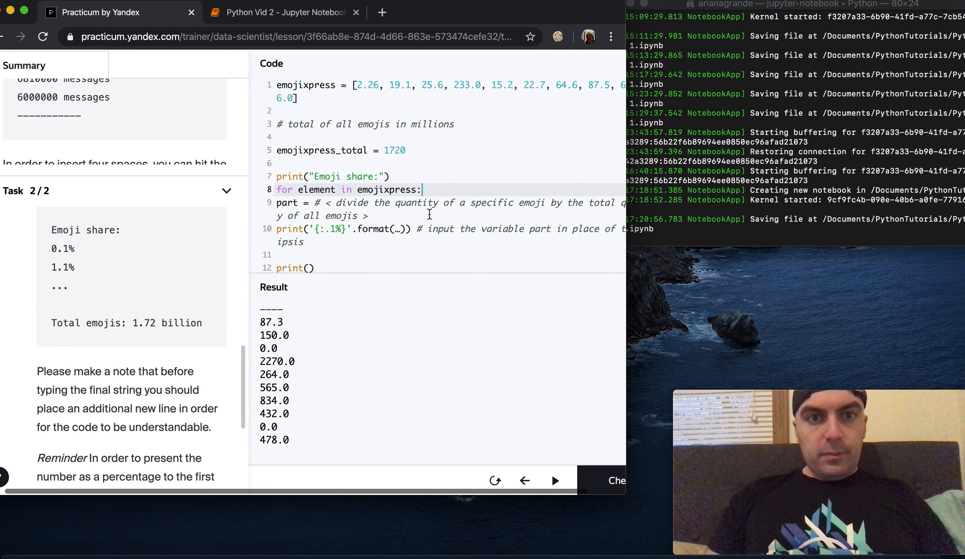
drag(315, 203, 455, 203)
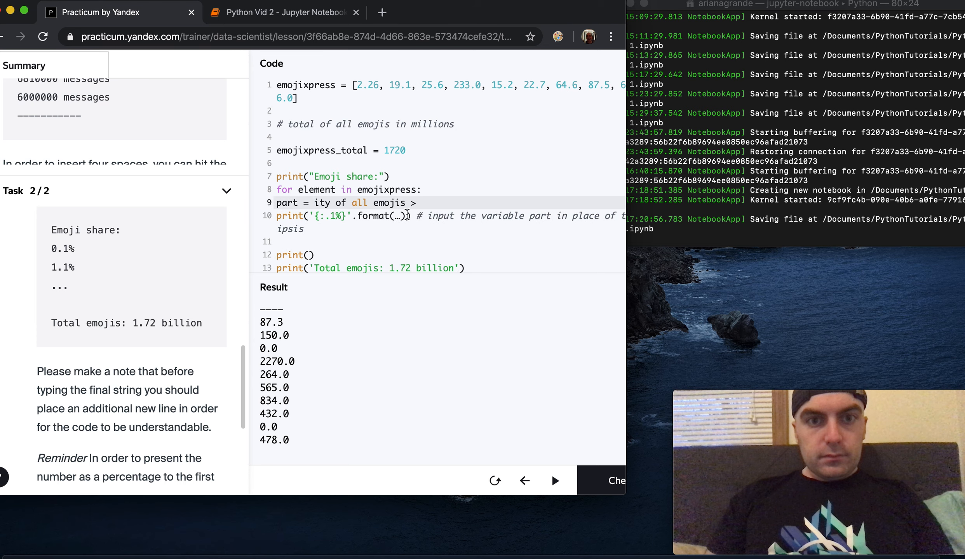
drag(314, 203, 417, 203)
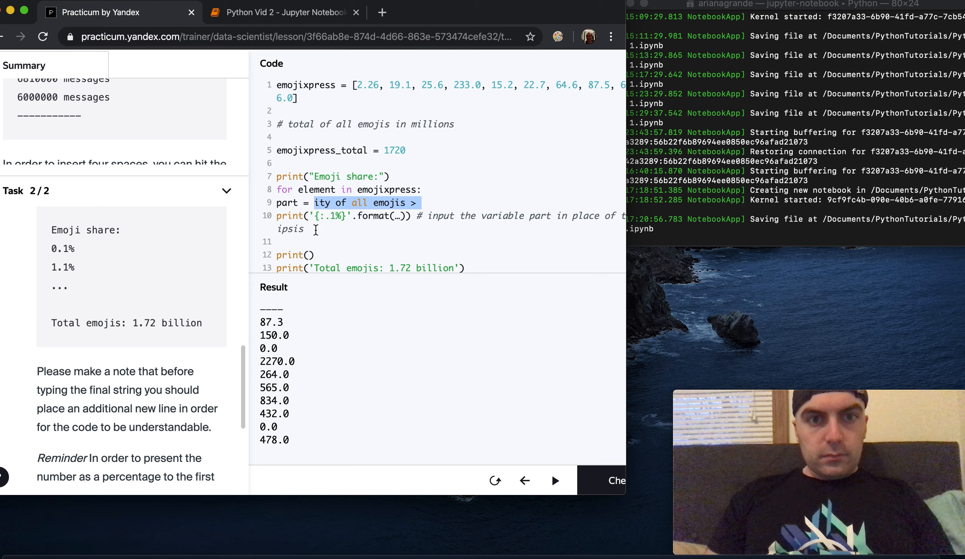
text(element)
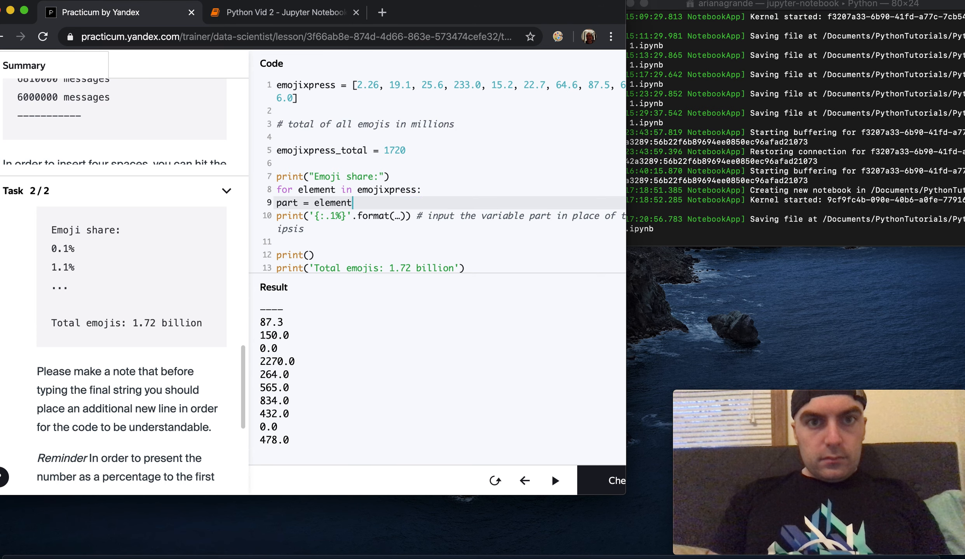
text(/)
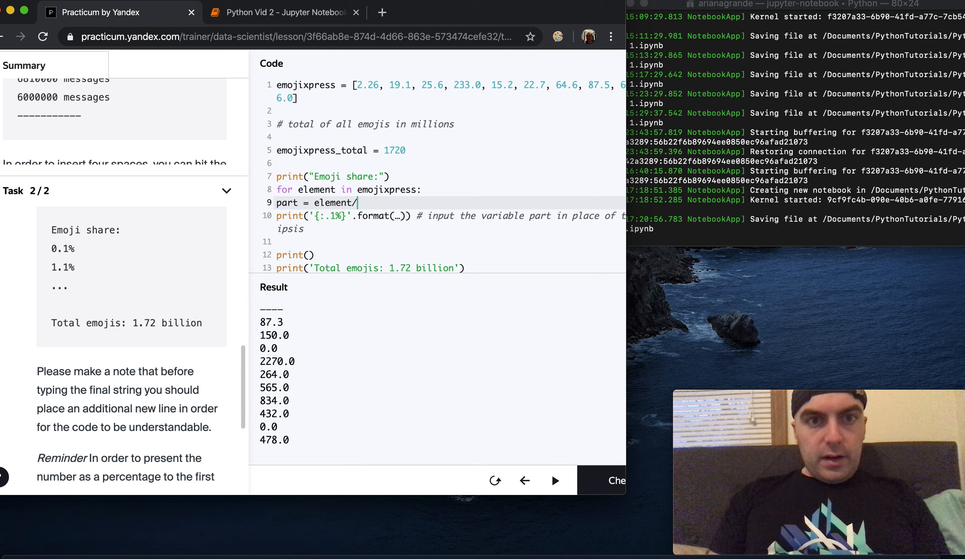
Complete part = element / emojixpress_total and pass part into '{:.1%}'.format().
text(emok)
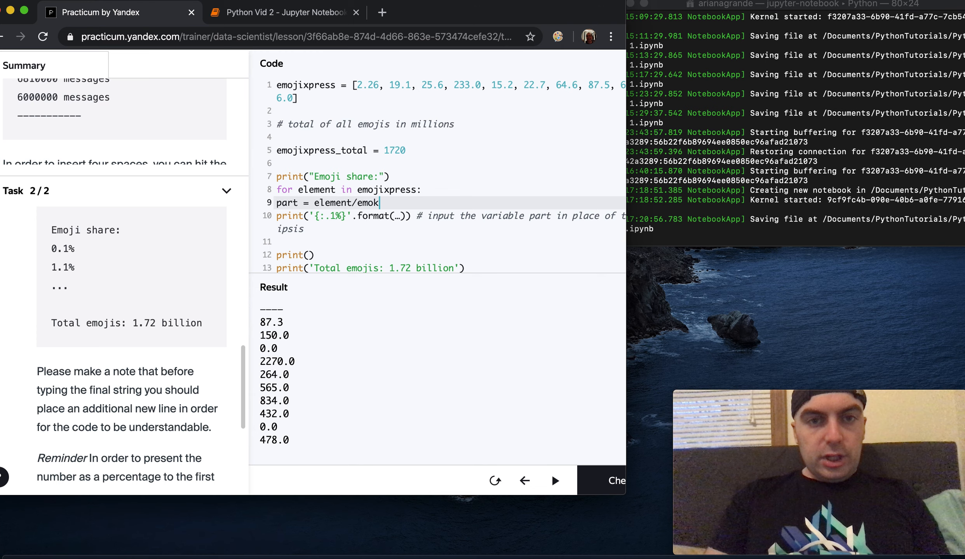
text(ji)
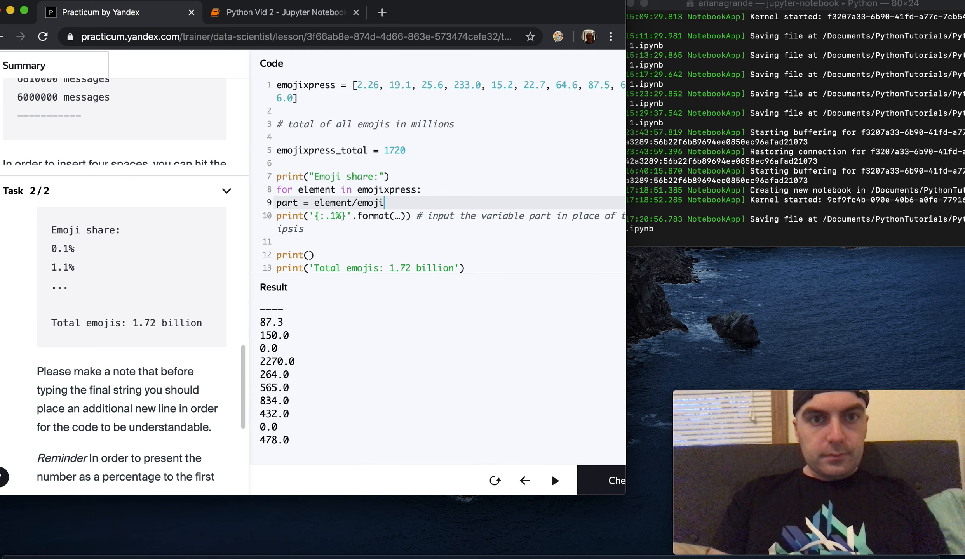
text(xpress)
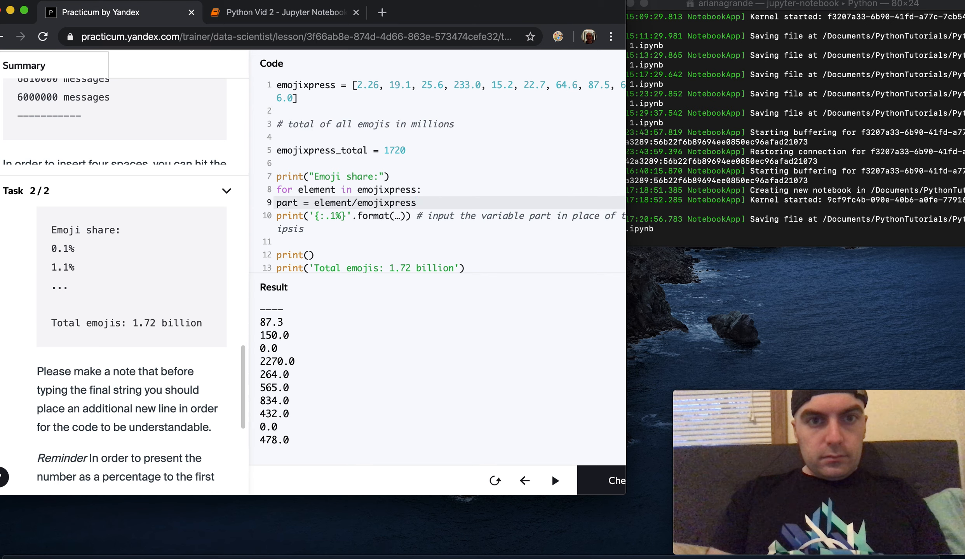
text(_total)
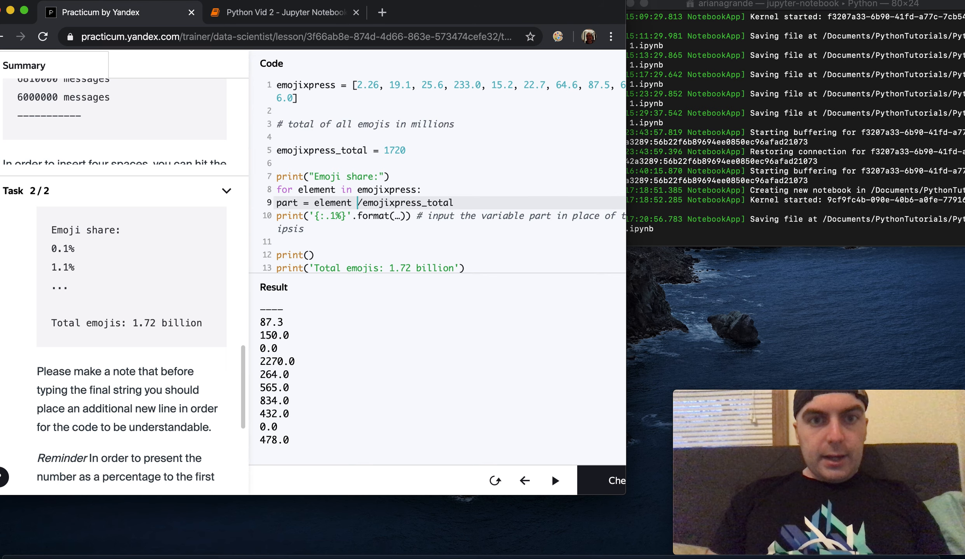
text(" ")
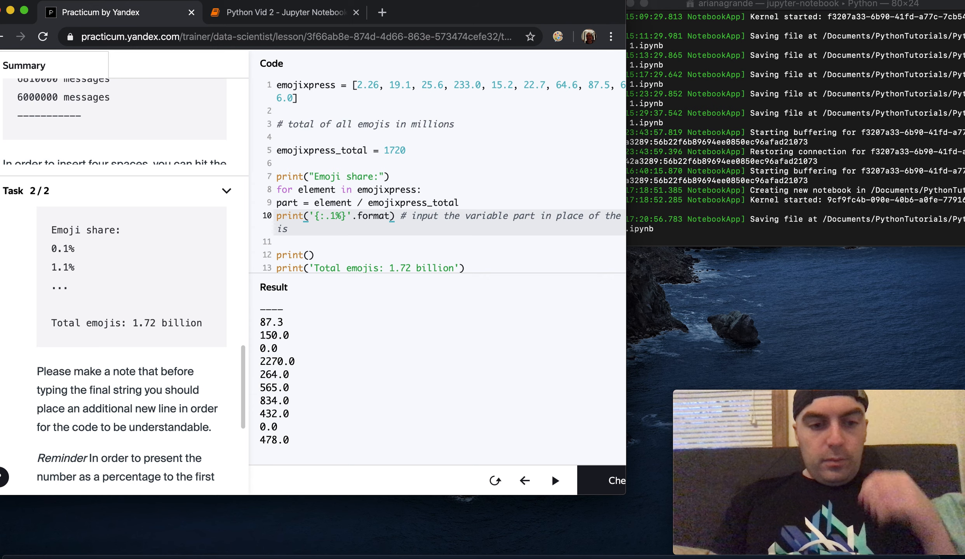
text(...)
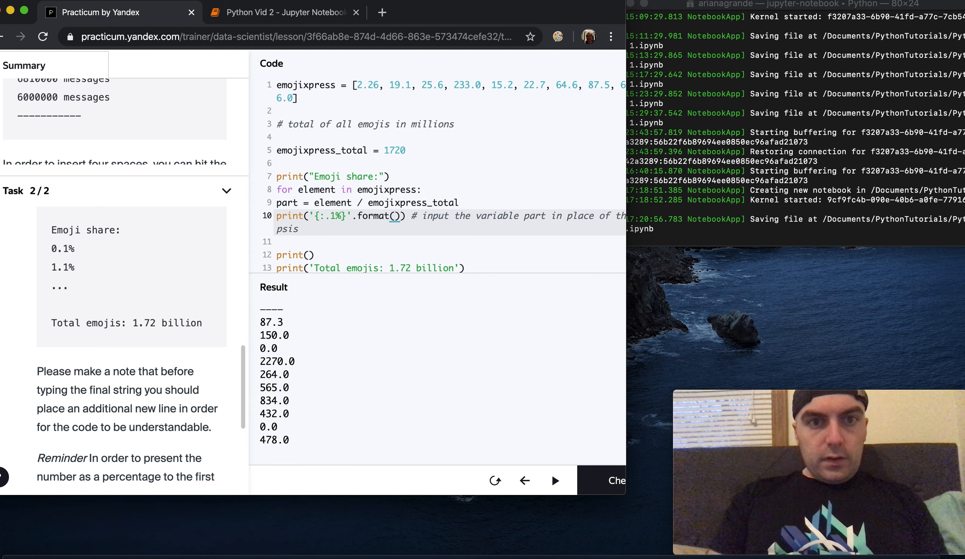
text(part)
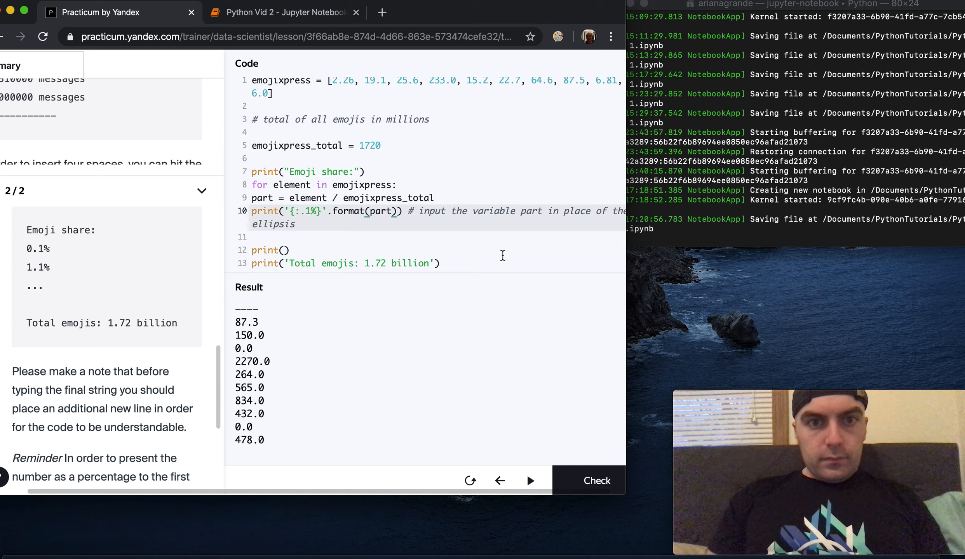
mouse_move(315, 239)
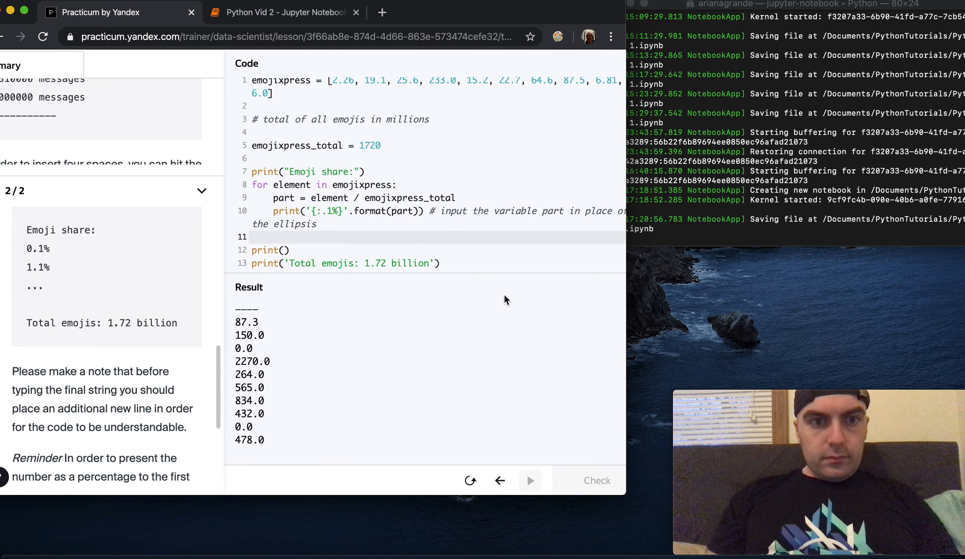
Run the indented share loop printing percentages like 13.5%, pass the check, and continue.
click(528, 481)
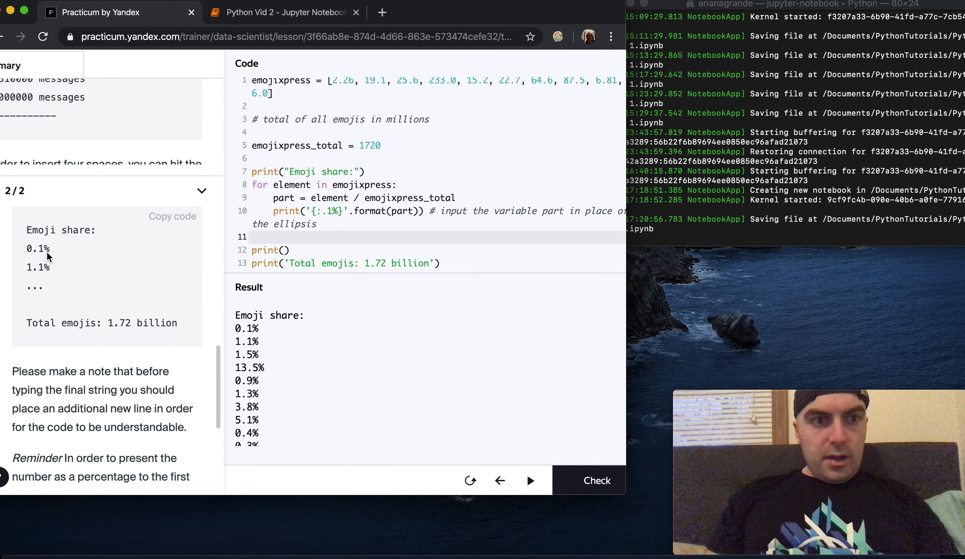
mouse_move(314, 353)
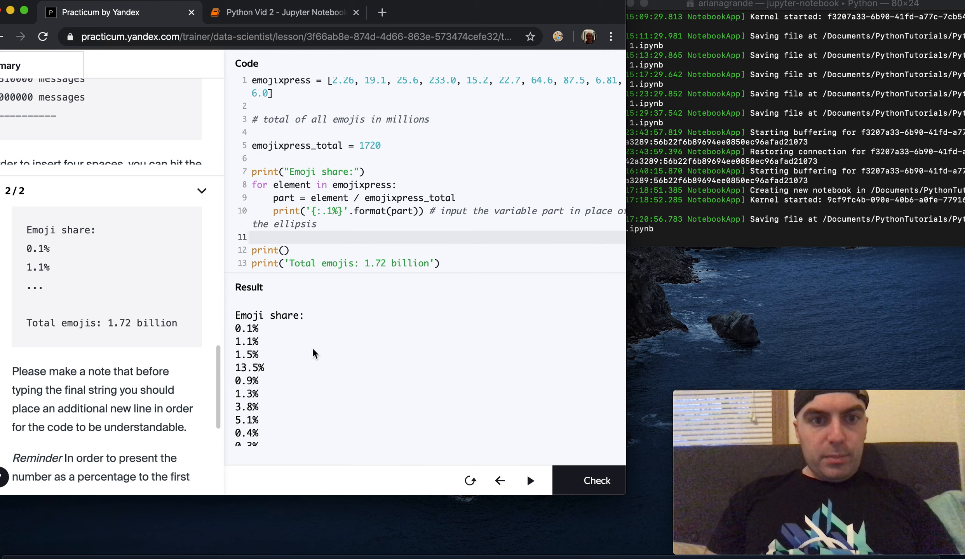
click(595, 481)
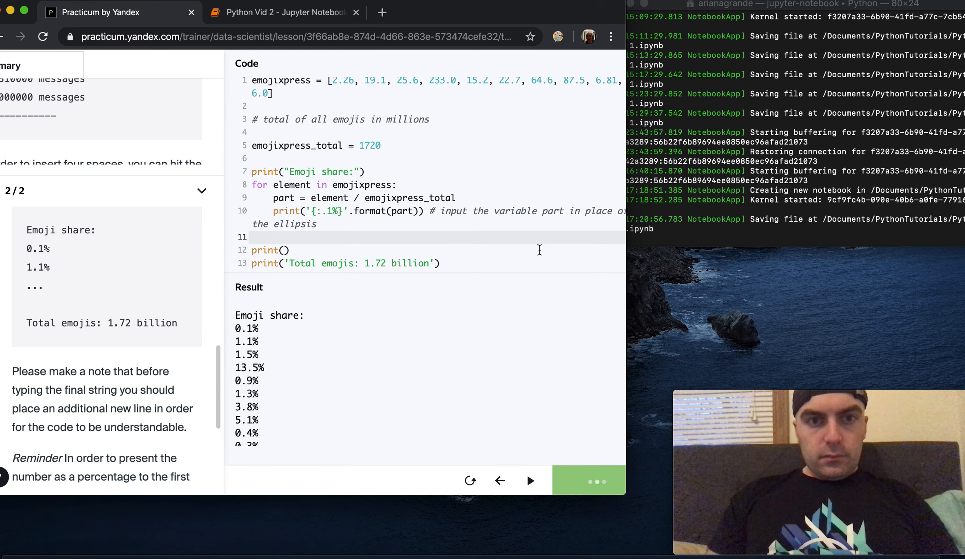
mouse_move(540, 255)
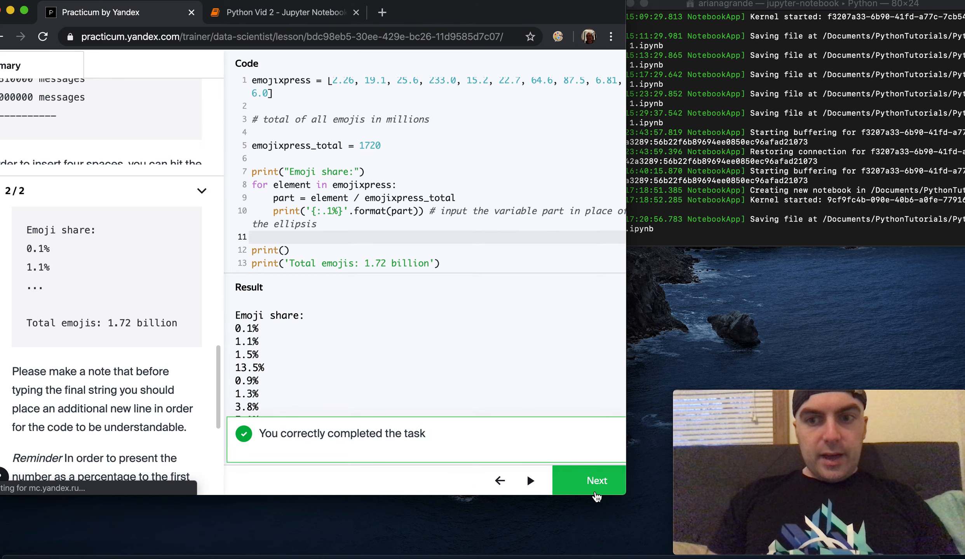
click(596, 480)
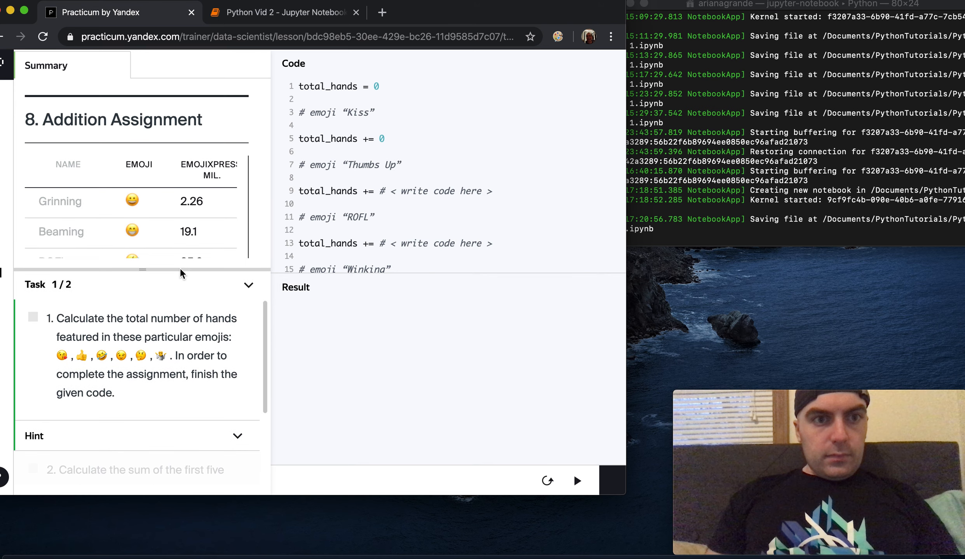
Scroll through the Addition Assignment theory on += and the arithmetic assignment operator table.
scroll(down, 3)
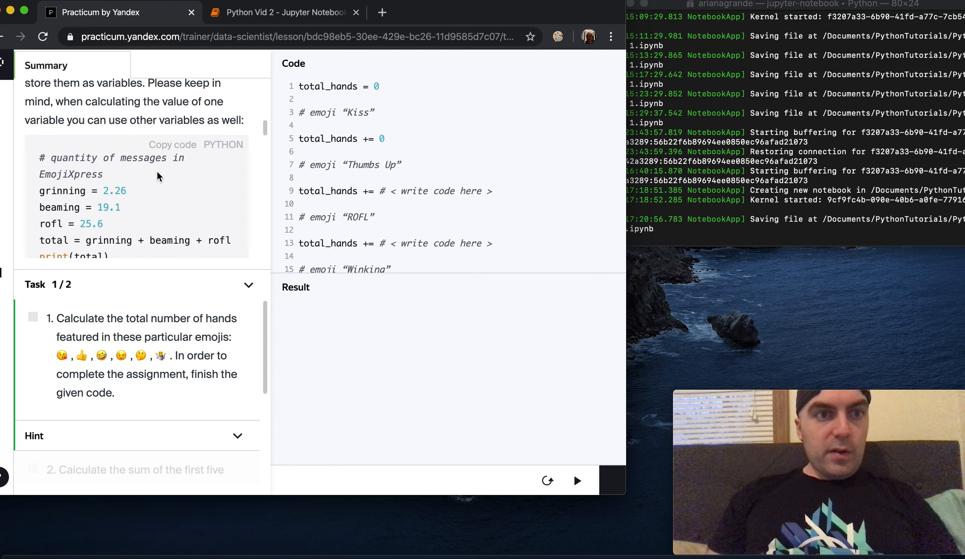
scroll(down, 3)
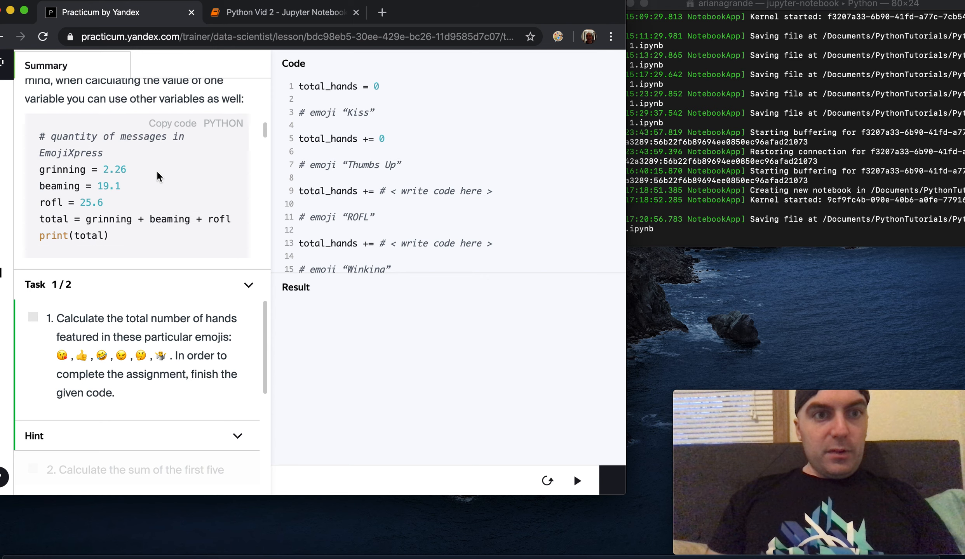
scroll(down, 3)
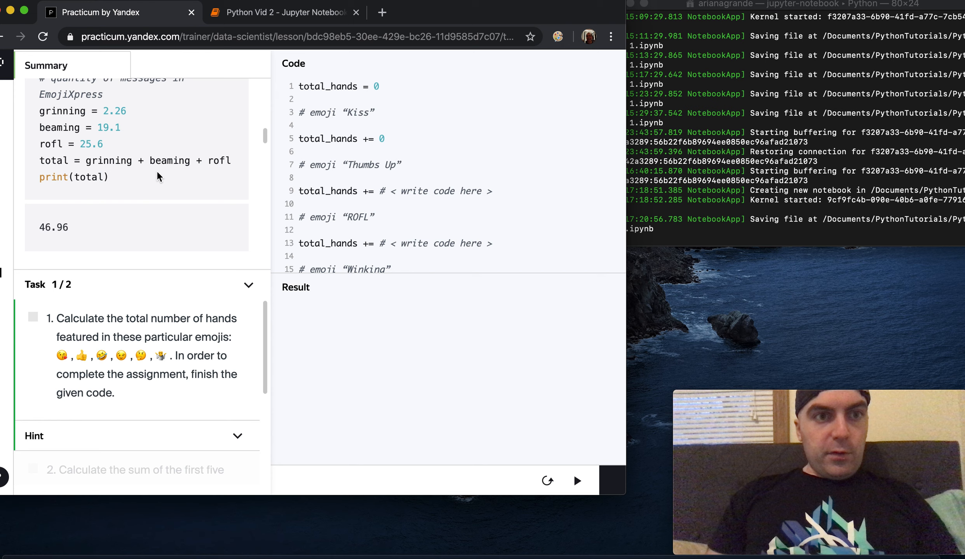
scroll(down, 3)
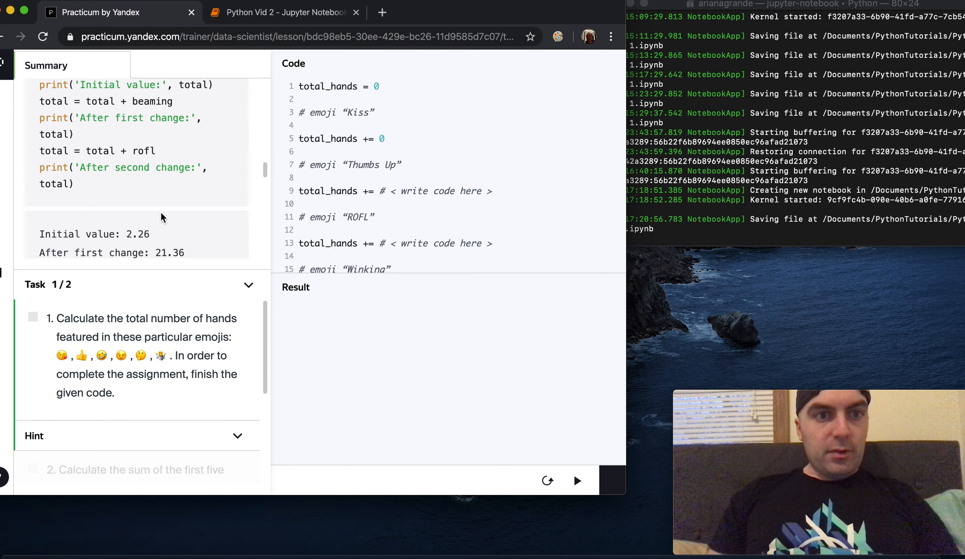
scroll(down, 3)
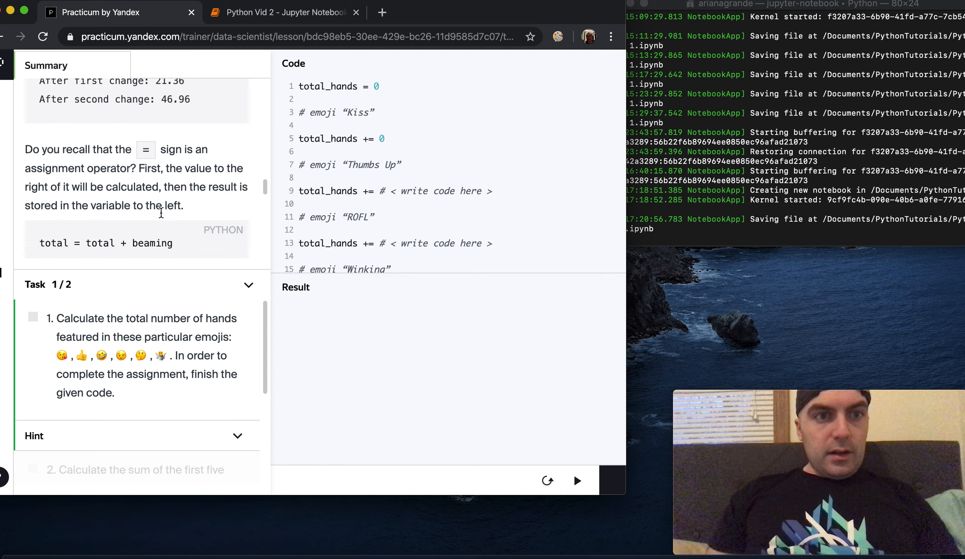
scroll(down, 3)
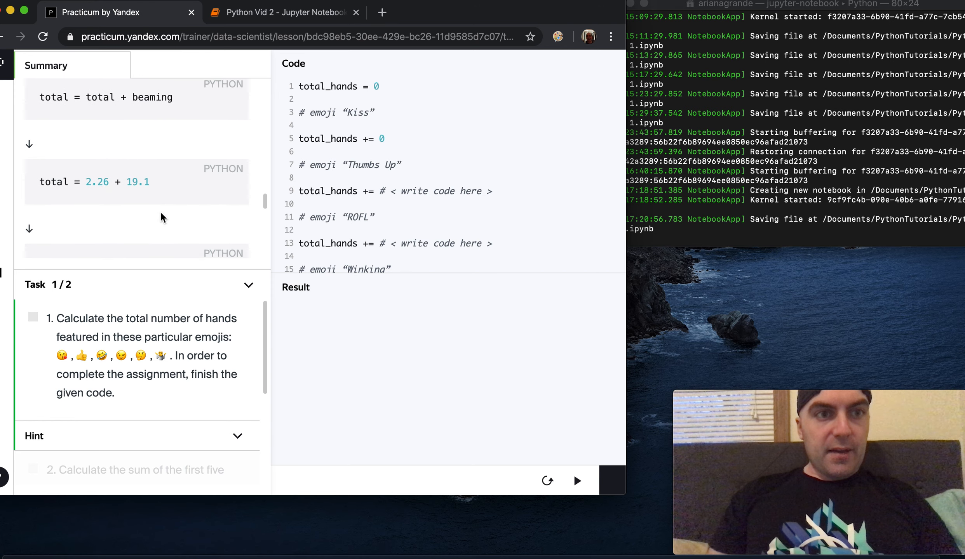
scroll(down, 3)
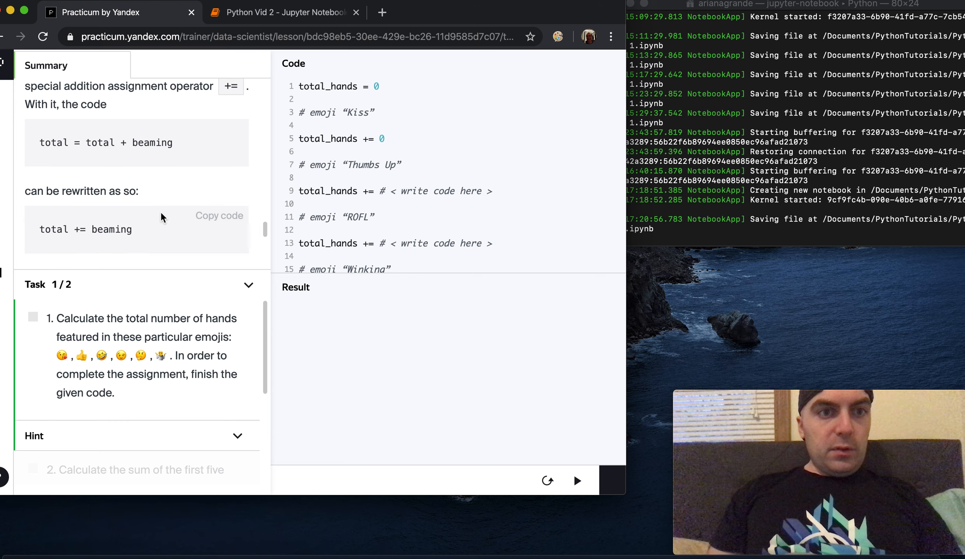
scroll(down, 3)
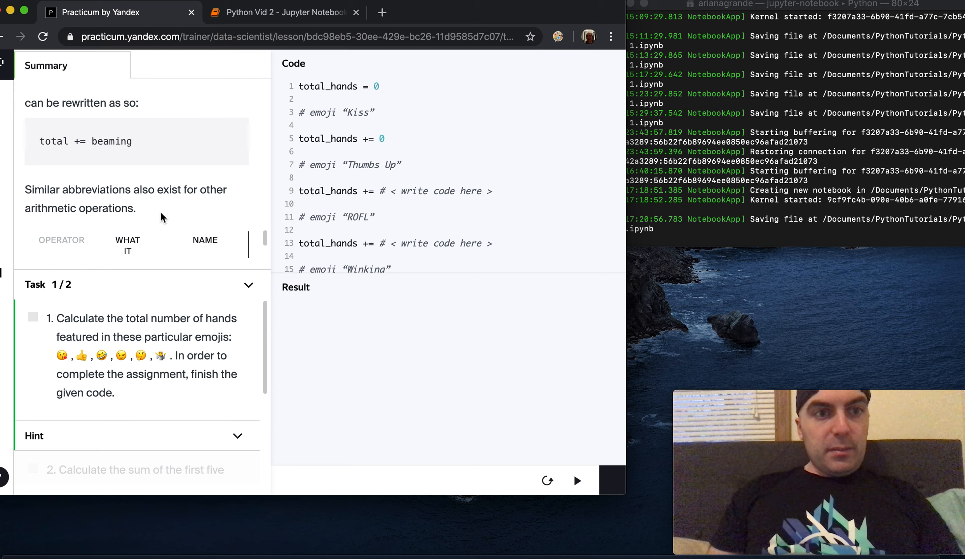
scroll(down, 3)
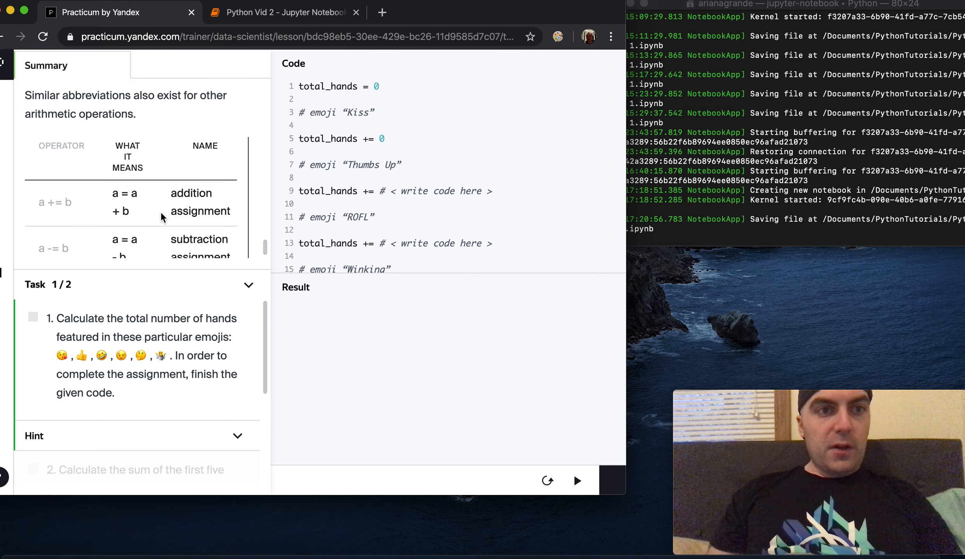
scroll(down, 3)
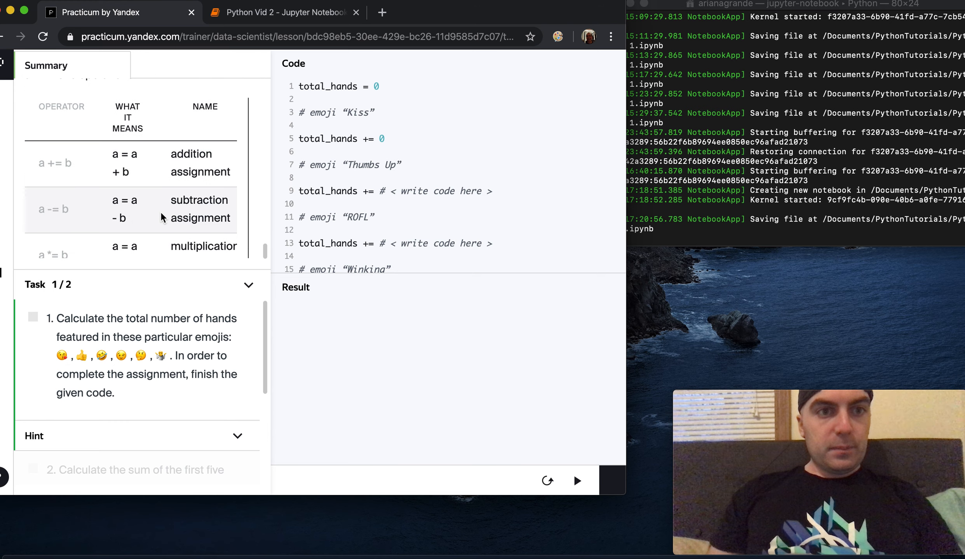
scroll(down, 3)
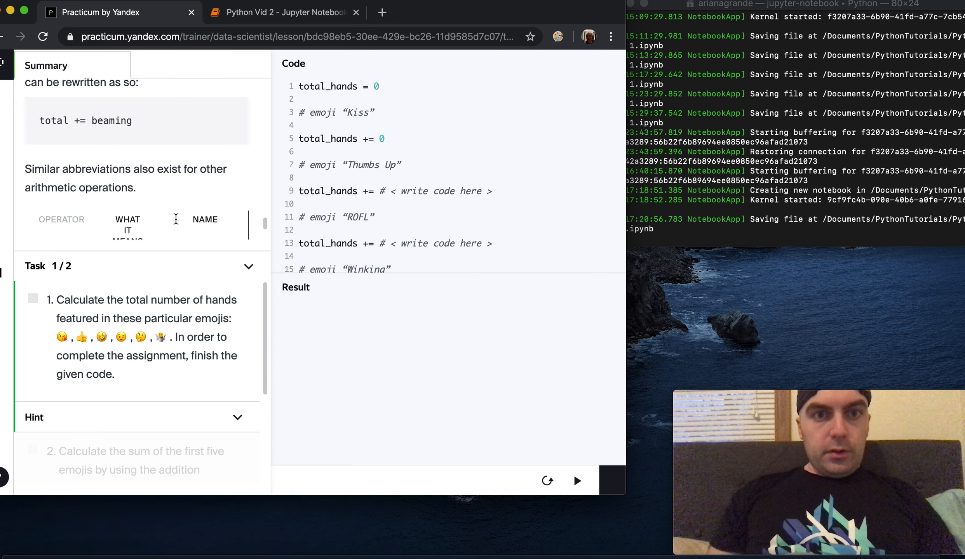
scroll(down, 3)
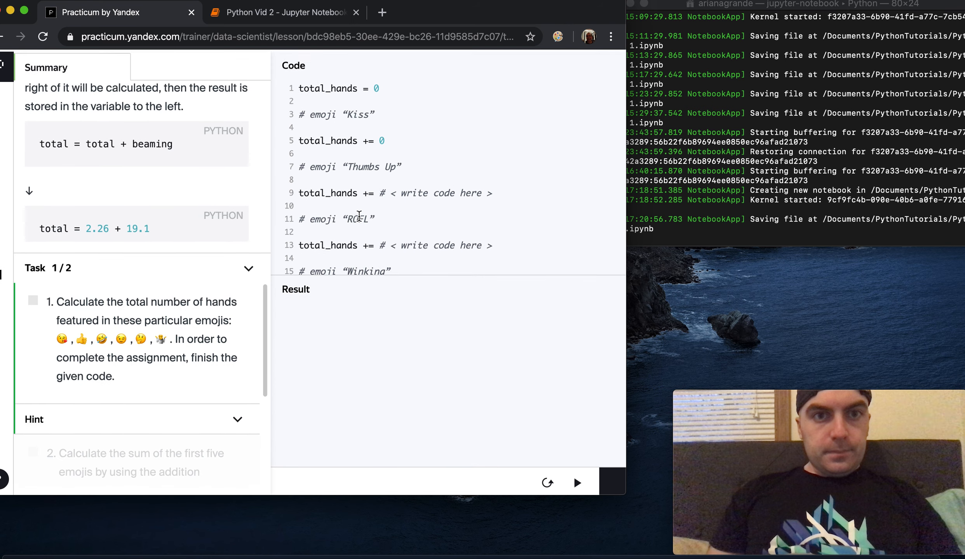
scroll(down, 3)
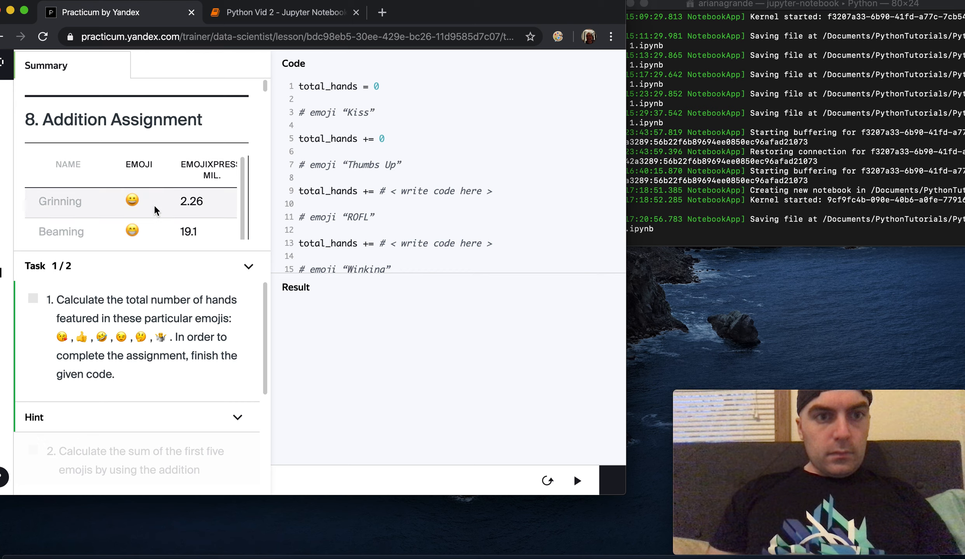
scroll(down, 3)
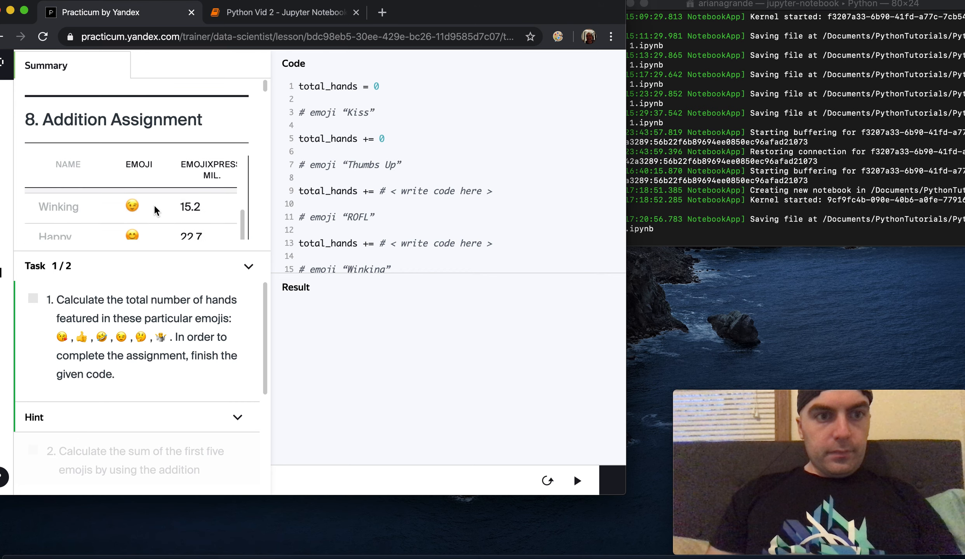
scroll(down, 3)
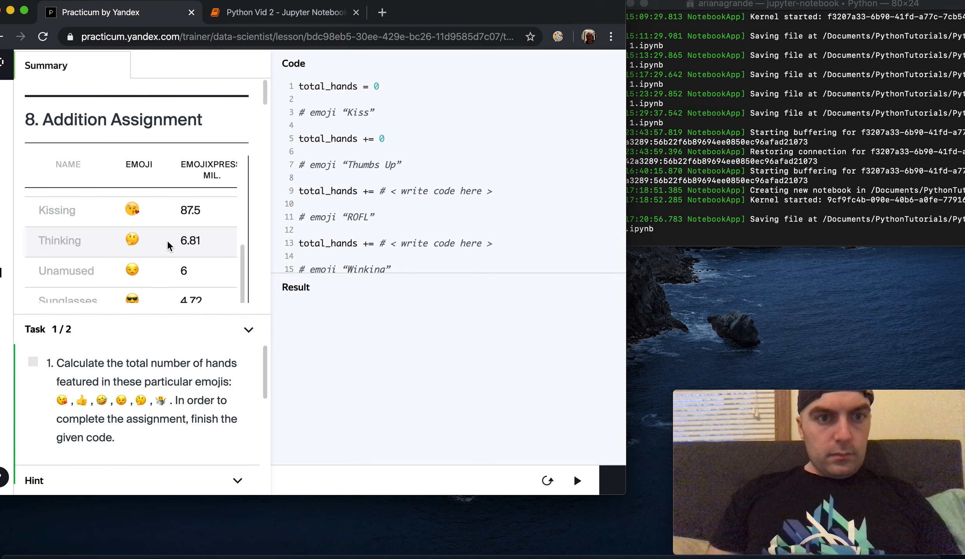
scroll(down, 3)
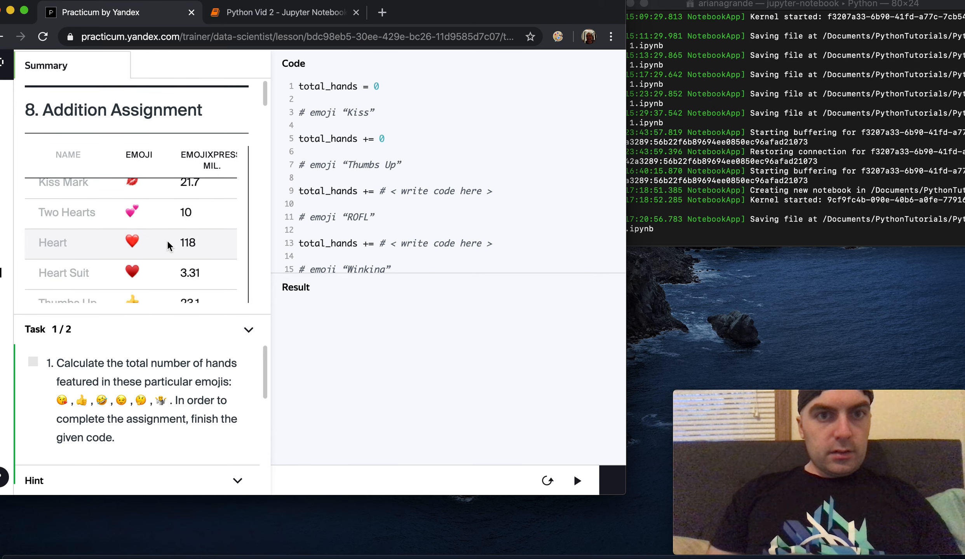
scroll(down, 3)
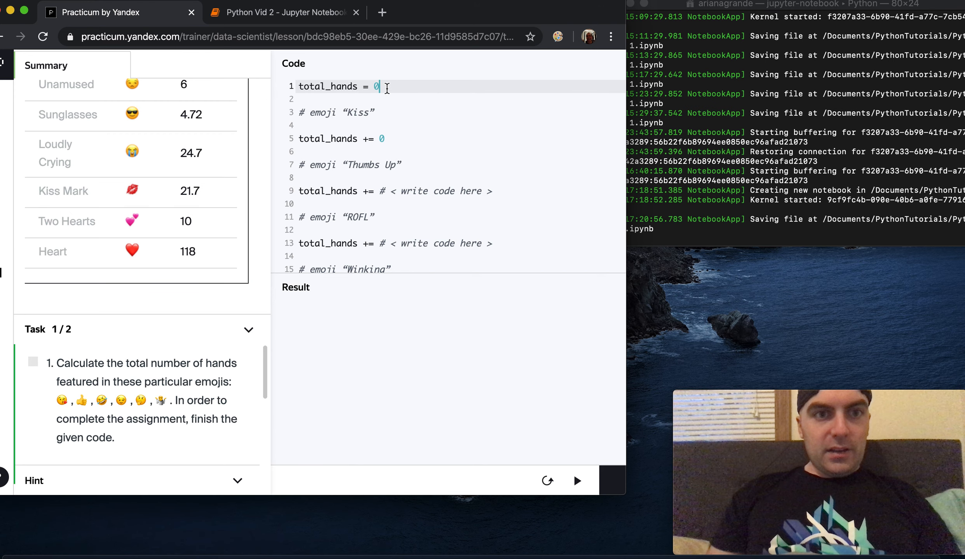
Start total_hands at 0 and add 21.7 for the Kiss emoji.
key(Backspace)
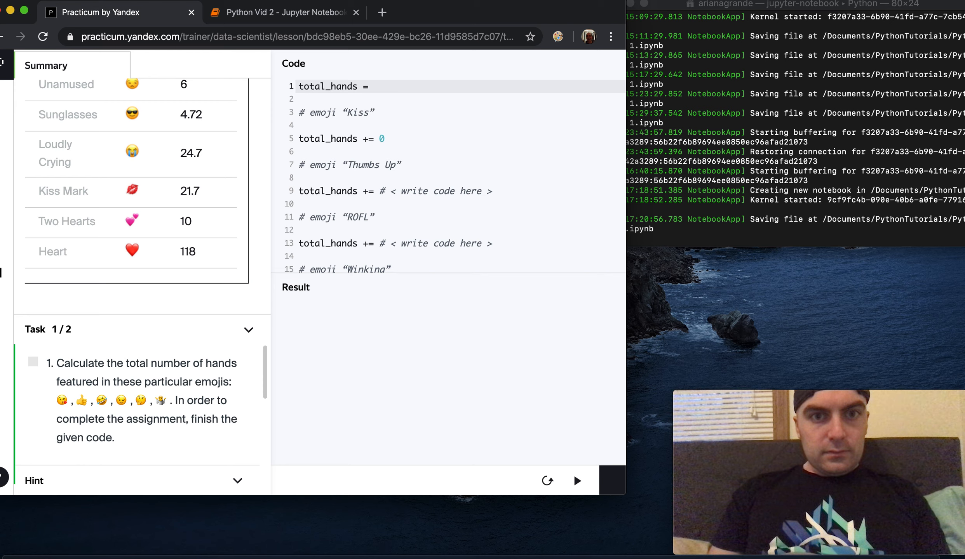
click(374, 86)
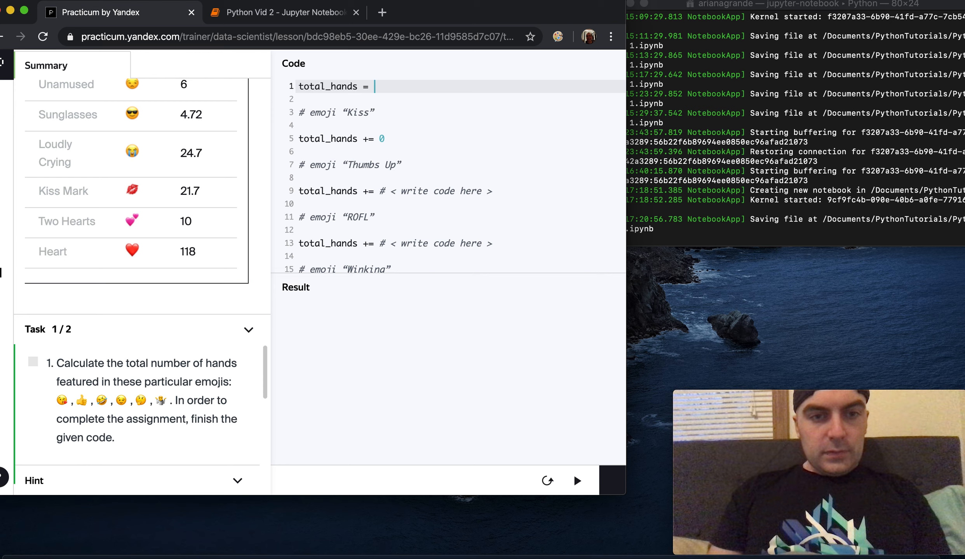
text(0)
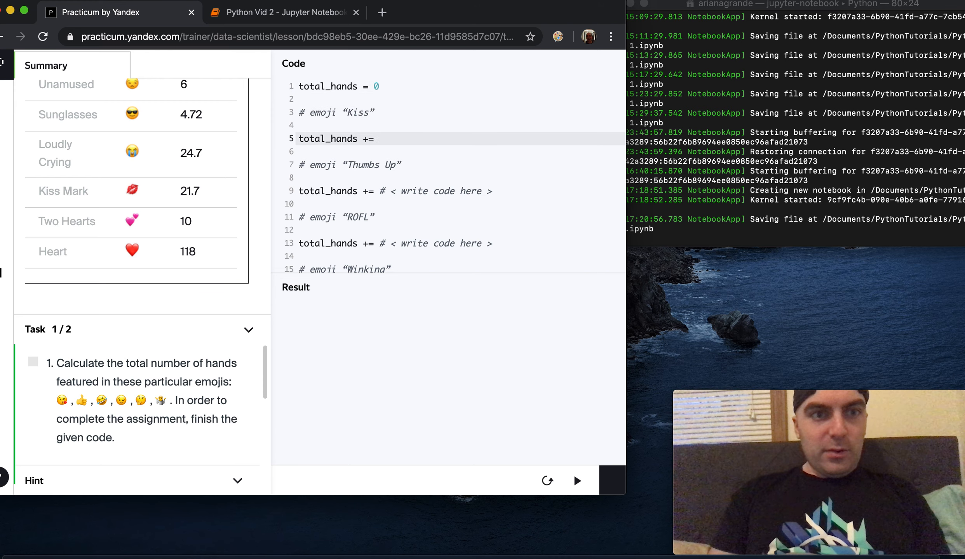
text(21.)
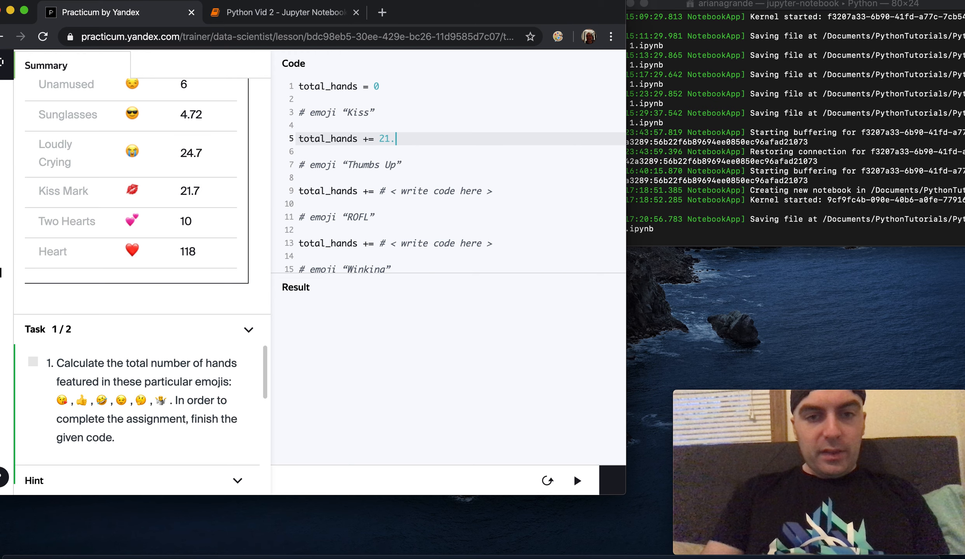
text(7)
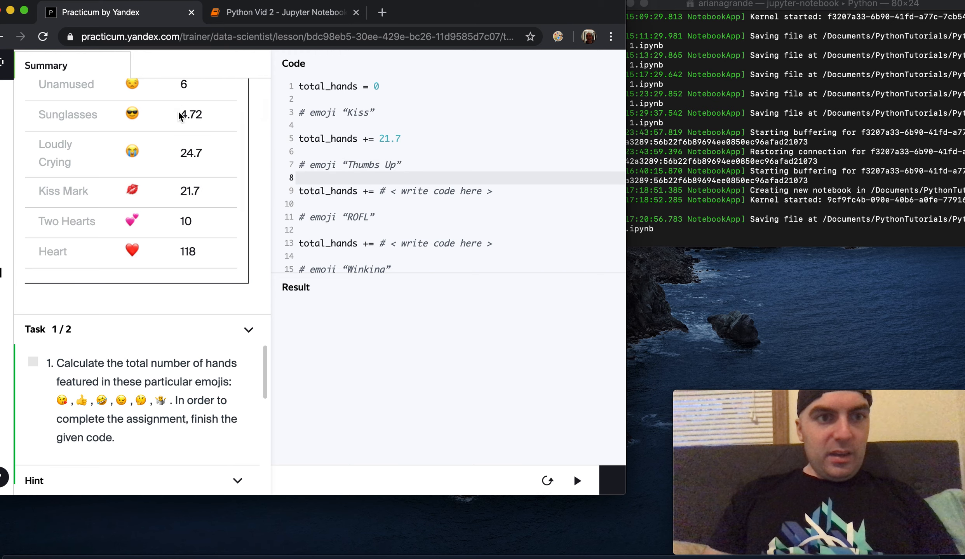
Add the Thumbs Up 23.1 and ROFL 25.6 values to total_hands.
scroll(down, 3)
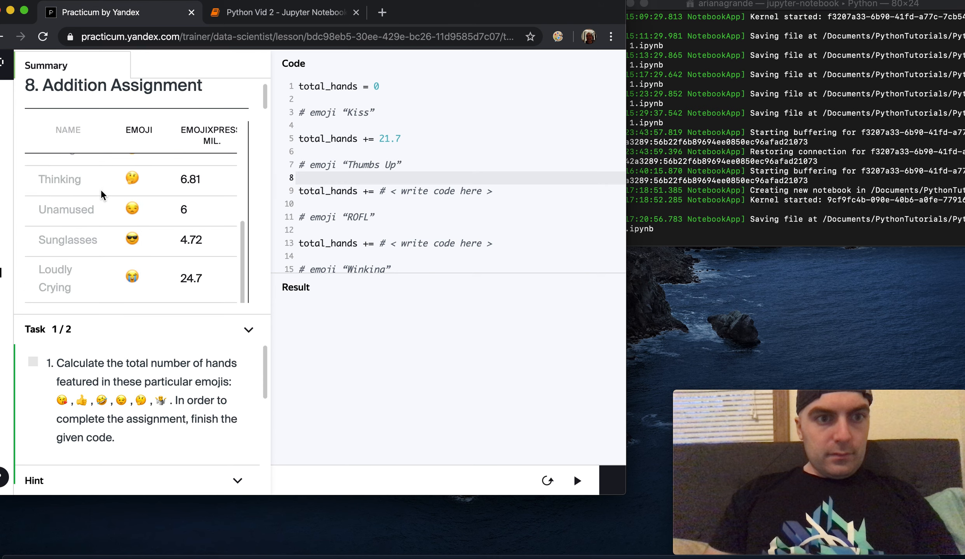
scroll(down, 3)
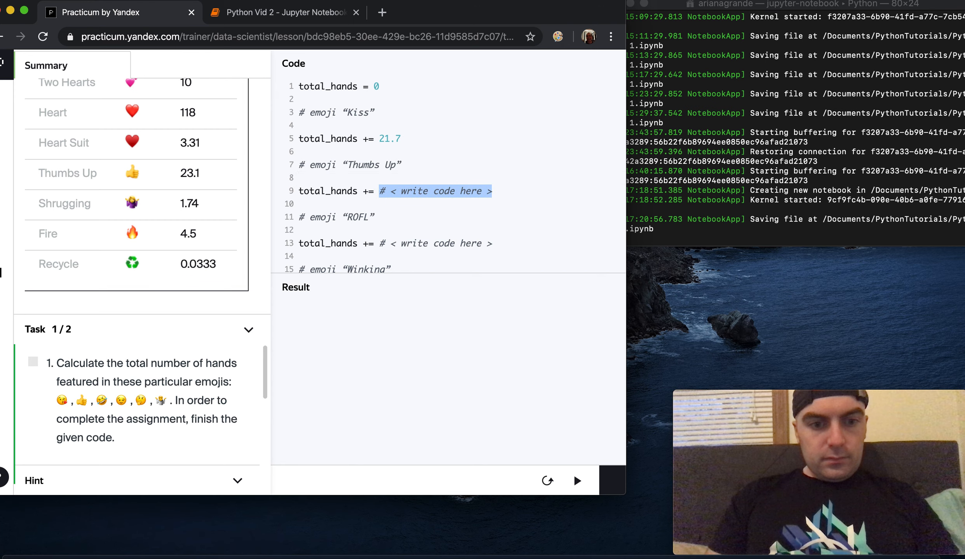
text(23.1)
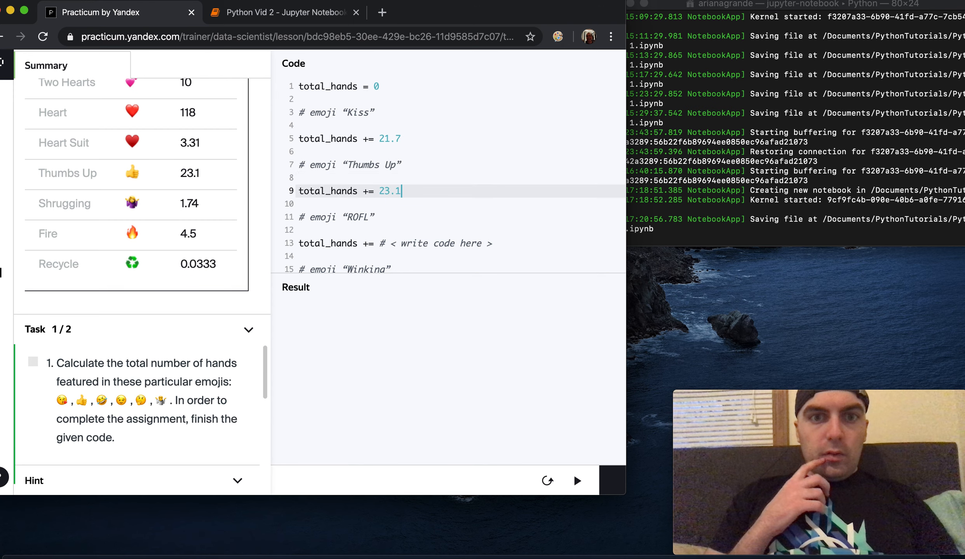
scroll(down, 3)
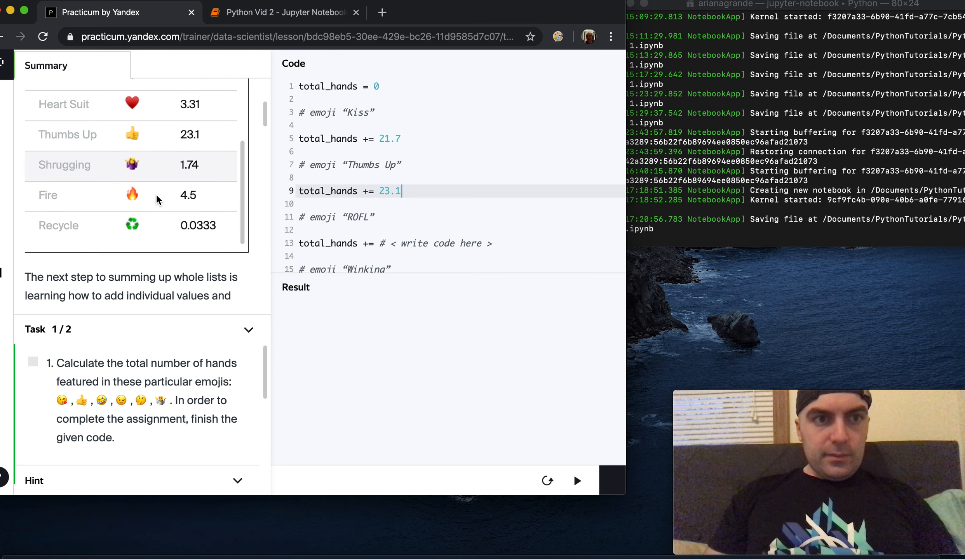
scroll(down, 3)
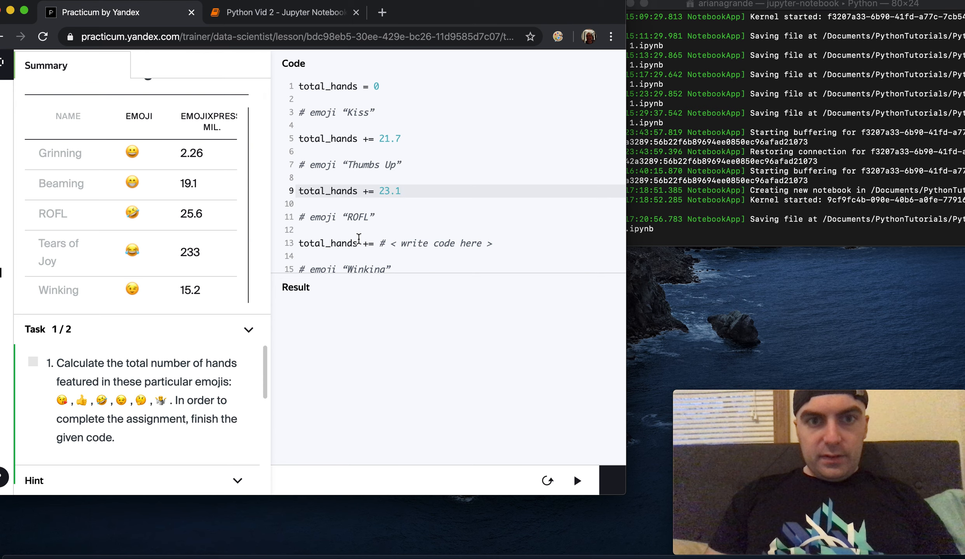
mouse_move(507, 239)
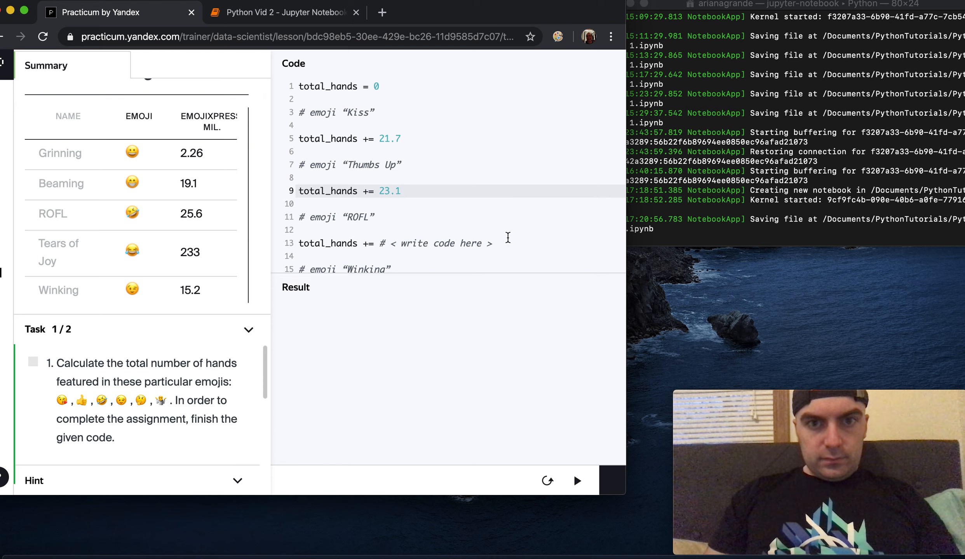
double_click(436, 243)
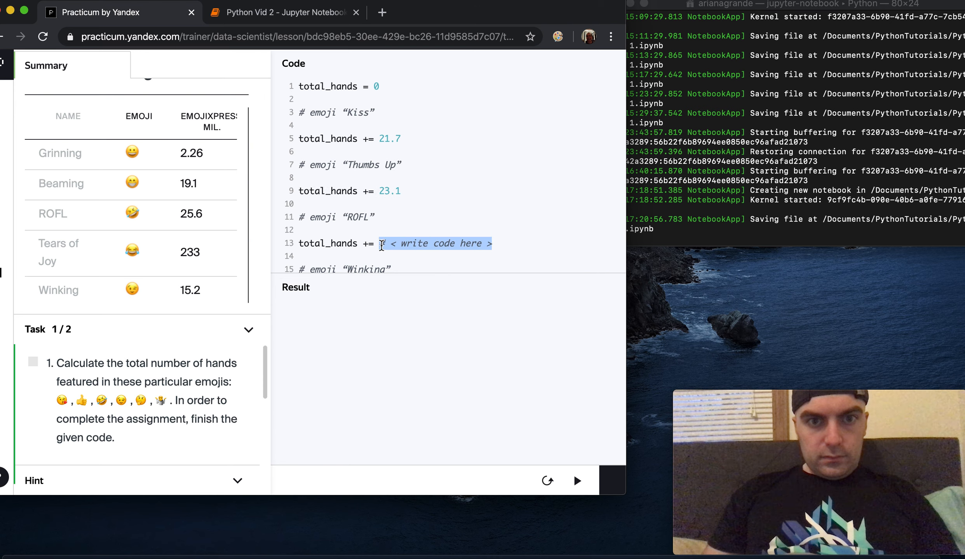
text(25)
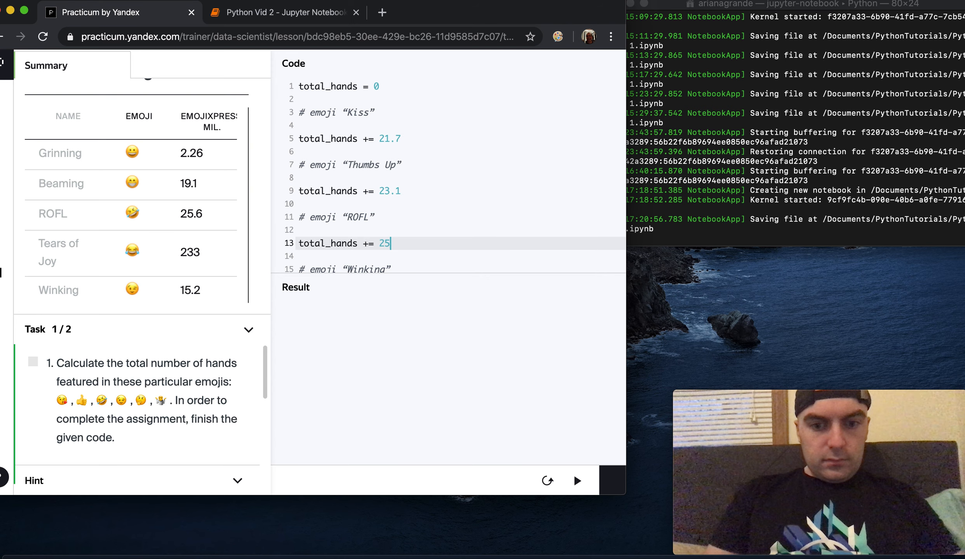
text(.6)
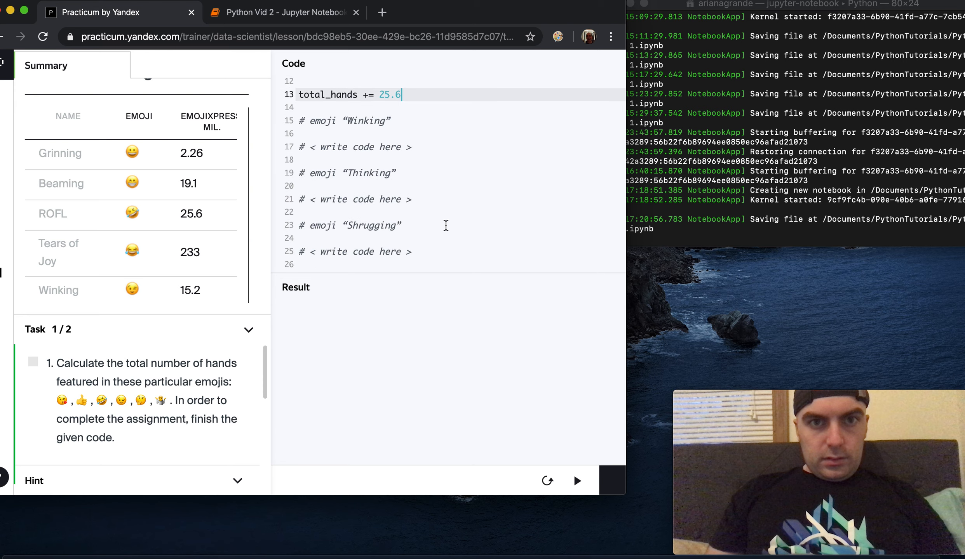
Add the Winking 15.2 and Thinking 6.81 values as total_hands += lines.
click(410, 177)
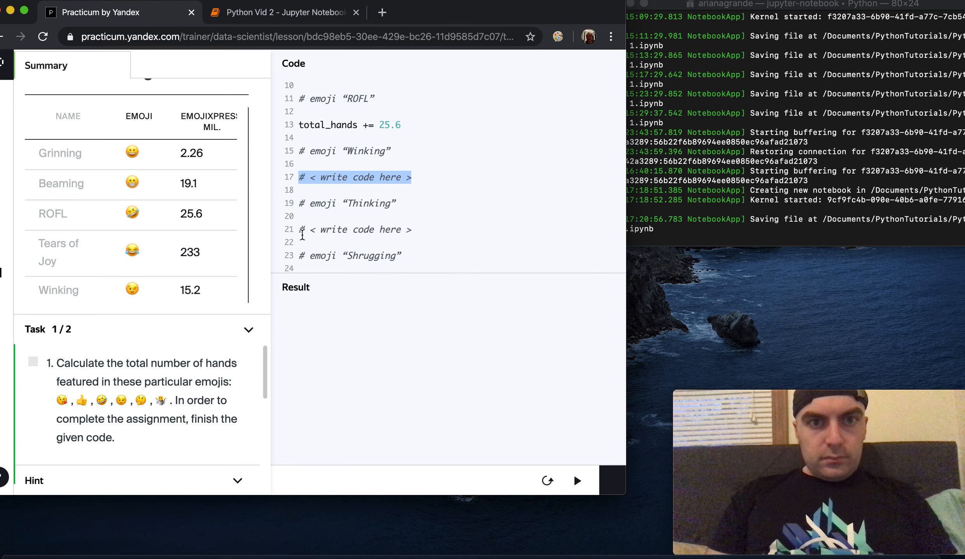
text(total_hands +=)
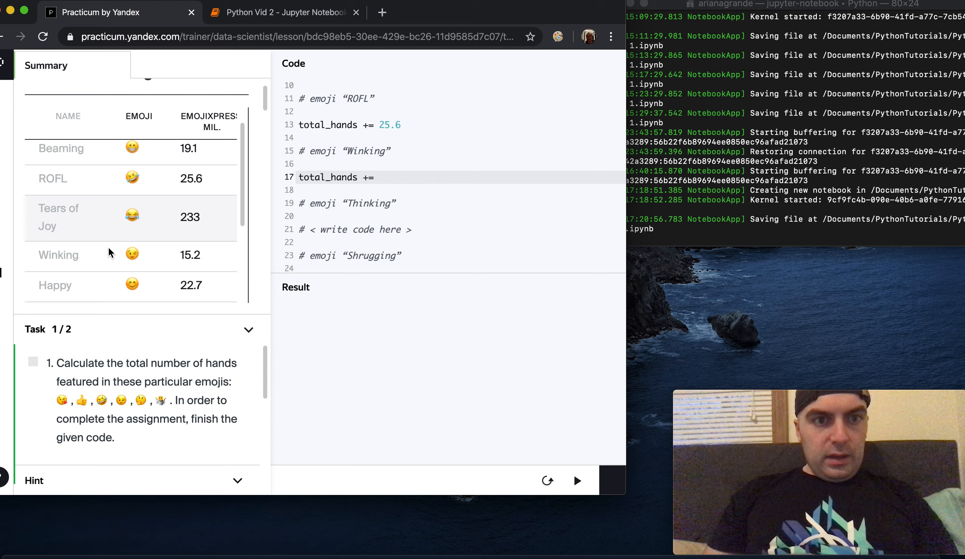
text(15.)
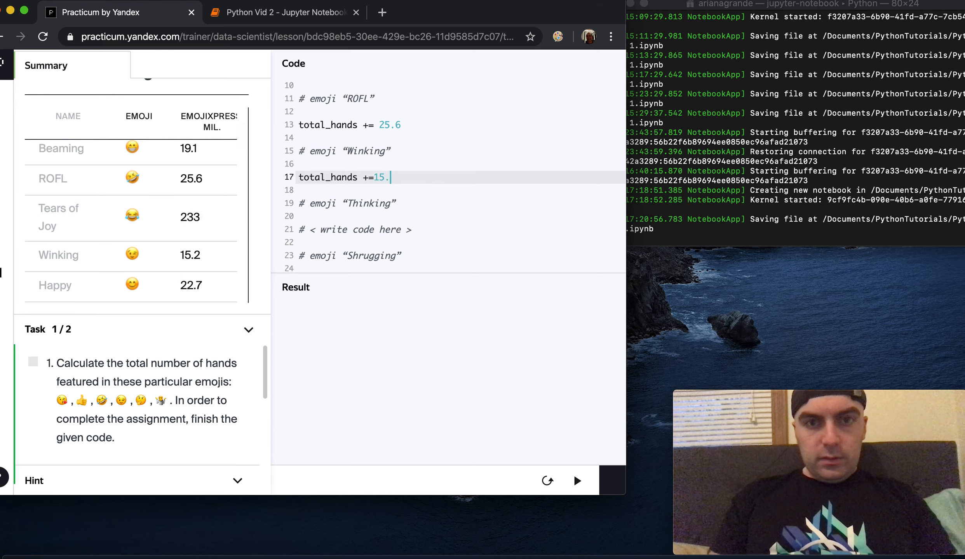
text(2)
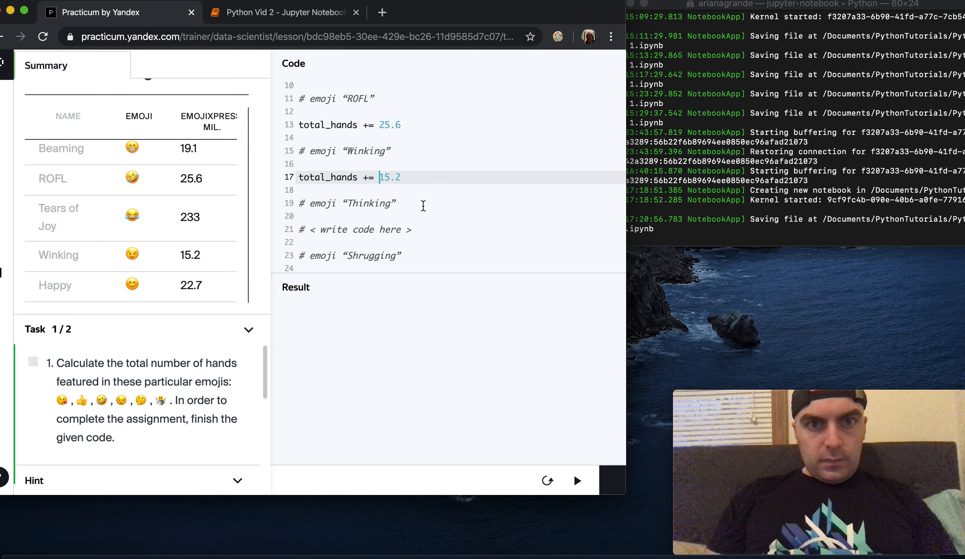
double_click(359, 229)
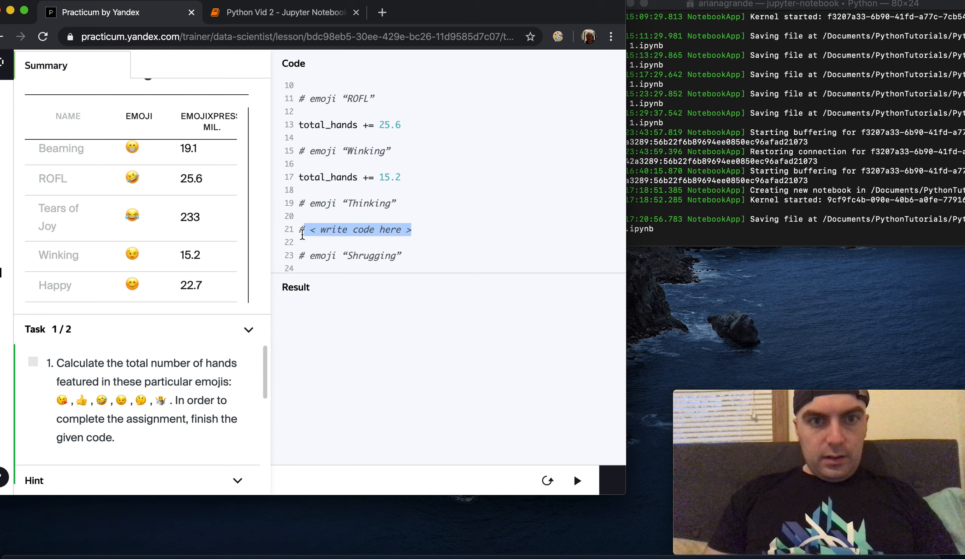
text(tot)
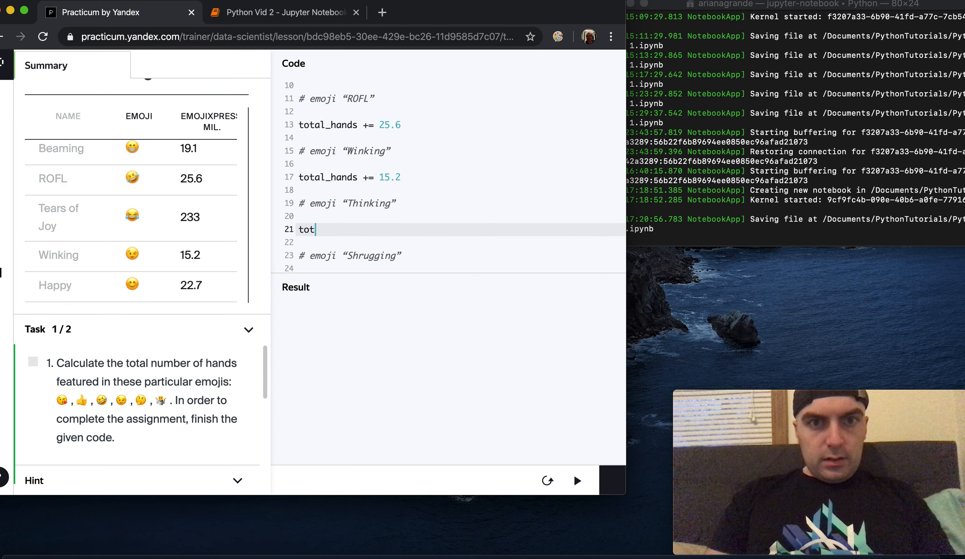
text(al_hands +=)
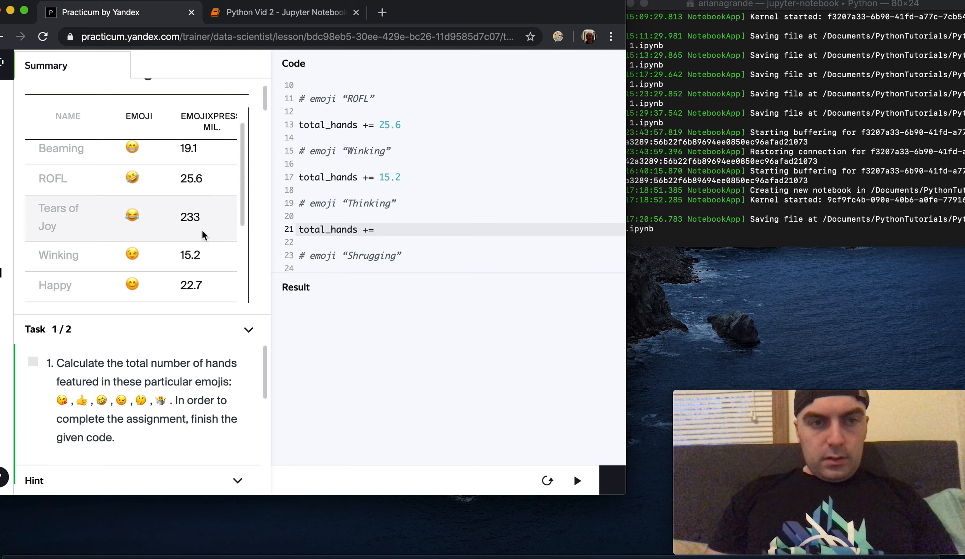
scroll(down, 3)
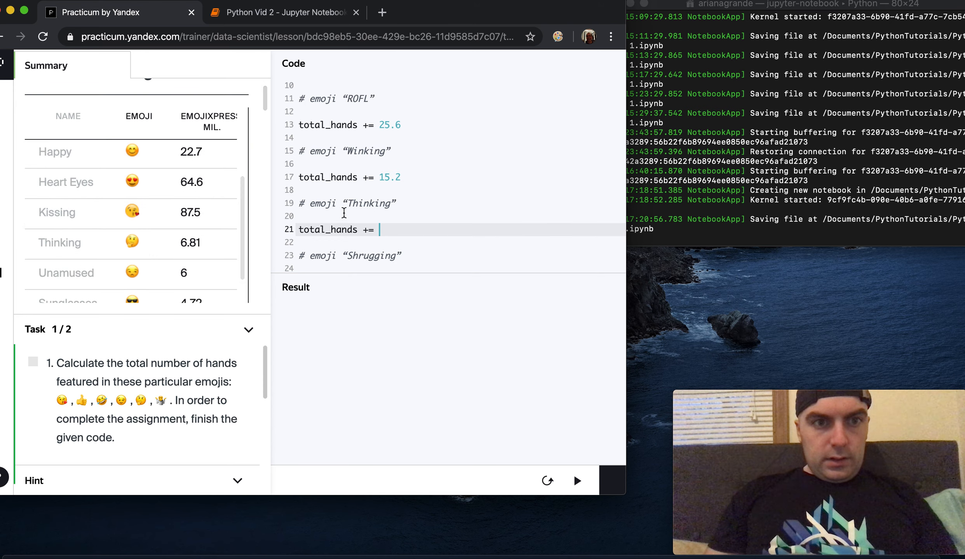
text(6.)
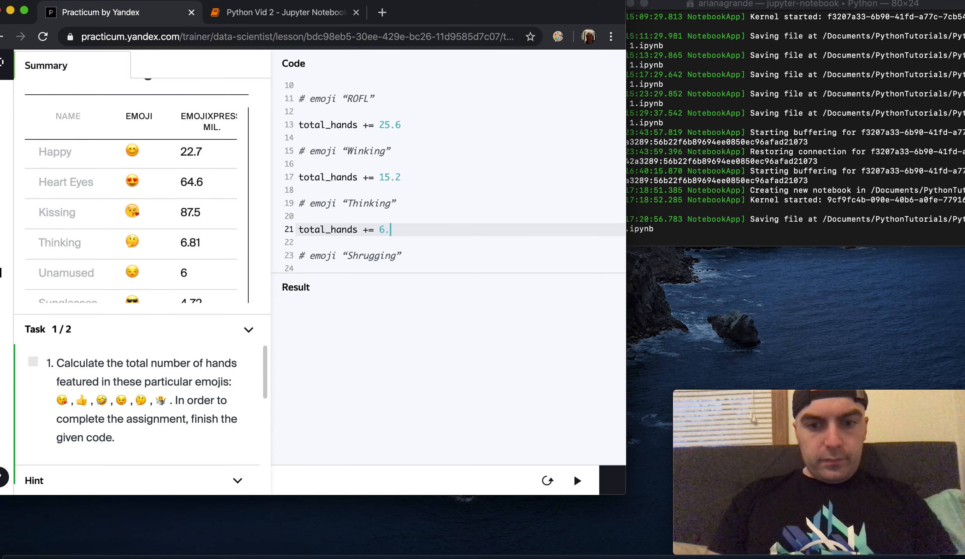
text(81)
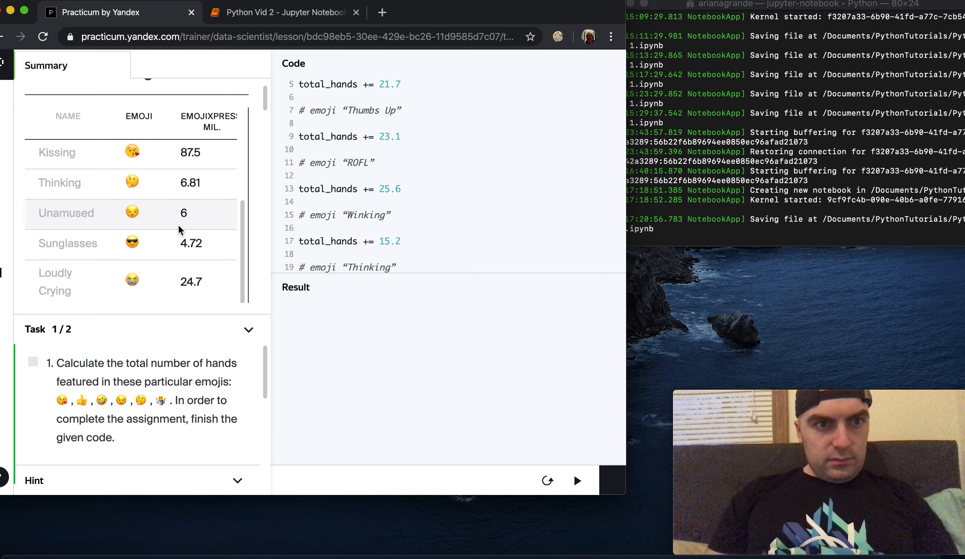
scroll(down, 3)
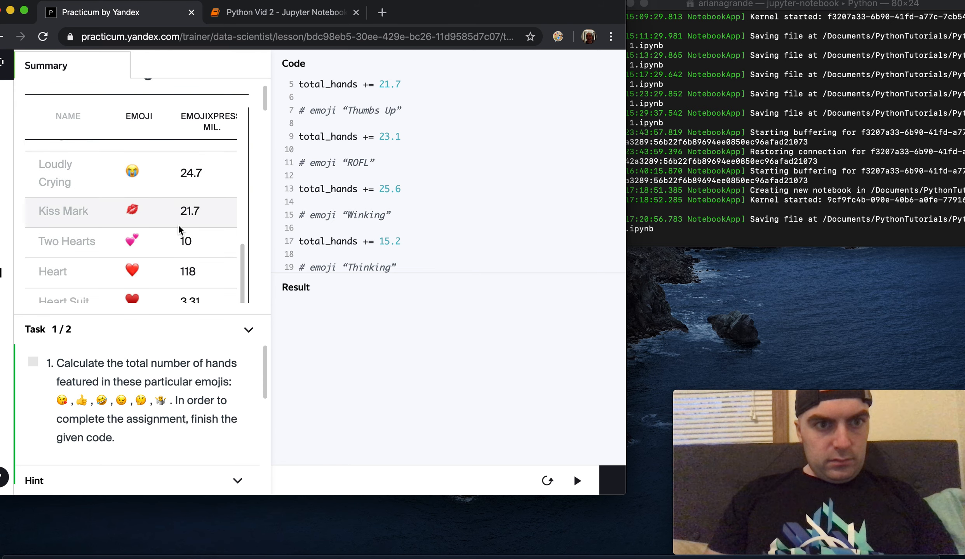
scroll(down, 3)
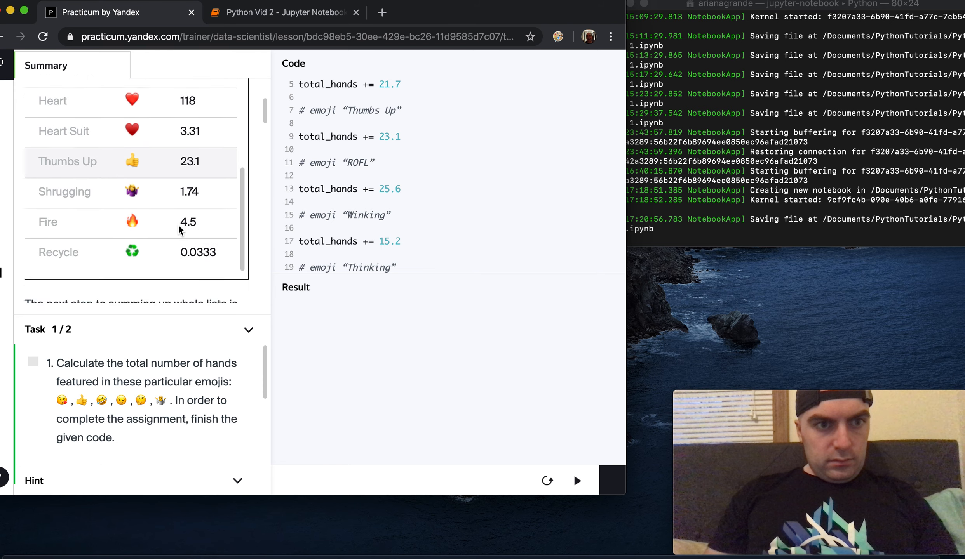
scroll(down, 3)
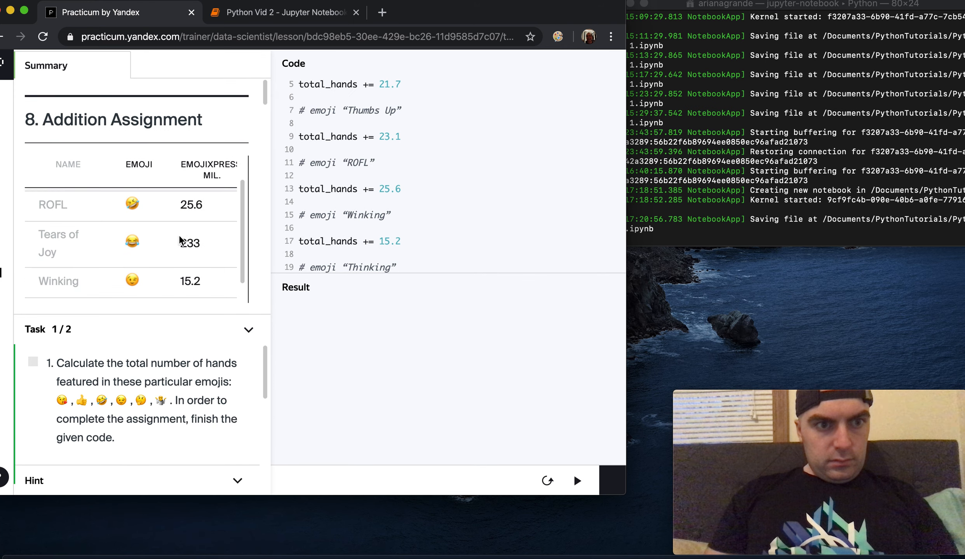
scroll(down, 3)
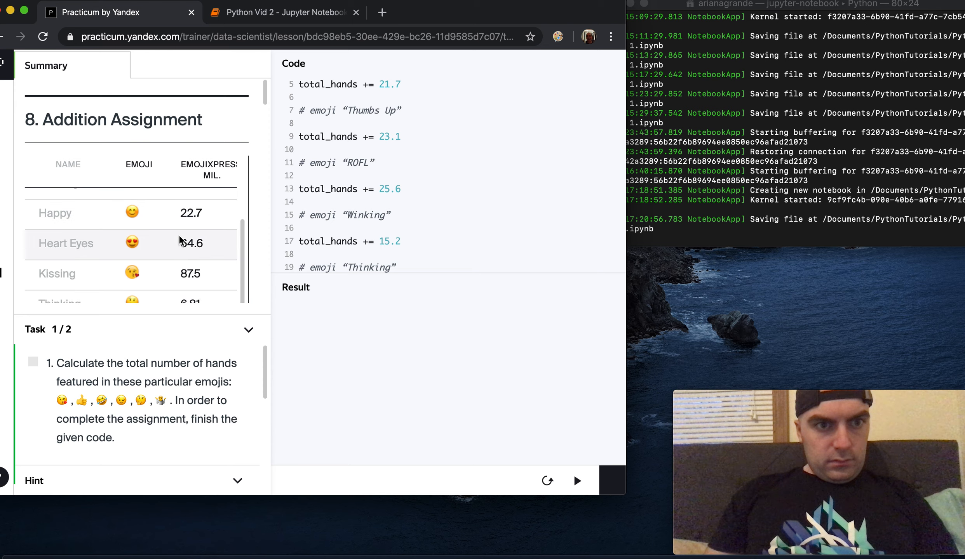
scroll(down, 3)
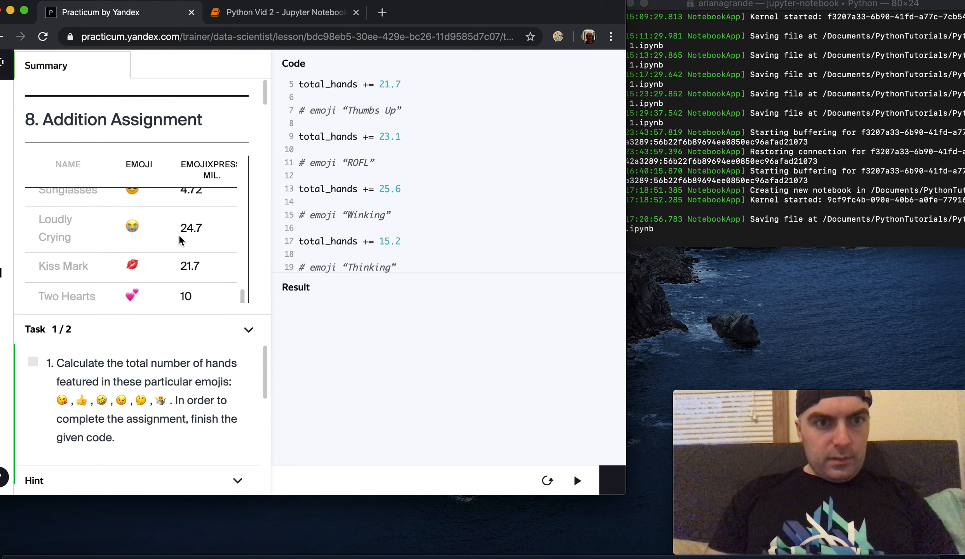
scroll(down, 3)
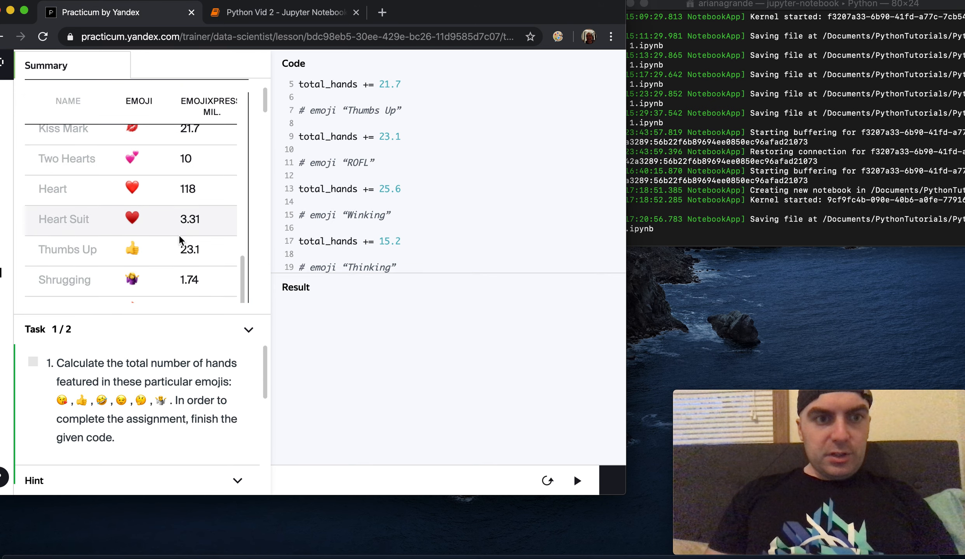
scroll(down, 3)
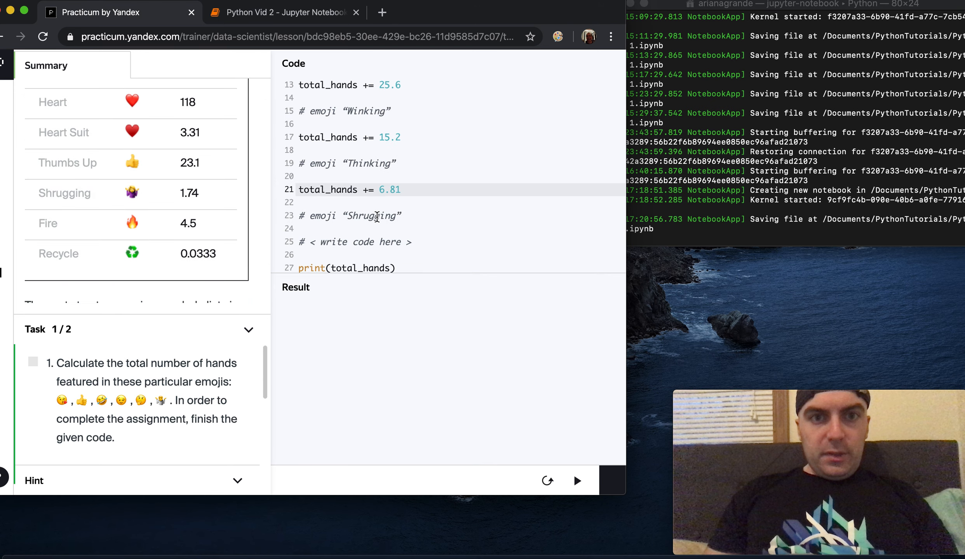
Write the Shrugging line as total_hands += 1.74, completing all six additions.
click(357, 237)
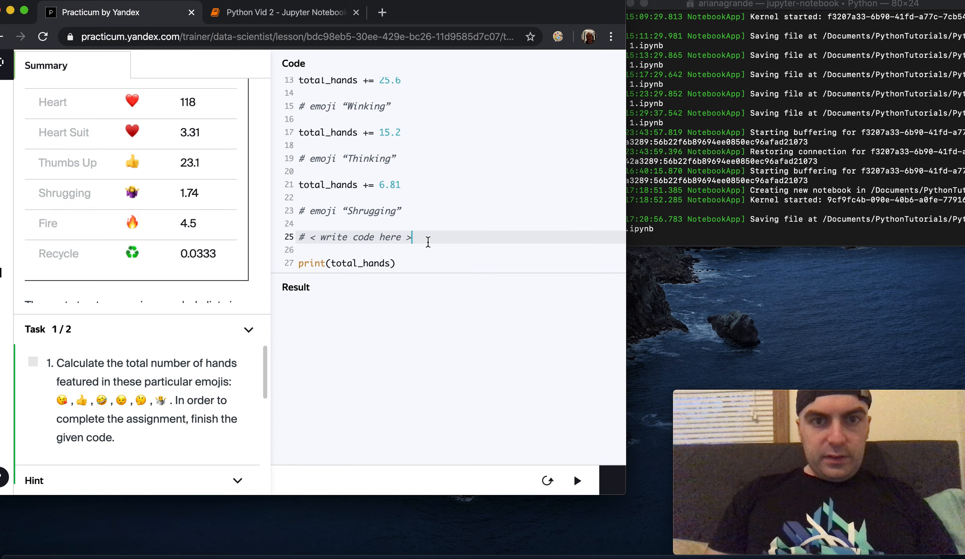
text(t)
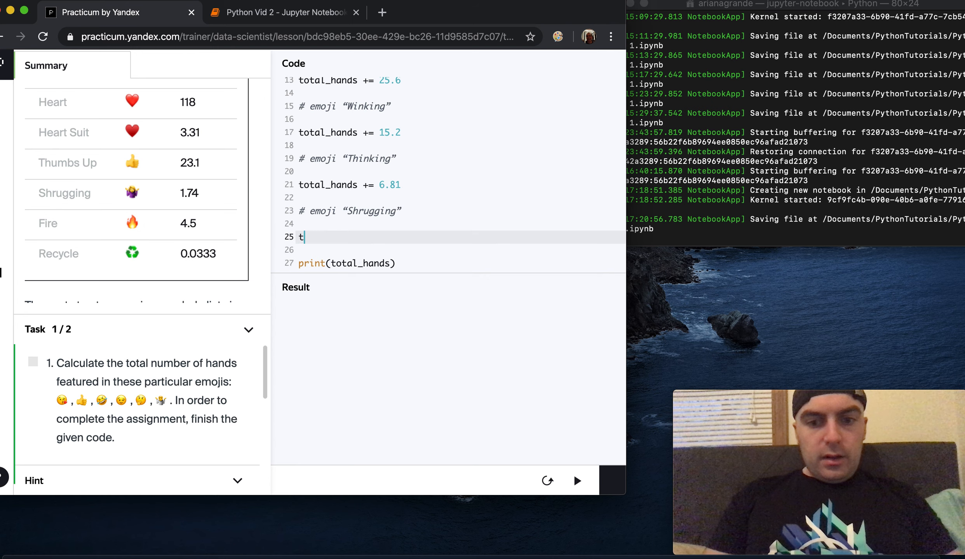
text(otal_hands=)
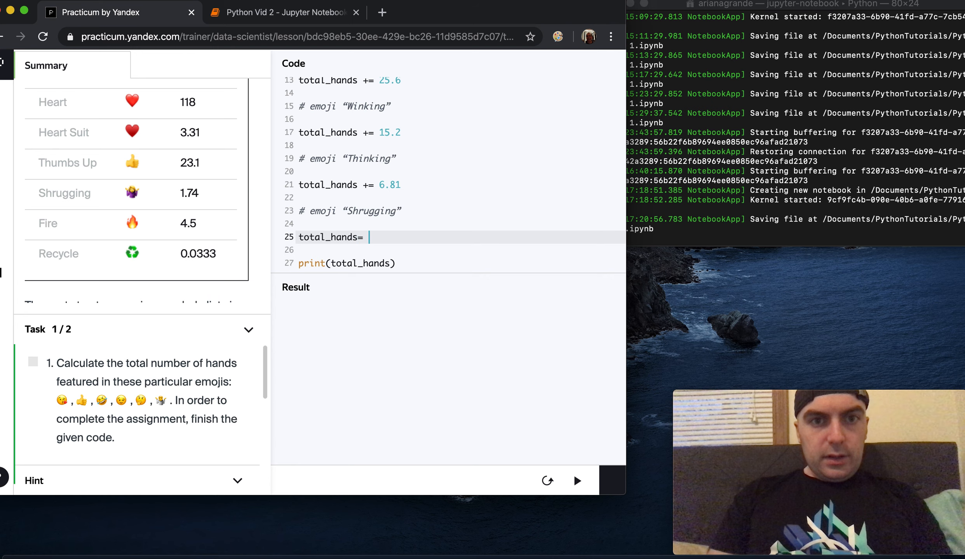
text(+)
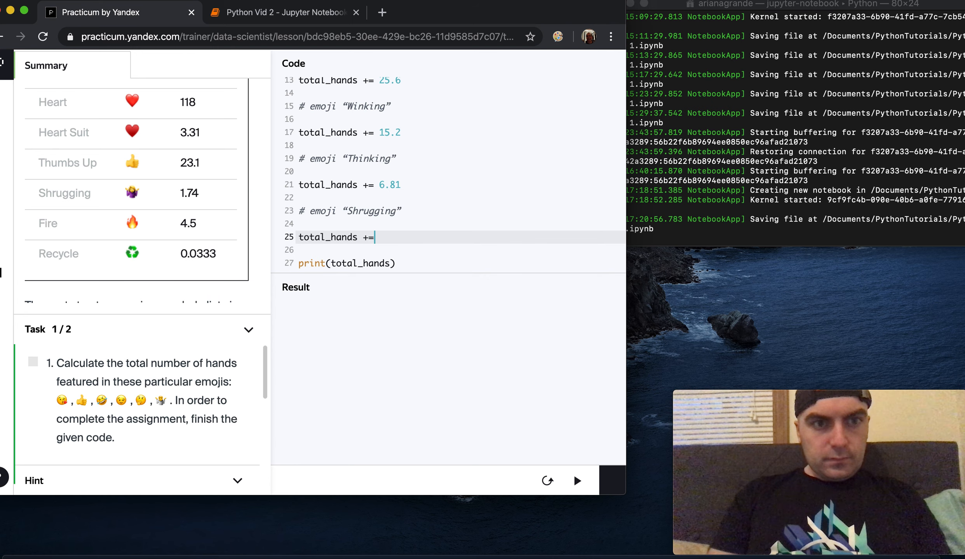
text(1.74)
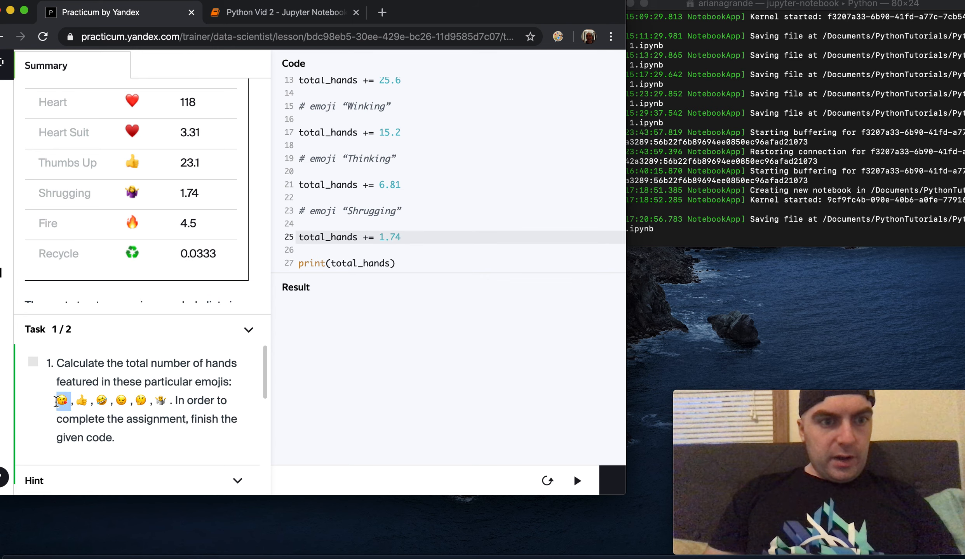
scroll(down, 3)
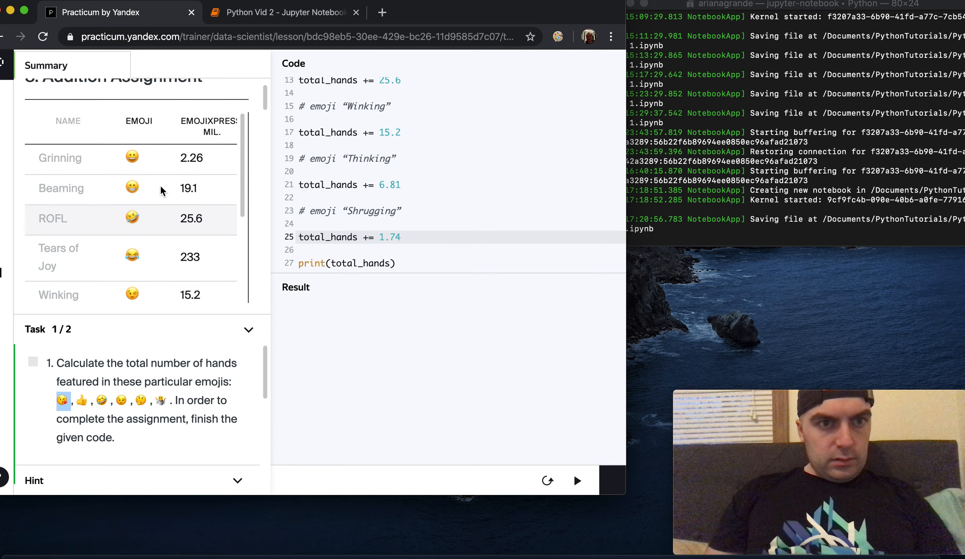
scroll(down, 3)
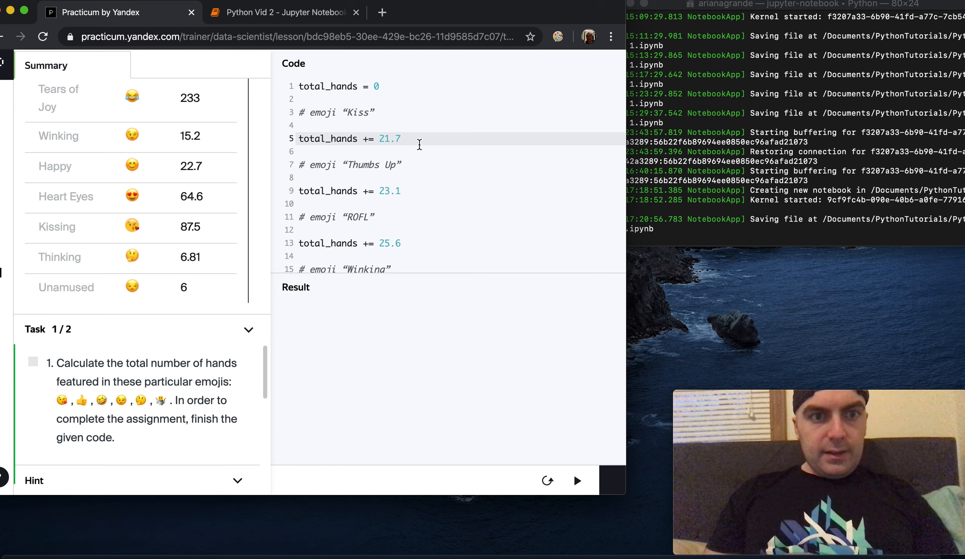
Replace the Kiss addition 21.7 with 87.5 in the total_hands code.
click(400, 138)
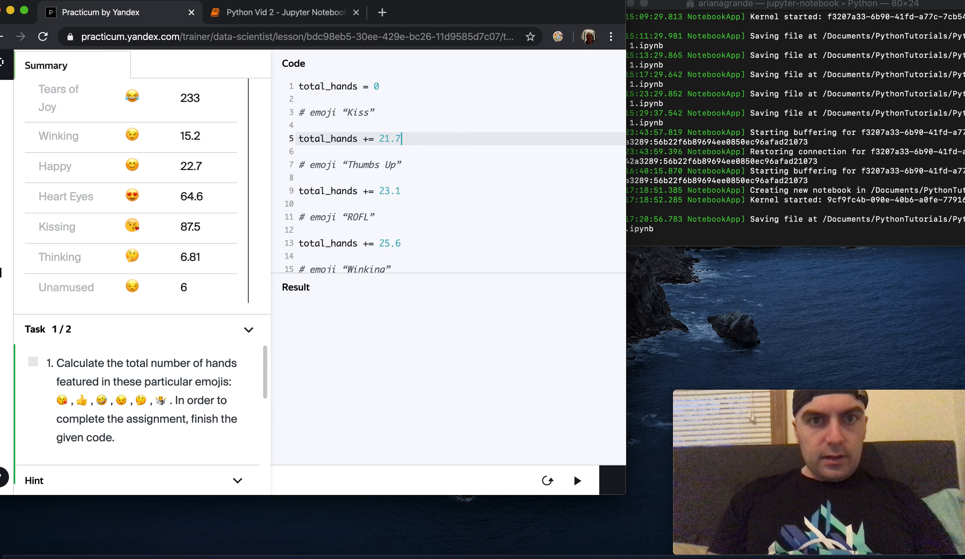
key(Backspace)
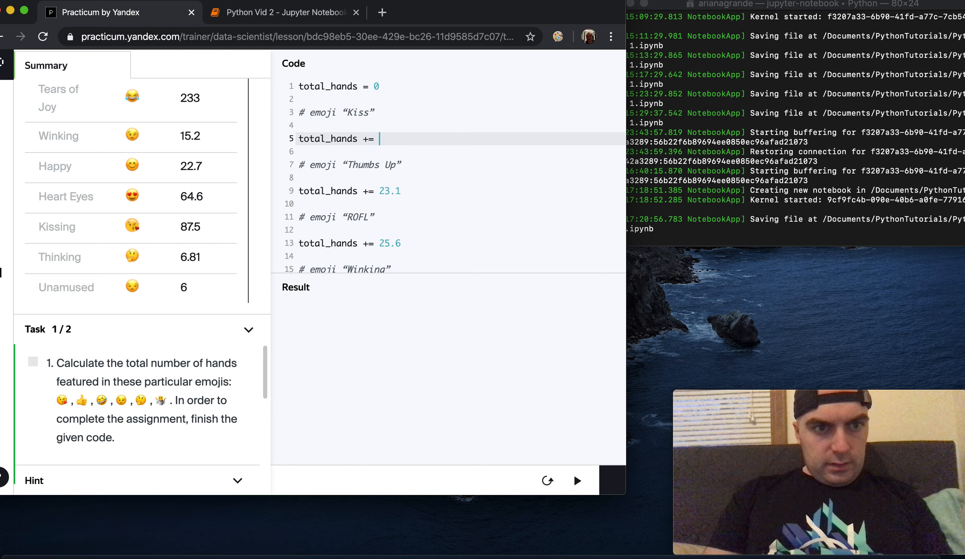
text(87.)
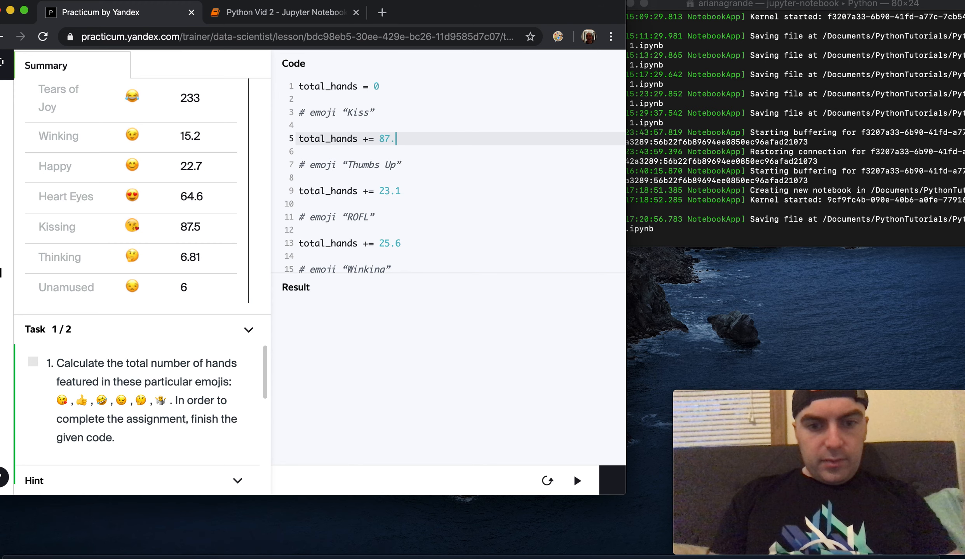
text(5)
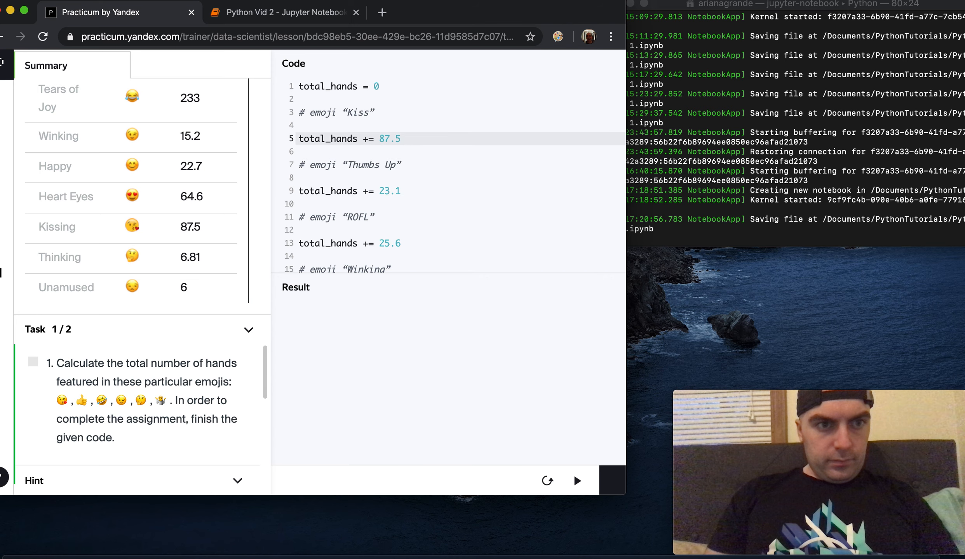
scroll(down, 3)
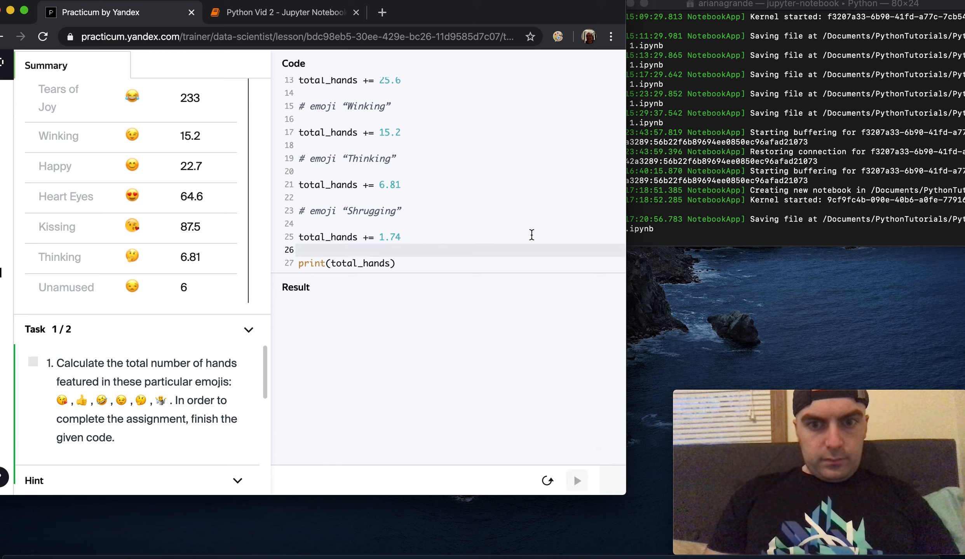
Run the code printing 159.95 and submit it; the check rejects the total_hands value.
click(577, 480)
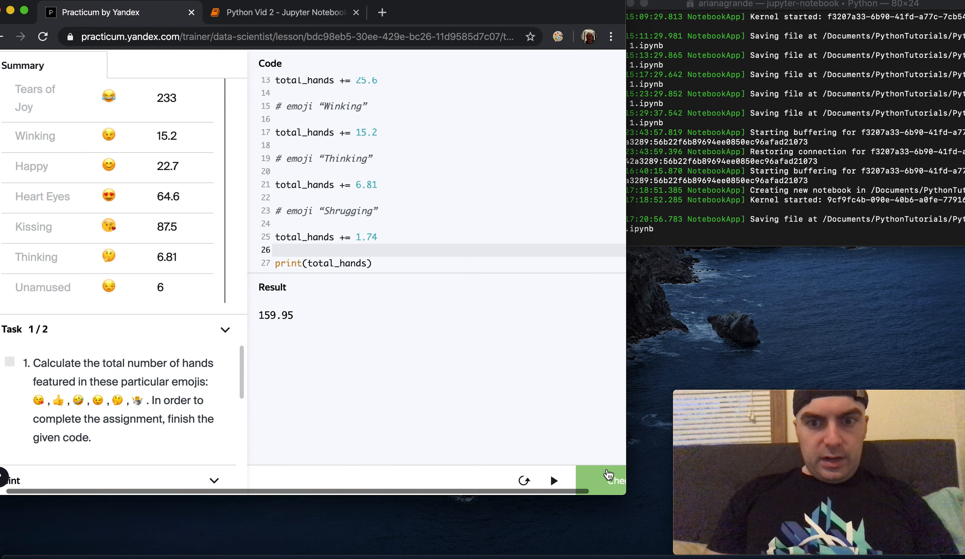
click(608, 480)
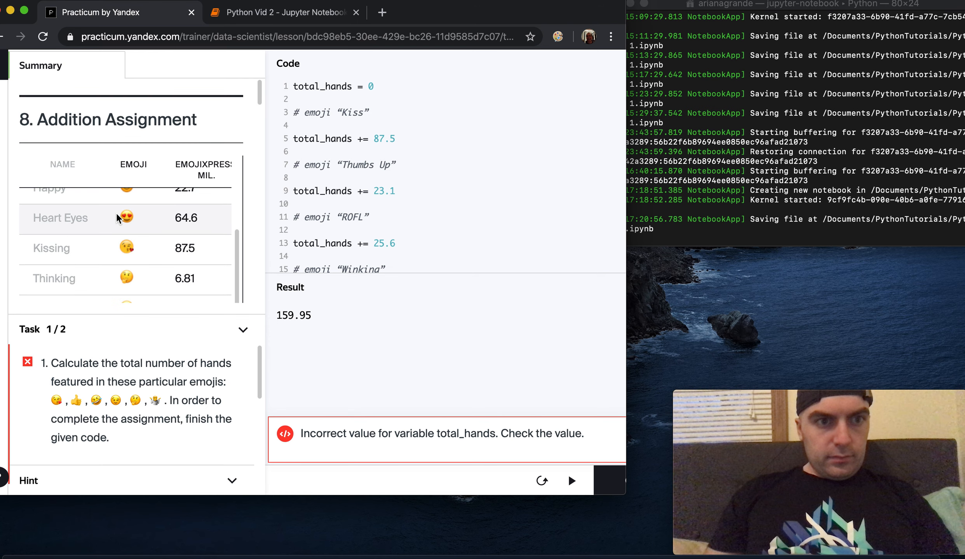
mouse_move(144, 256)
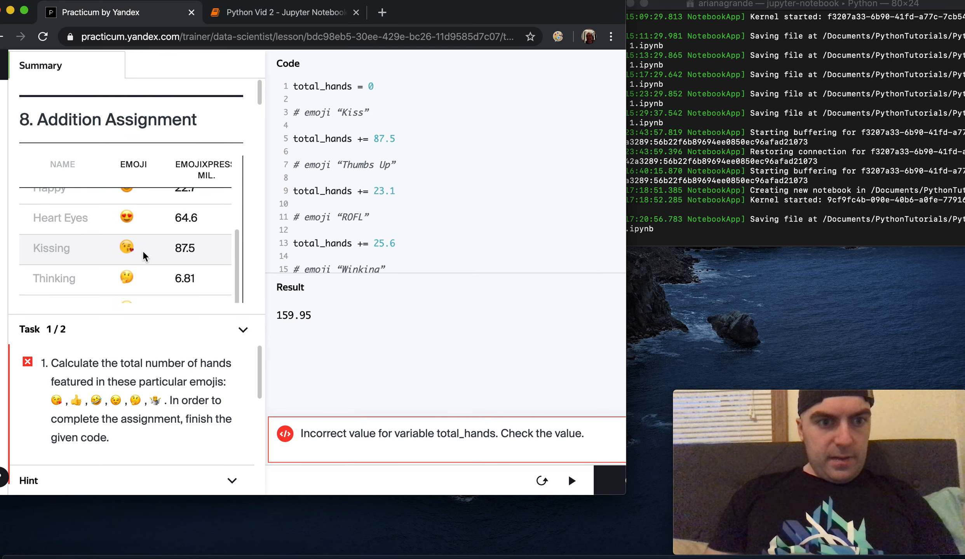
scroll(down, 3)
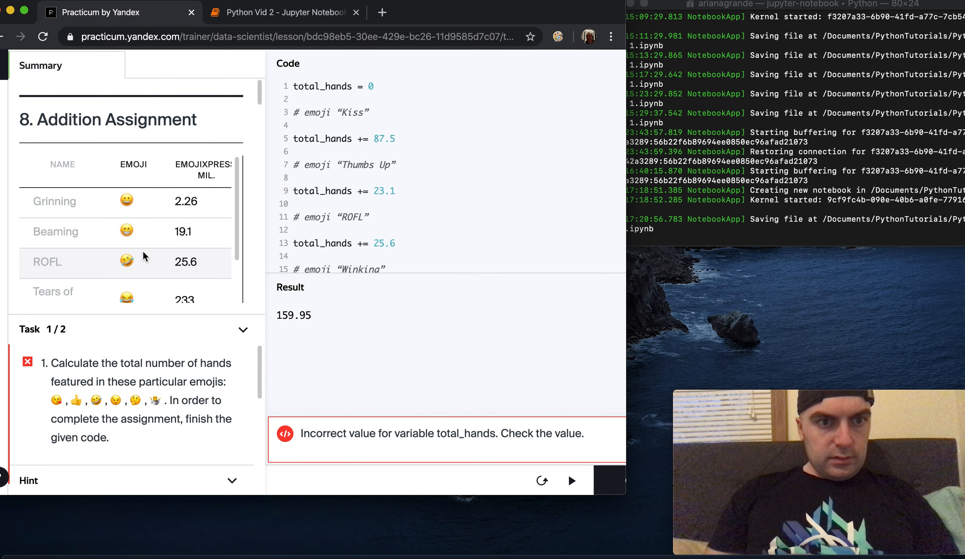
scroll(down, 3)
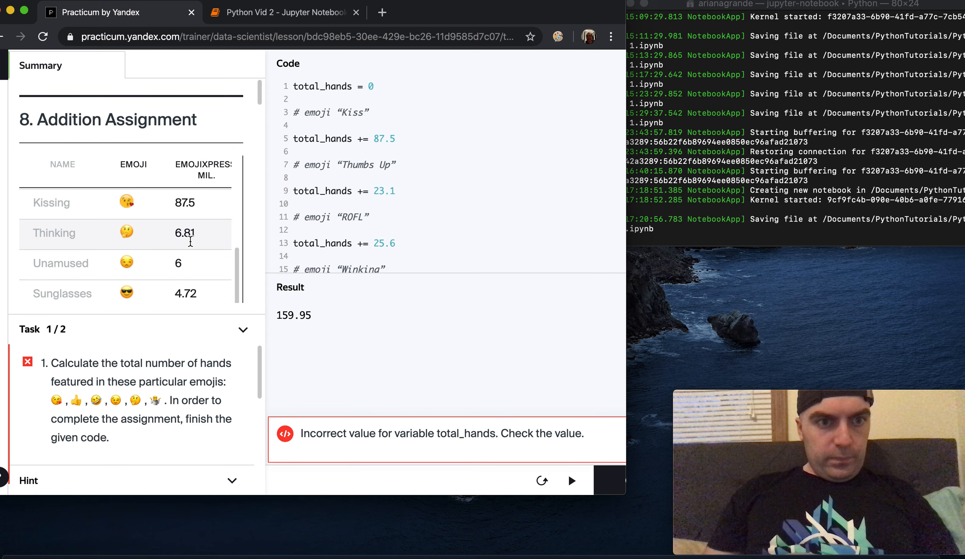
scroll(down, 3)
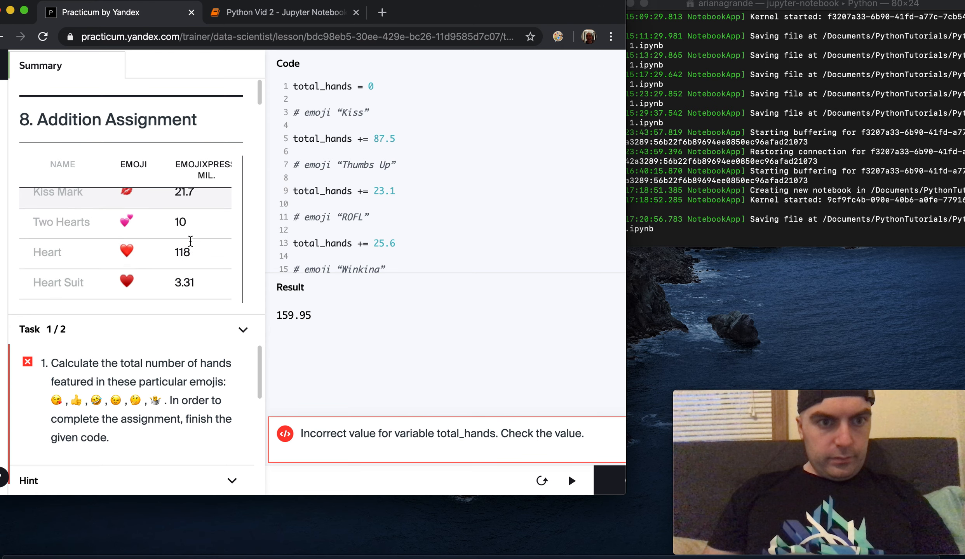
scroll(down, 3)
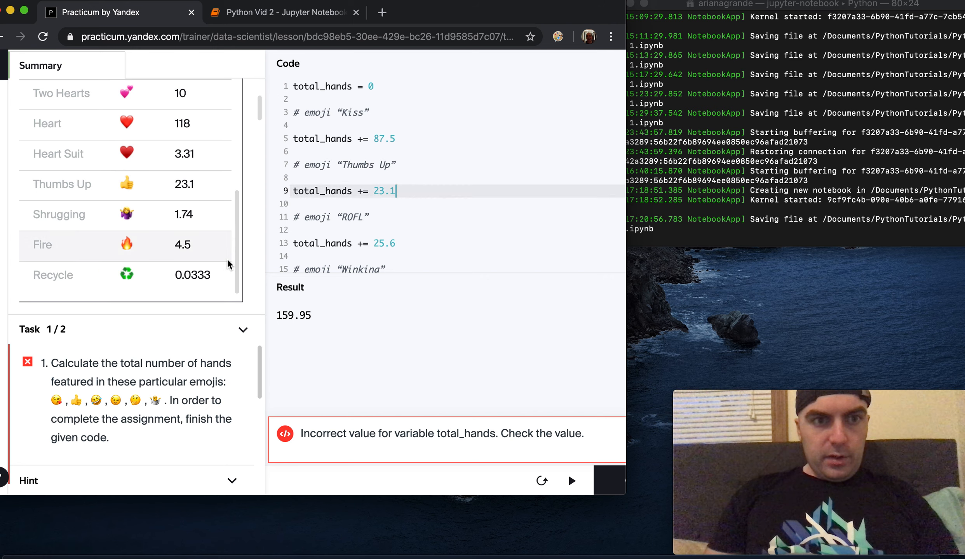
scroll(down, 3)
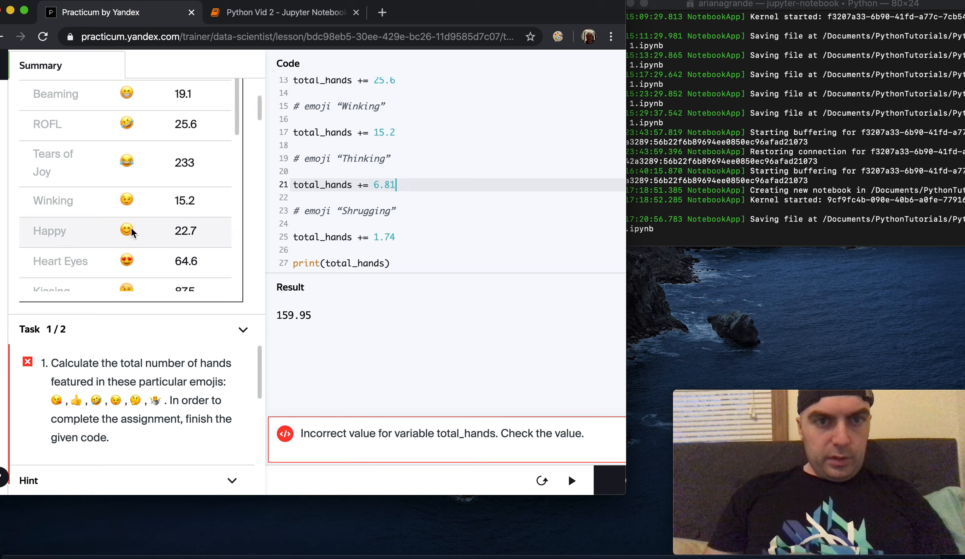
scroll(down, 3)
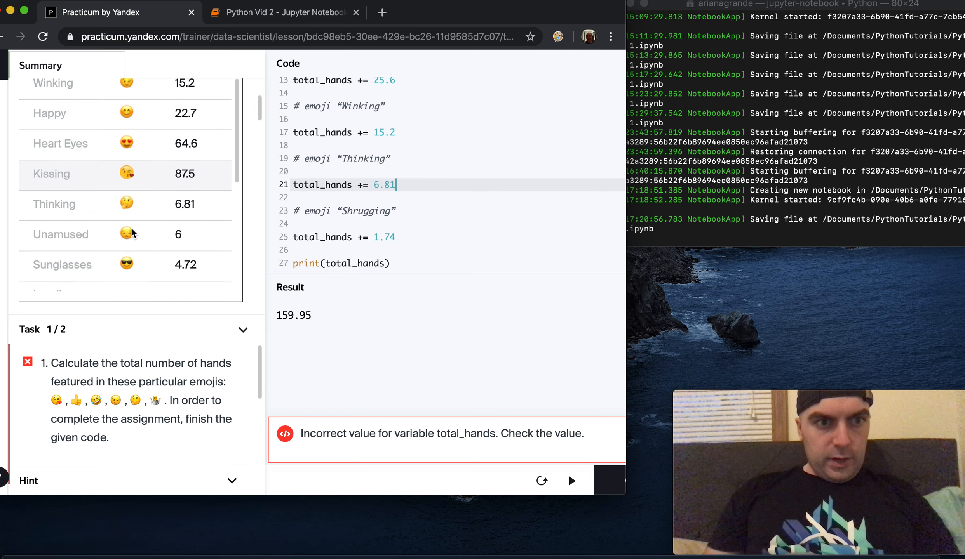
scroll(down, 3)
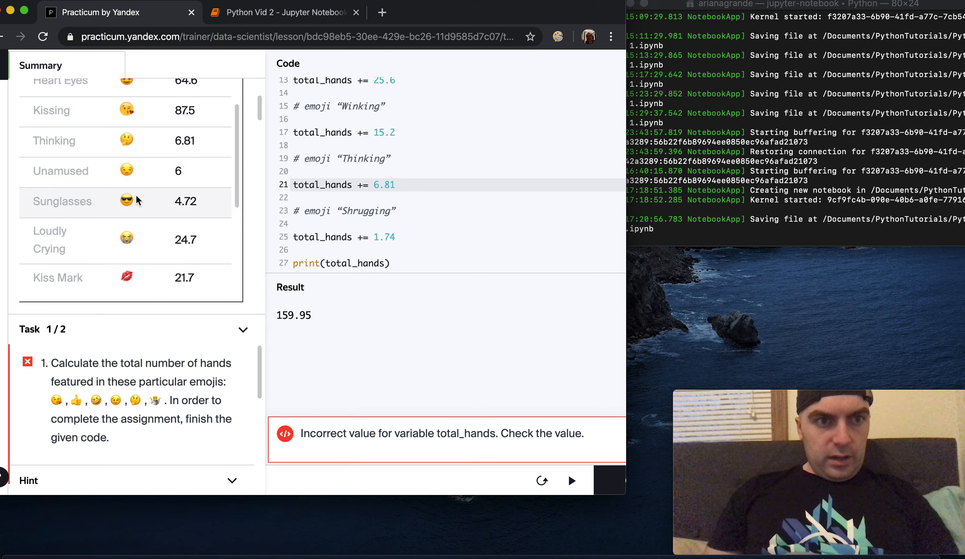
scroll(down, 3)
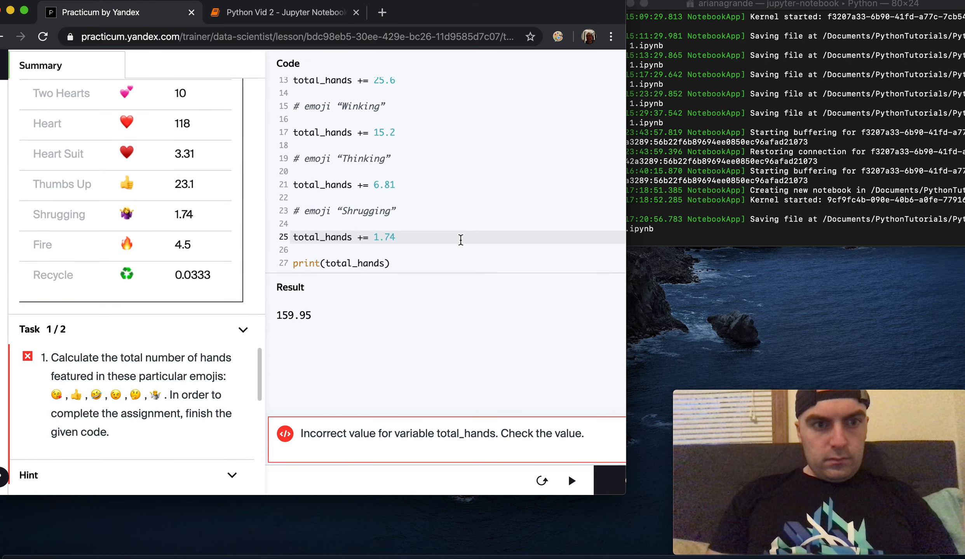
mouse_move(175, 369)
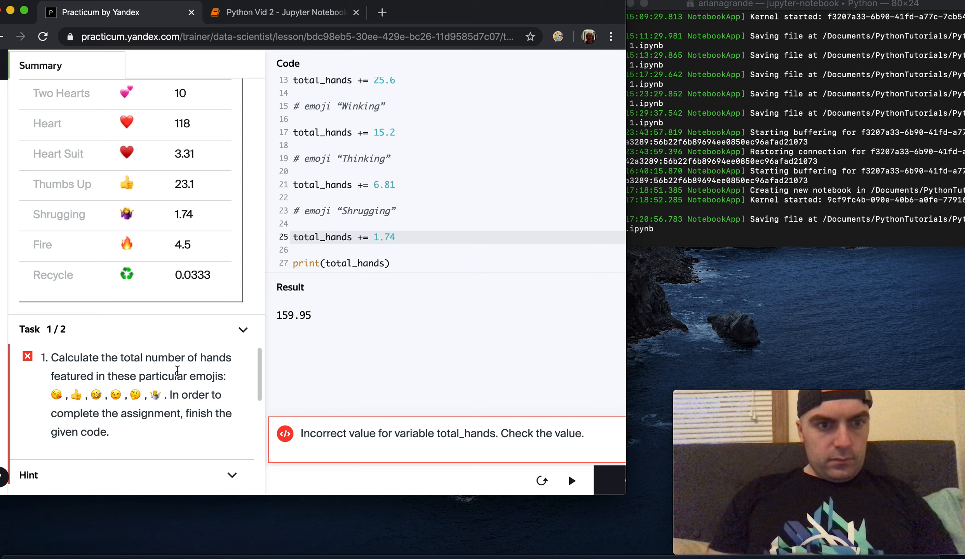
Retype the additions as hand counts: Kiss 0, Thumbs Up 1, ROFL 0, Winking 0, Thinking 1, Shrugging 2.
click(397, 237)
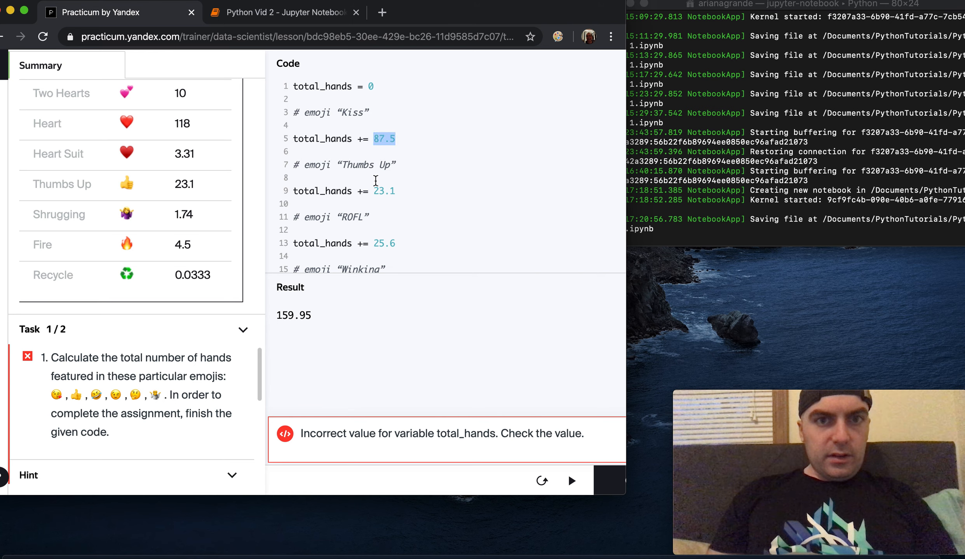
text(0)
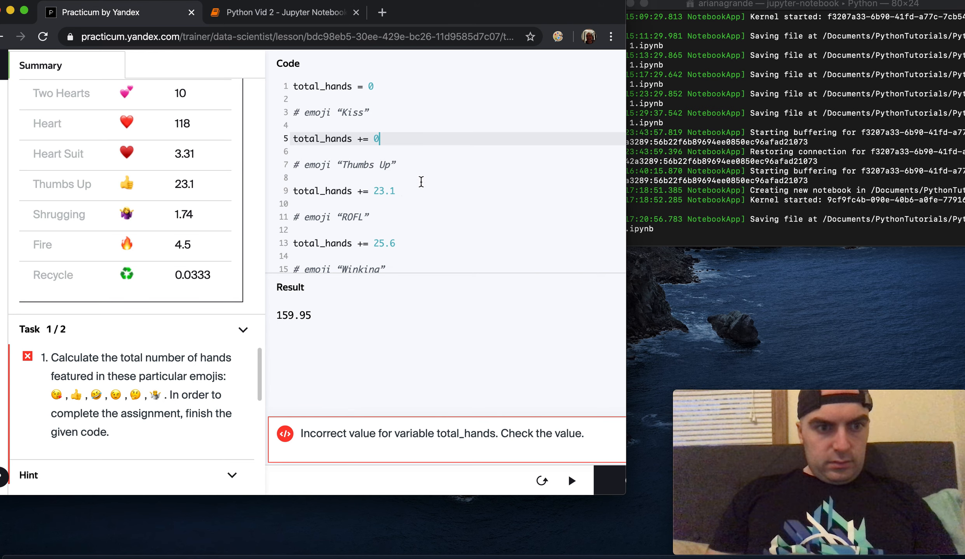
mouse_move(378, 197)
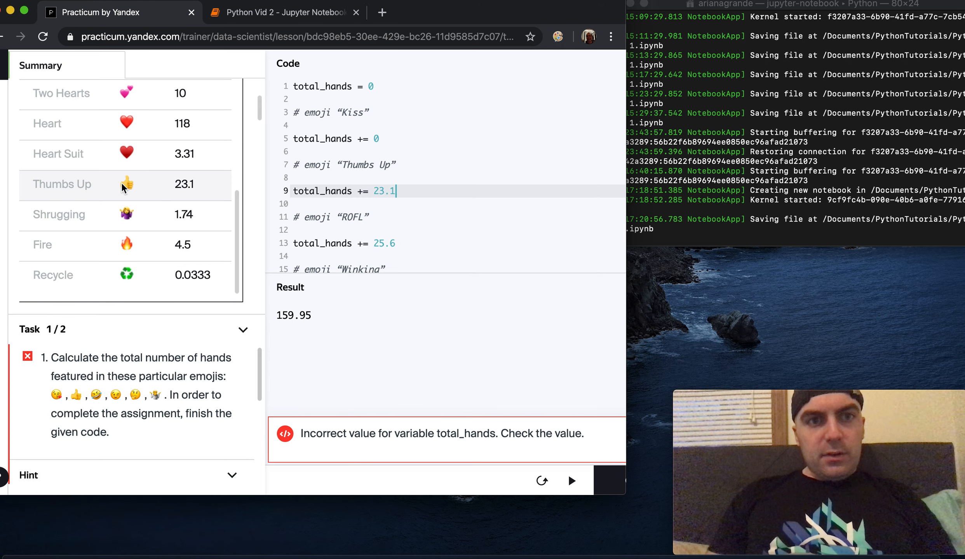
scroll(down, 3)
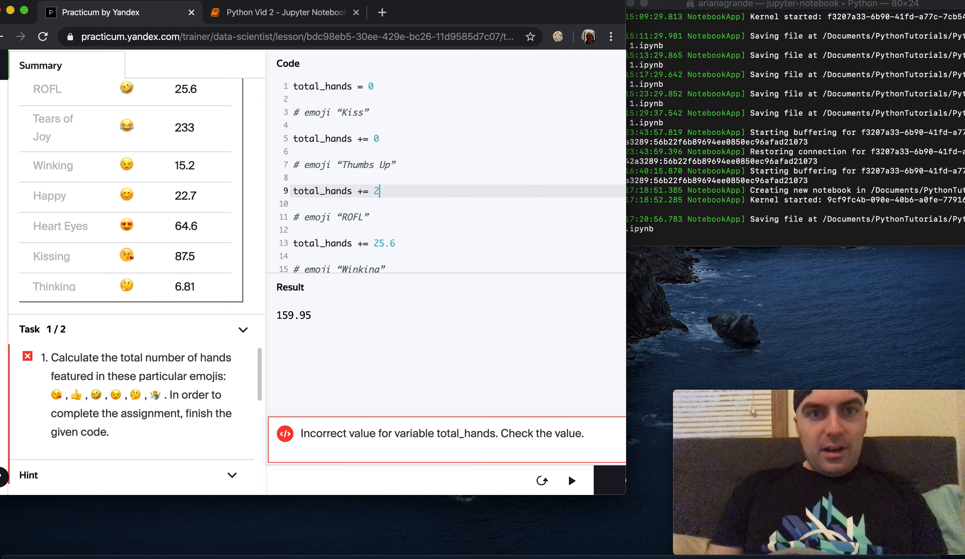
key(Backspace)
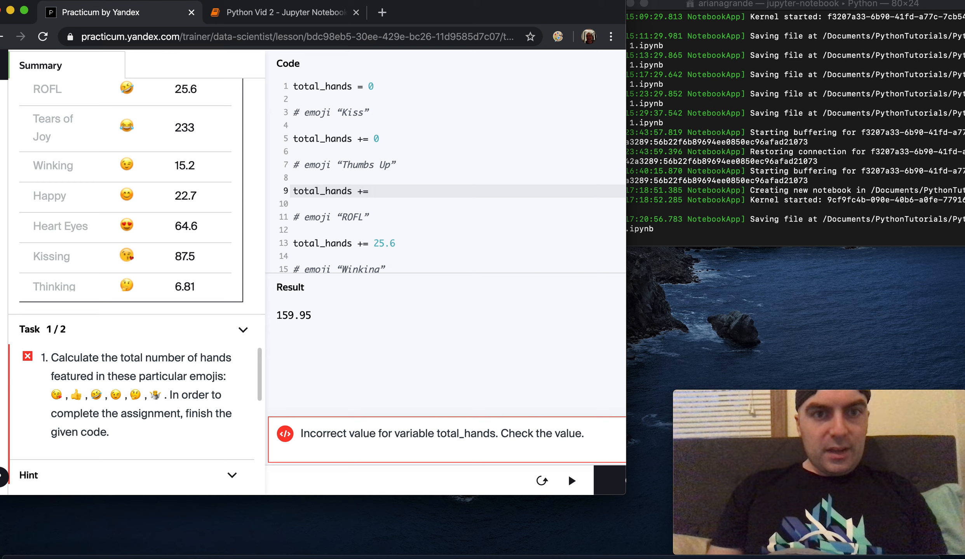
text(1)
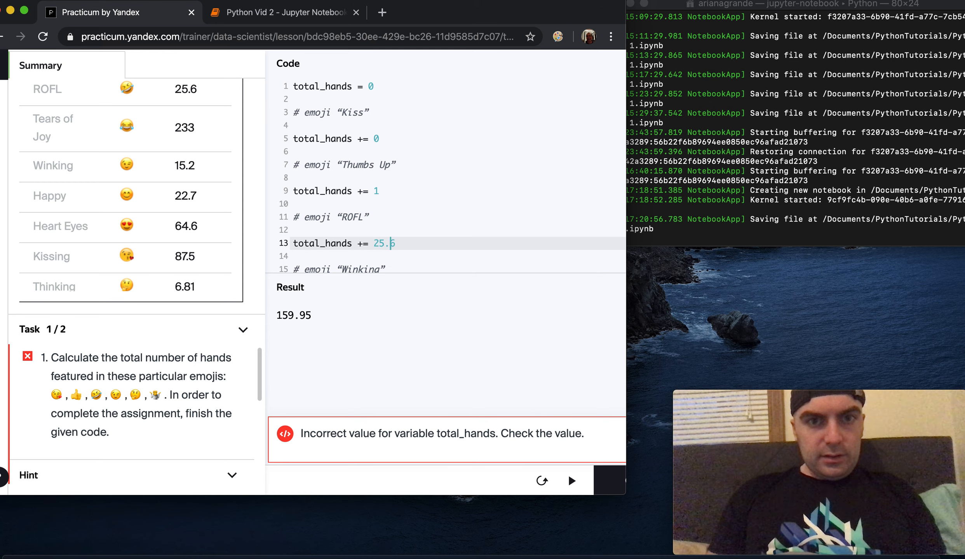
text(9)
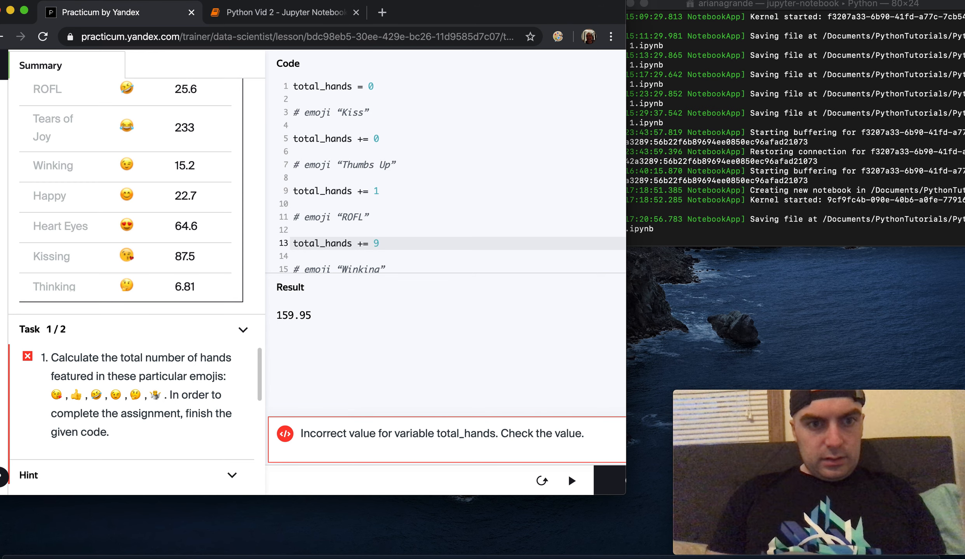
text(0)
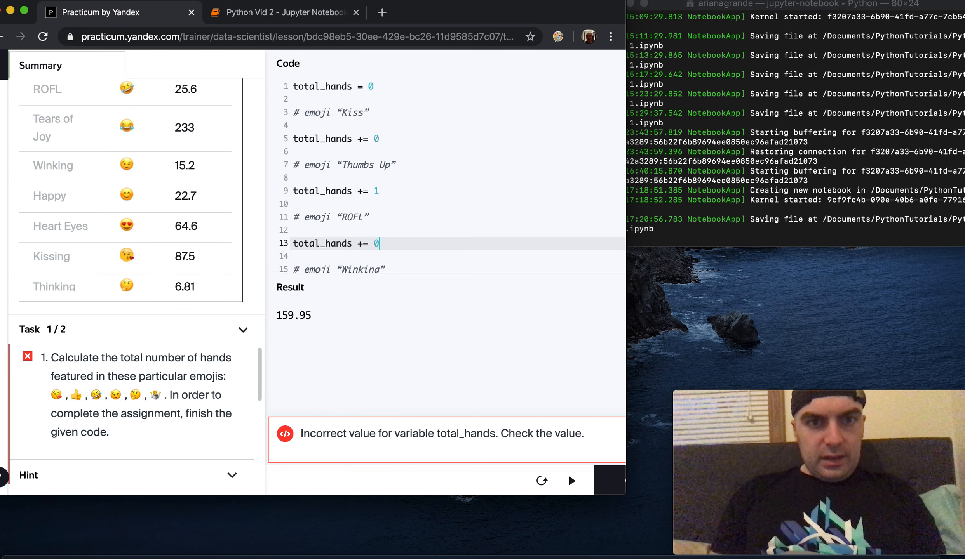
text(15.2)
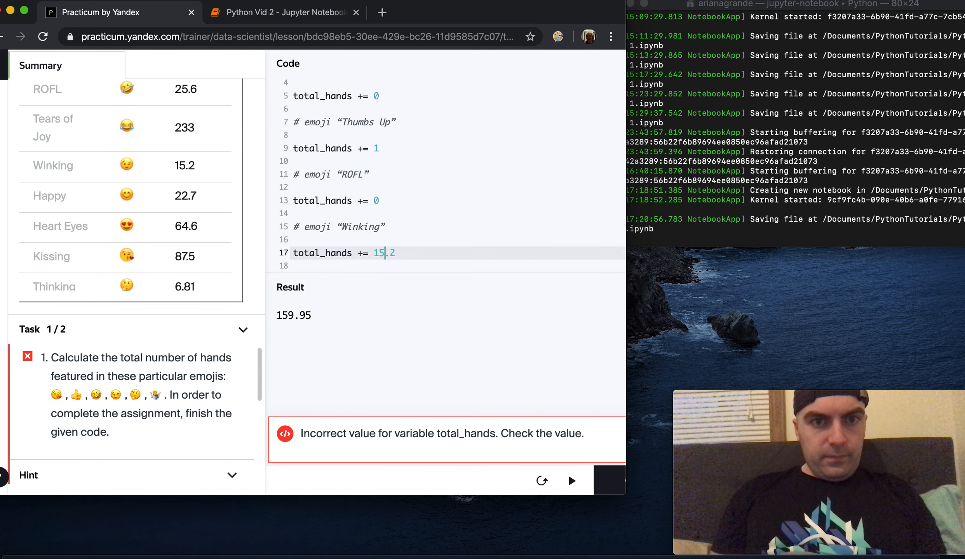
text(0)
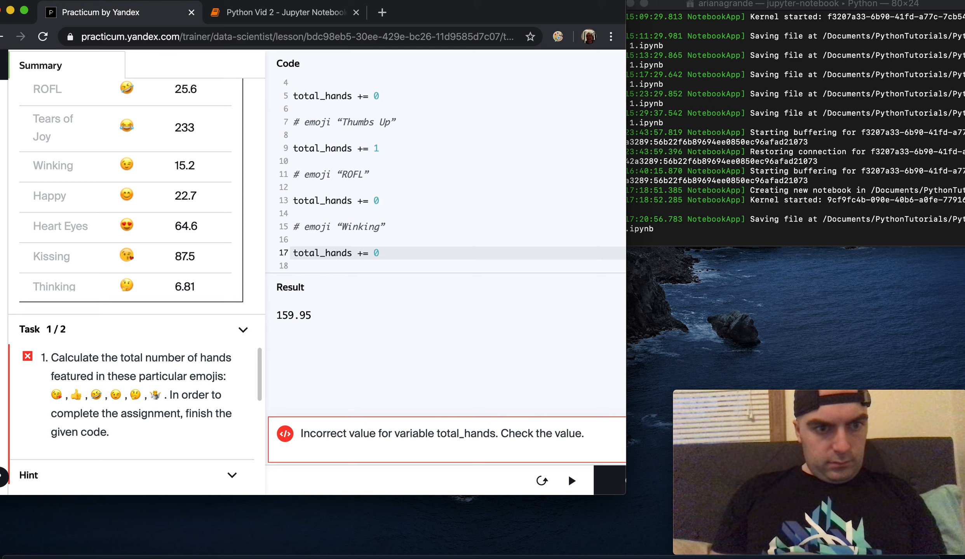
text(6.81)
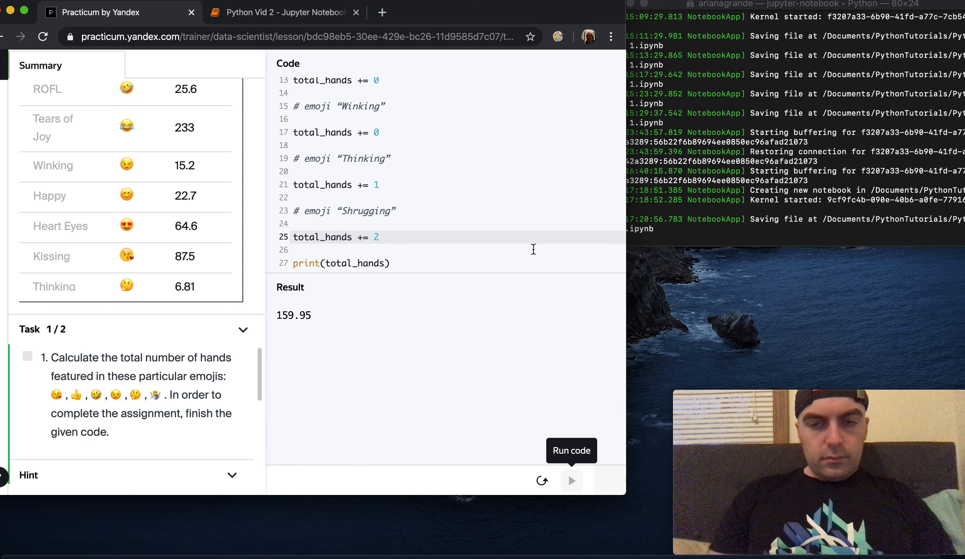
Run the code to print 4 and submit it; total_hands = 4 is accepted.
click(570, 481)
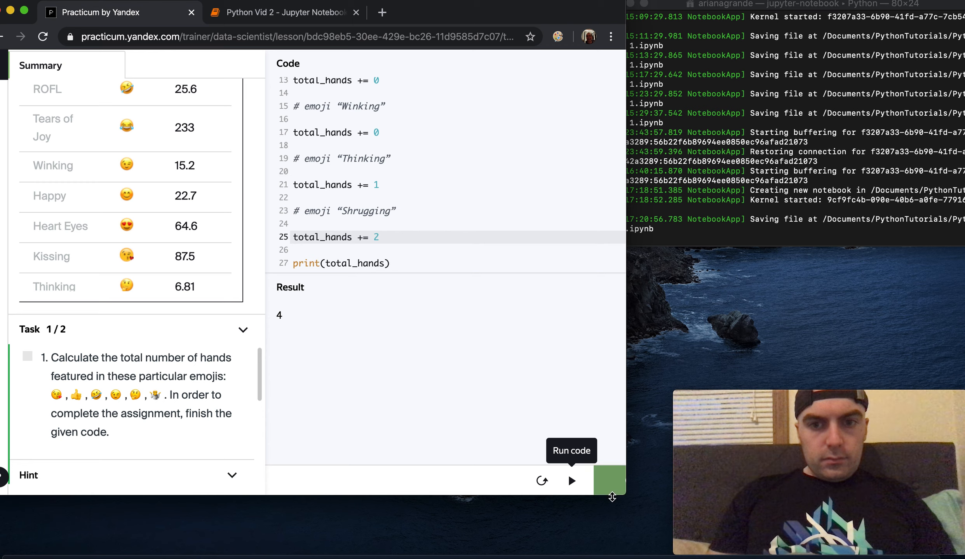
mouse_move(498, 350)
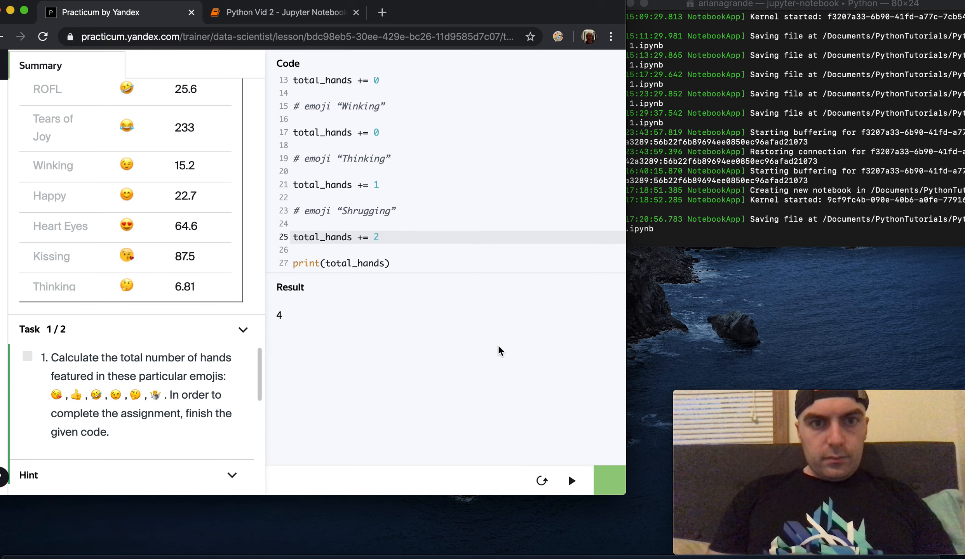
click(610, 481)
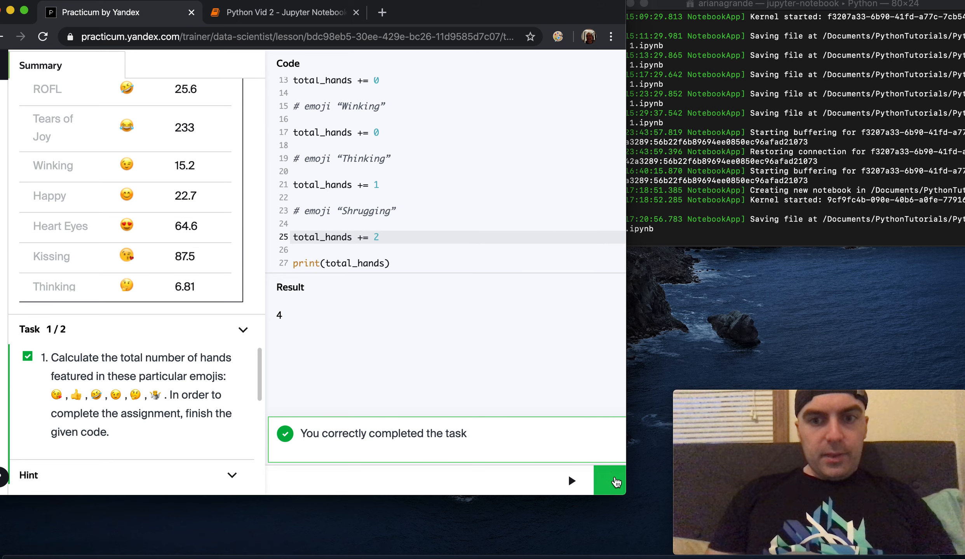
click(609, 481)
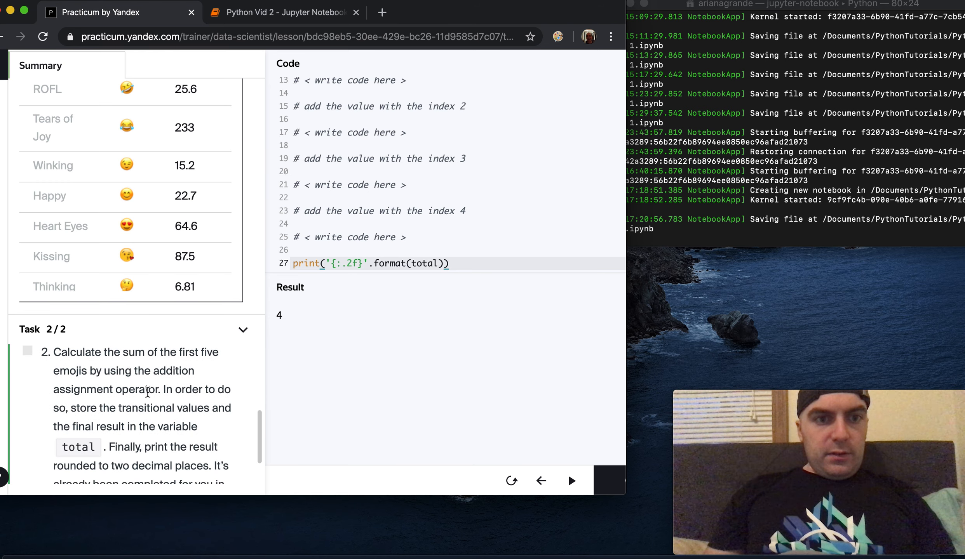
scroll(down, 3)
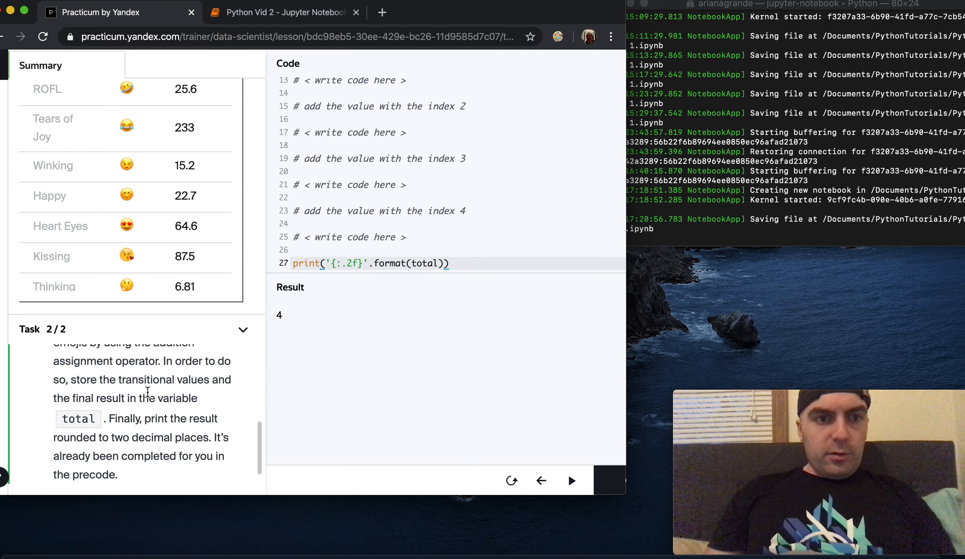
scroll(down, 3)
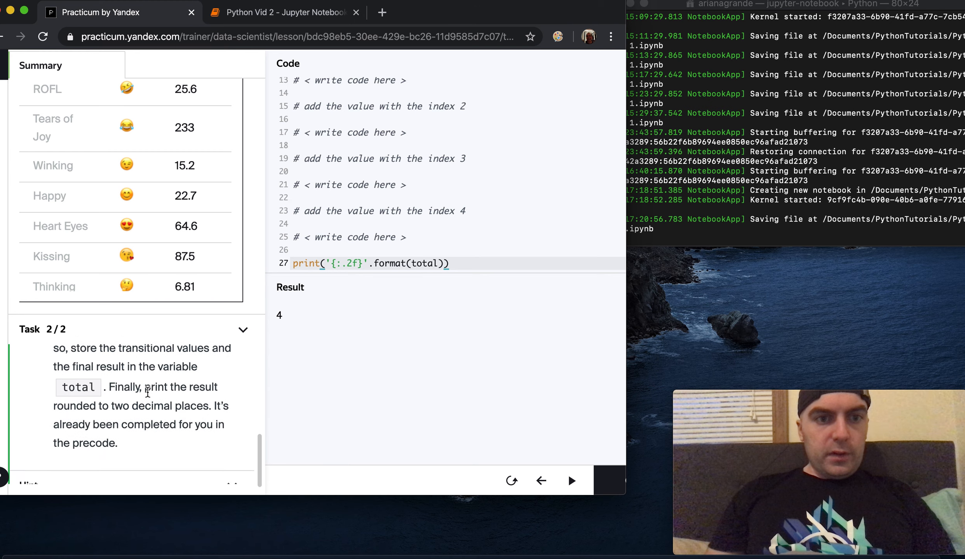
scroll(down, 3)
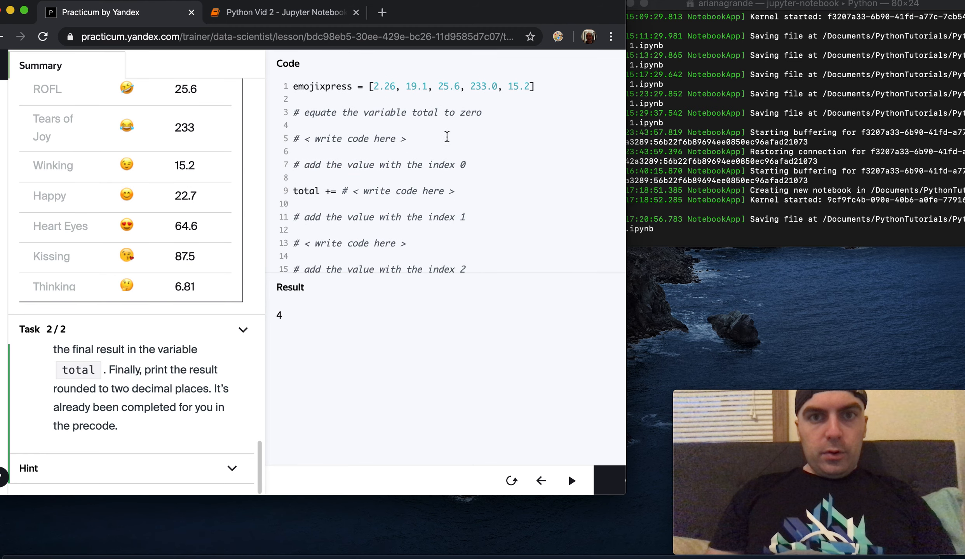
Write total = 0 and add emojixpress[0] and emojixpress[1] to total.
text(t)
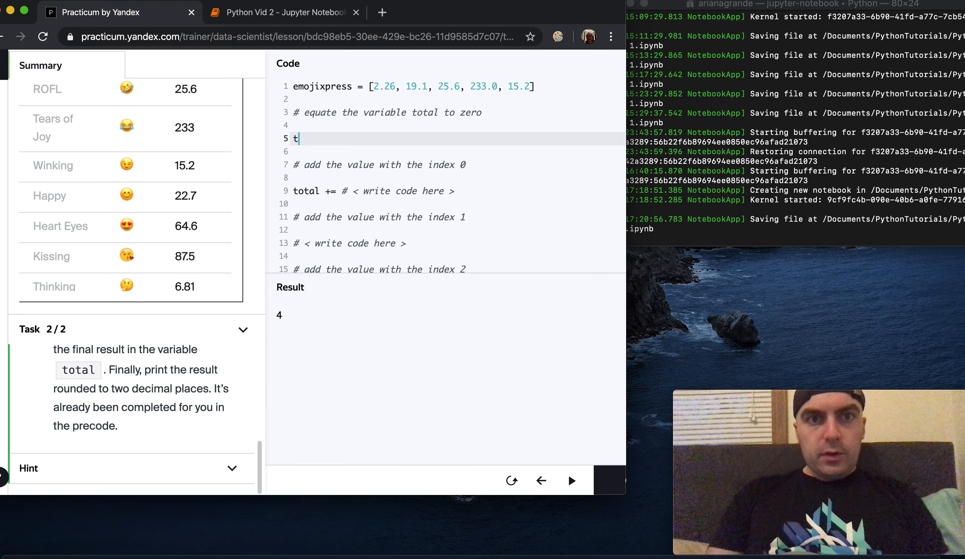
text(otal = 0)
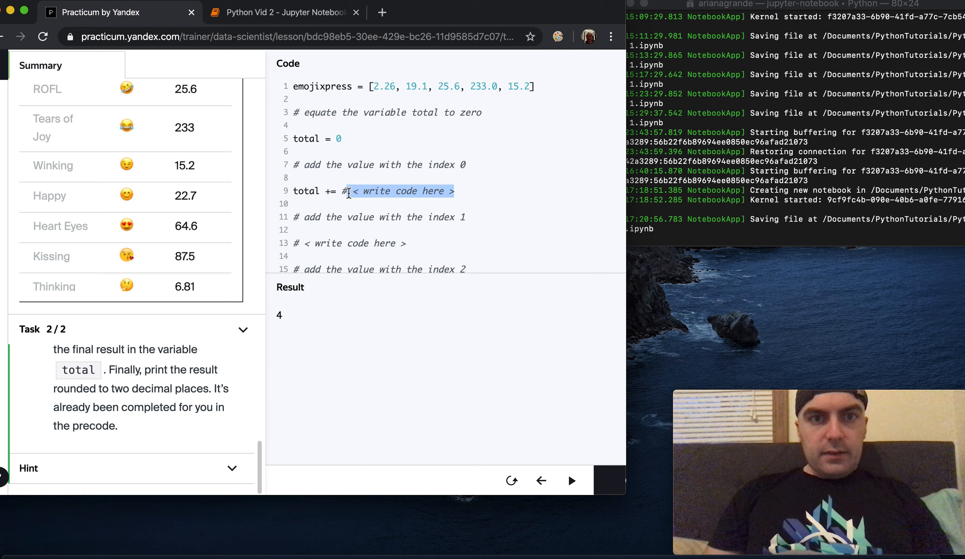
text(e)
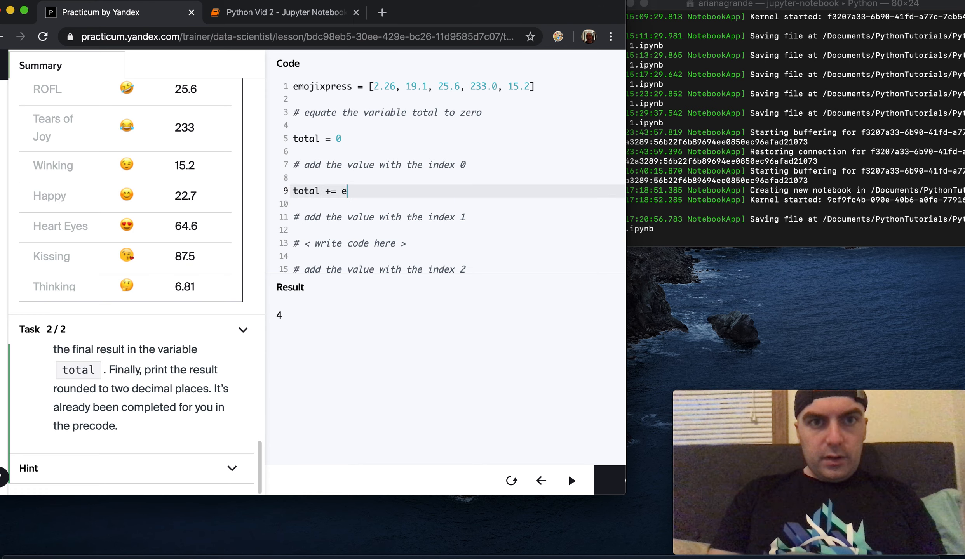
text(mojixpress)
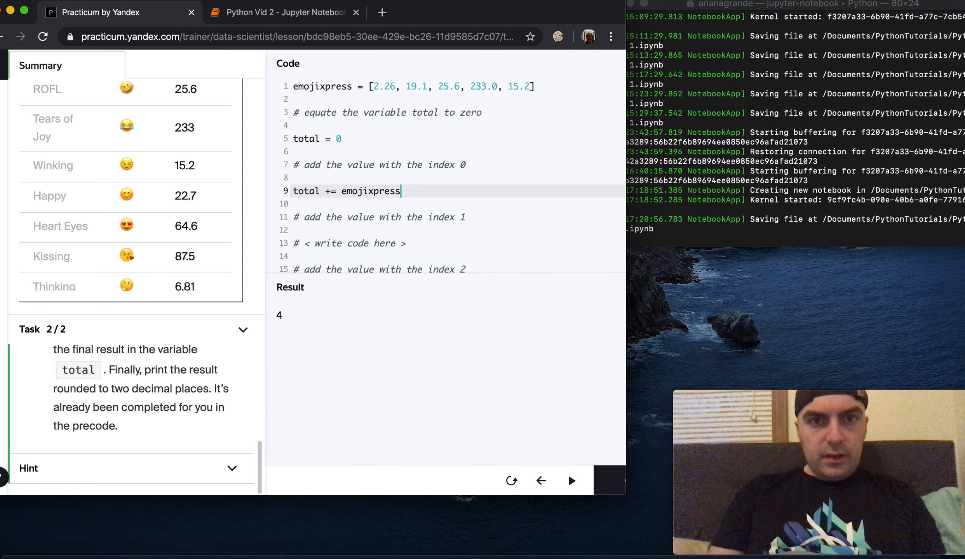
text([0])
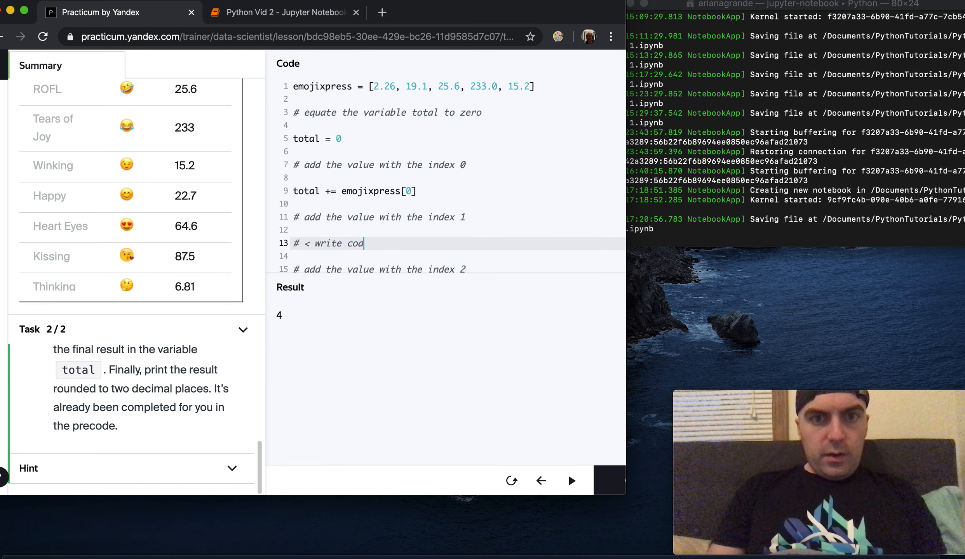
key(Backspace)
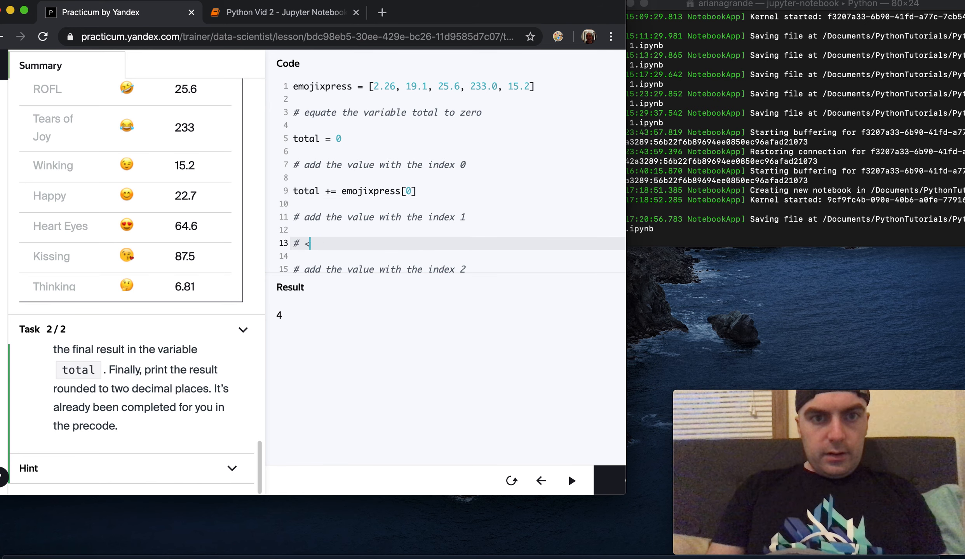
text(total += emoji)
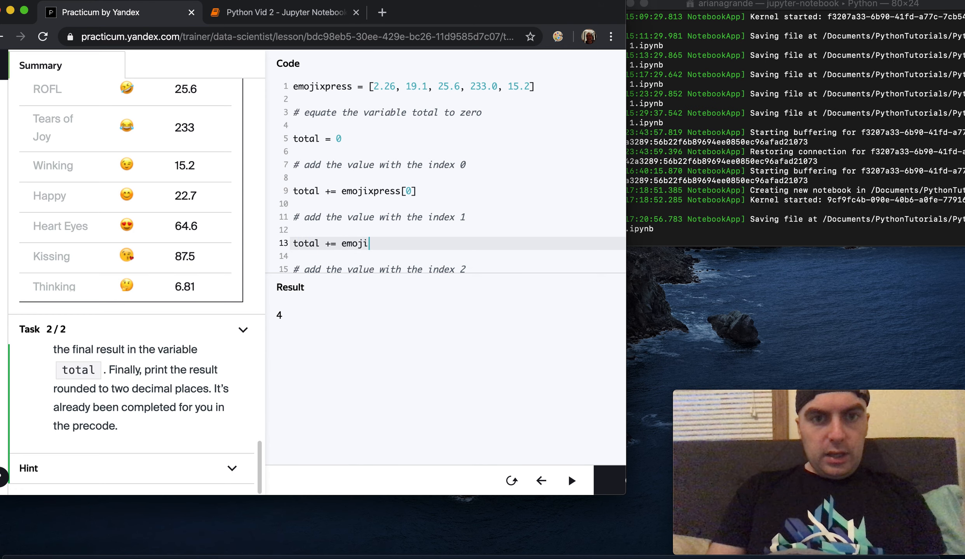
text(xpress)
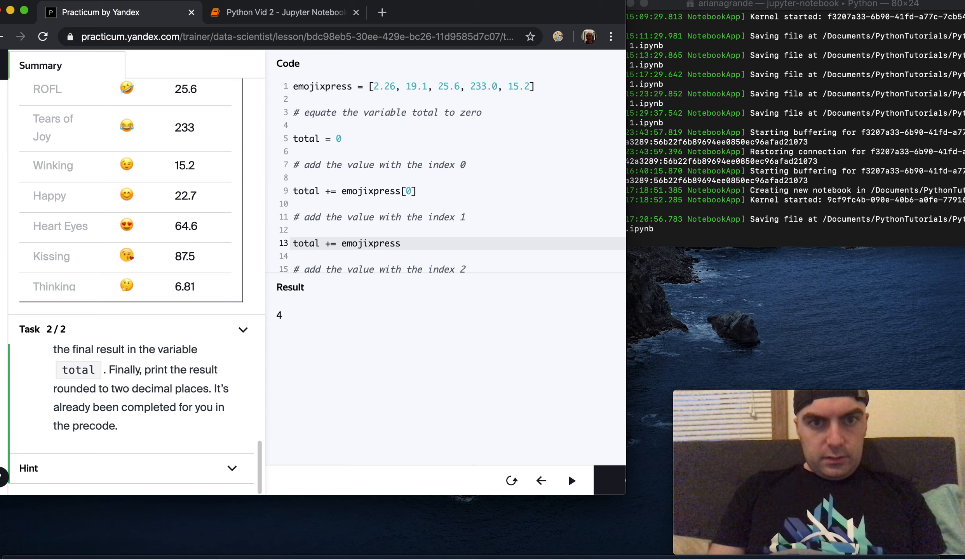
text([1])
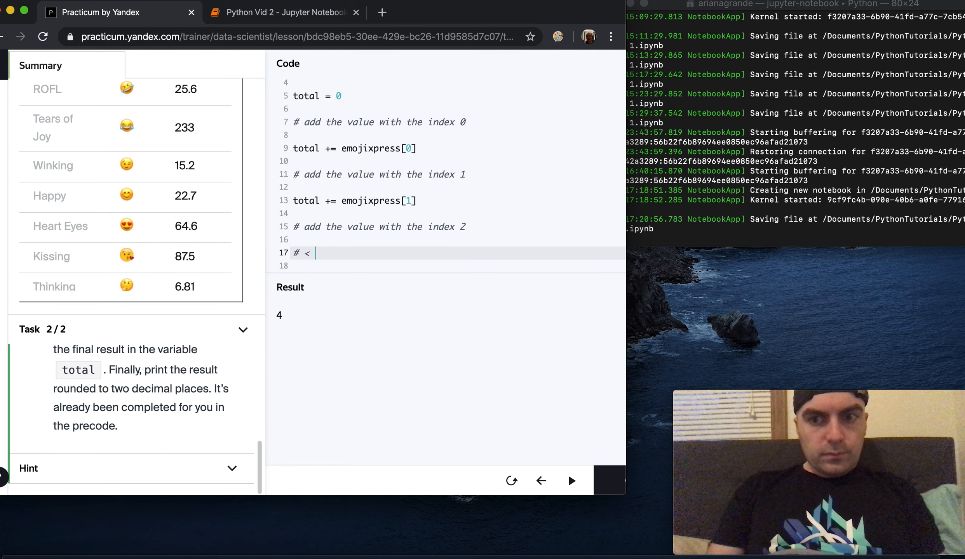
Add emojixpress[2] through emojixpress[4] to total, fixing the misspelled emojixpress names.
text(total)
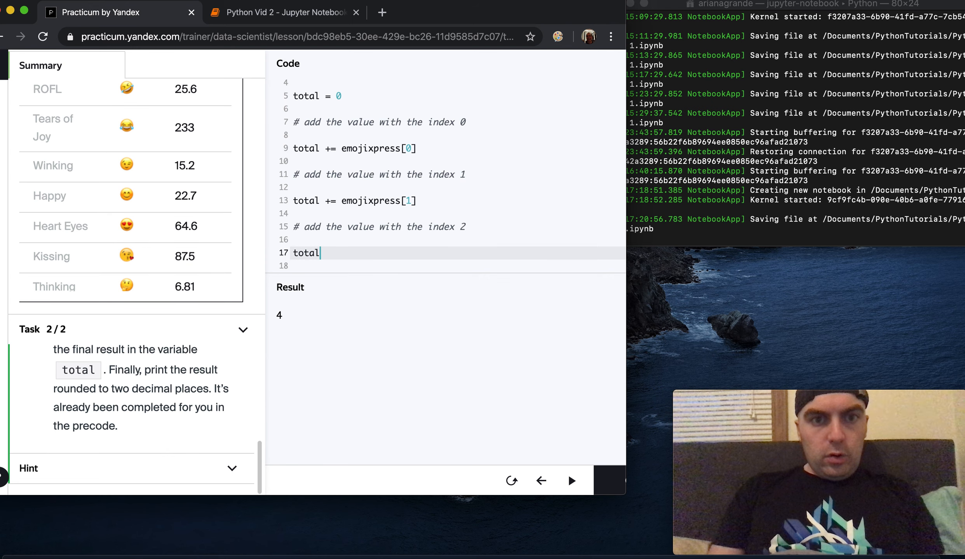
text(+= emopjiexpress[2)
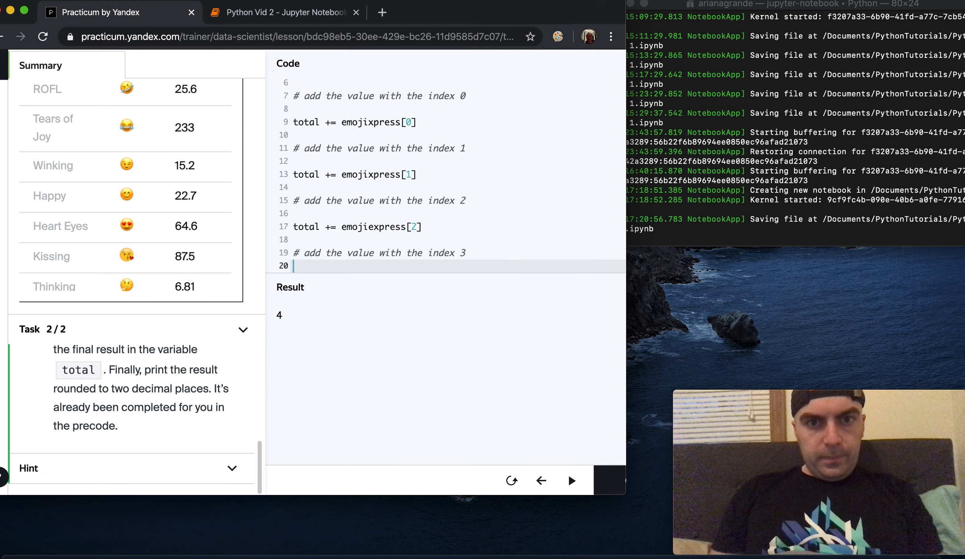
text(# < write code her)
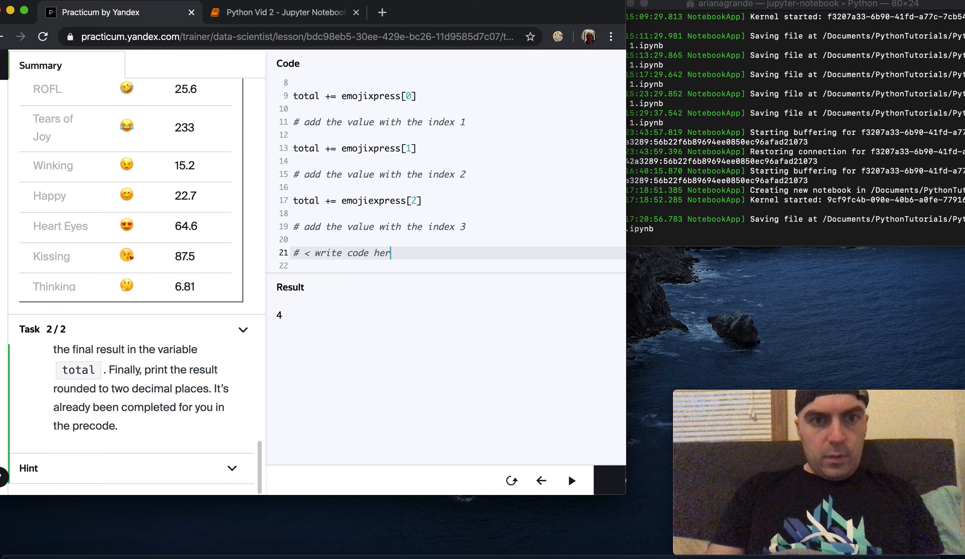
key(Backspace)
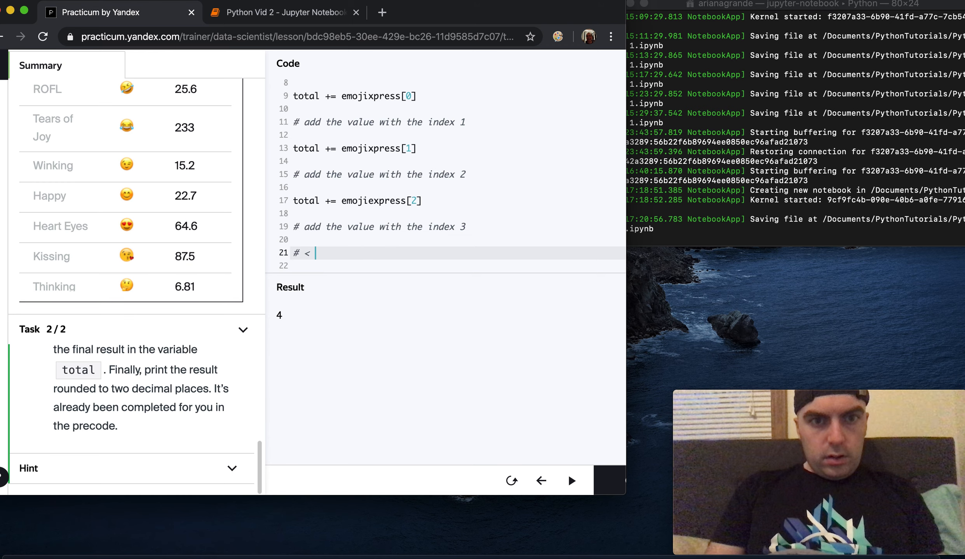
text(total)
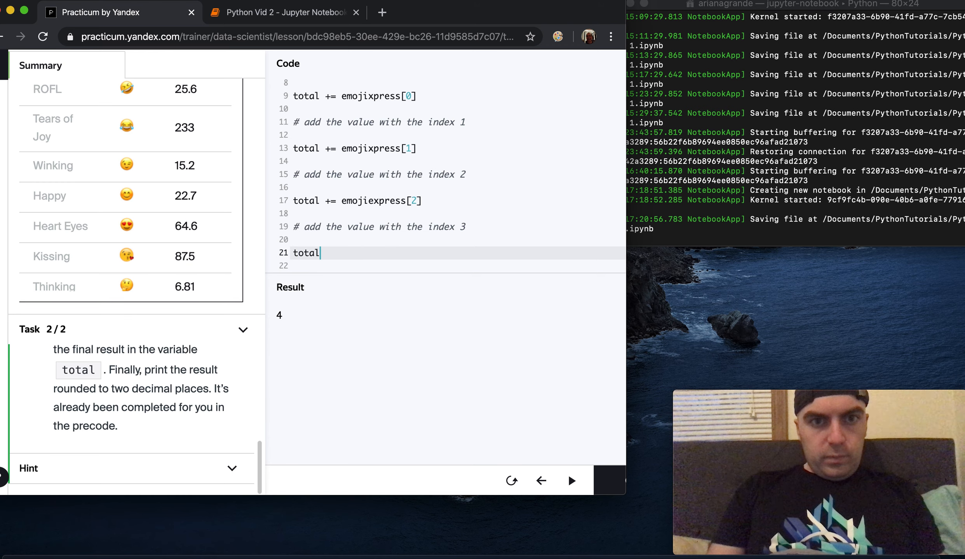
text(+= emojioe)
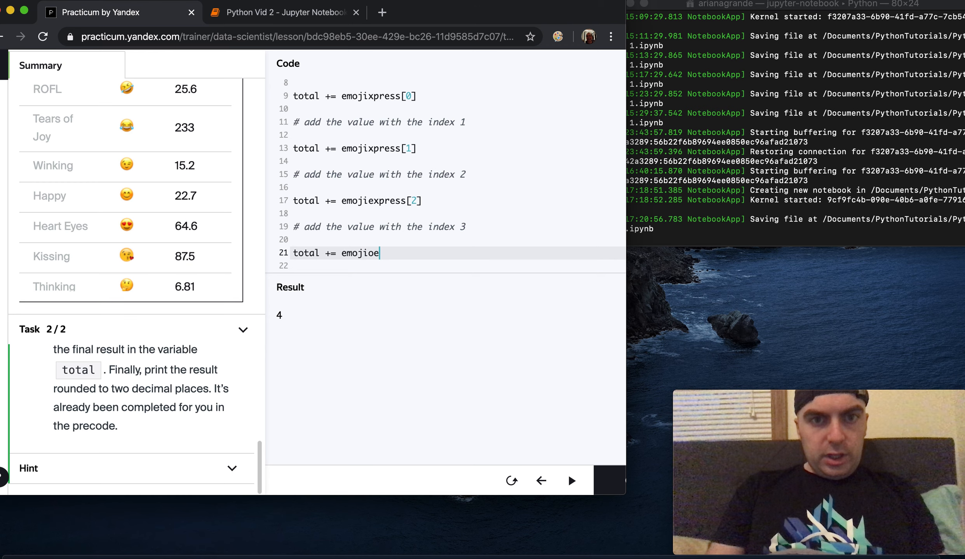
key(Backspace)
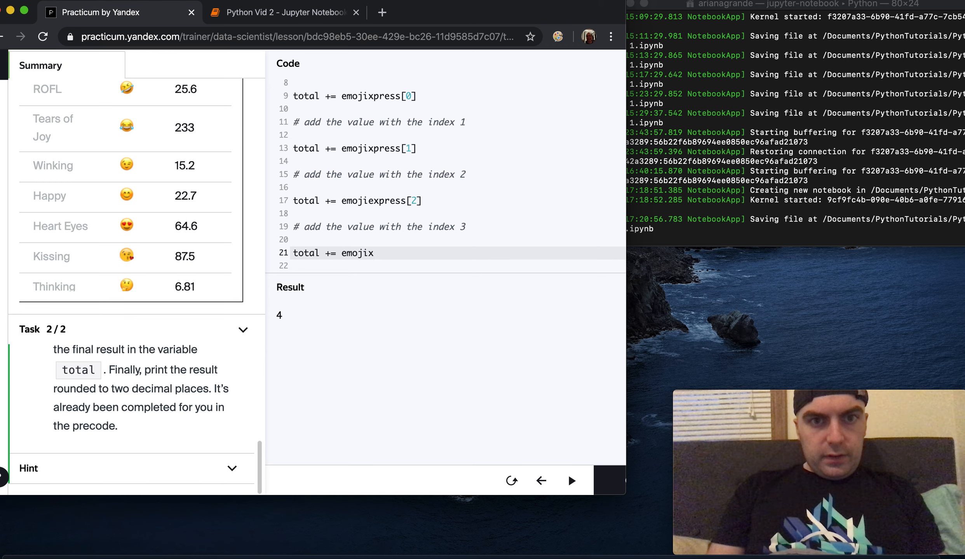
click(373, 200)
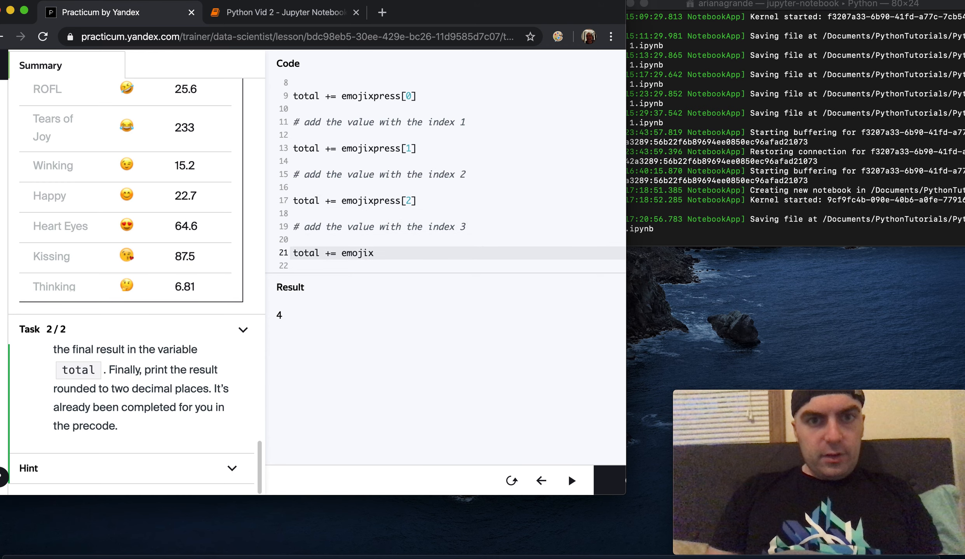
text(press[3)
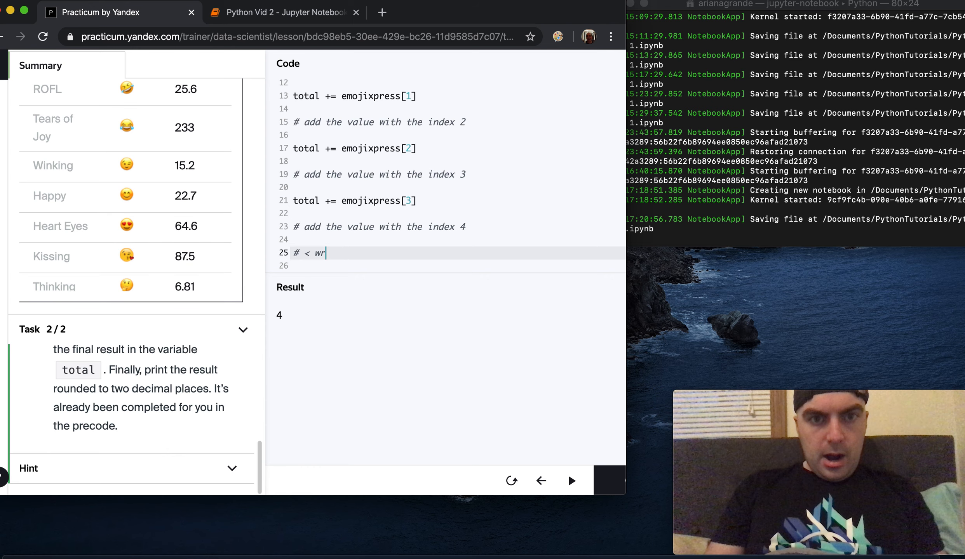
text(tot)
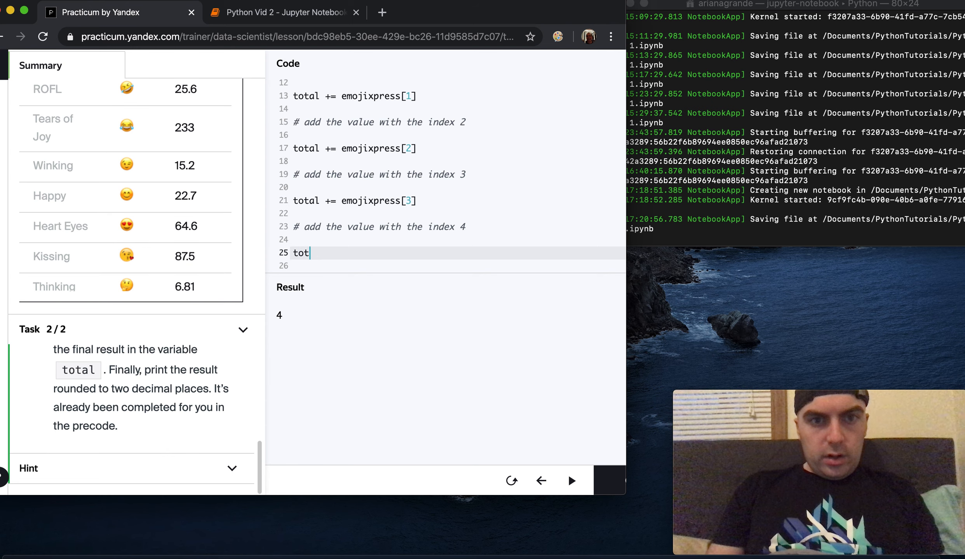
text(al += emojixpress[4)
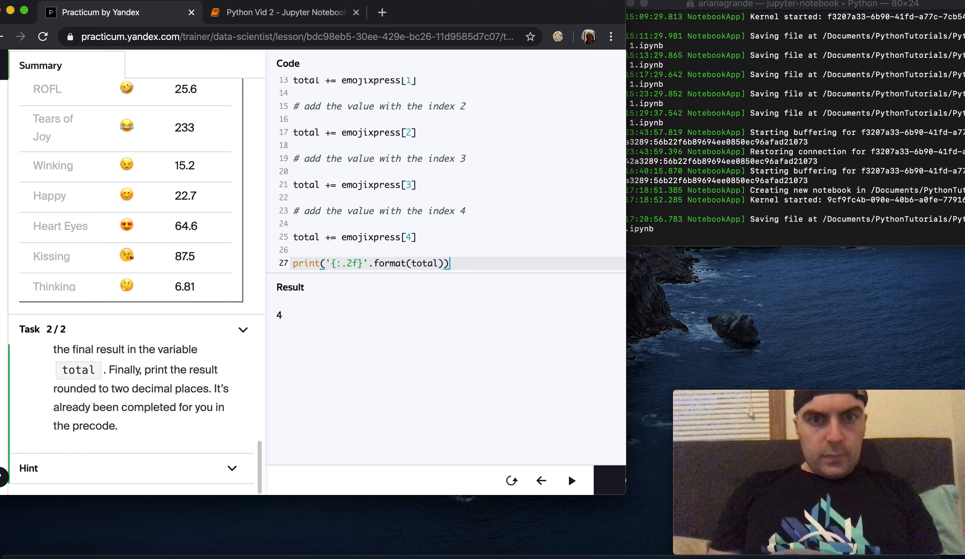
mouse_move(570, 480)
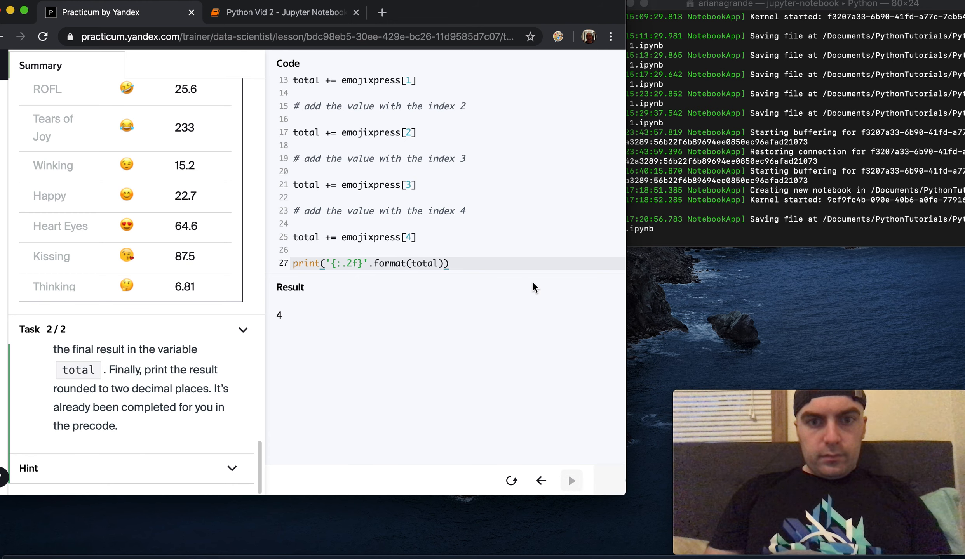
Run the code printing 295.16, get it accepted, and move to the Summation with Loops lesson.
click(570, 481)
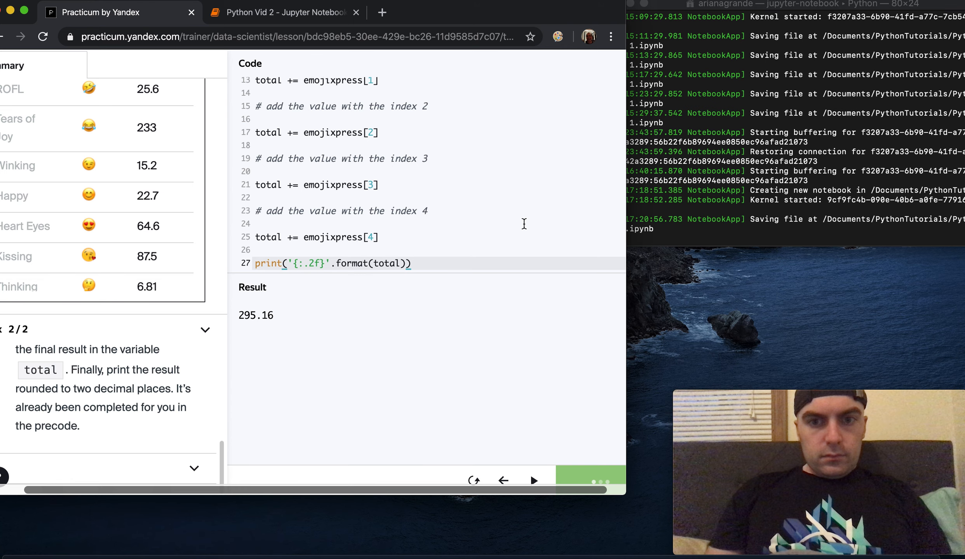
click(533, 481)
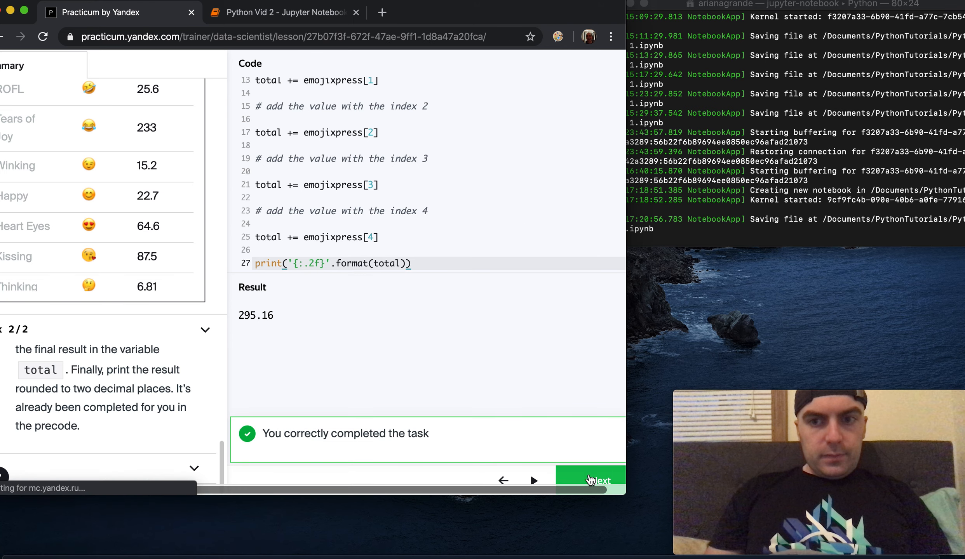
click(596, 481)
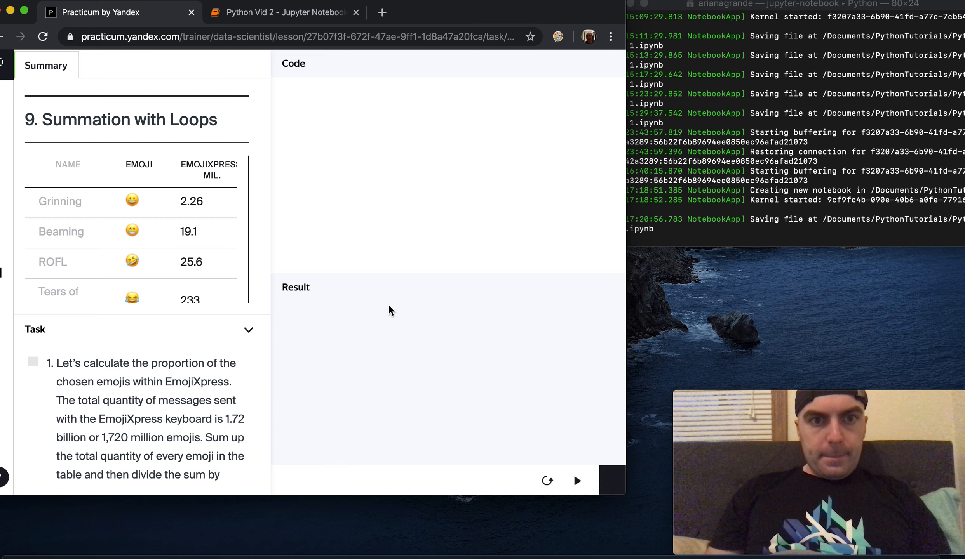
click(249, 330)
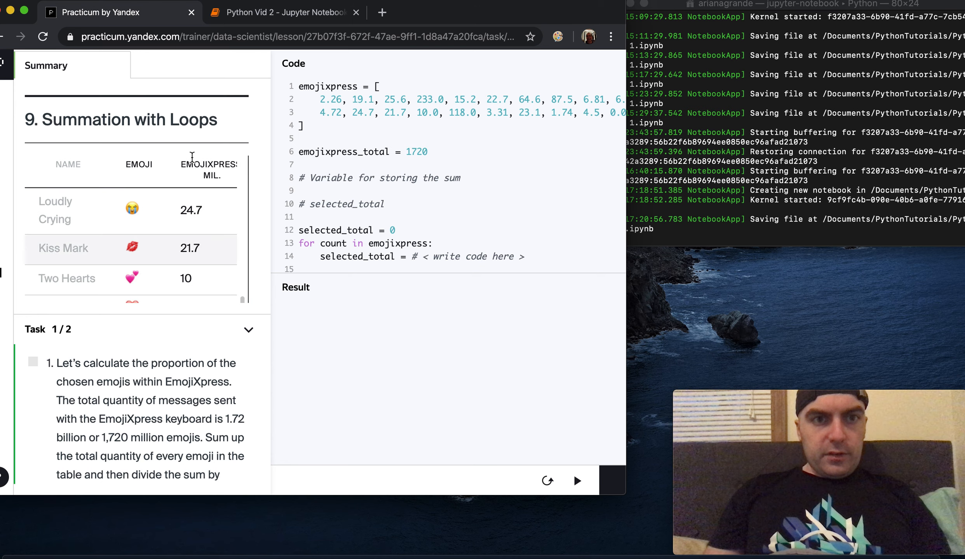
scroll(down, 3)
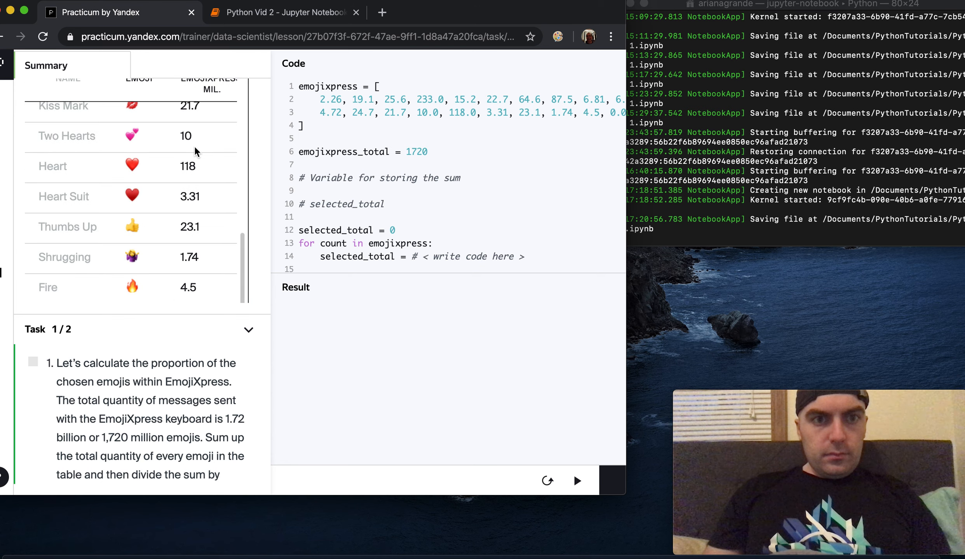
scroll(down, 3)
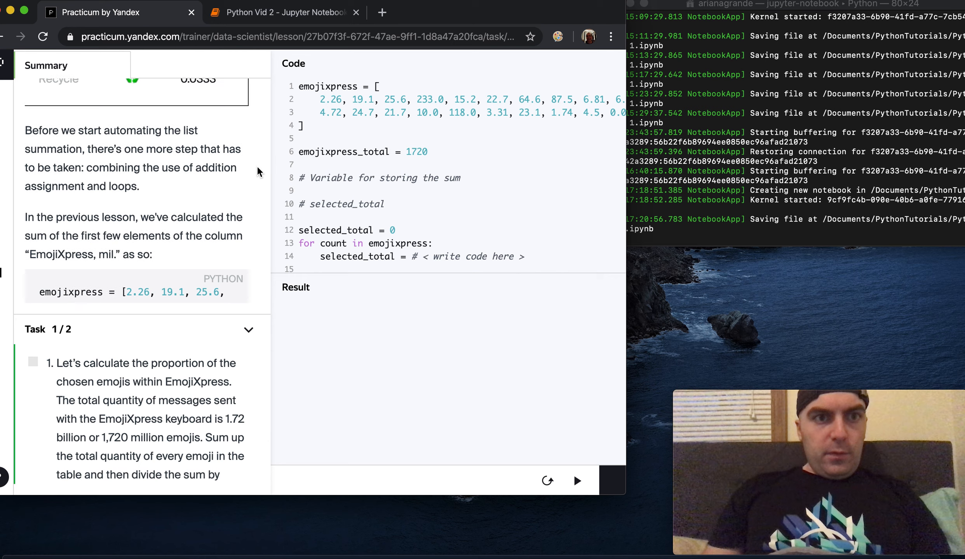
scroll(down, 3)
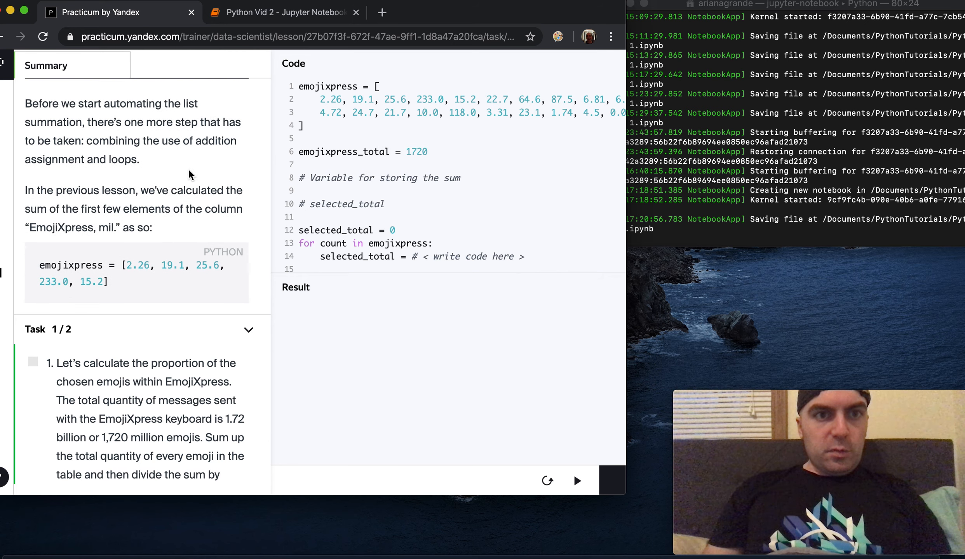
scroll(down, 3)
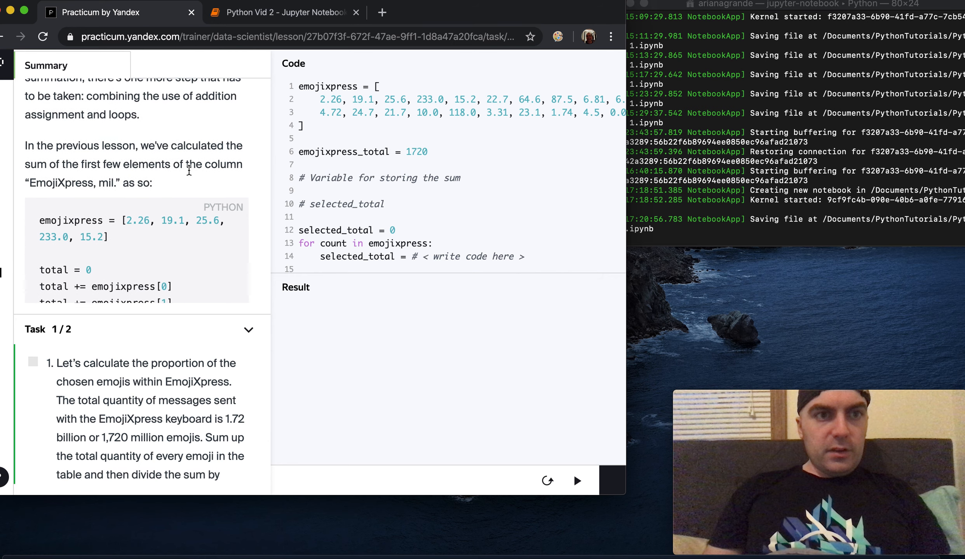
scroll(down, 3)
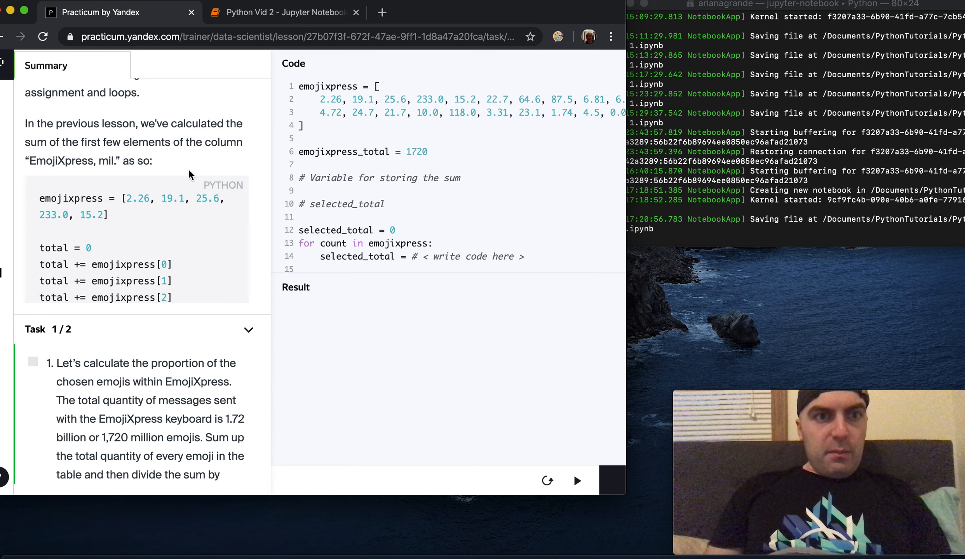
scroll(down, 3)
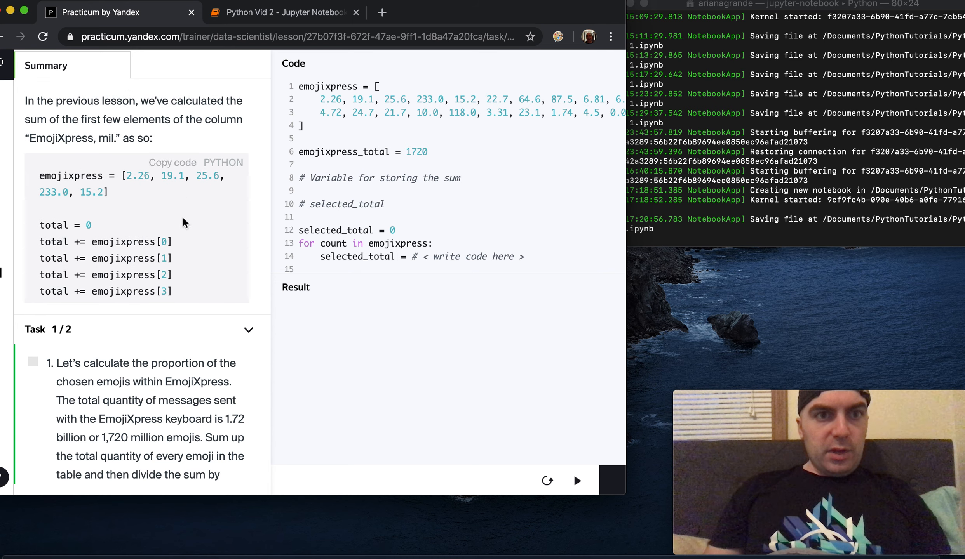
scroll(down, 3)
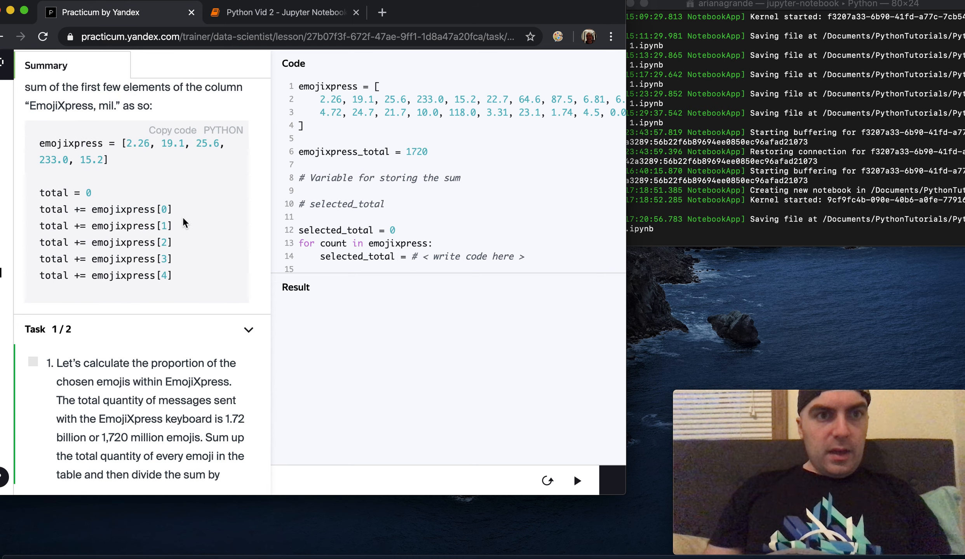
scroll(down, 3)
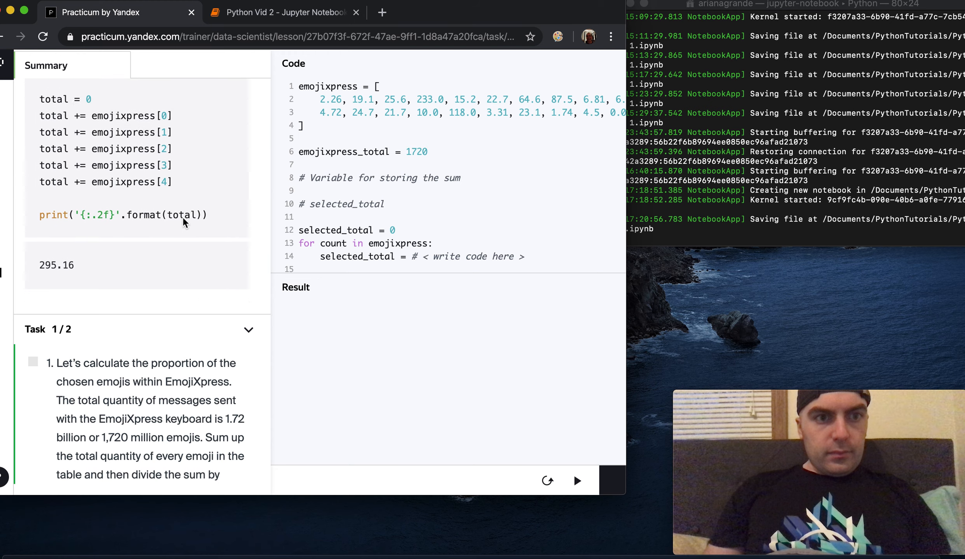
scroll(down, 3)
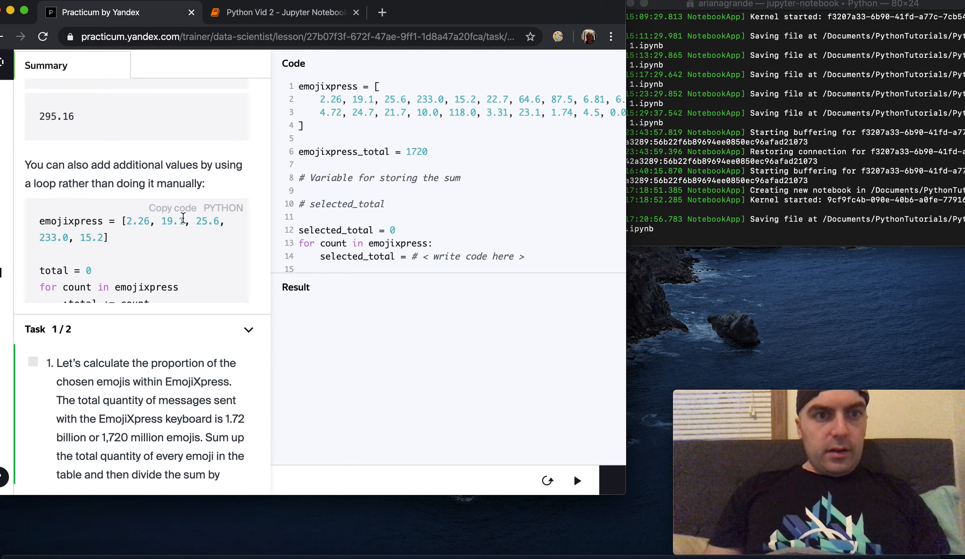
mouse_move(147, 183)
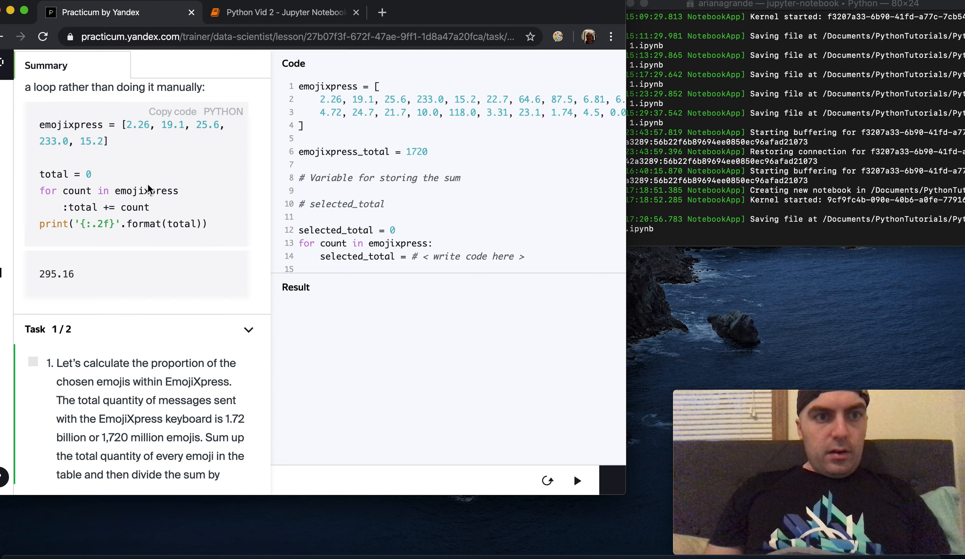
scroll(down, 3)
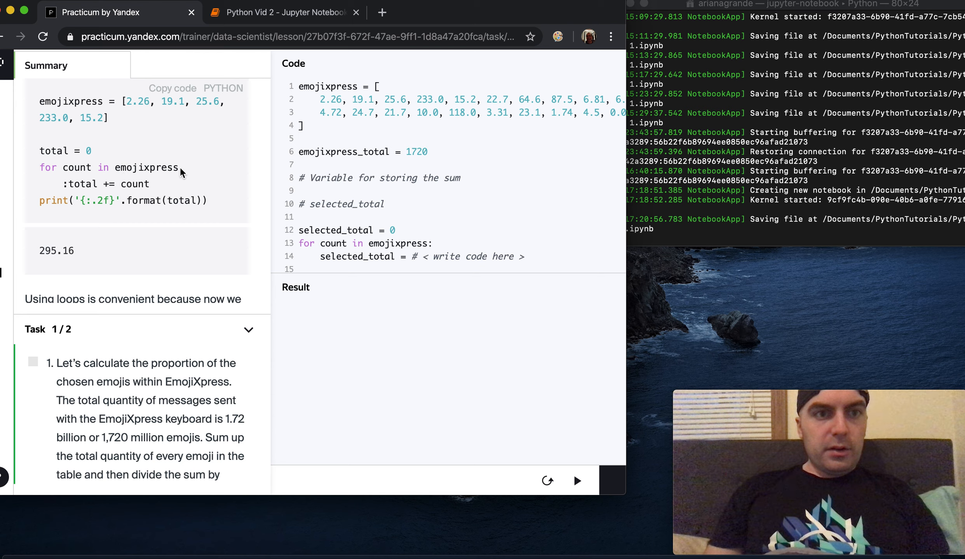
scroll(down, 3)
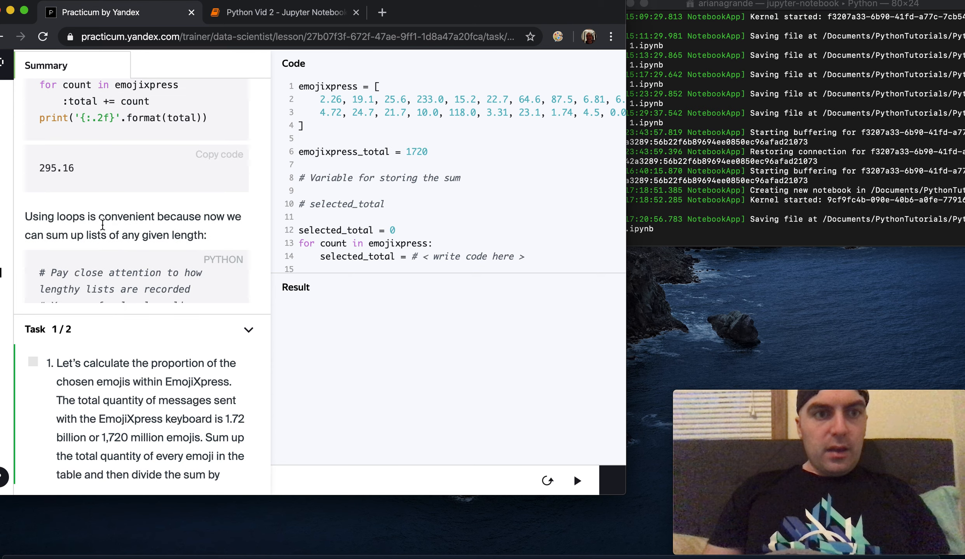
scroll(down, 3)
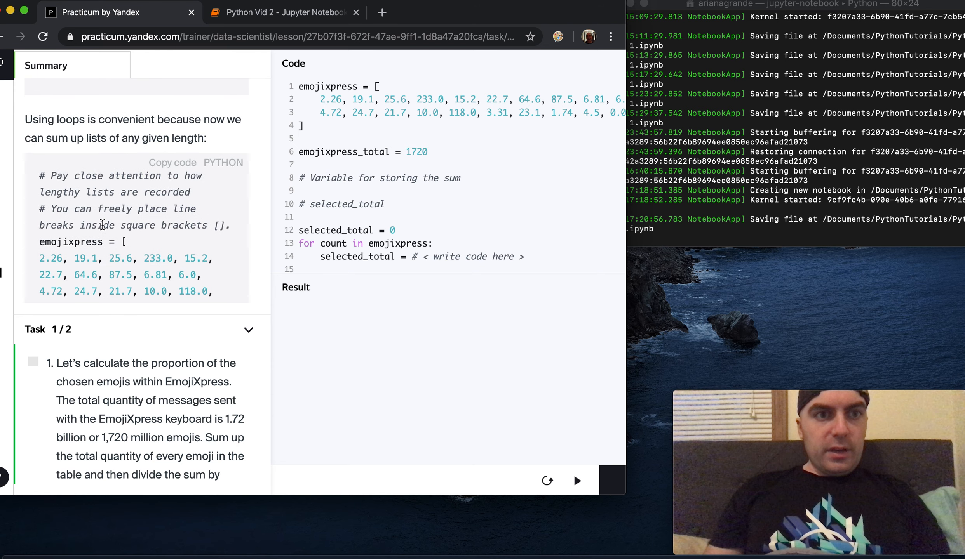
scroll(down, 3)
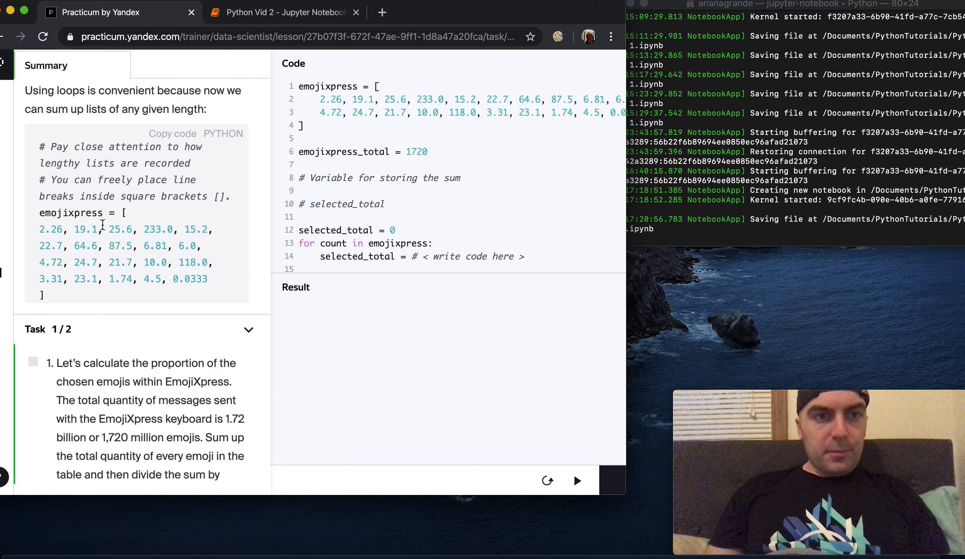
scroll(down, 3)
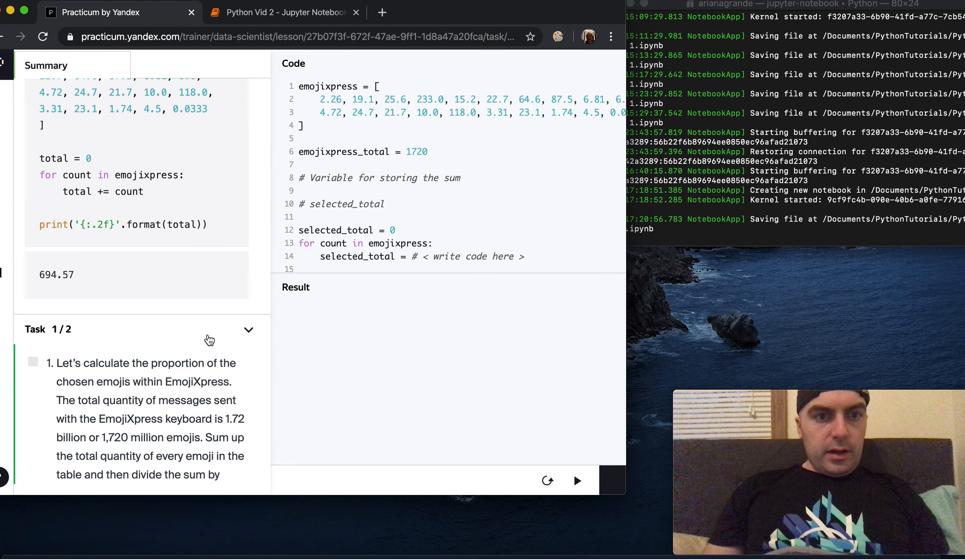
scroll(down, 3)
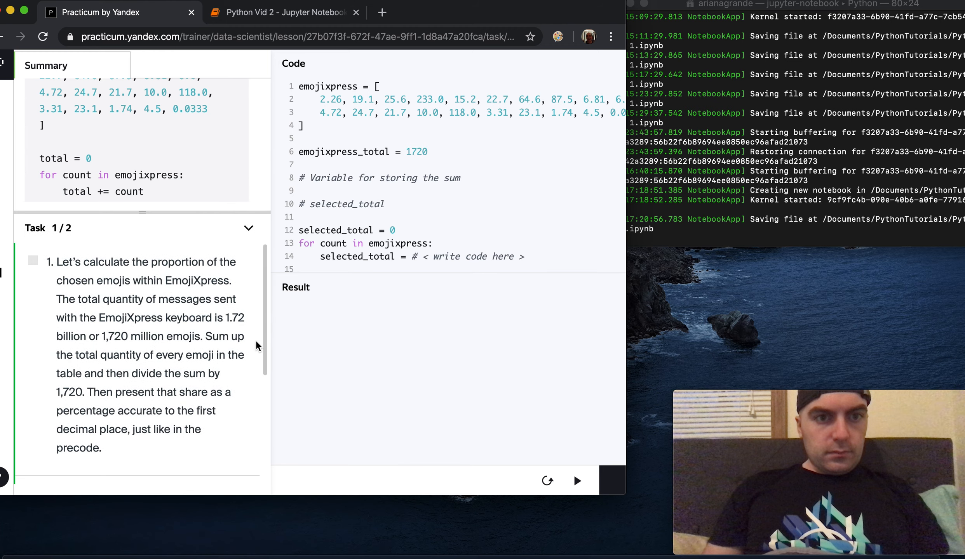
scroll(down, 3)
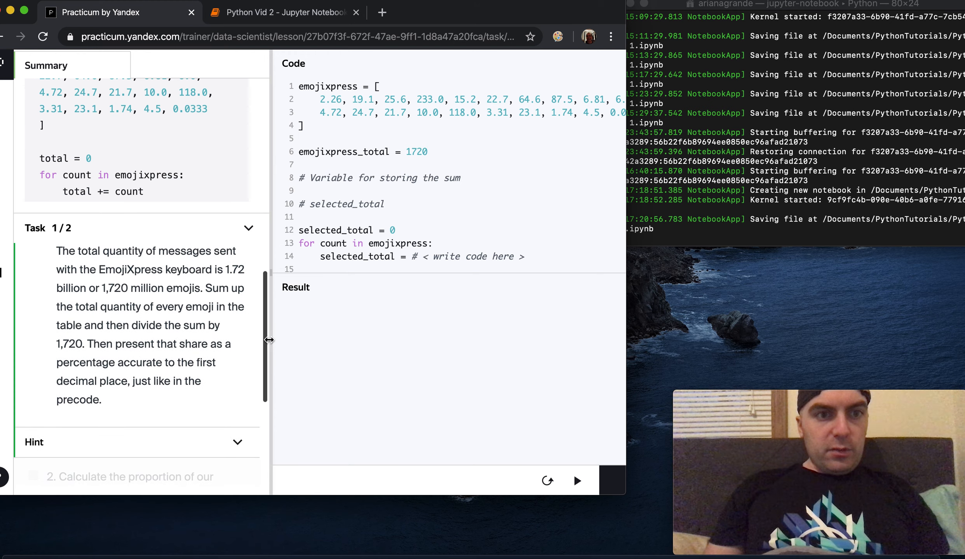
scroll(down, 3)
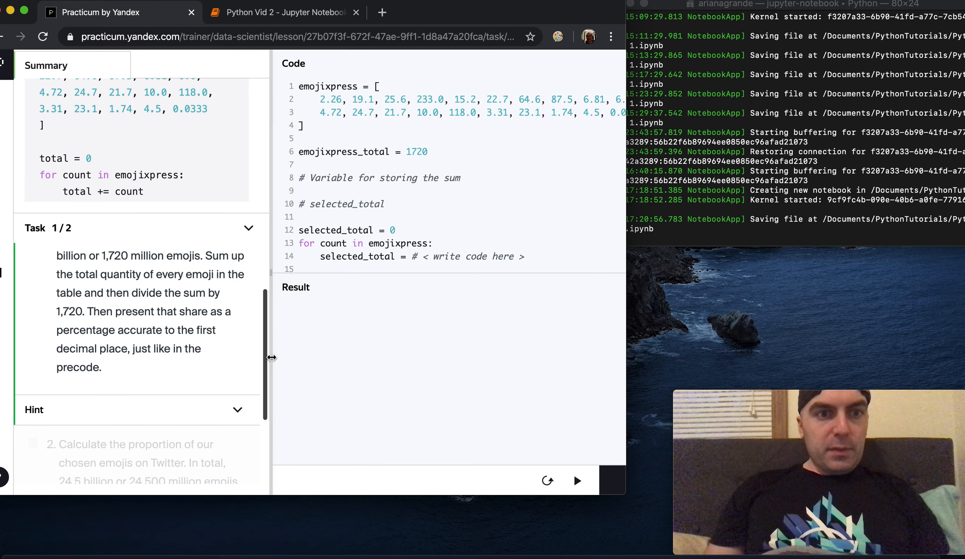
scroll(down, 3)
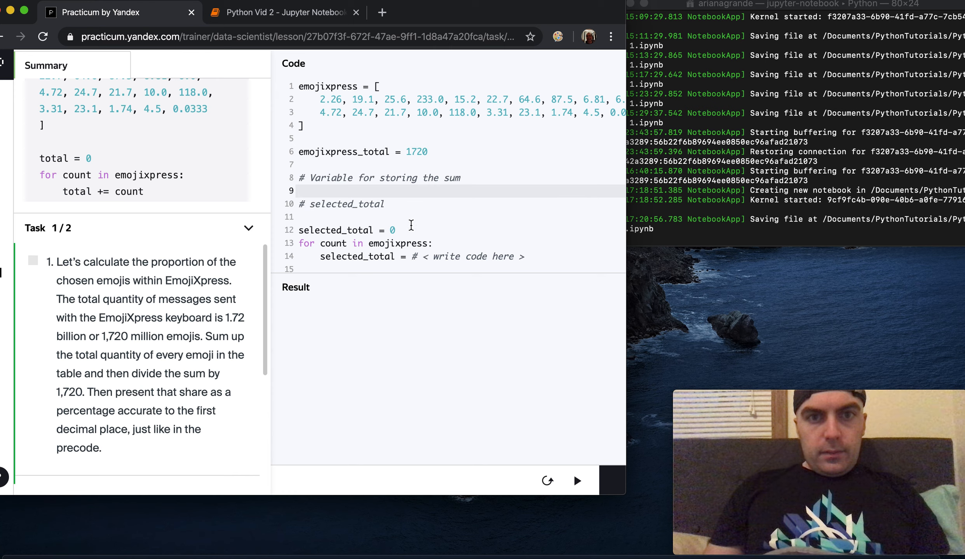
Finish the loop sum and write selected_total / emojixpress_total for the share.
scroll(down, 3)
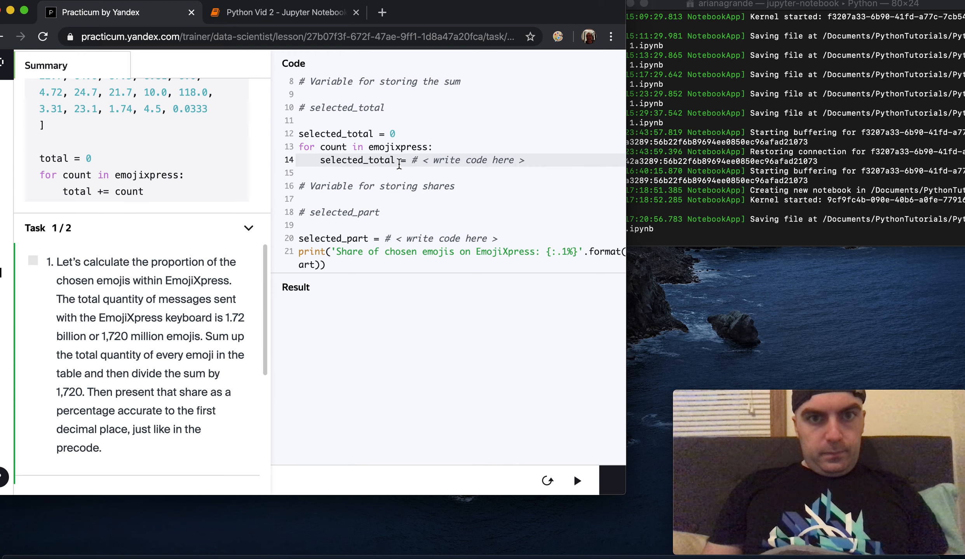
text(+)
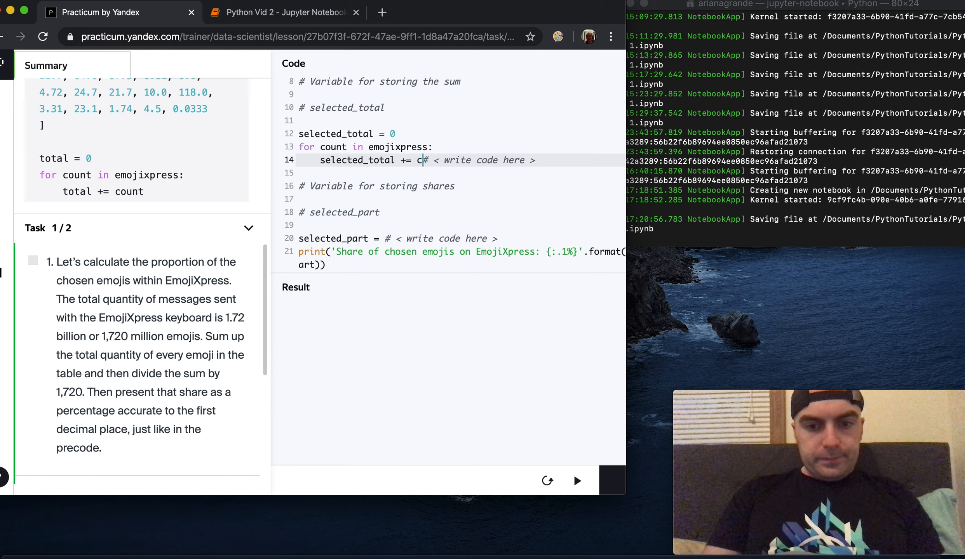
text(ount)
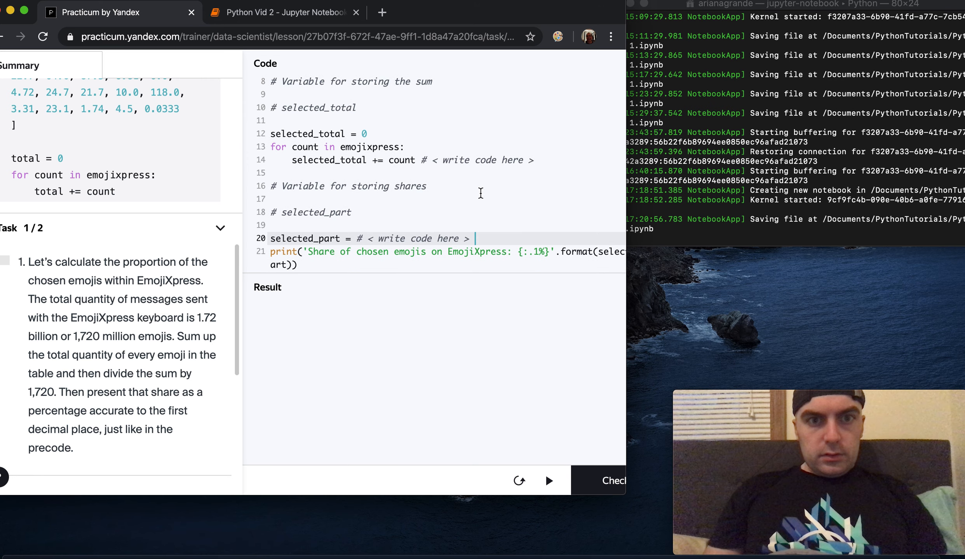
double_click(433, 239)
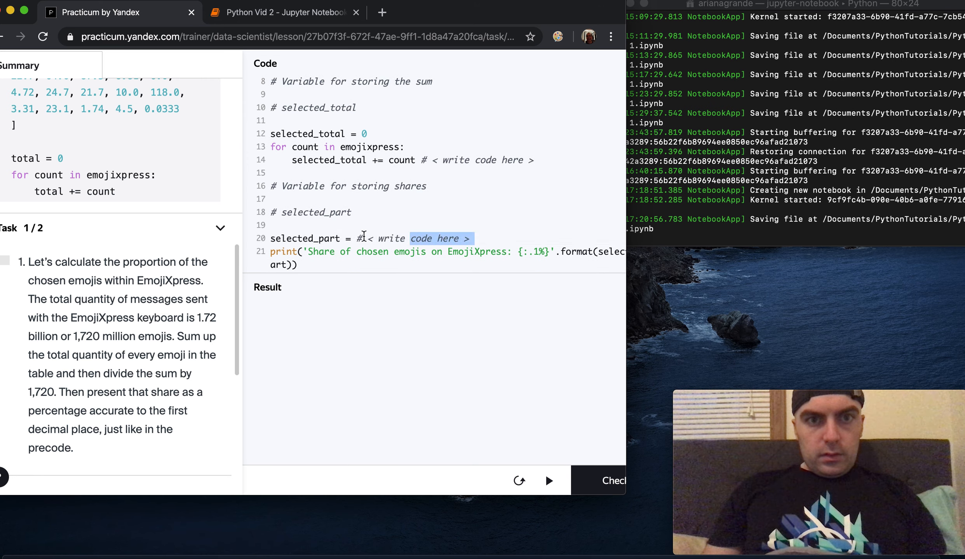
text(selected_part = se)
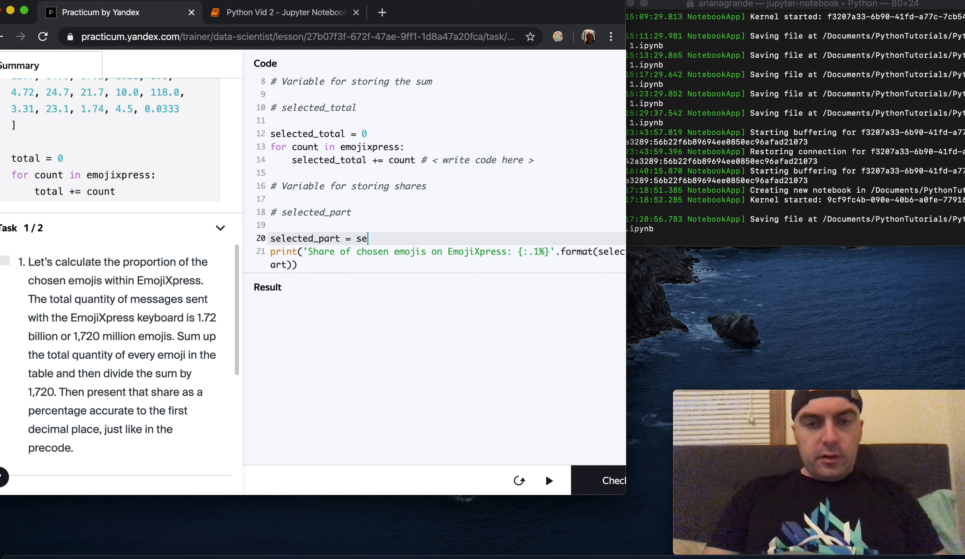
text(lected_)
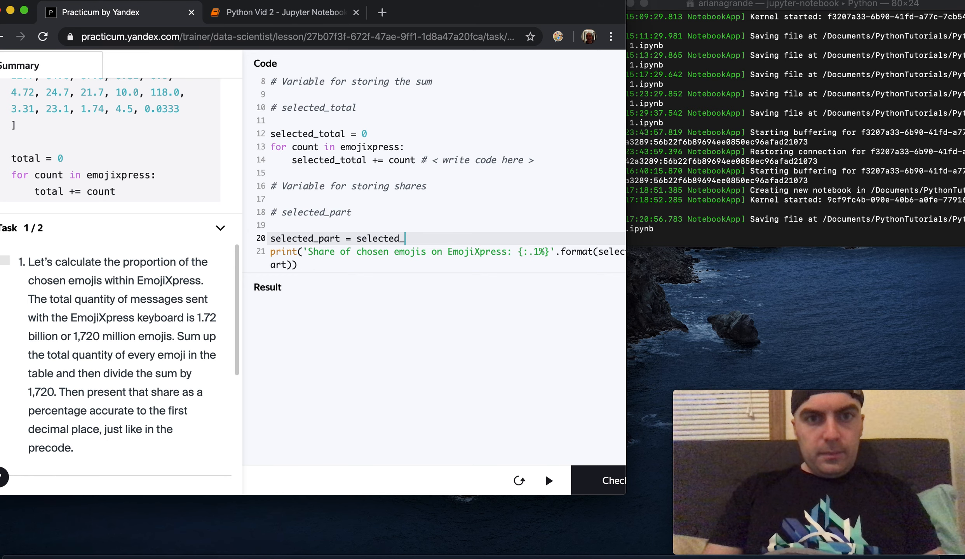
text(total./)
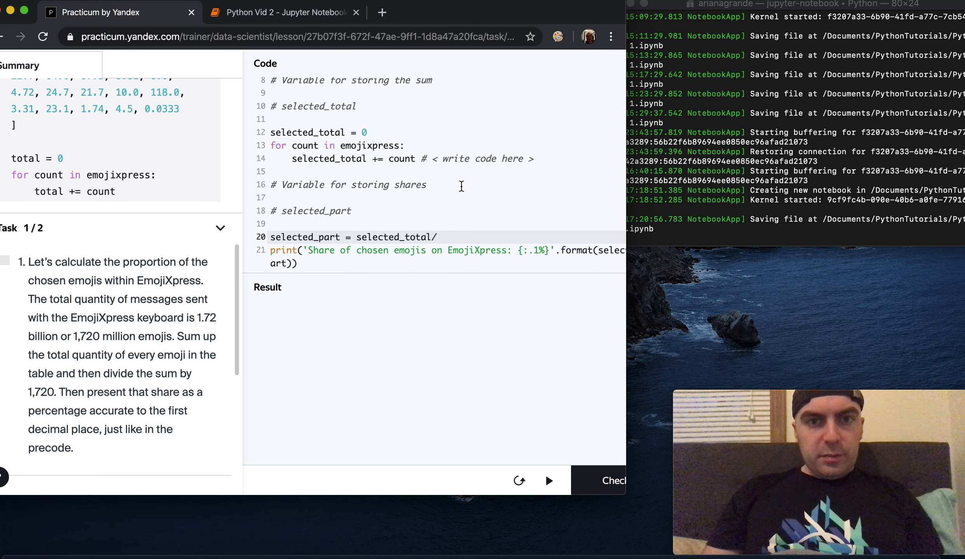
text(emojixpre)
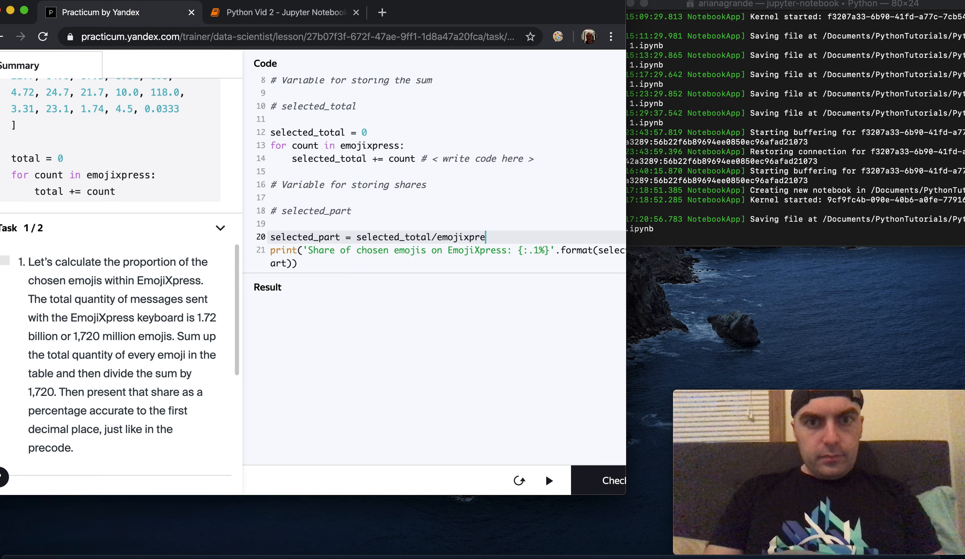
text(ss)
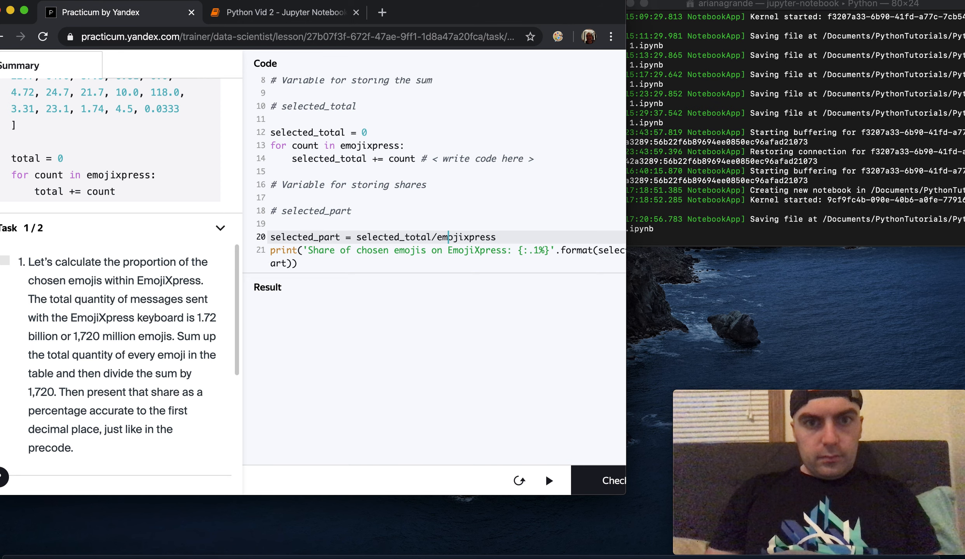
text(" / ")
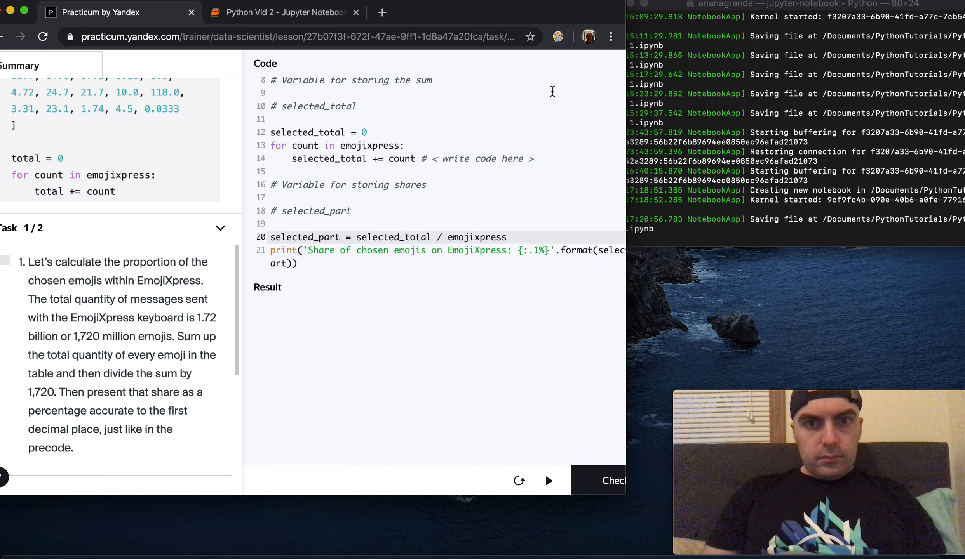
mouse_move(523, 232)
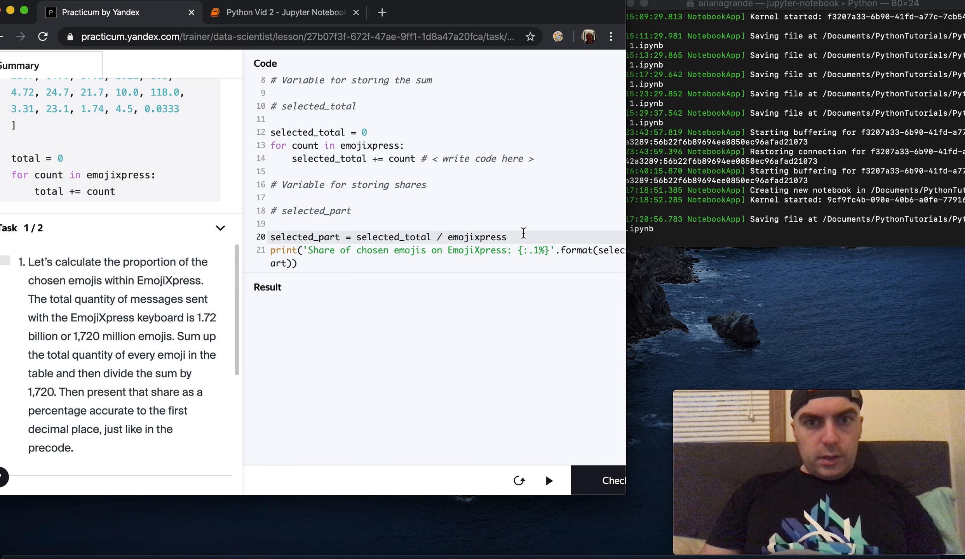
text(_total)
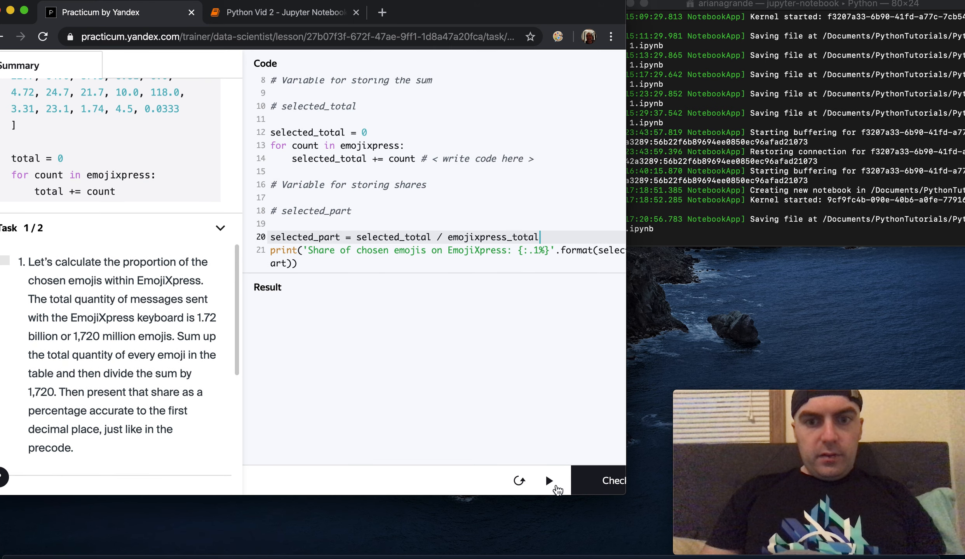
Run the code to print the 40.4% EmojiXpress share and have the task marked correct.
click(547, 481)
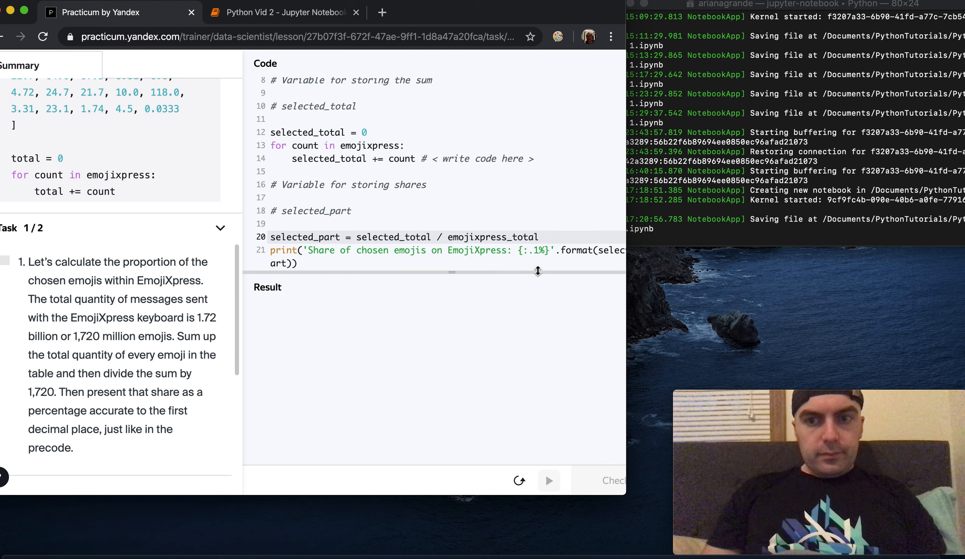
click(547, 481)
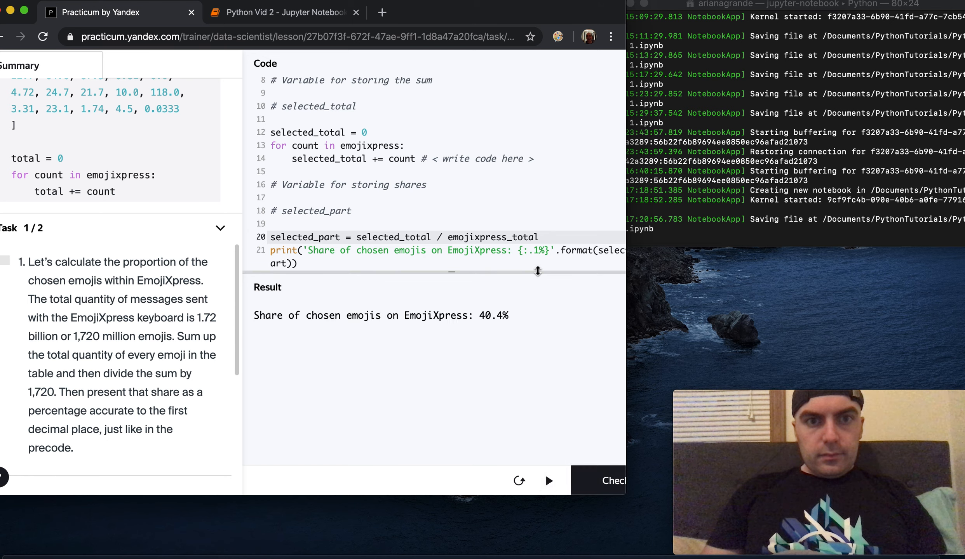
click(608, 481)
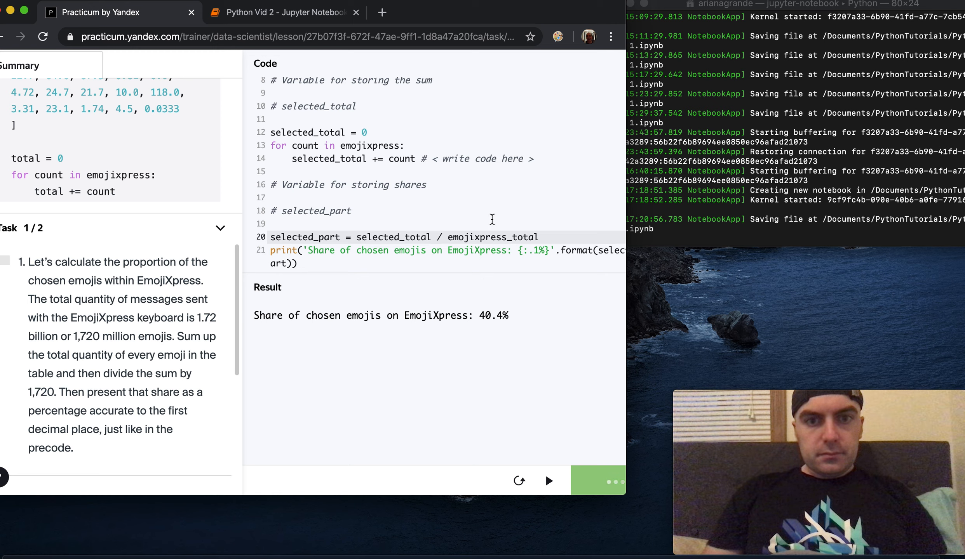
click(548, 481)
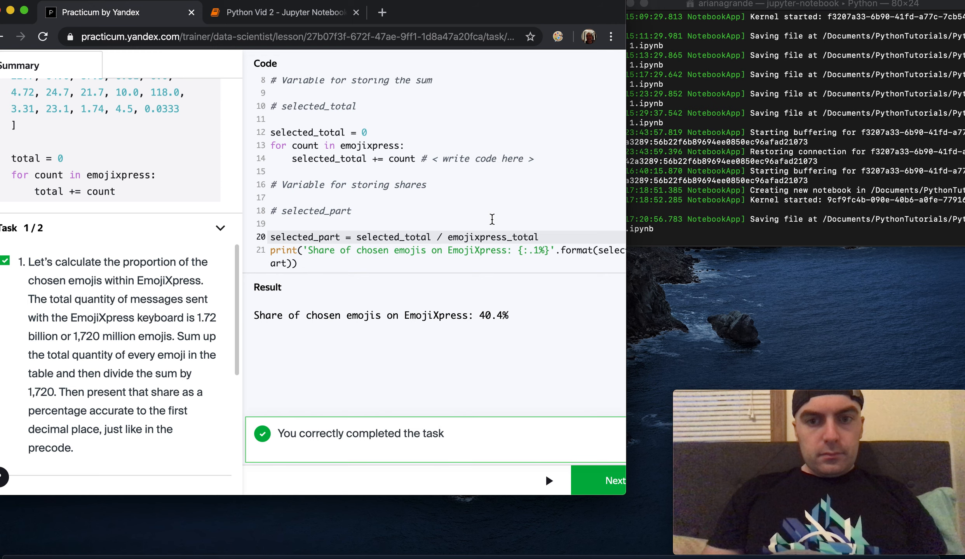
click(610, 481)
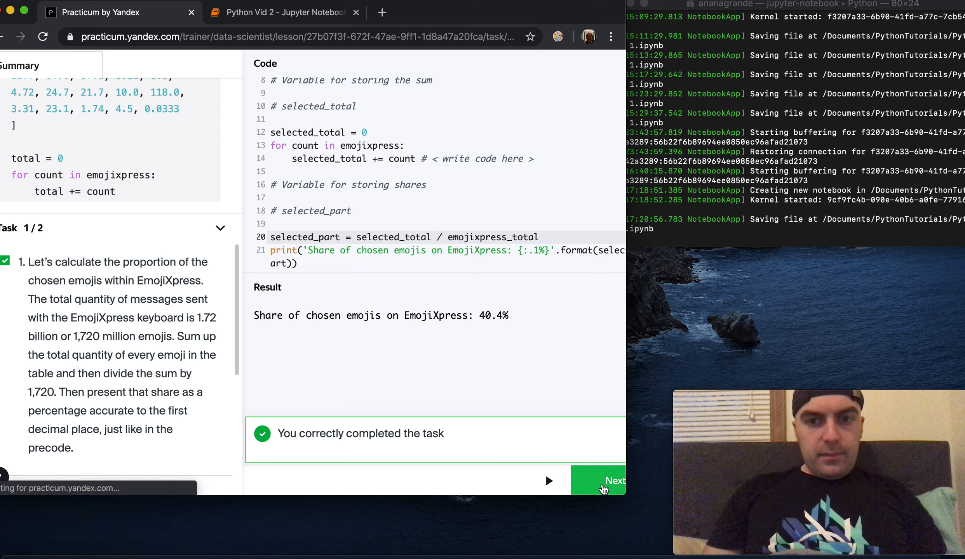
Move on to task 2 with the twitter list and twitter_total = 24500 precode.
click(615, 480)
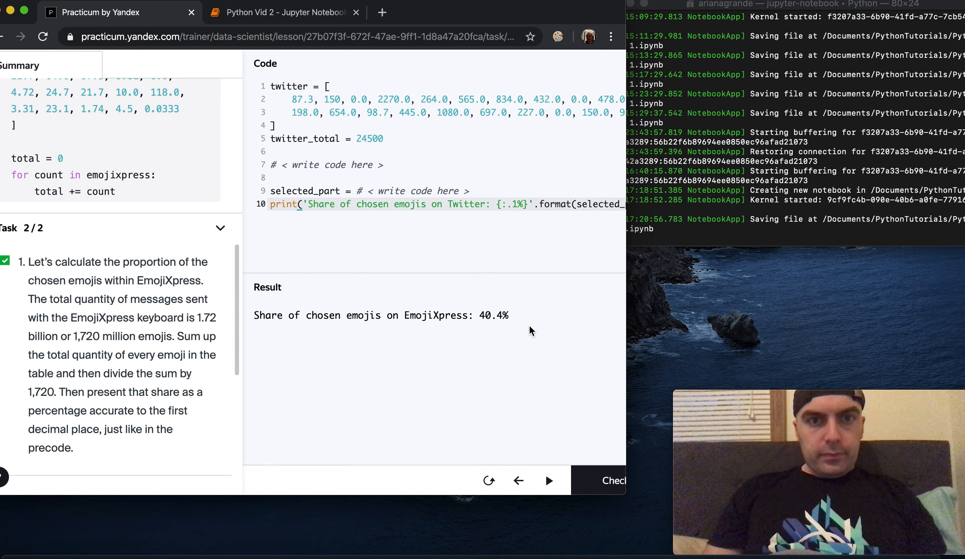
mouse_move(178, 344)
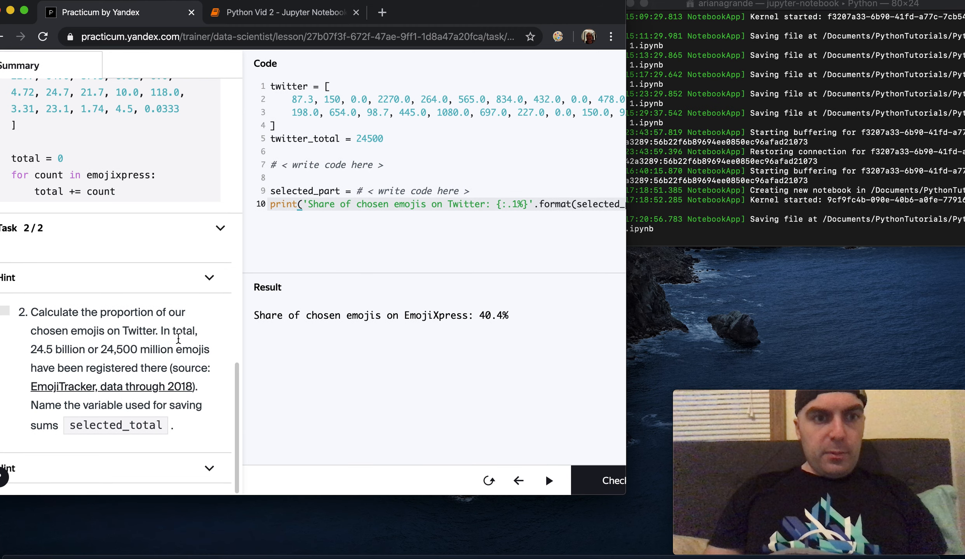
mouse_move(215, 348)
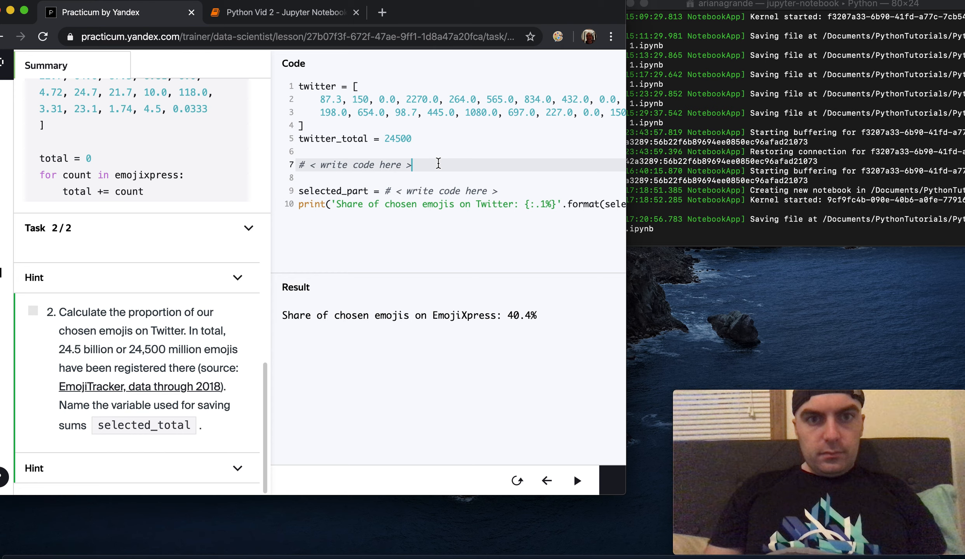
Initialise selected_total = 0 and add each Twitter element to it in a for loop.
double_click(353, 164)
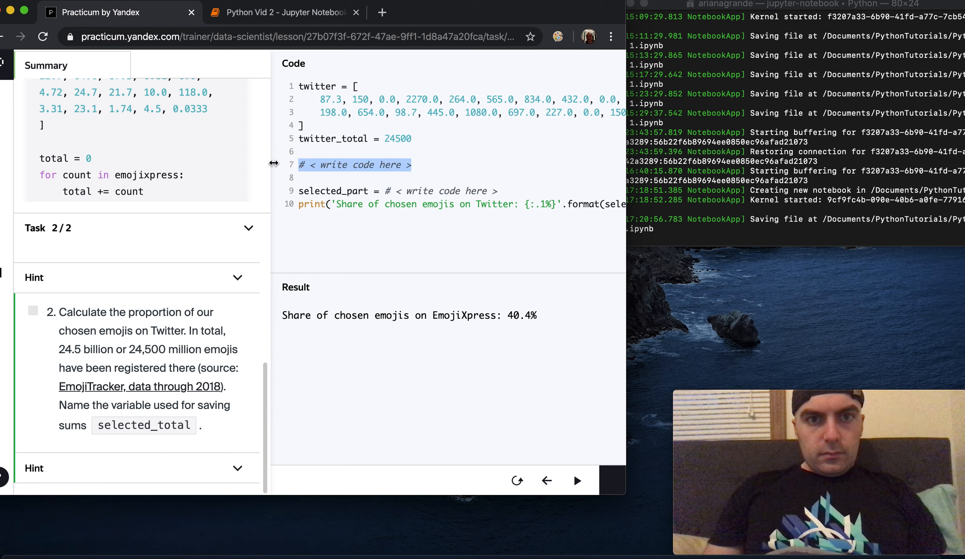
text(sele)
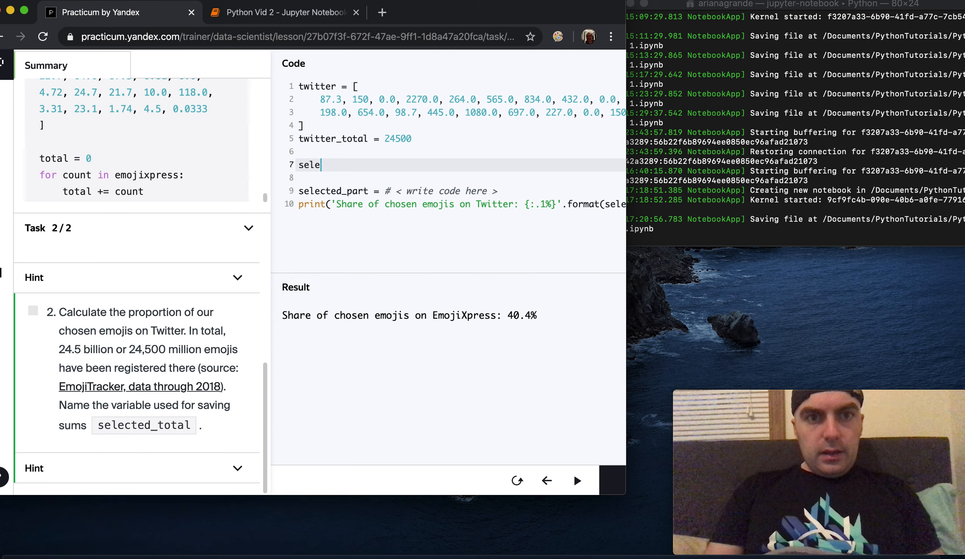
text(cted_total)
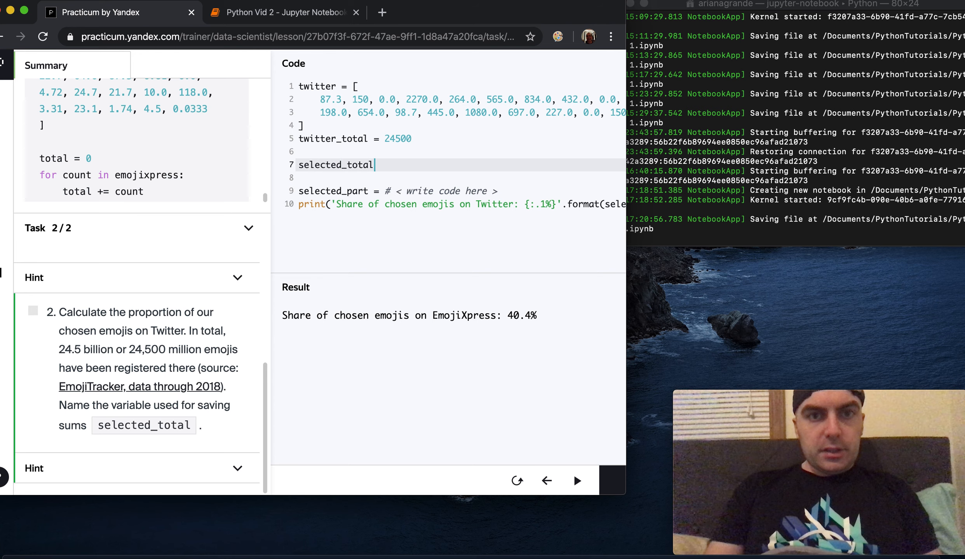
text(= 0)
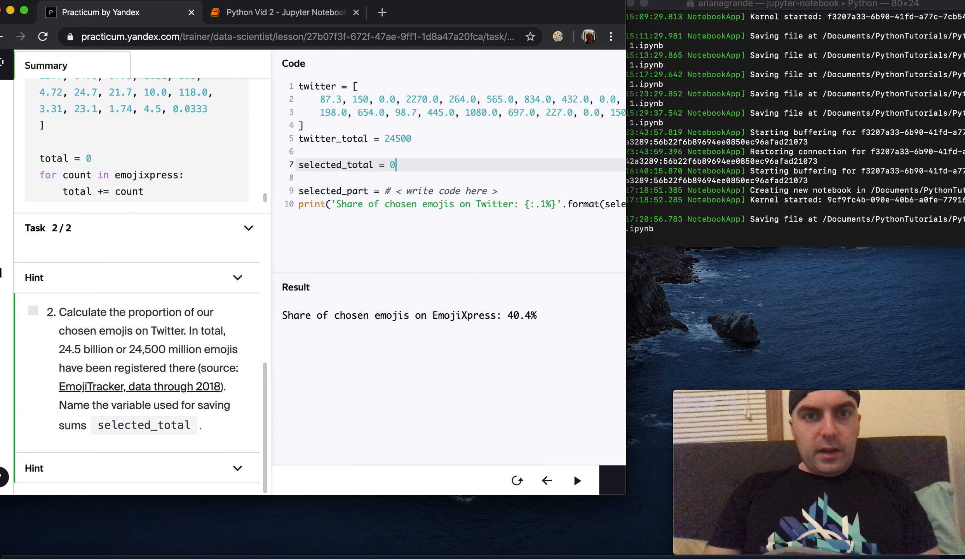
text(for)
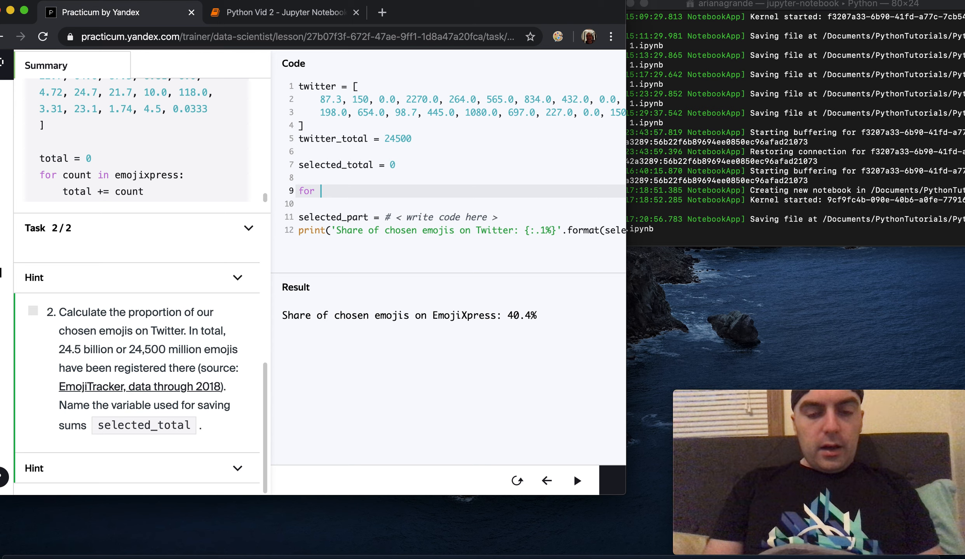
text(element in)
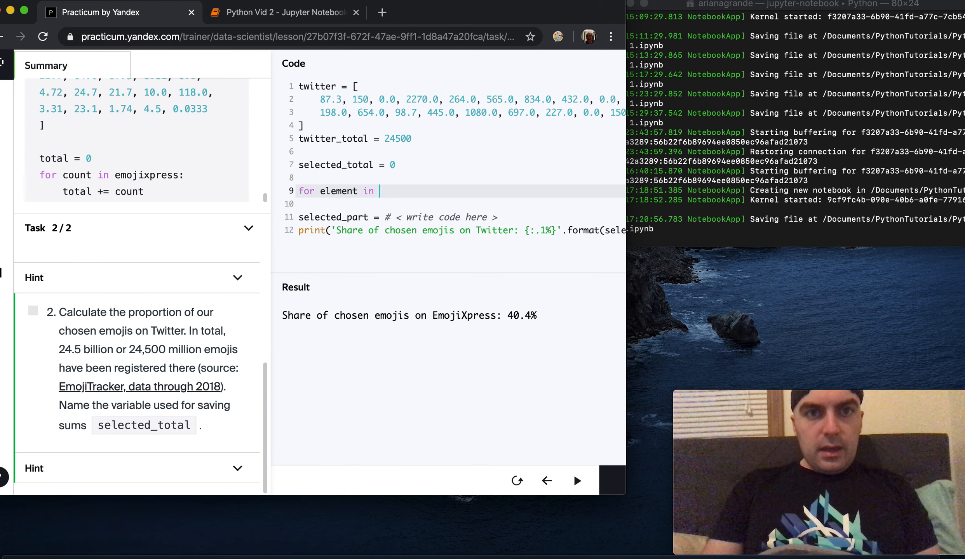
text(twittere)
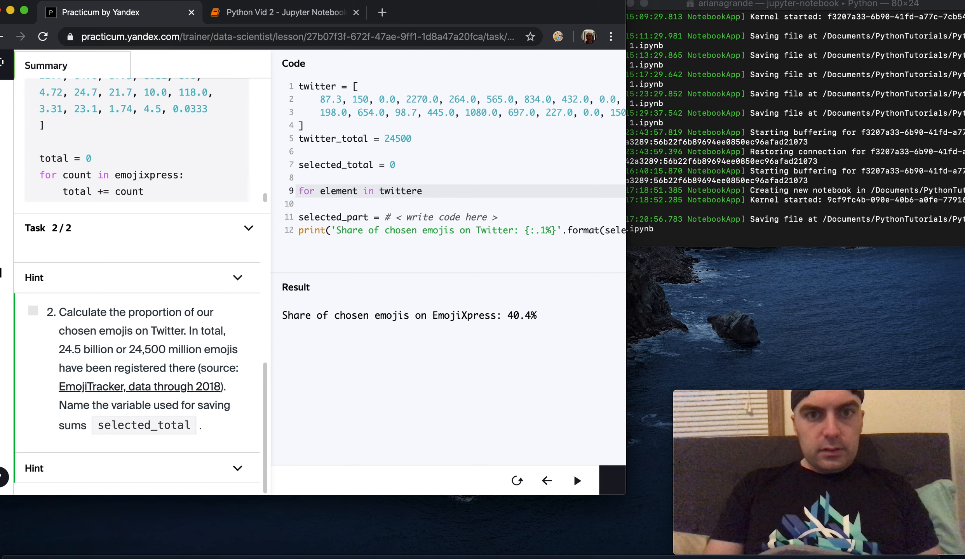
text(:)
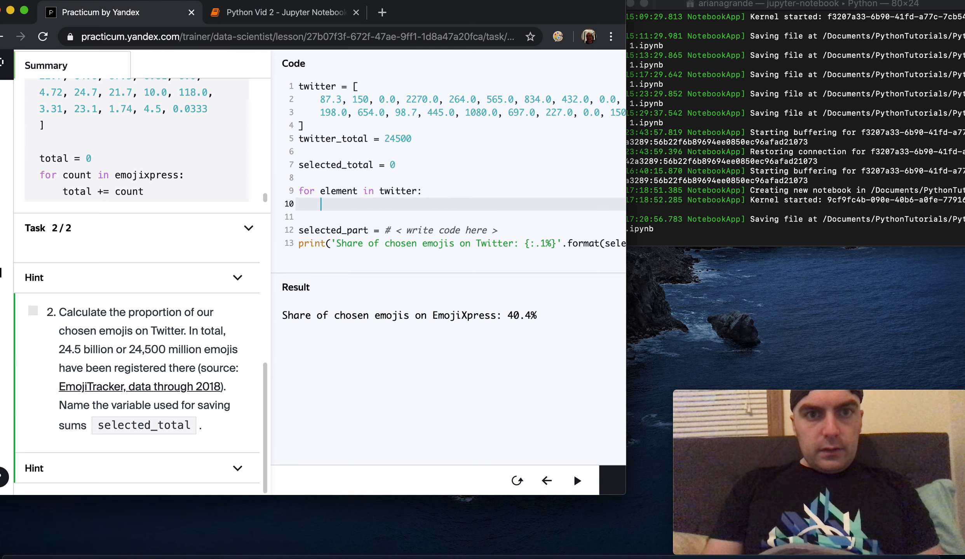
text(selected_tot)
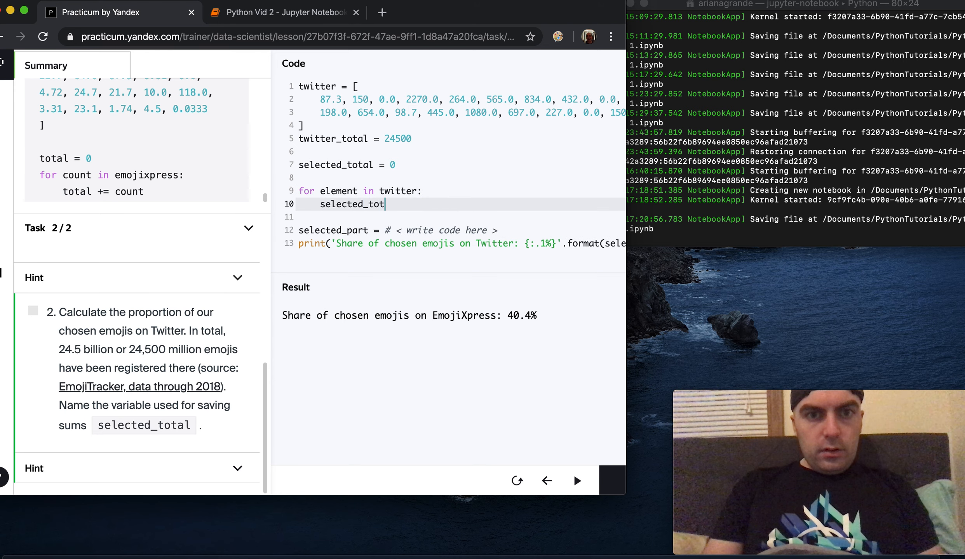
text(+=)
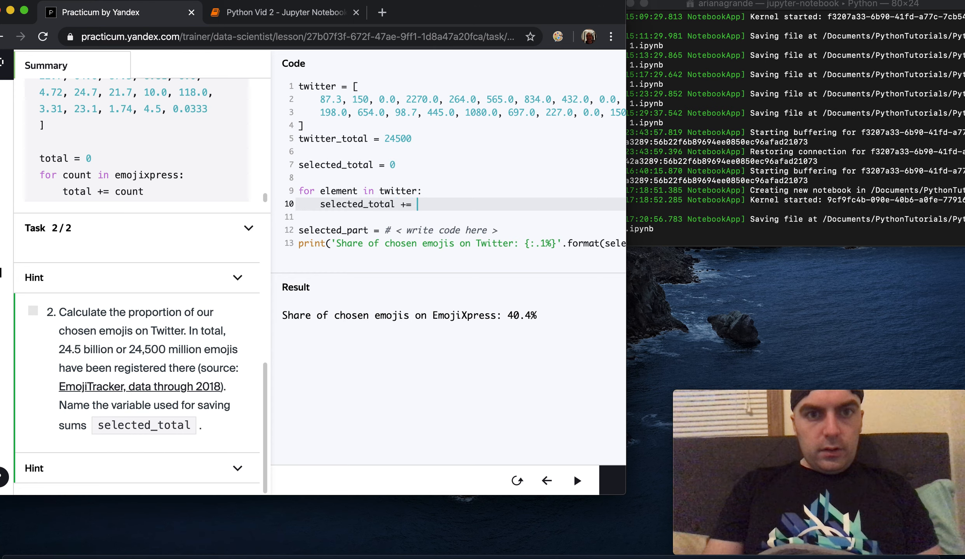
text(element)
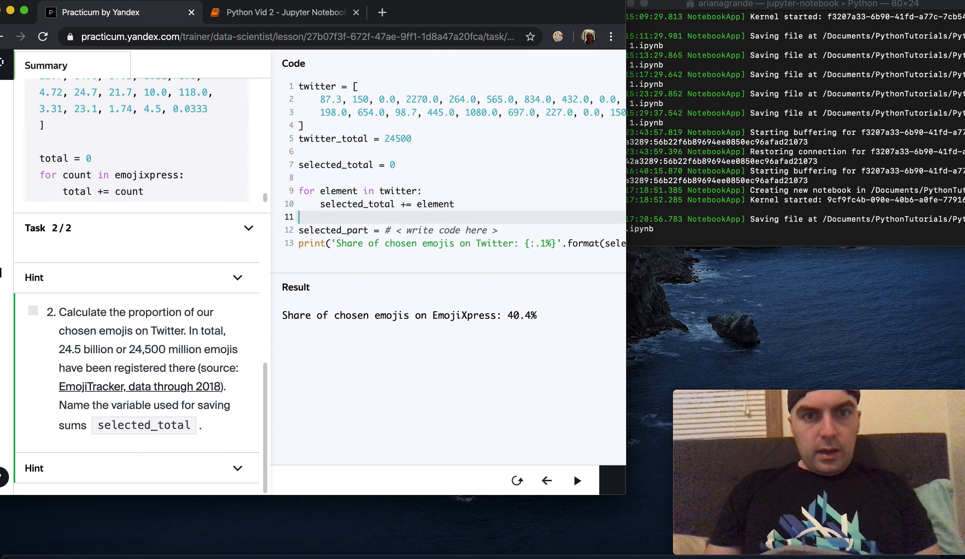
Compute selected_part = selected_total/twitter_total and check the solution, getting a 39.0% share.
click(492, 230)
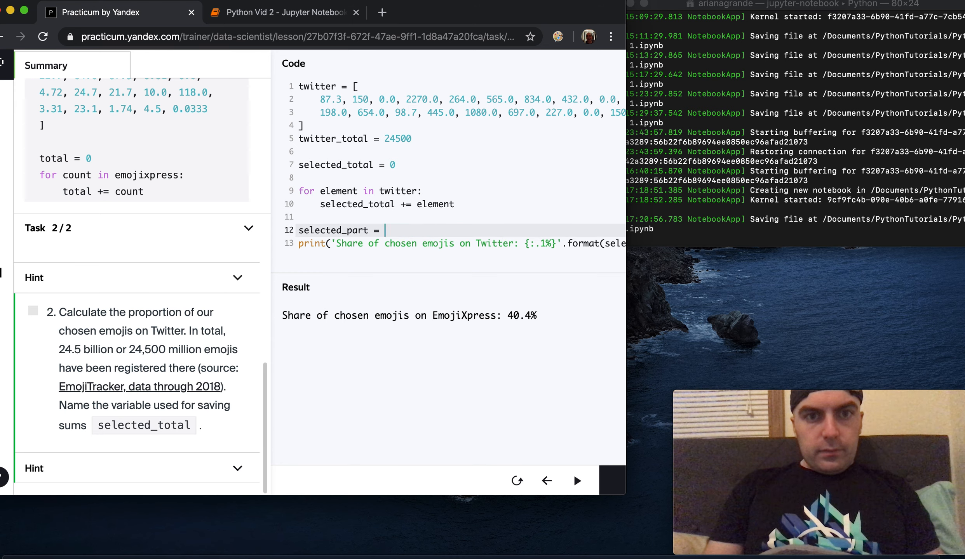
text(s)
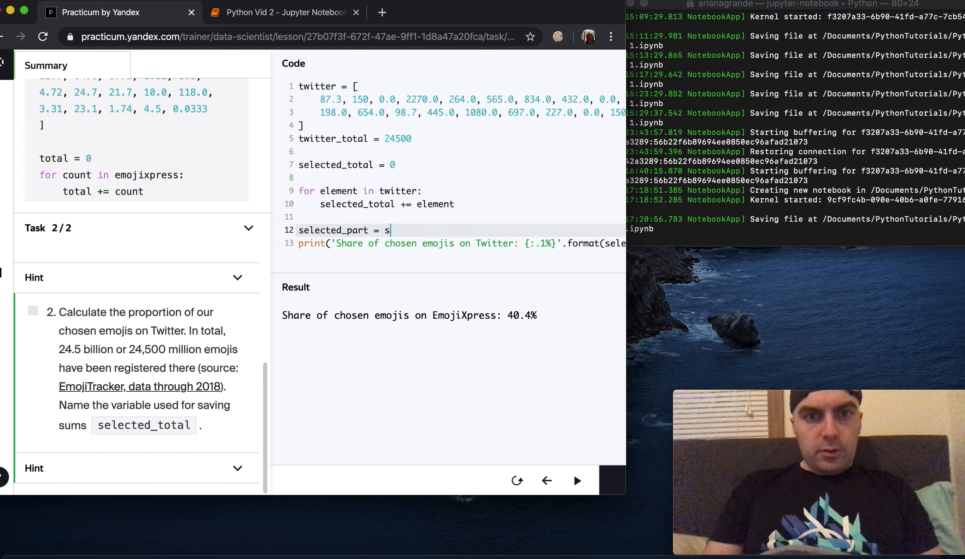
text(elected_tota)
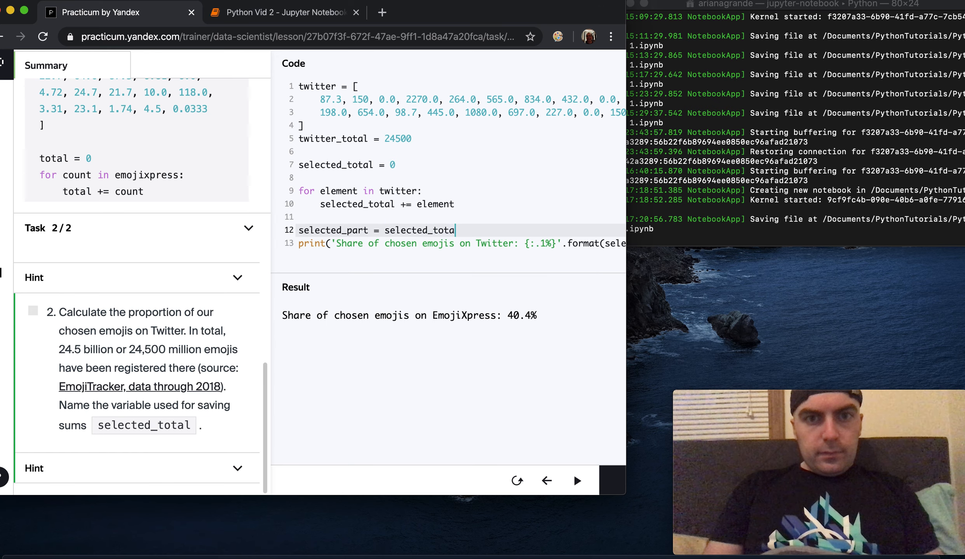
text(/twitt)
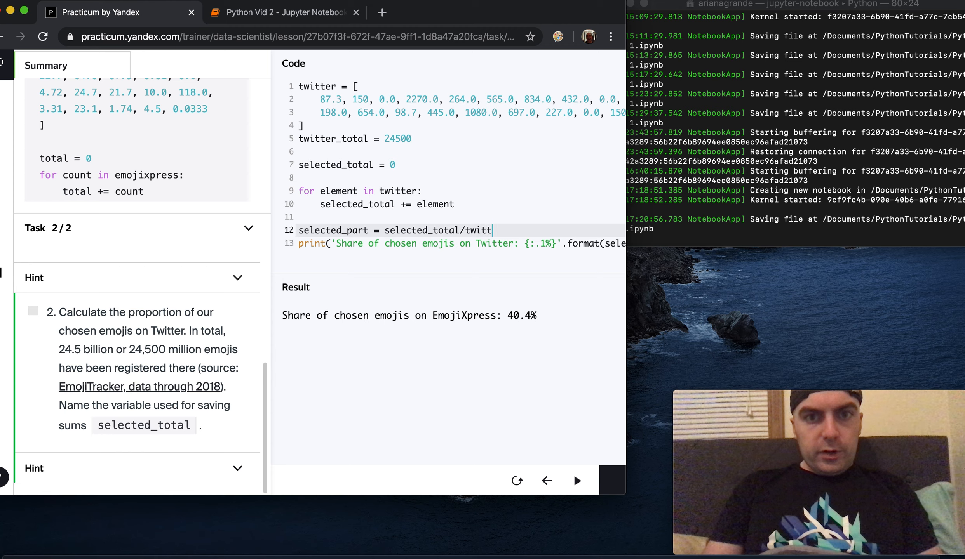
text(er_total)
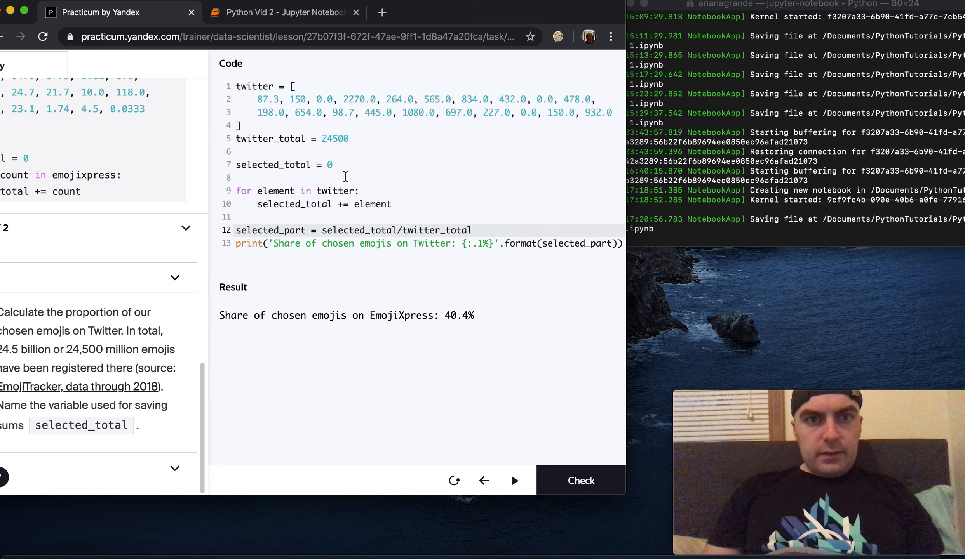
text(.0)
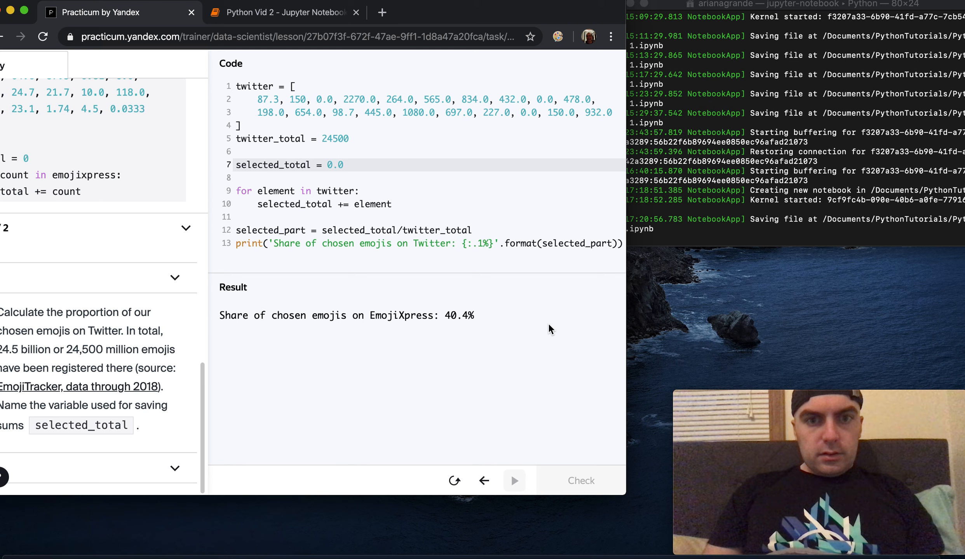
click(513, 481)
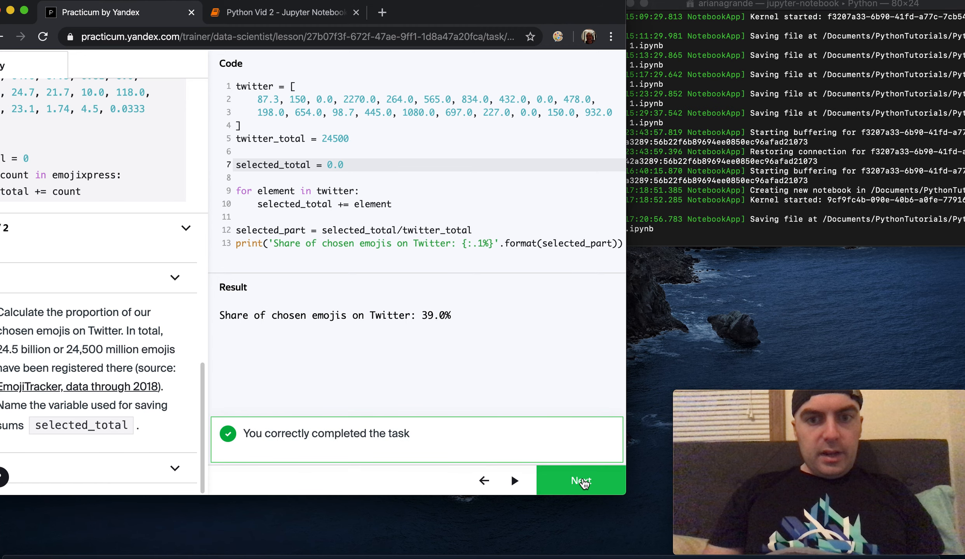
Continue to lesson 10, 'What These Calculated Shares Mean', and scroll through it.
click(581, 481)
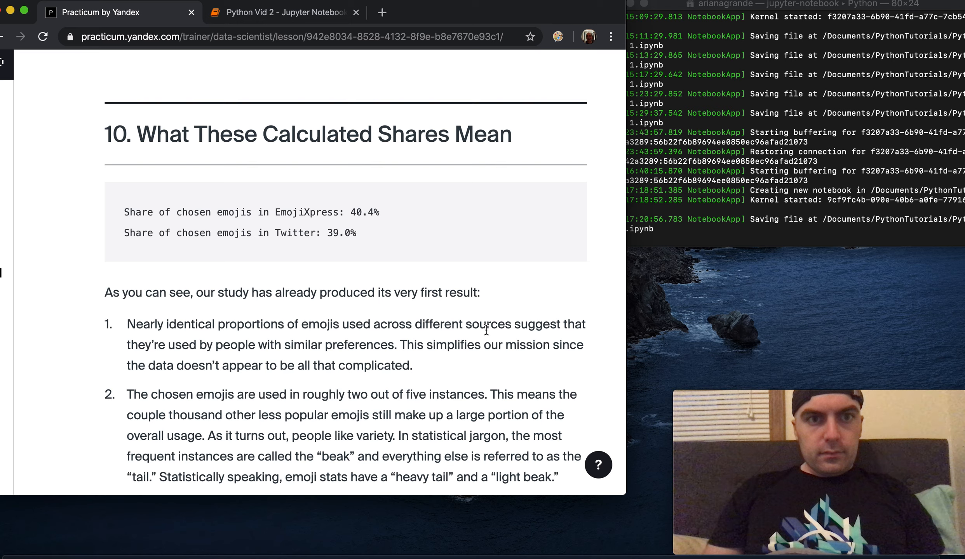
scroll(down, 3)
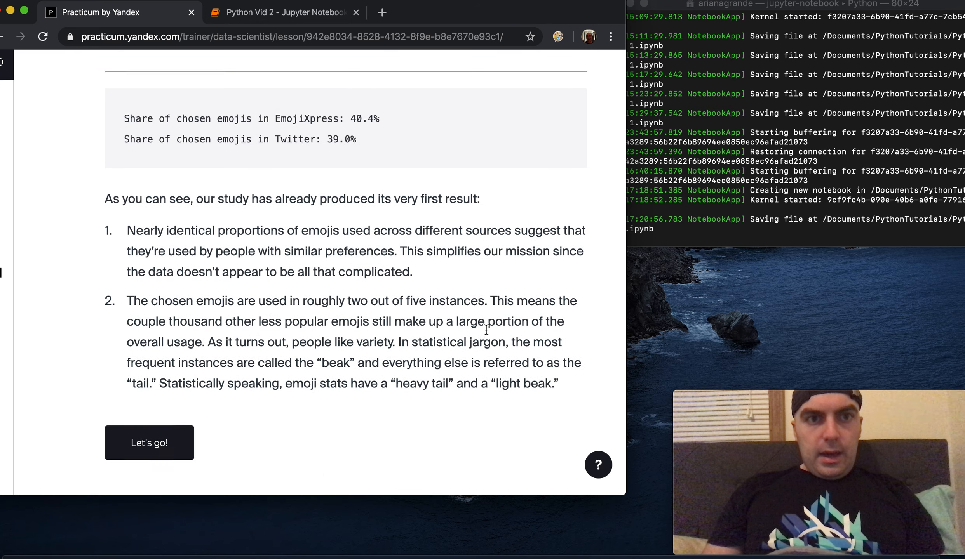